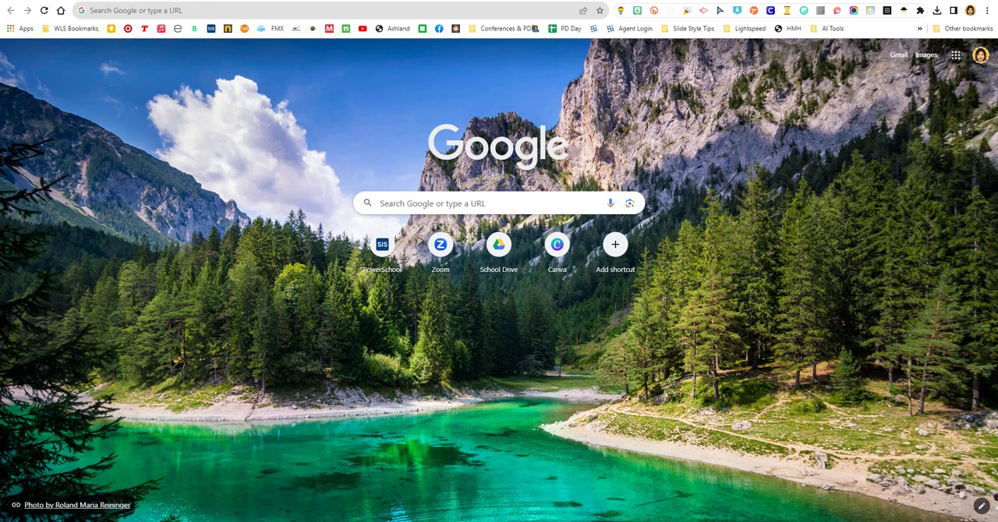
mouse_move(350, 111)
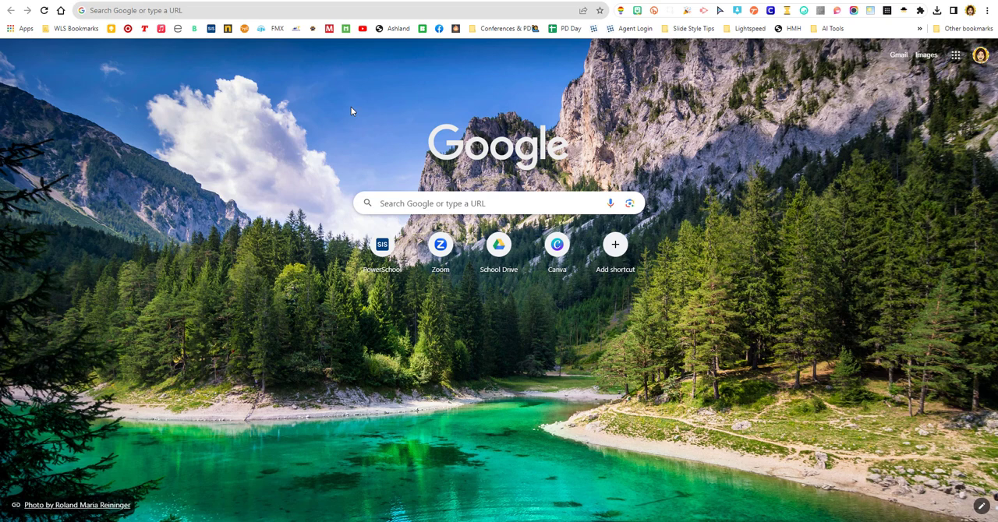
mouse_move(307, 135)
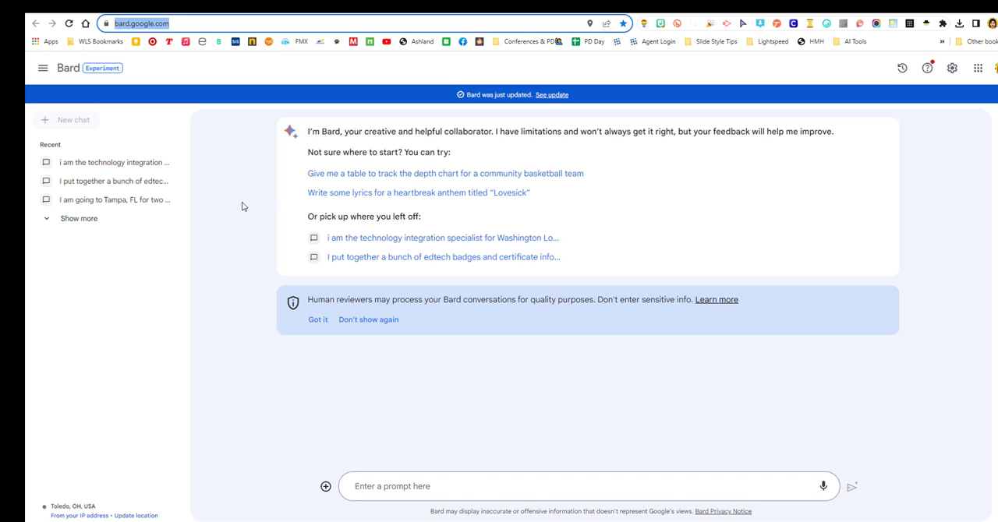
mouse_move(253, 229)
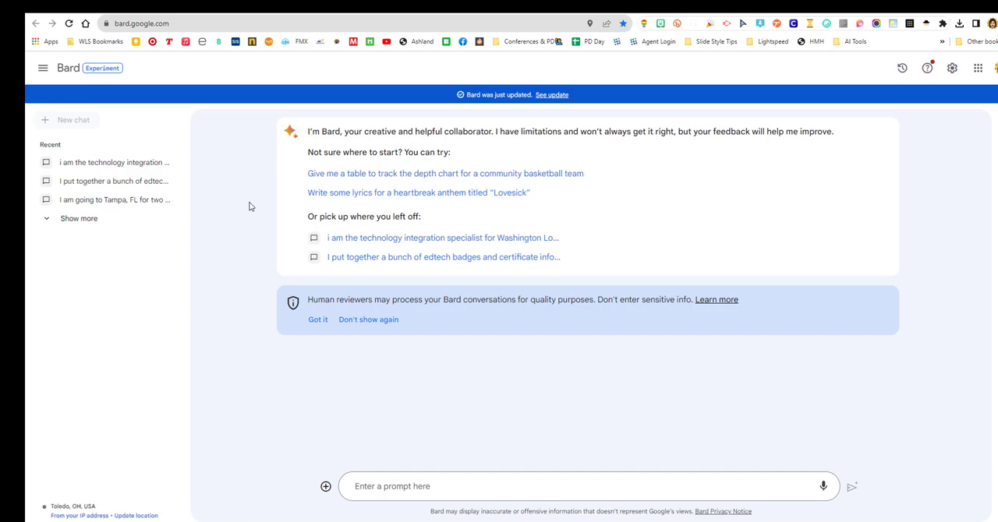
Reopen the earlier Tampa, FL trip conversation from the Recent sidebar list.
left_click(114, 199)
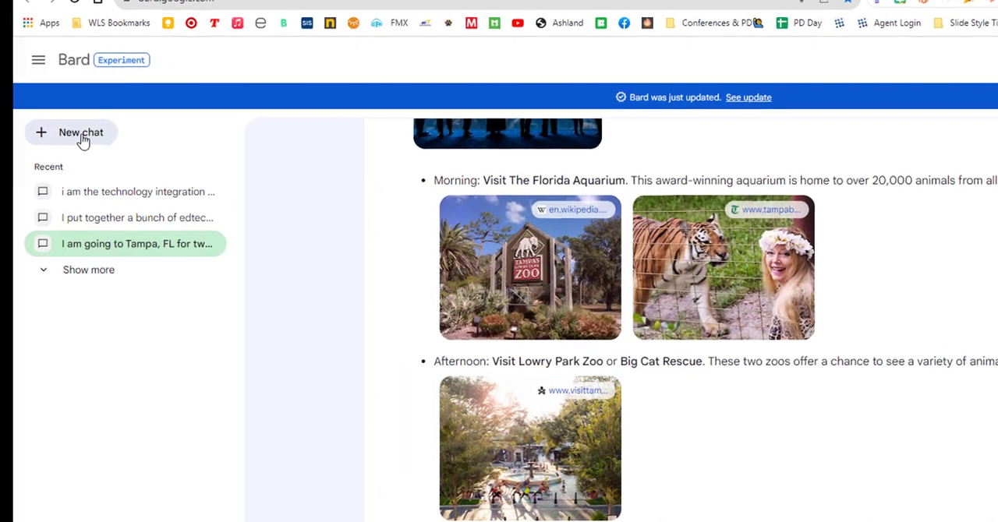
Start a new chat and draft the prompt 'explain what a metaphor is and give examples'.
left_click(81, 131)
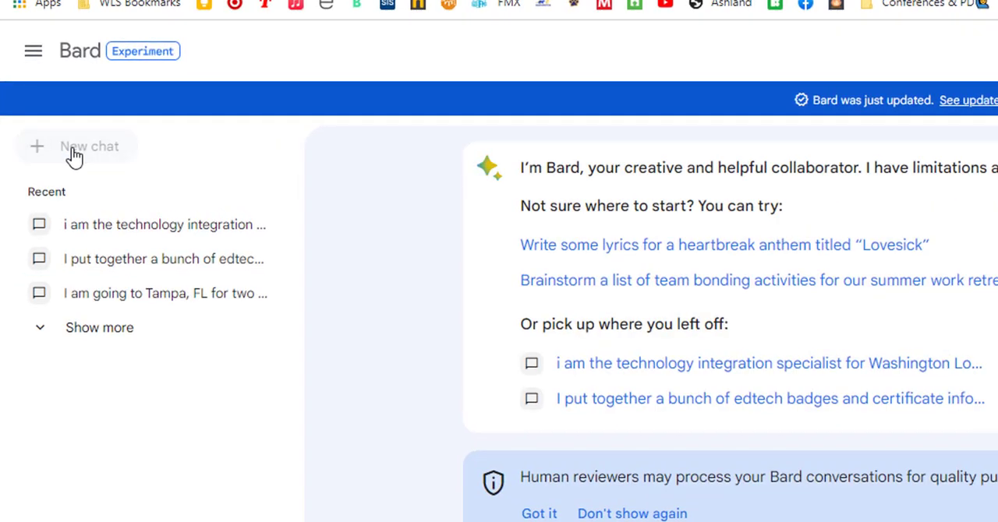
scroll("up", 3)
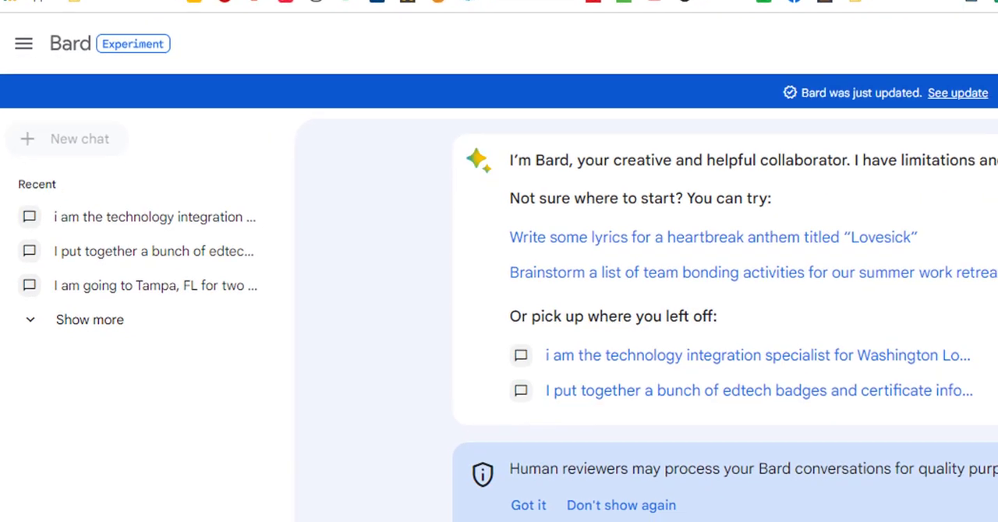
scroll("down", 3)
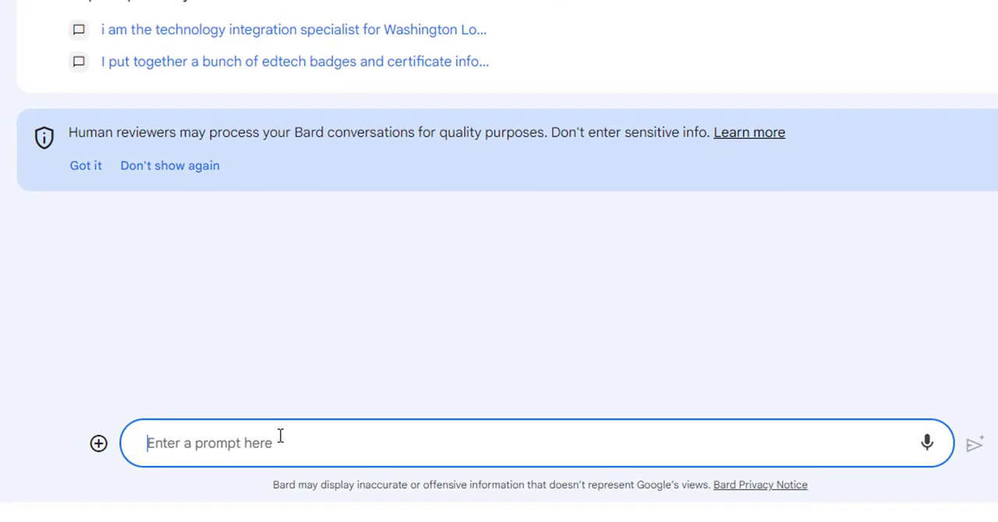
type("explain what a metaphor is and give examples")
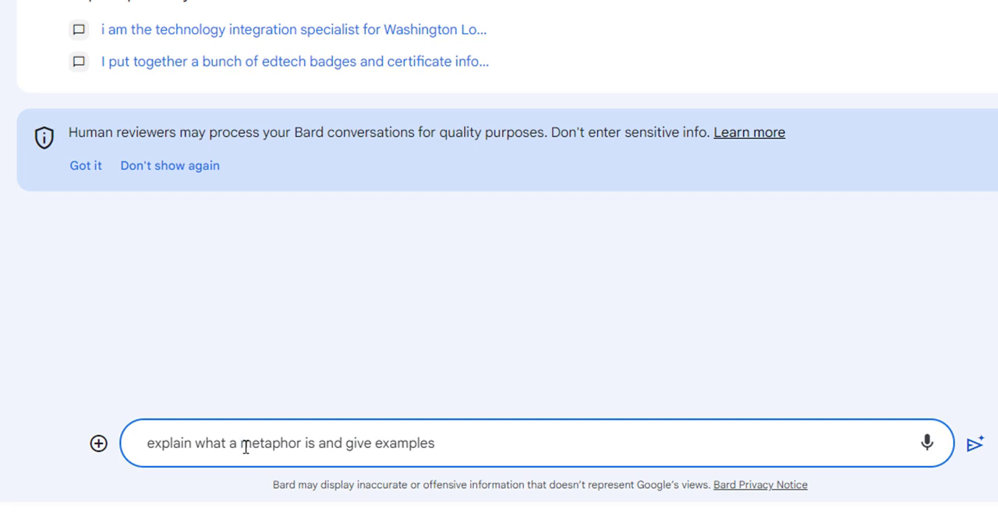
mouse_move(411, 284)
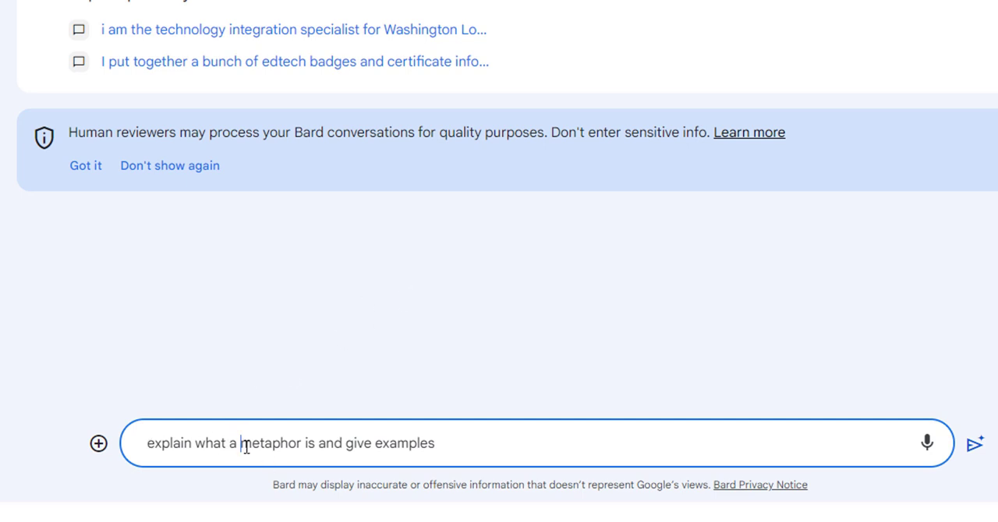
mouse_move(396, 230)
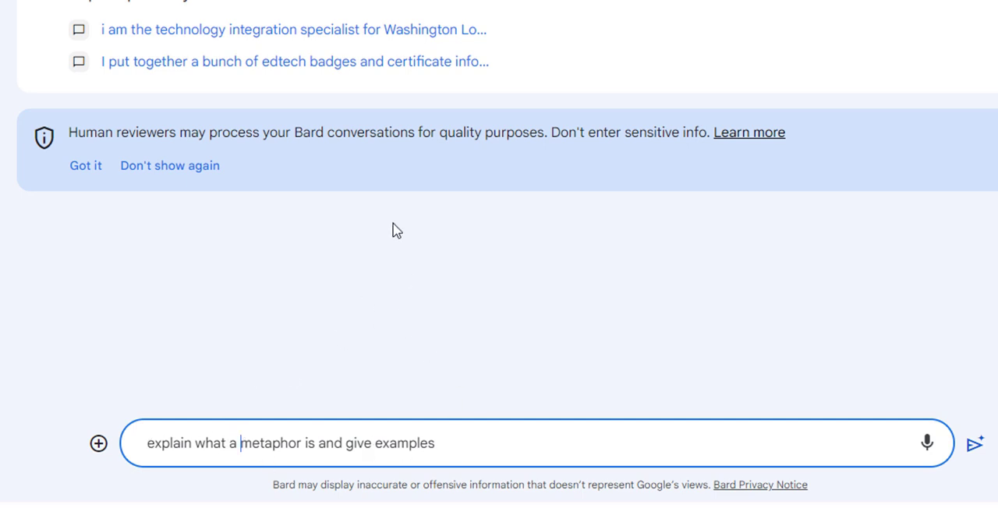
mouse_move(679, 449)
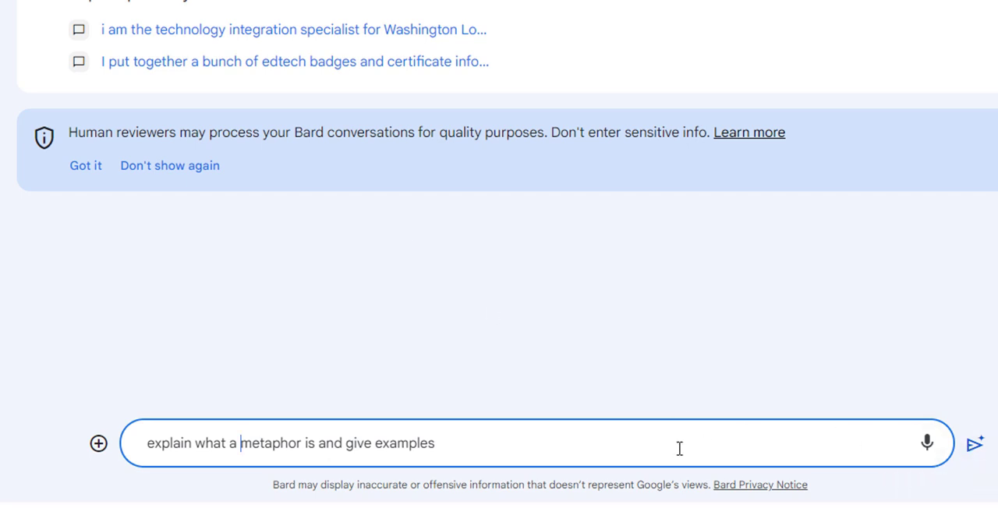
mouse_move(925, 443)
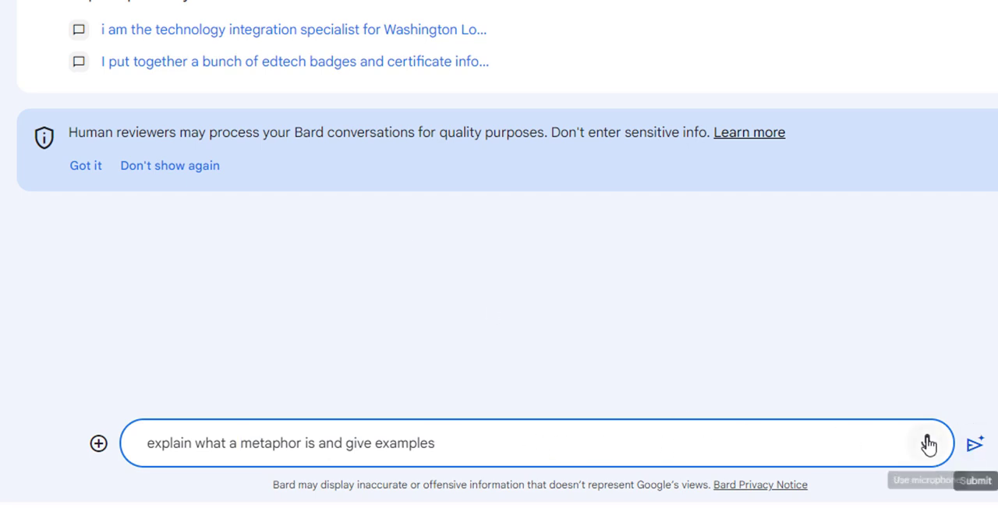
Clear the draft and dictate 'explain what a metaphor is and give me some examples' by voice.
double_click(377, 443)
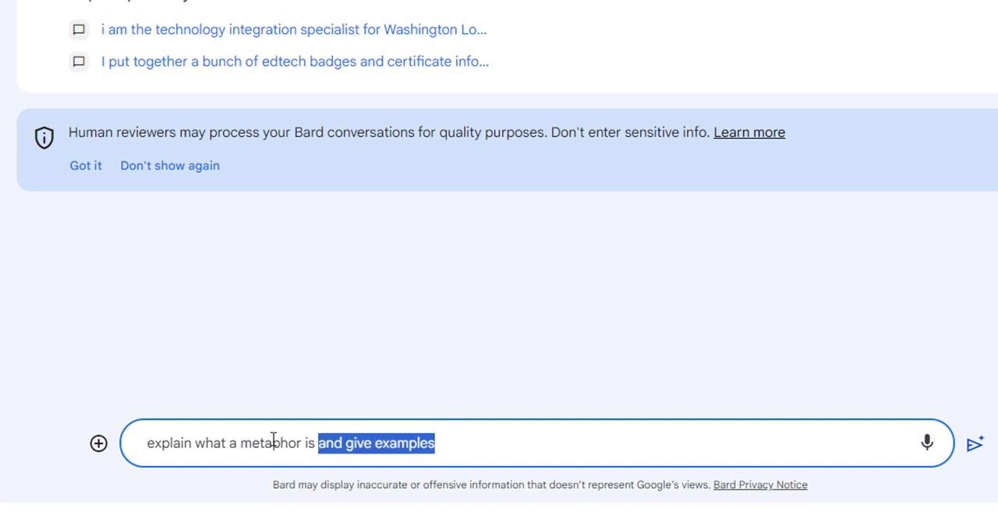
key("Ctrl+a")
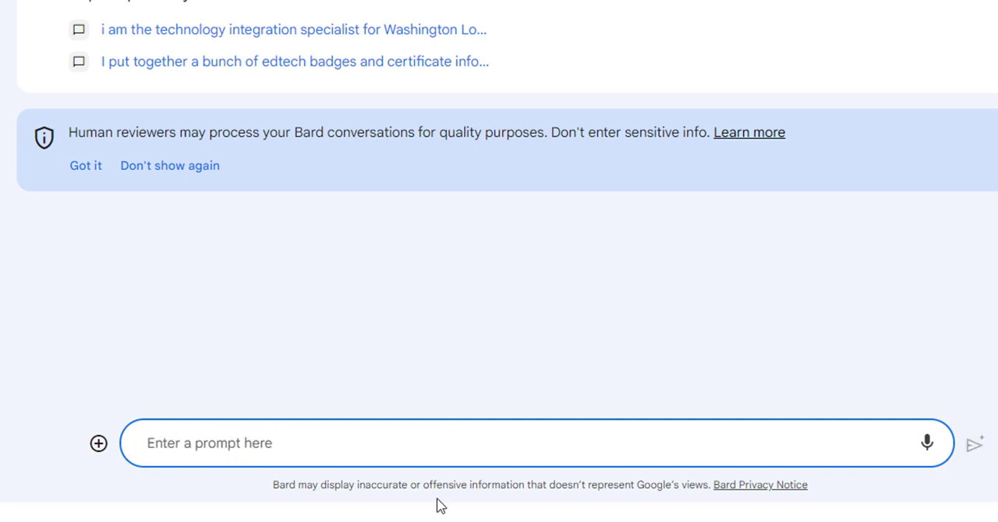
left_click(926, 443)
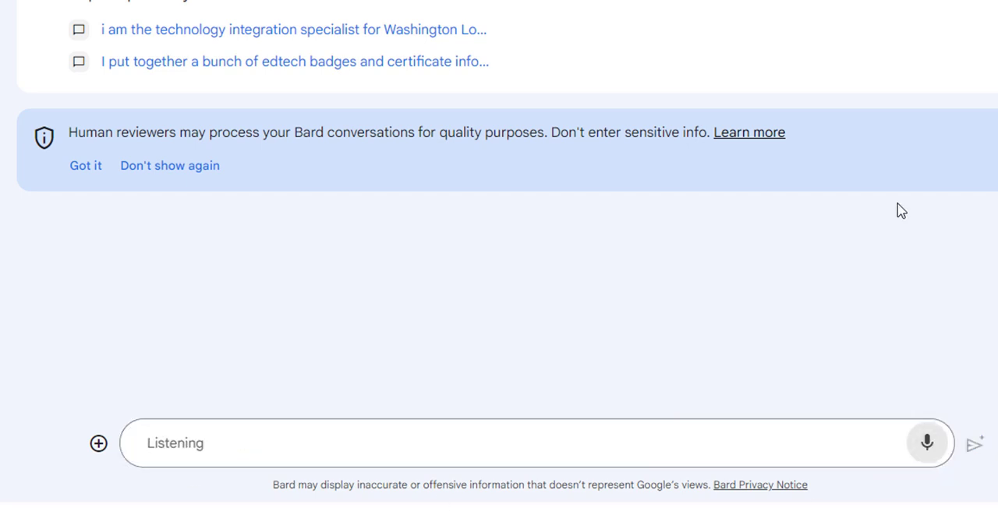
type("explain what a metaph")
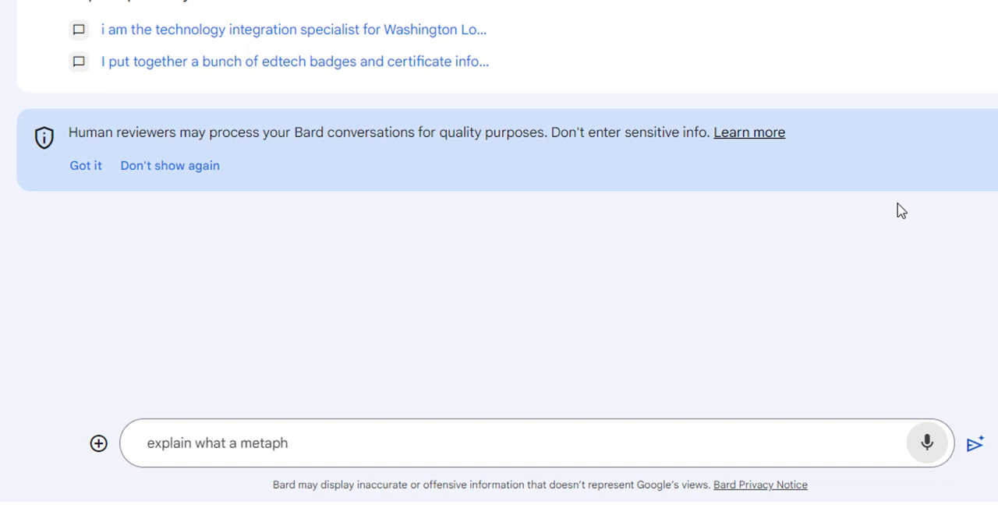
type("or is and give me")
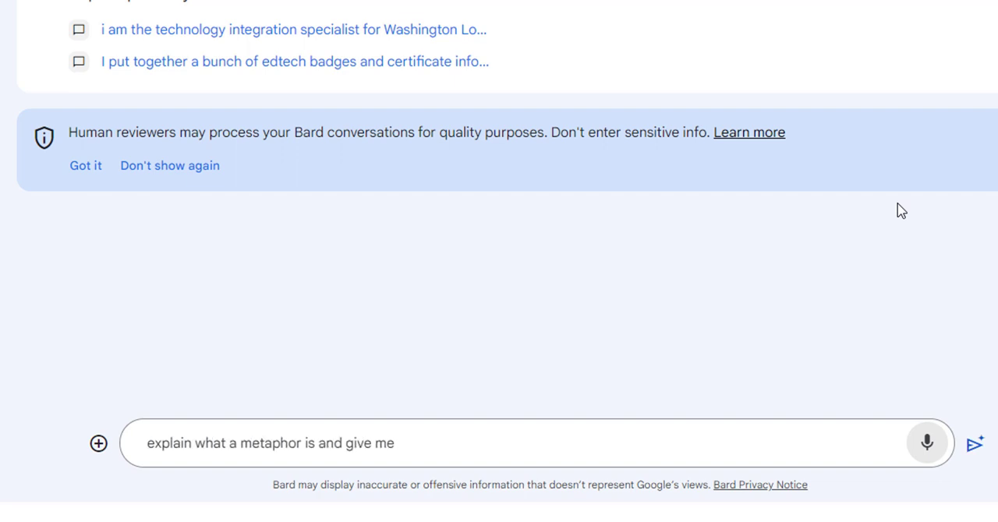
type("some examples")
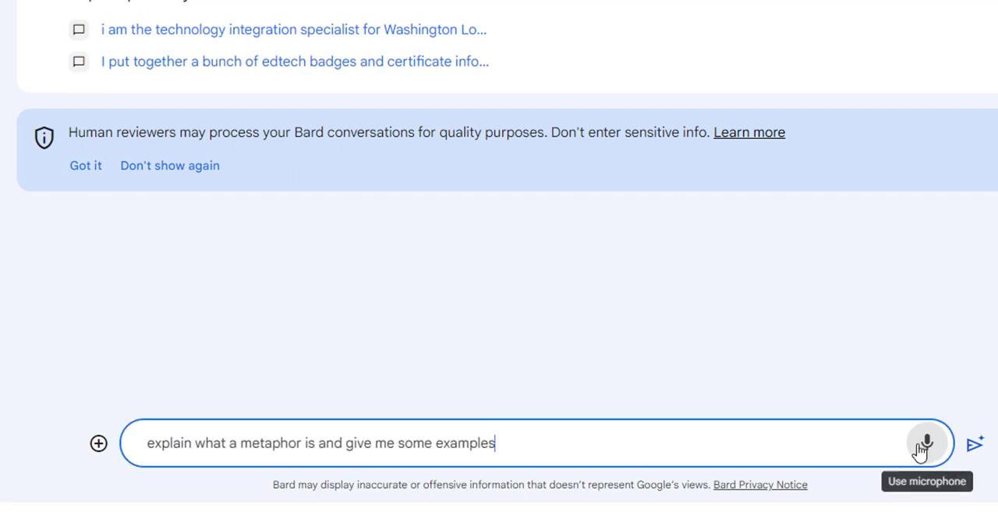
mouse_move(974, 451)
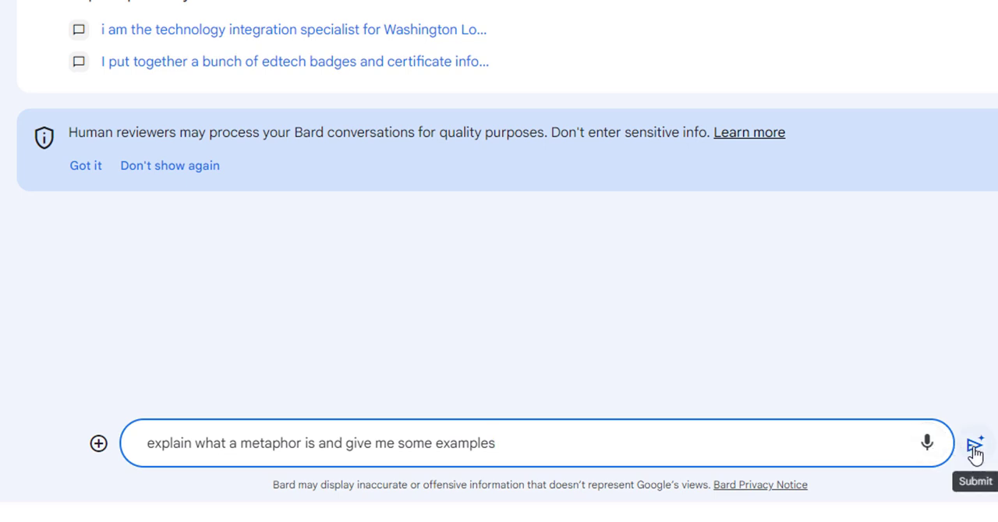
mouse_move(974, 449)
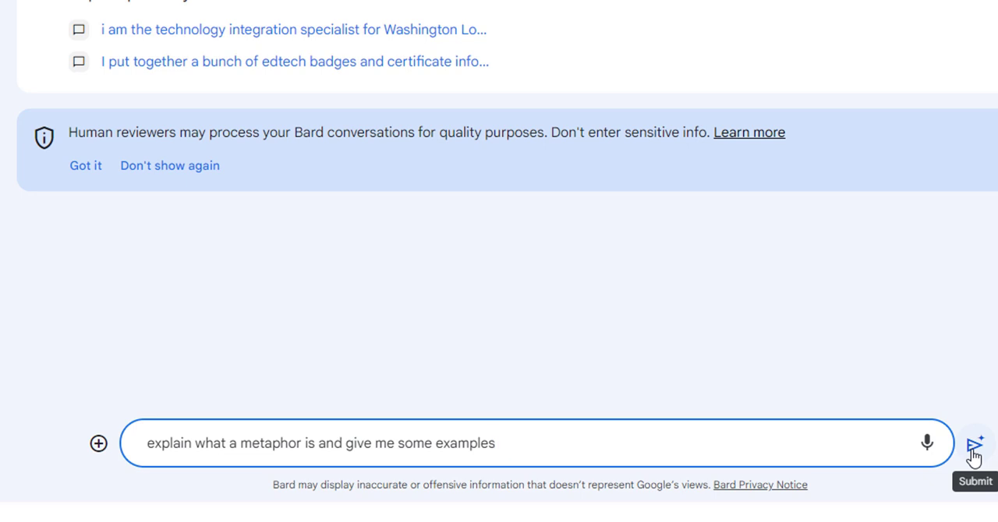
Send the metaphor prompt, play Bard's answer aloud, then stop the playback.
left_click(975, 443)
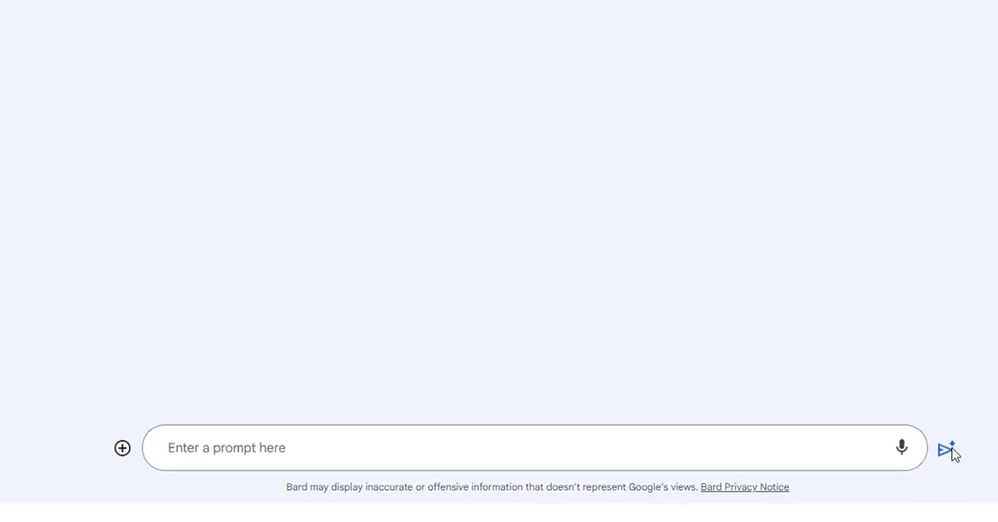
left_click(948, 449)
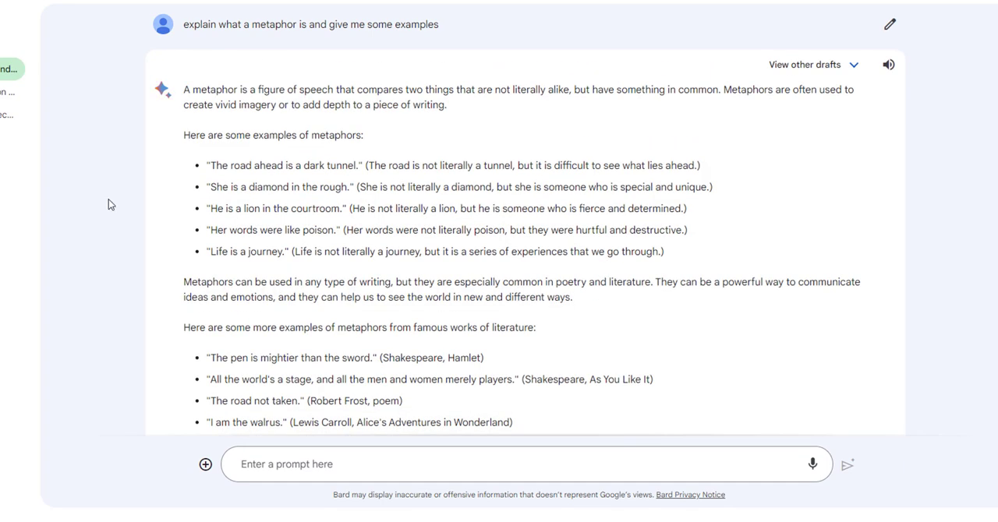
mouse_move(613, 116)
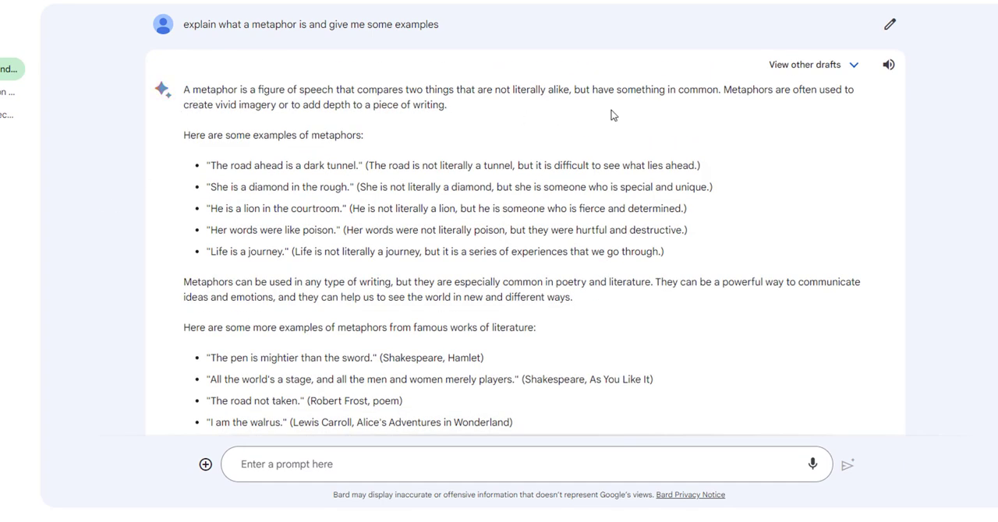
mouse_move(601, 115)
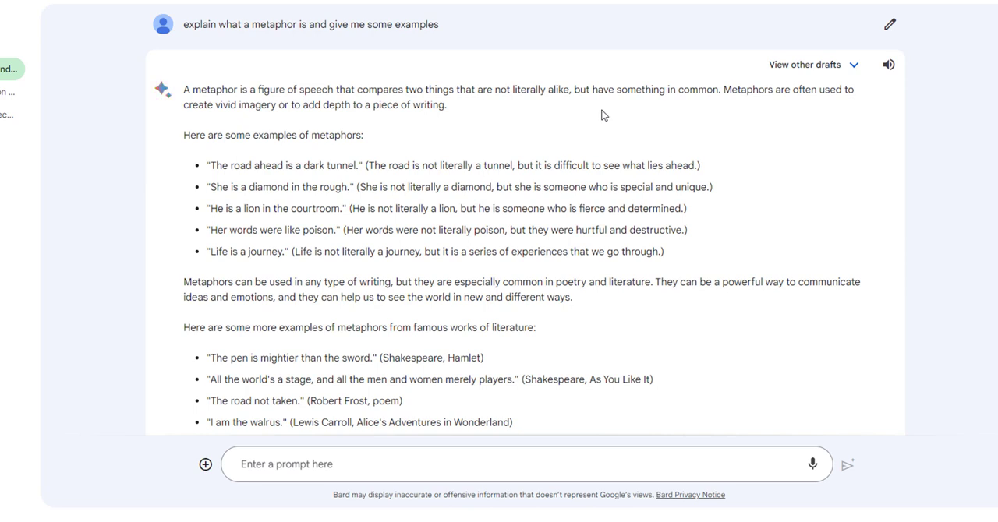
mouse_move(818, 118)
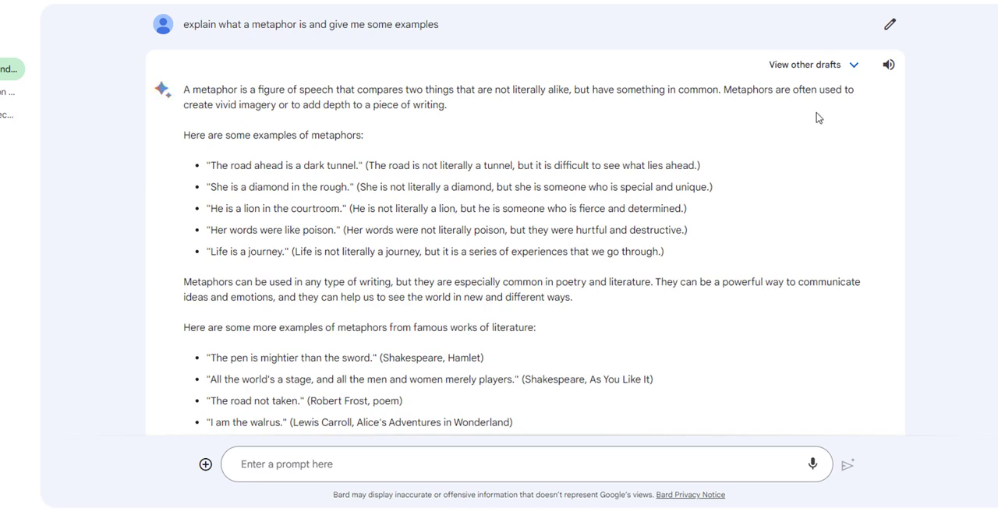
mouse_move(888, 66)
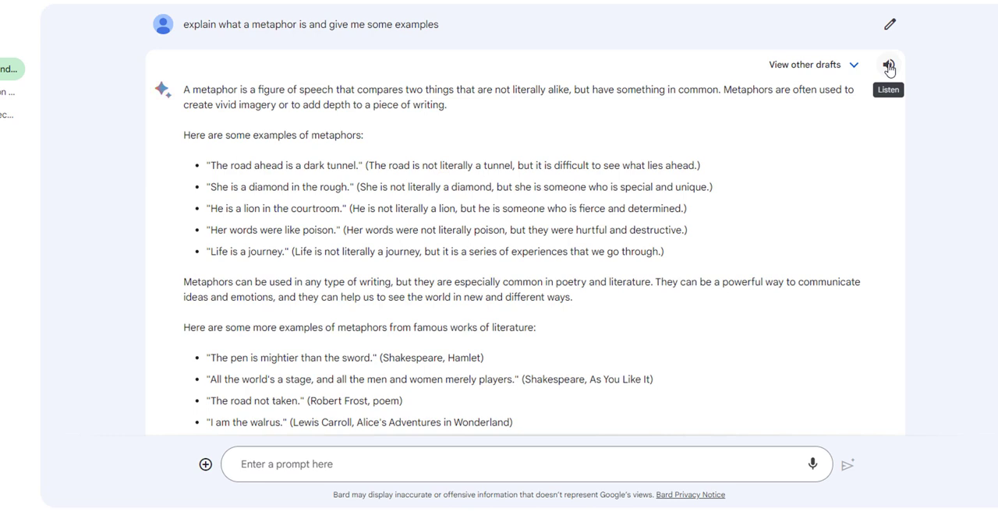
left_click(889, 65)
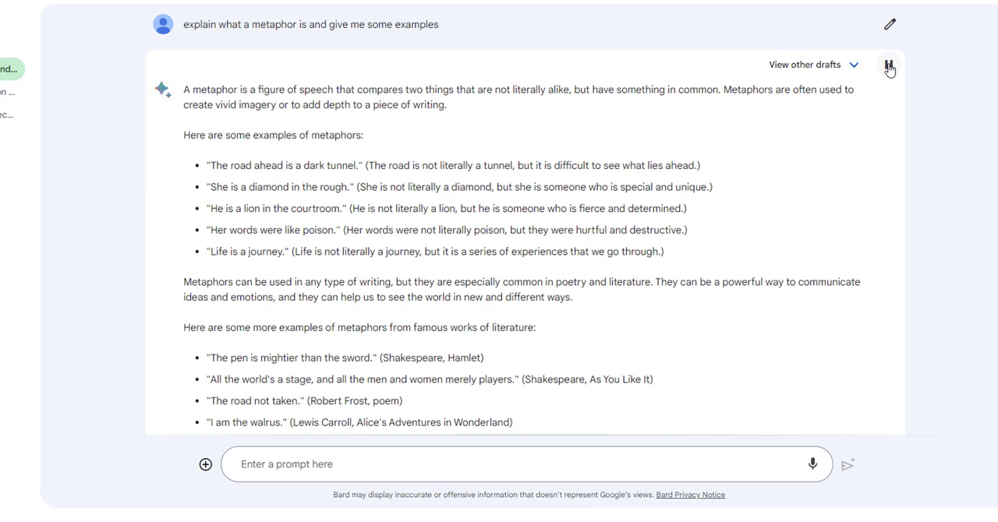
mouse_move(889, 65)
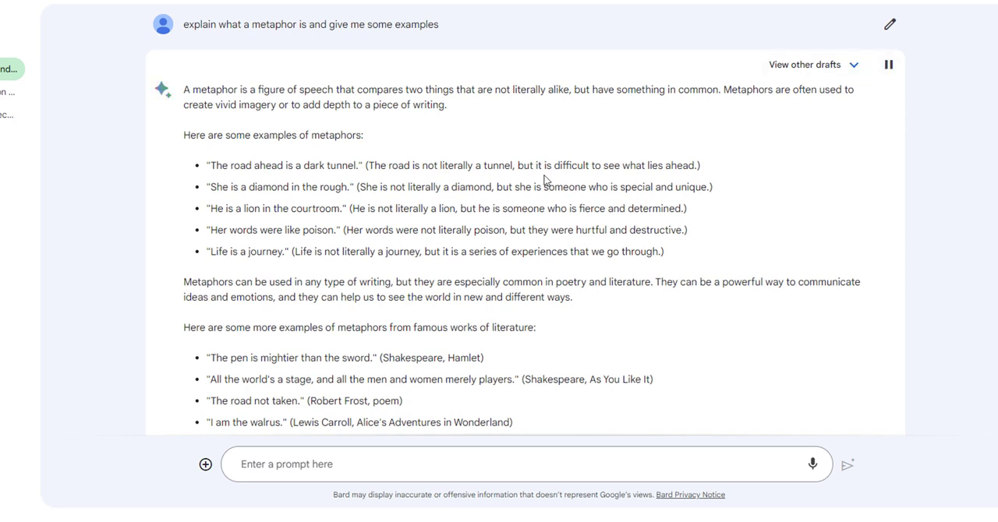
left_click(888, 65)
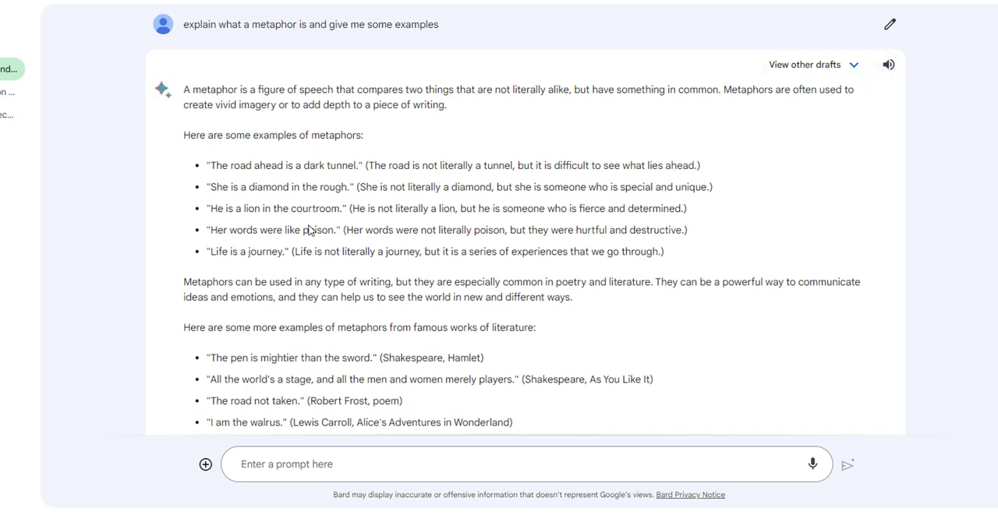
mouse_move(206, 162)
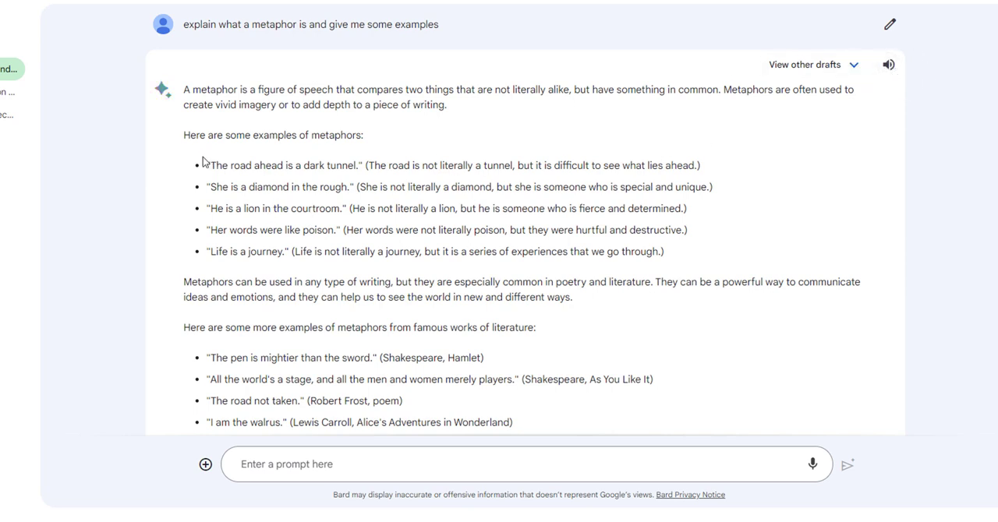
mouse_move(413, 168)
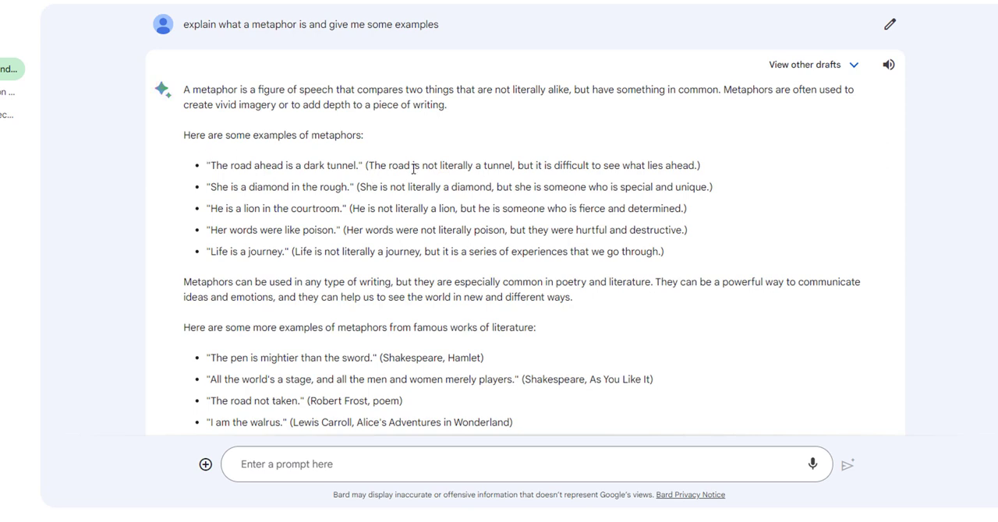
mouse_move(655, 178)
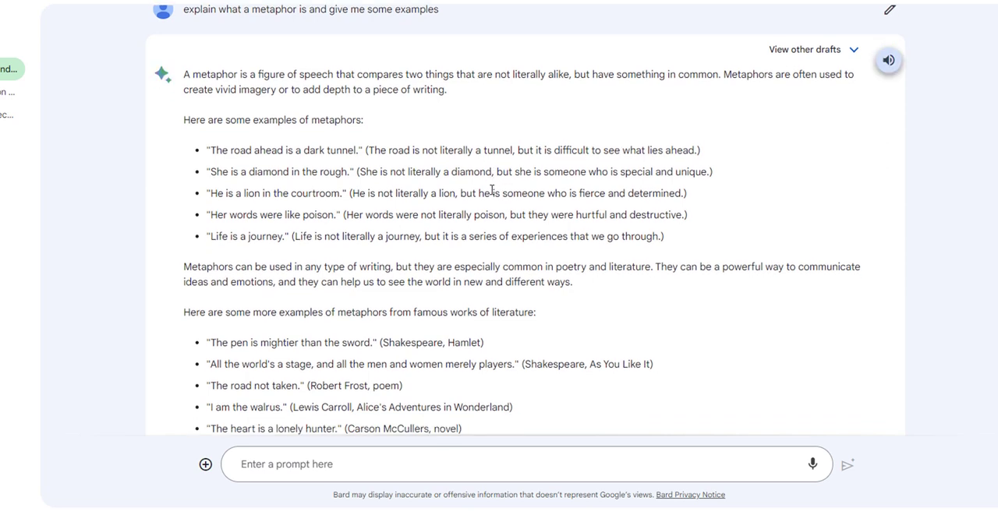
scroll("down", 3)
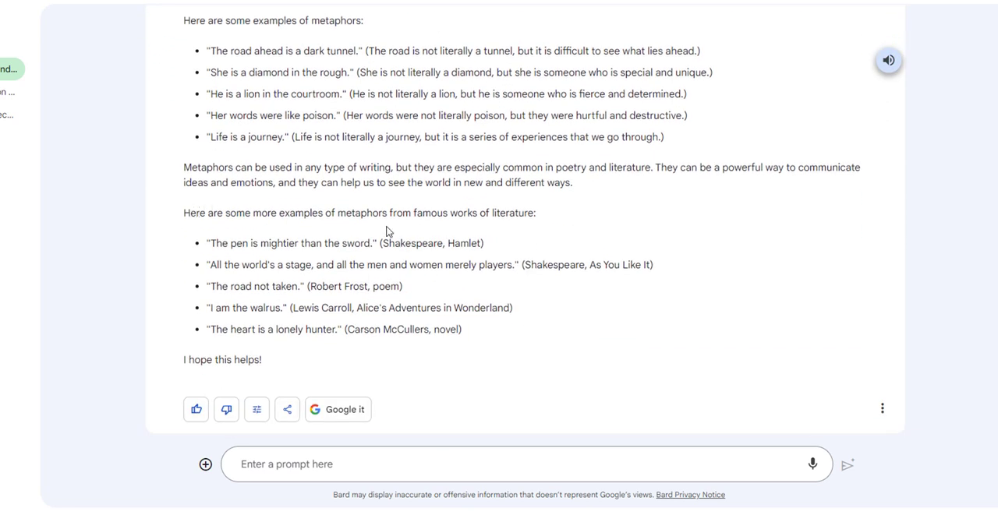
mouse_move(405, 256)
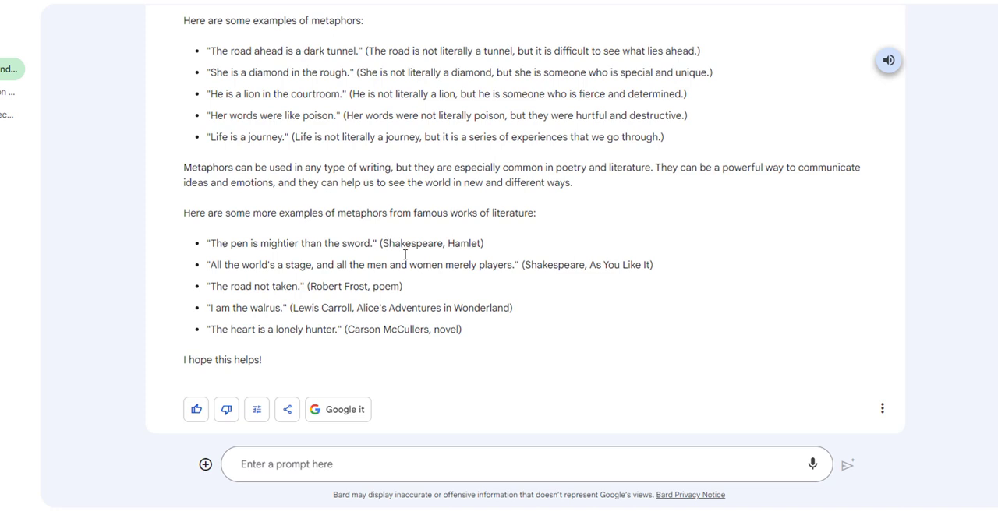
scroll("up", 3)
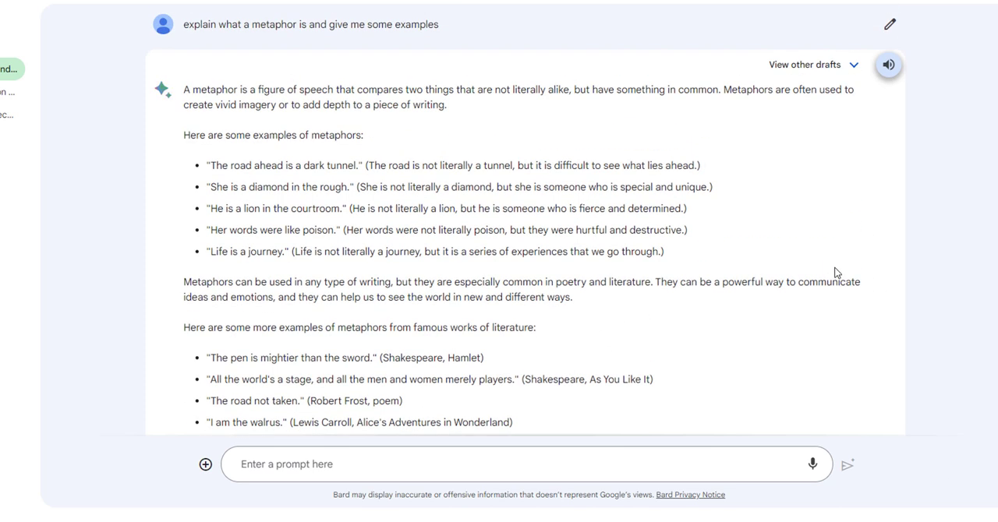
mouse_move(805, 65)
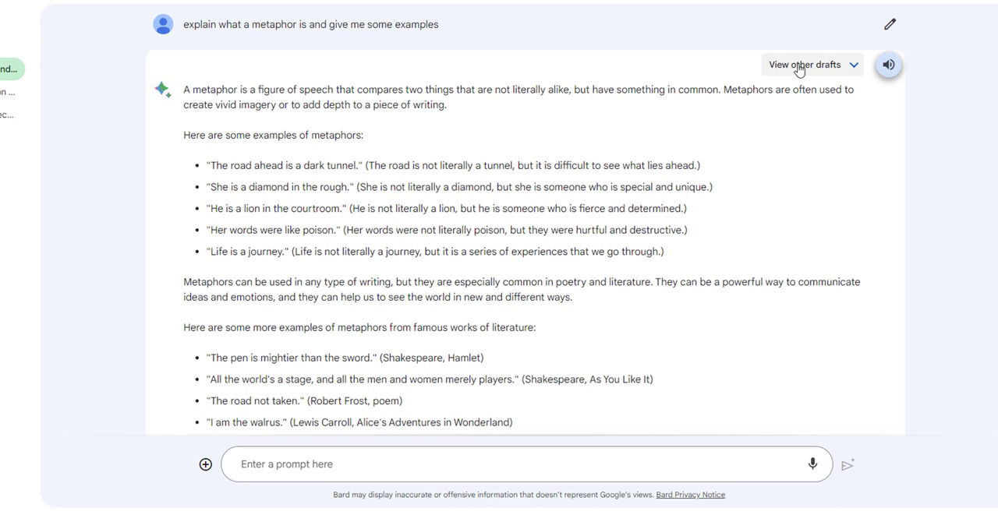
View the alternative drafts and read Draft 2 before returning to Draft 1.
left_click(805, 66)
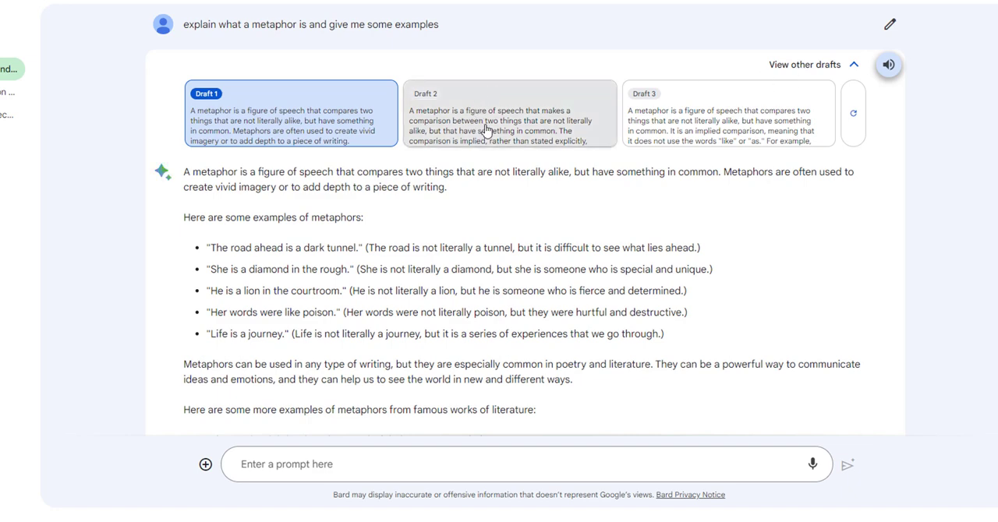
left_click(508, 114)
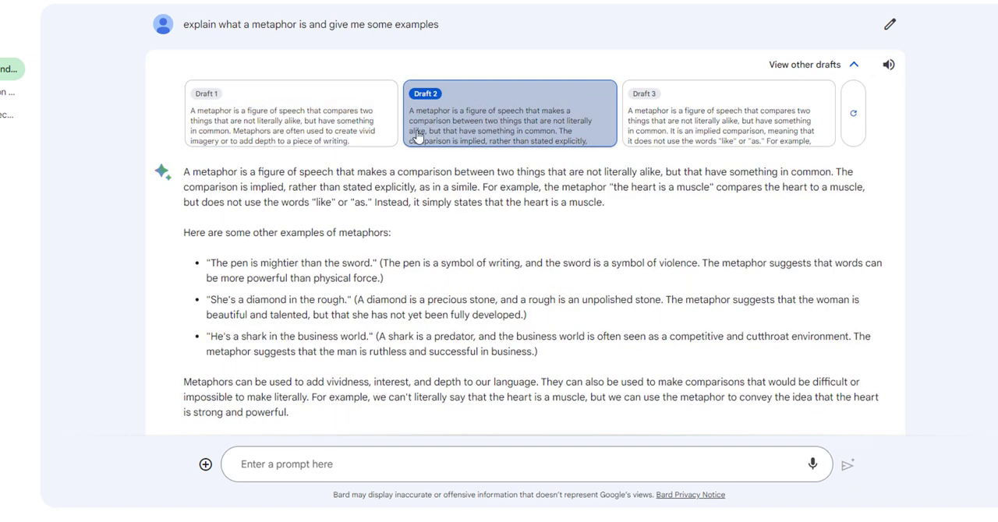
scroll("down", 3)
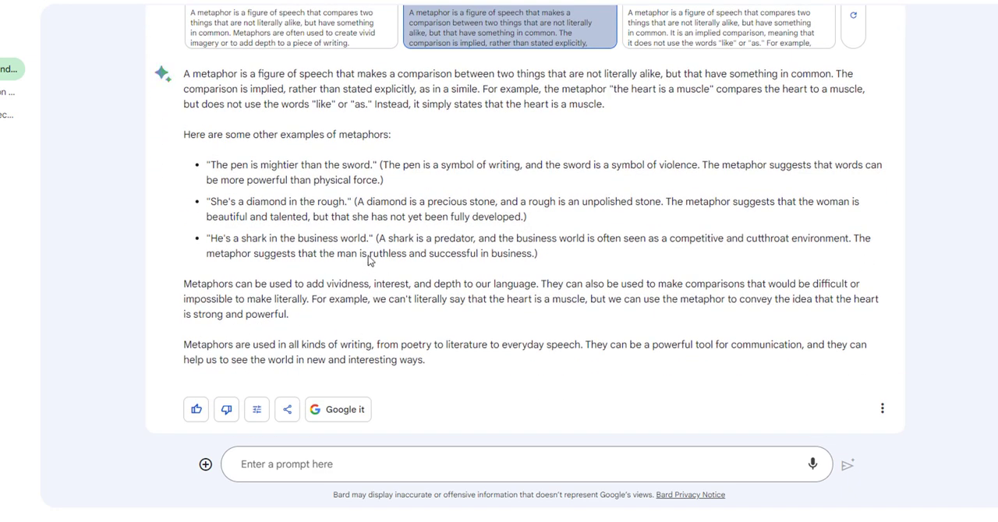
mouse_move(366, 256)
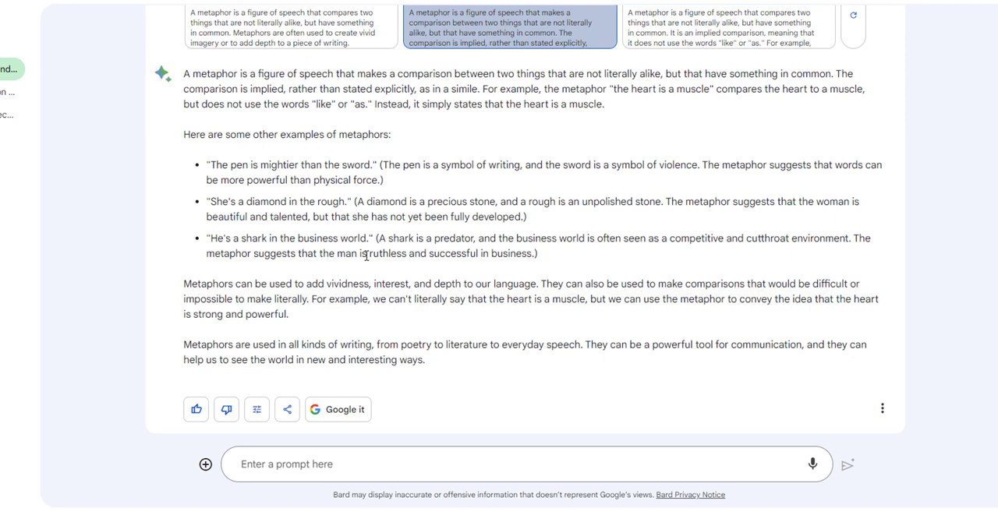
left_click(290, 28)
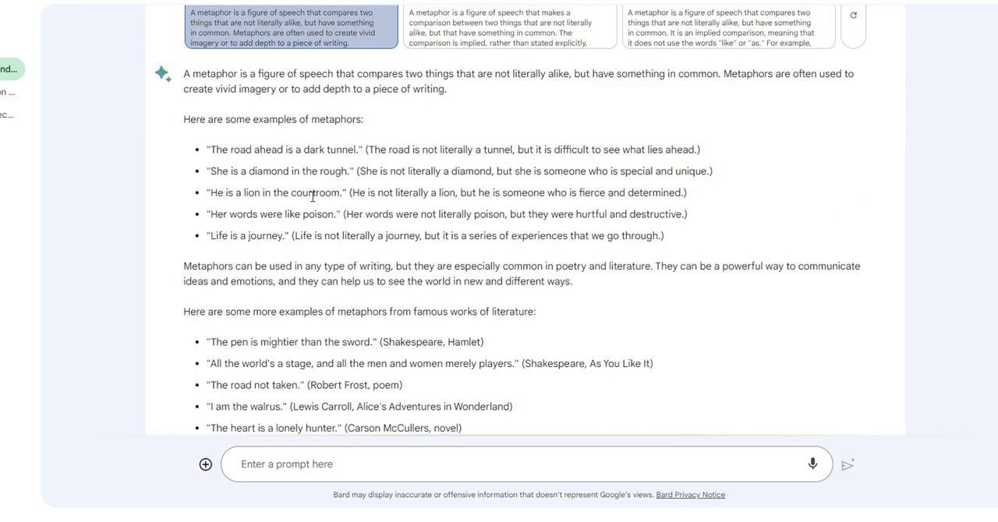
Read Draft 3, then settle back on Draft 1 and scroll through it.
left_click(511, 25)
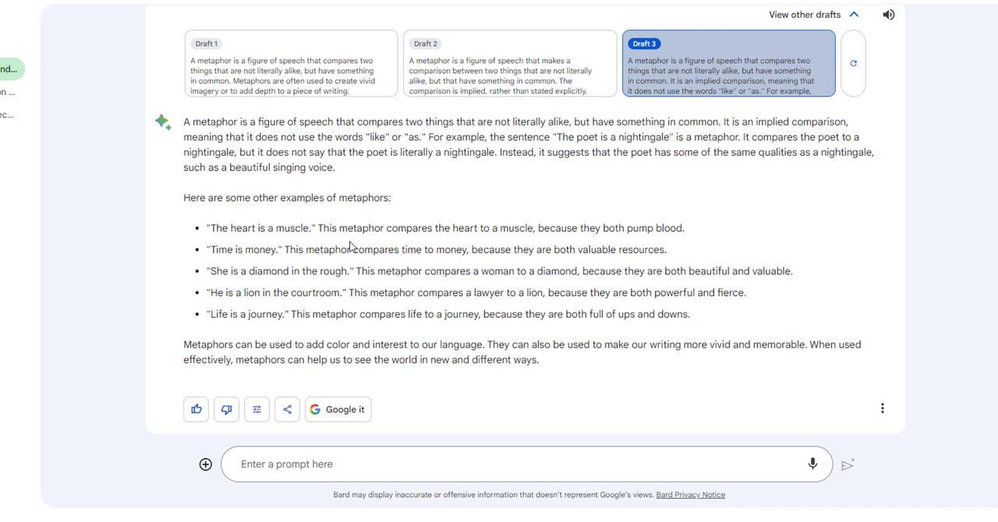
mouse_move(676, 72)
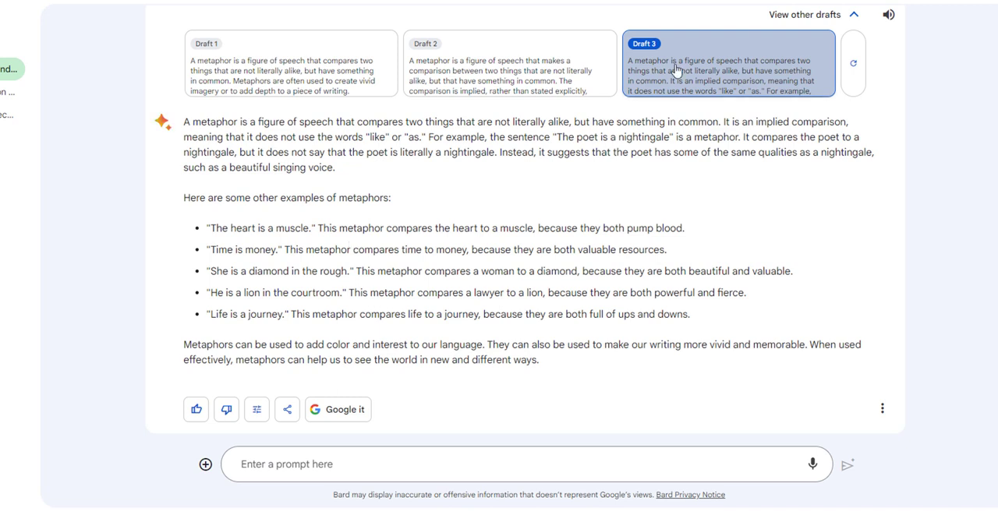
left_click(290, 62)
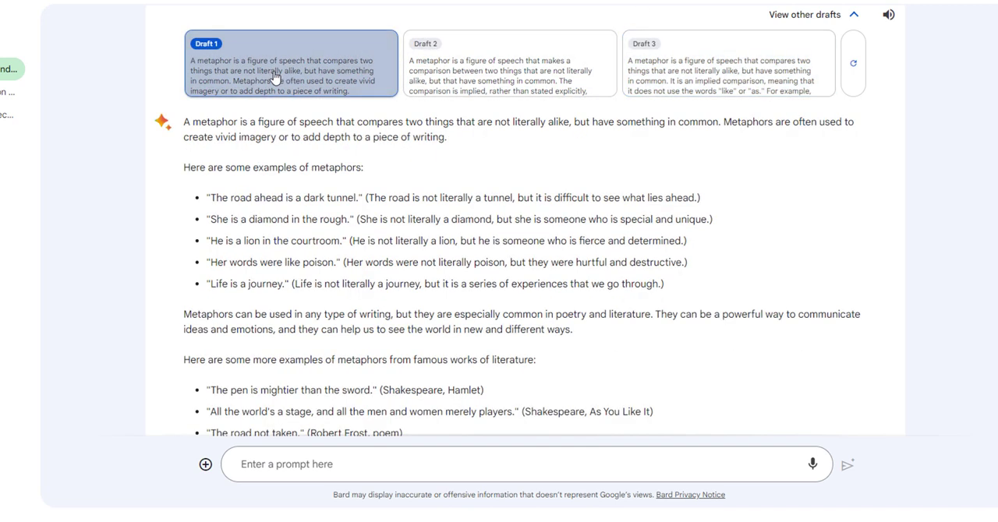
scroll("down", 3)
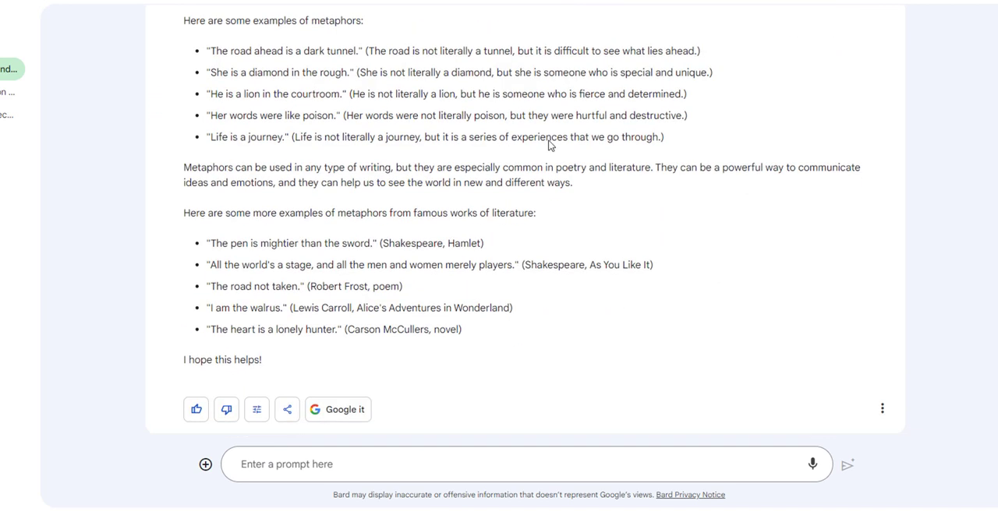
mouse_move(335, 216)
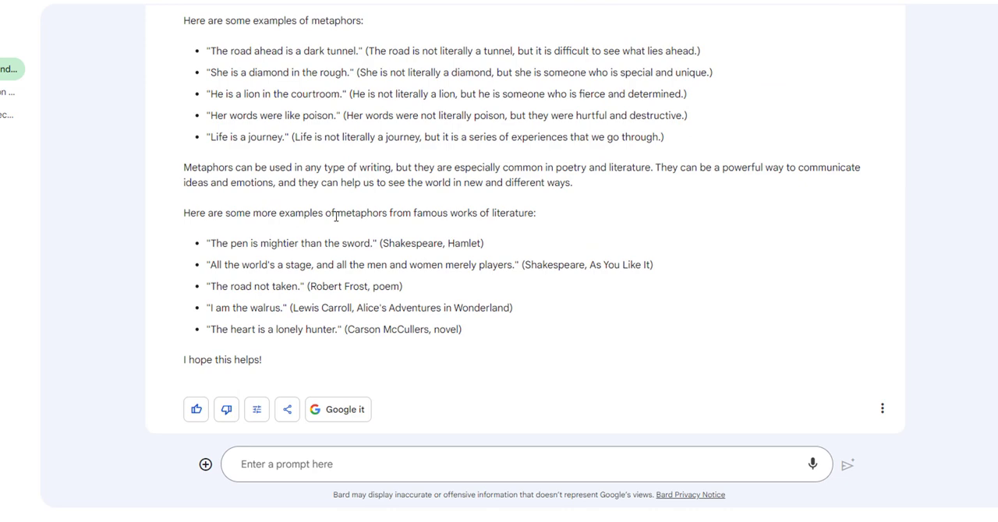
scroll("down", 3)
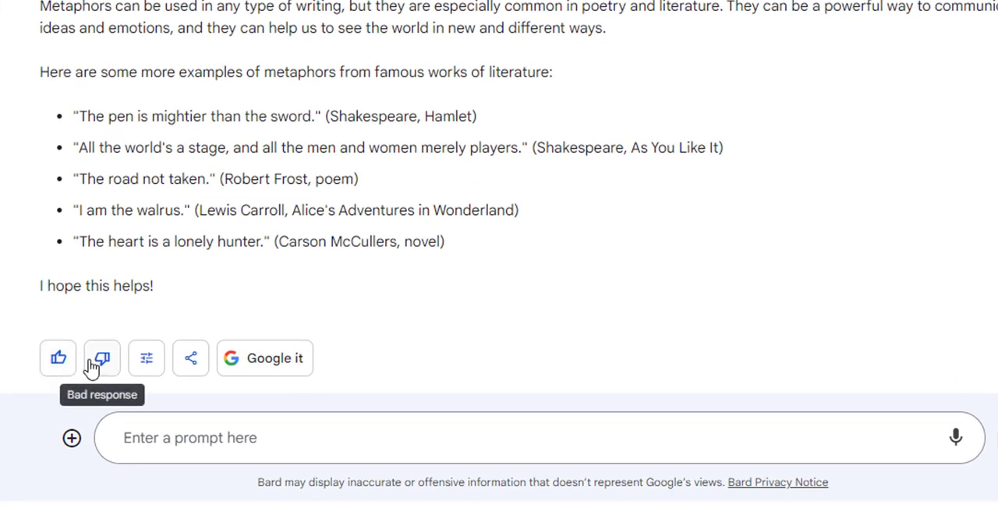
mouse_move(58, 358)
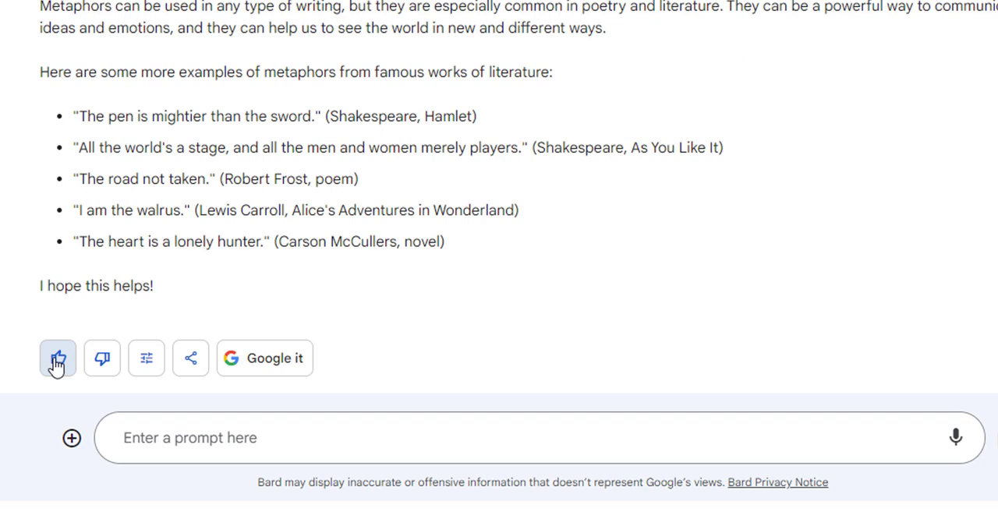
mouse_move(102, 358)
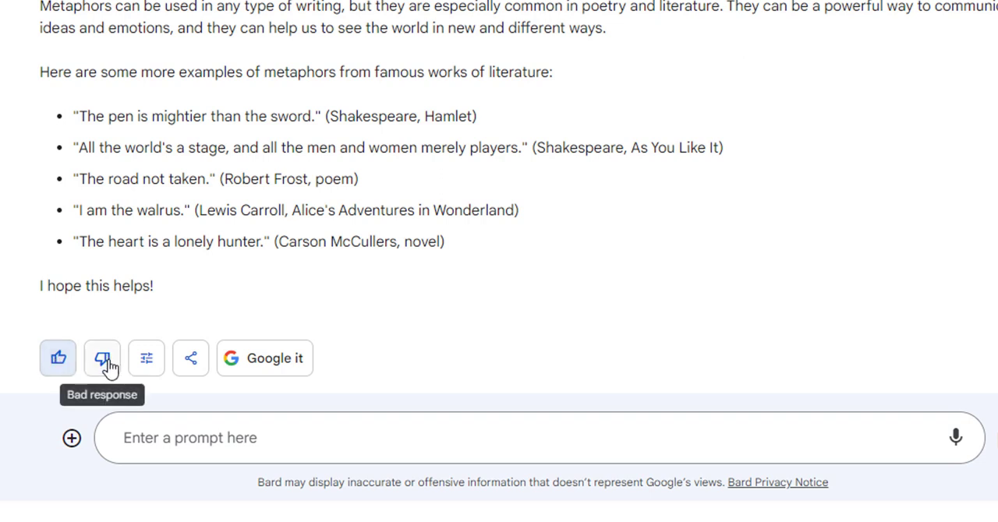
mouse_move(146, 358)
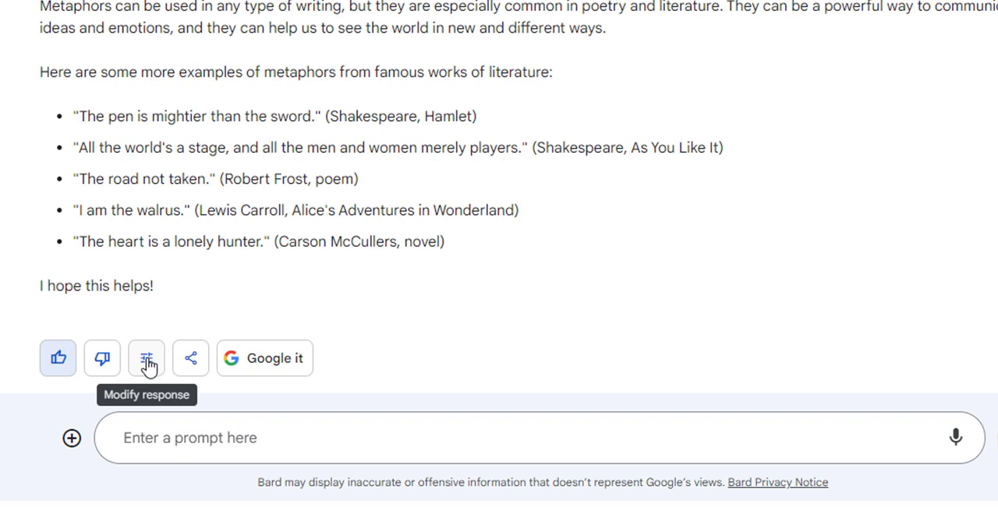
Bring up the Modify response menu (Shorter/Longer/Simpler) for the metaphor answer.
left_click(147, 359)
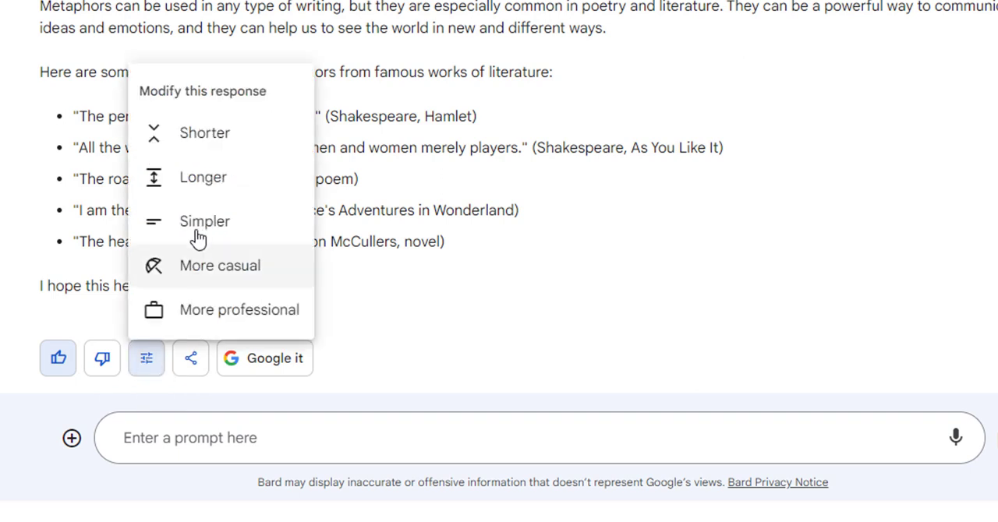
mouse_move(206, 150)
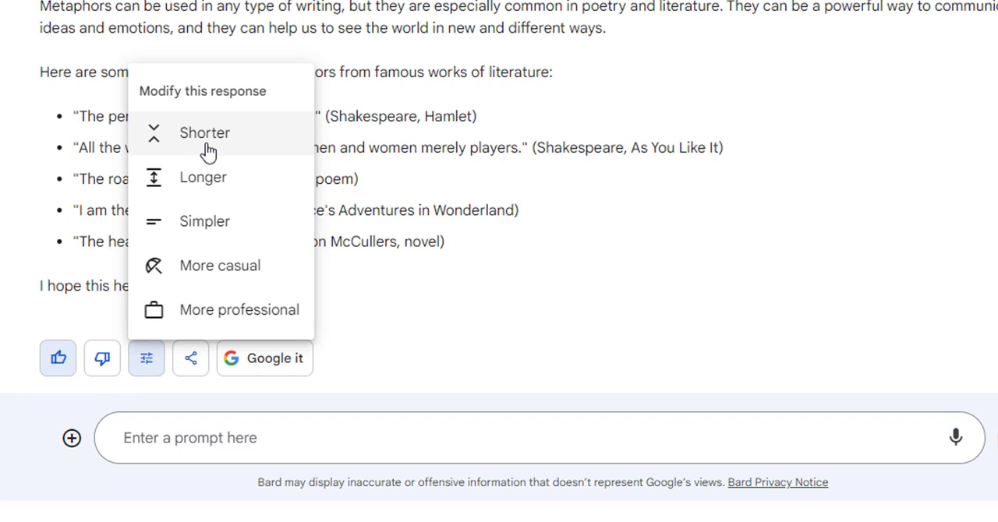
mouse_move(199, 140)
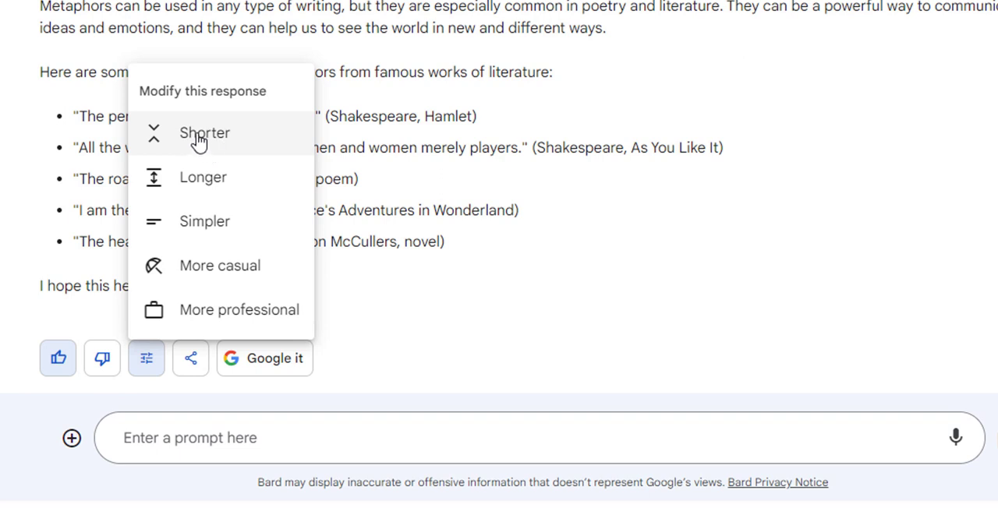
mouse_move(201, 231)
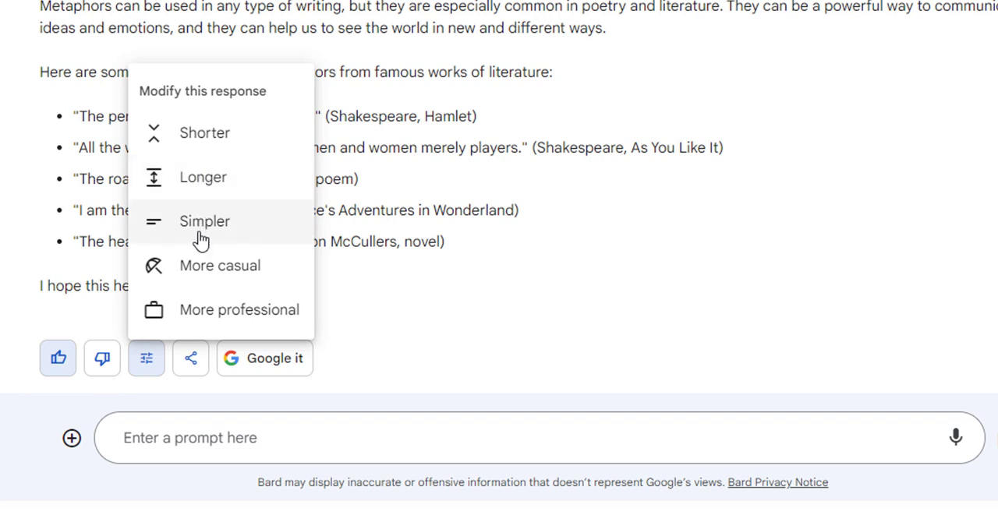
mouse_move(201, 234)
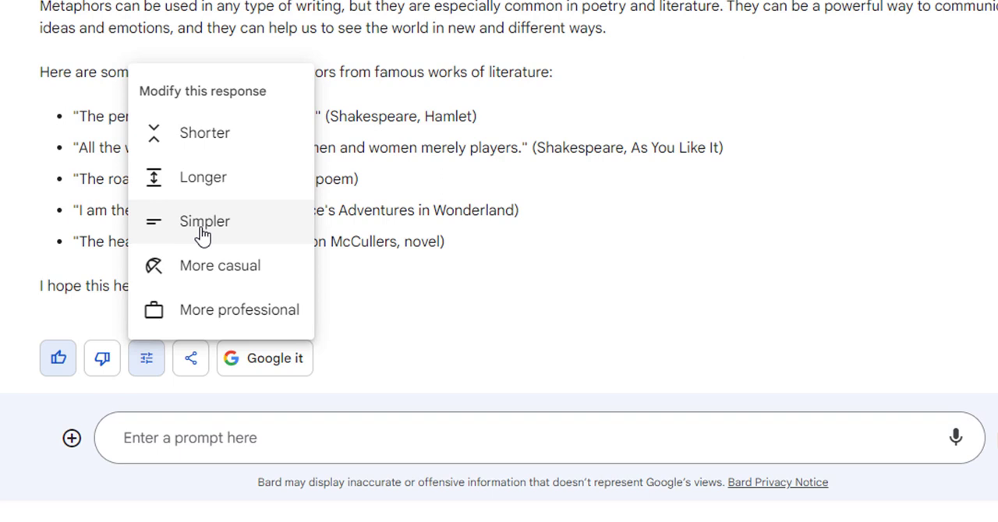
mouse_move(215, 327)
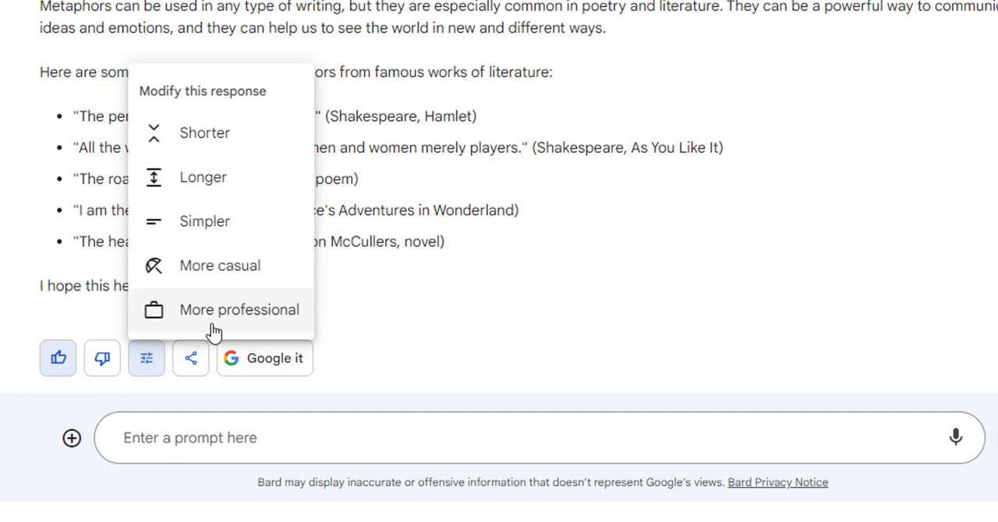
mouse_move(221, 265)
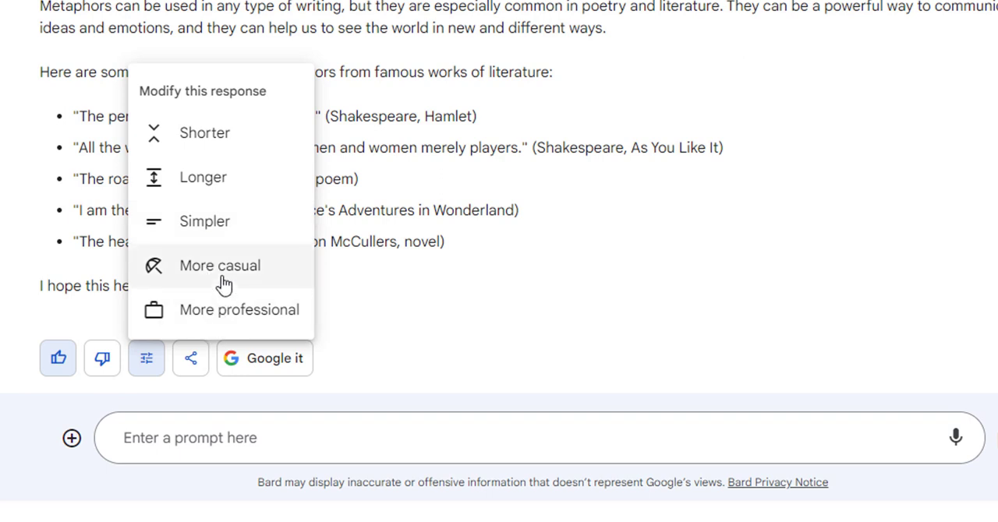
mouse_move(221, 278)
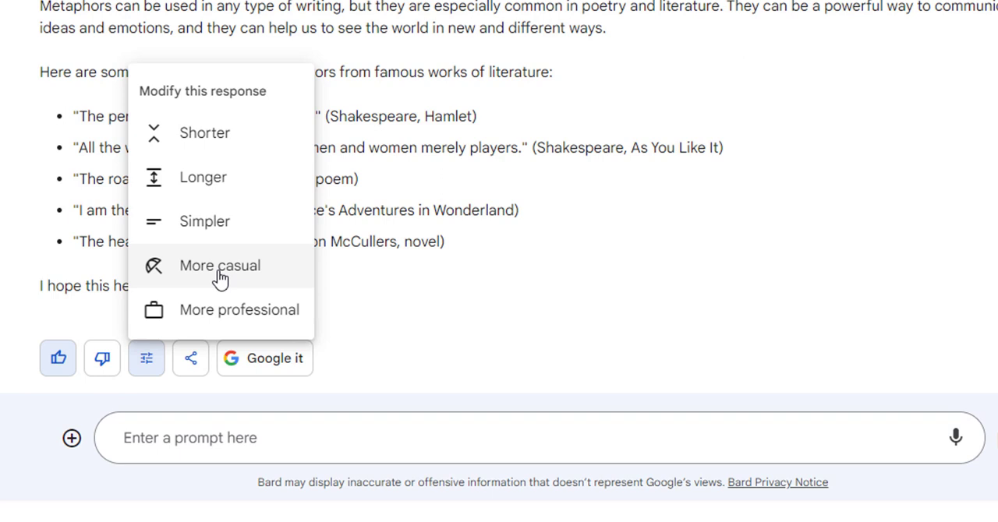
mouse_move(194, 319)
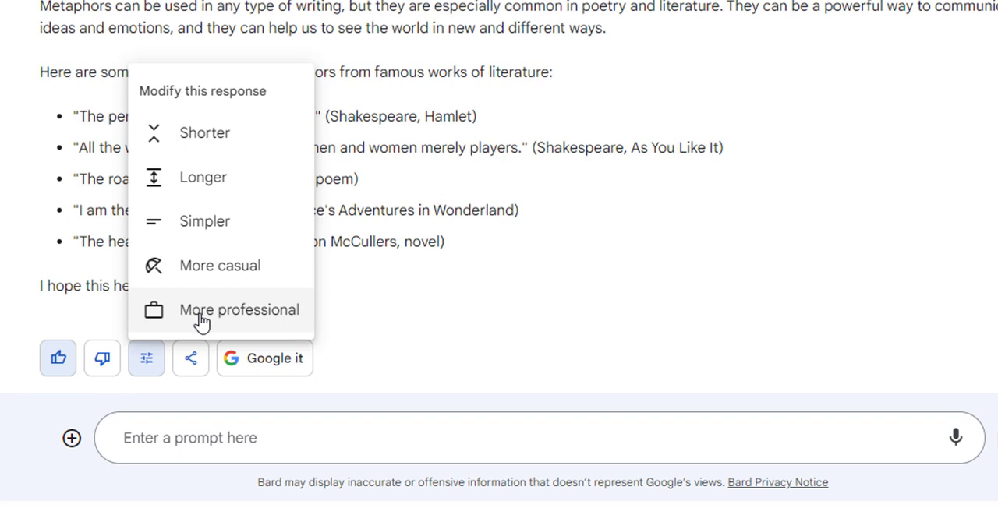
mouse_move(199, 231)
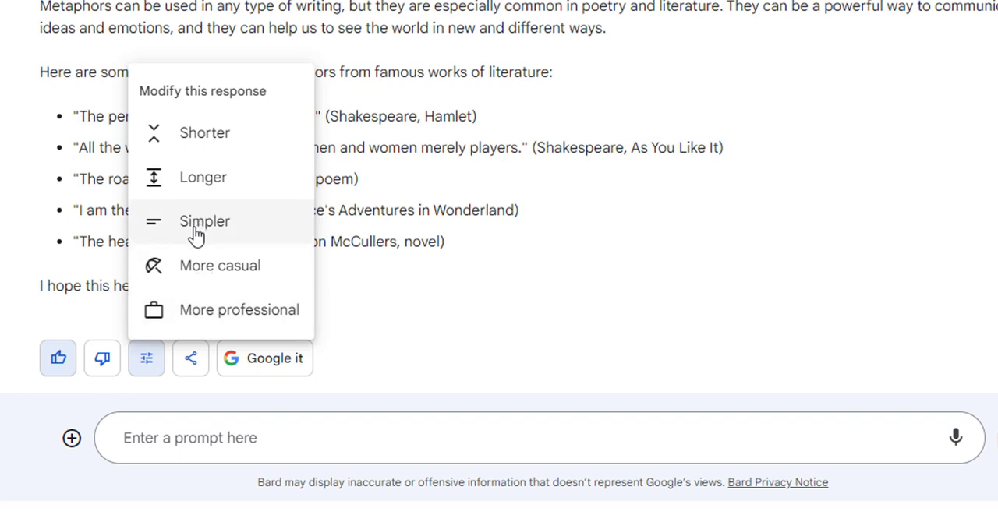
Rewrite the answer as Simpler, check Draft 3, and settle on Draft 1.
left_click(204, 221)
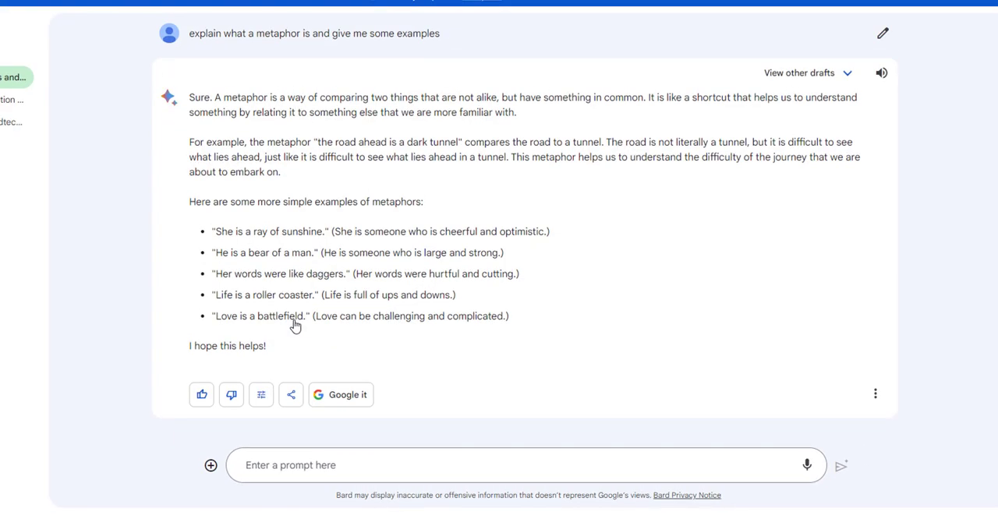
mouse_move(733, 99)
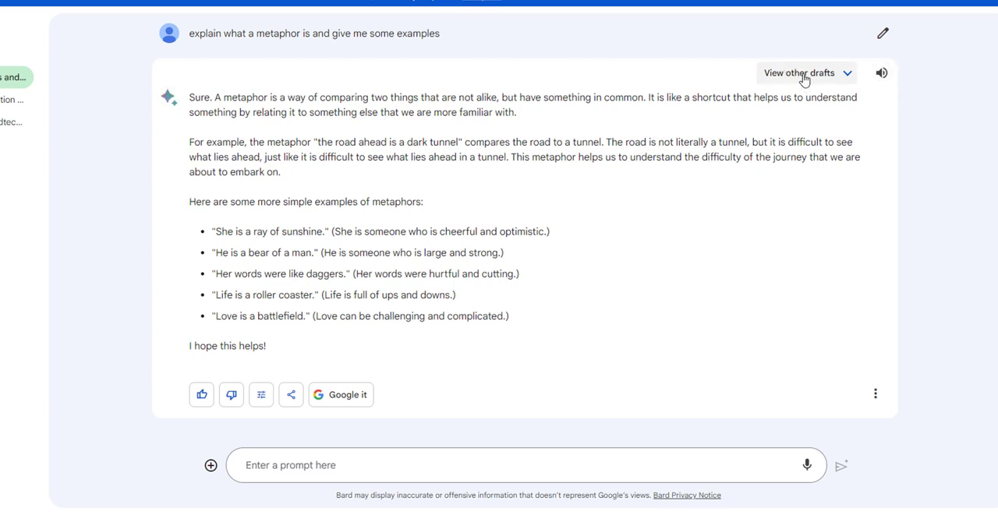
left_click(798, 72)
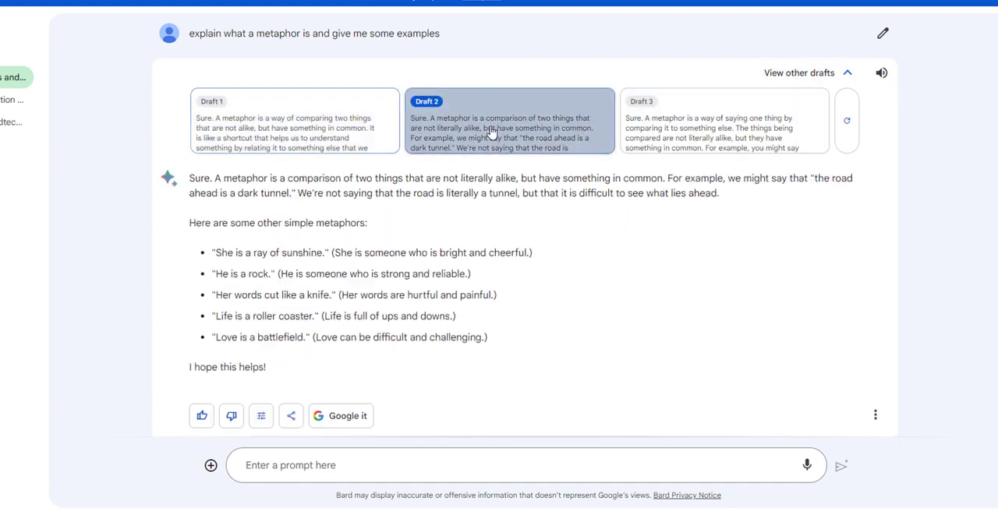
left_click(722, 117)
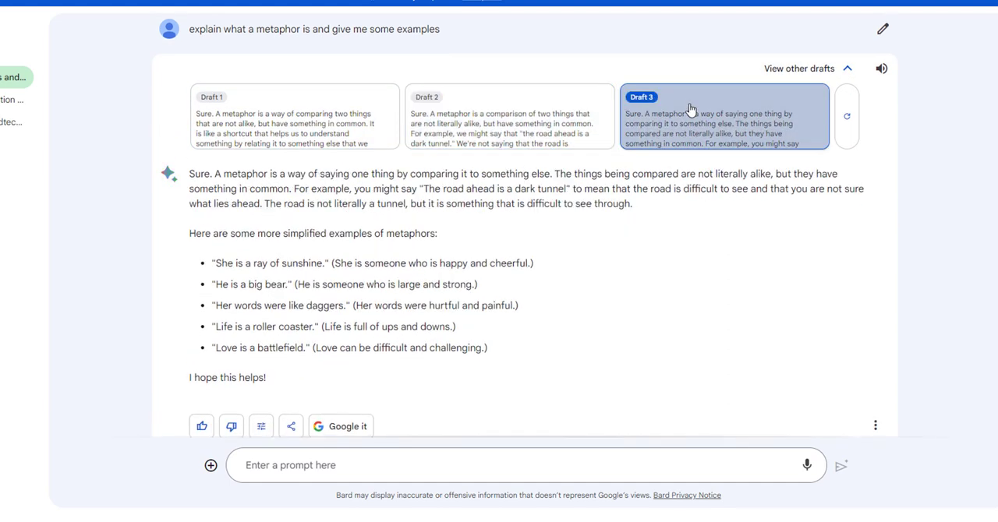
mouse_move(293, 112)
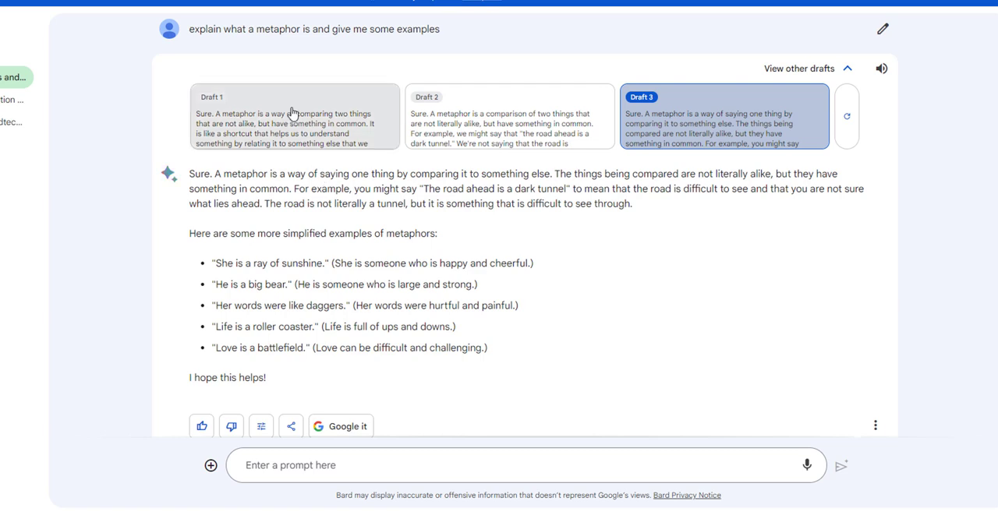
left_click(295, 117)
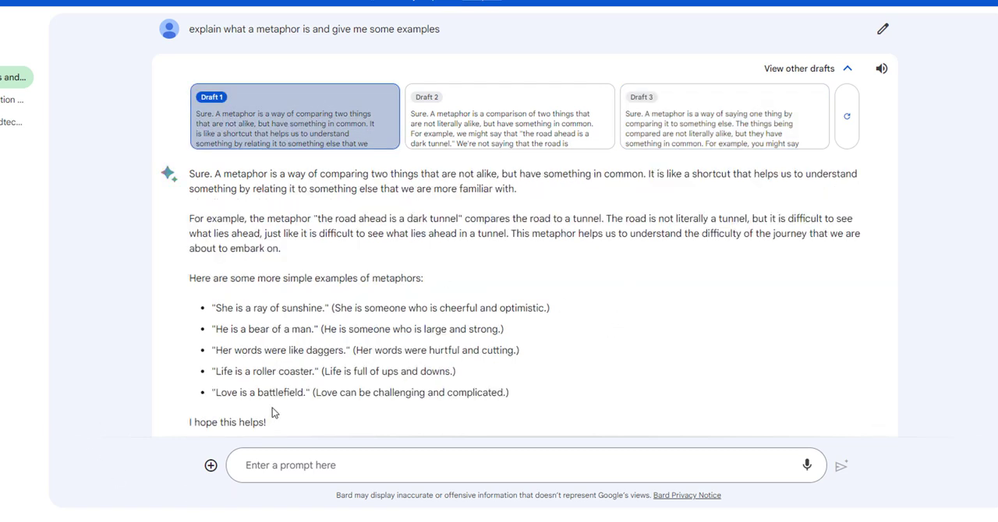
scroll("down", 3)
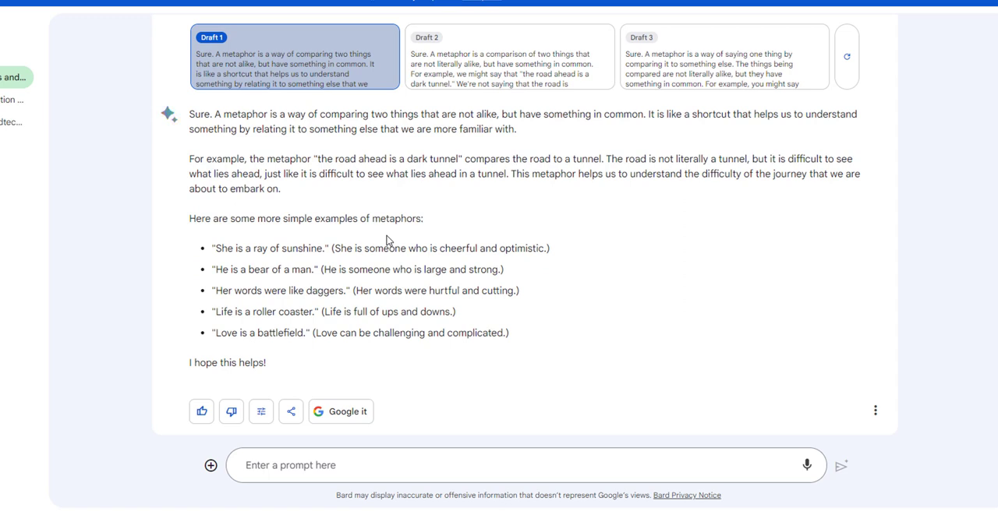
mouse_move(261, 412)
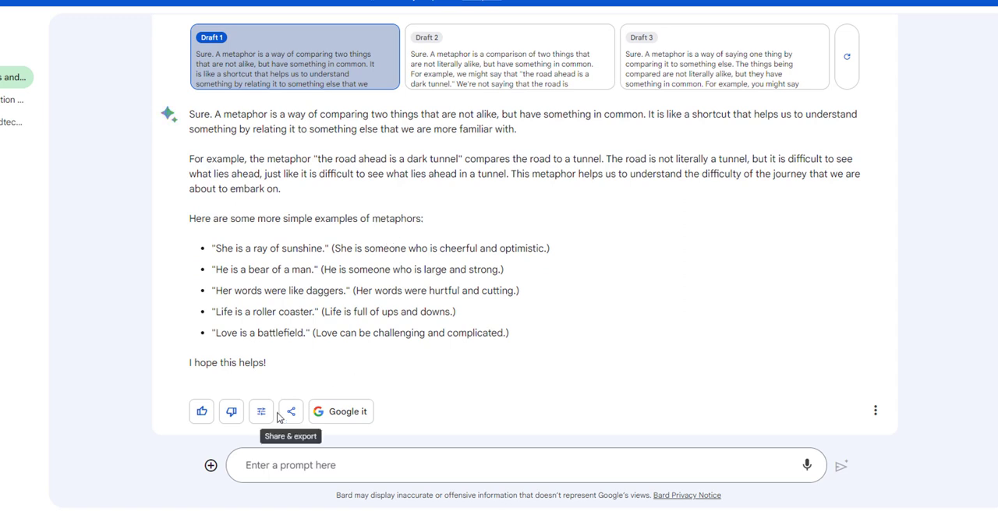
Create a public share link for the chat with the headline 'What is a Metaphor?'.
left_click(290, 412)
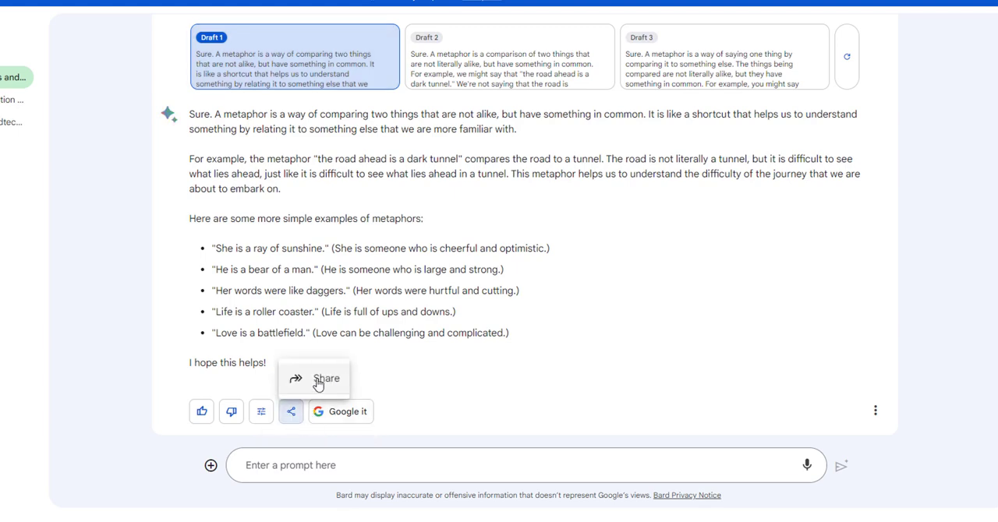
left_click(326, 377)
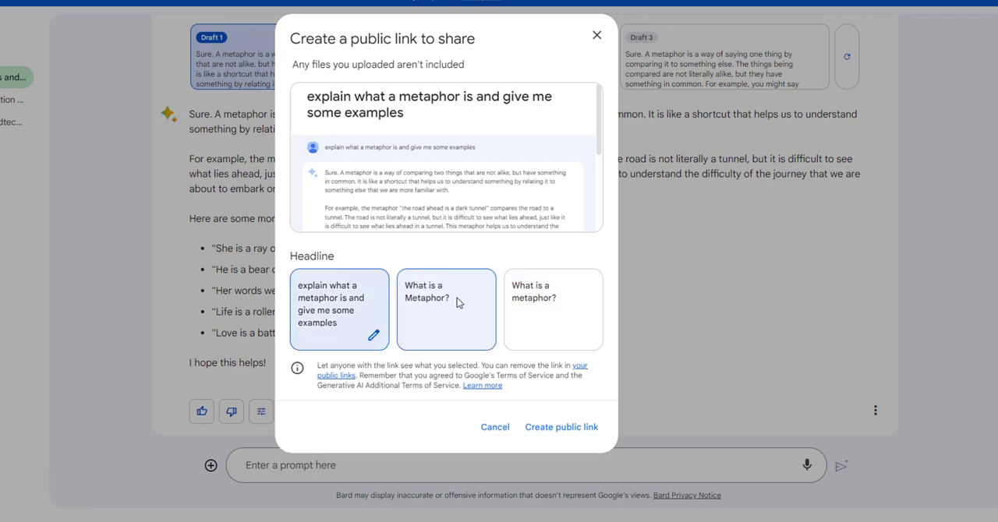
left_click(446, 308)
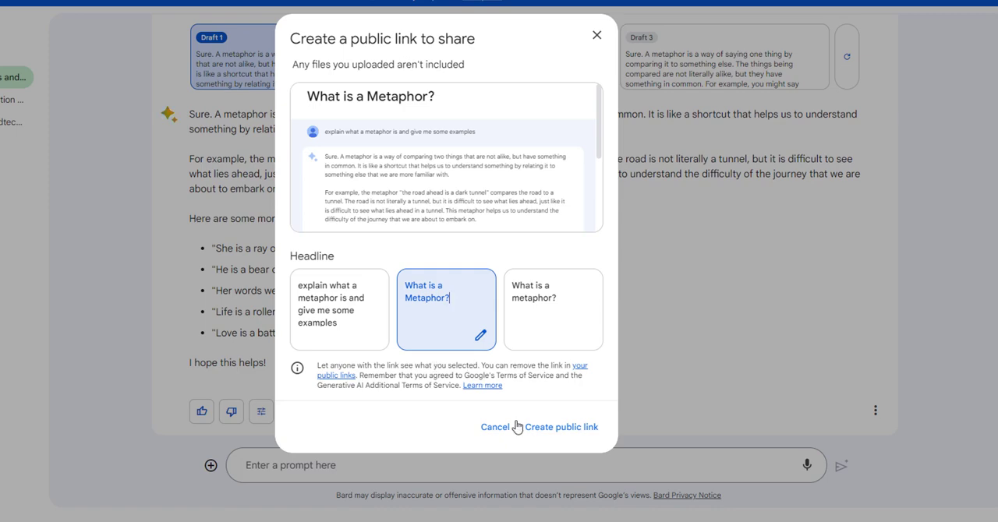
left_click(494, 427)
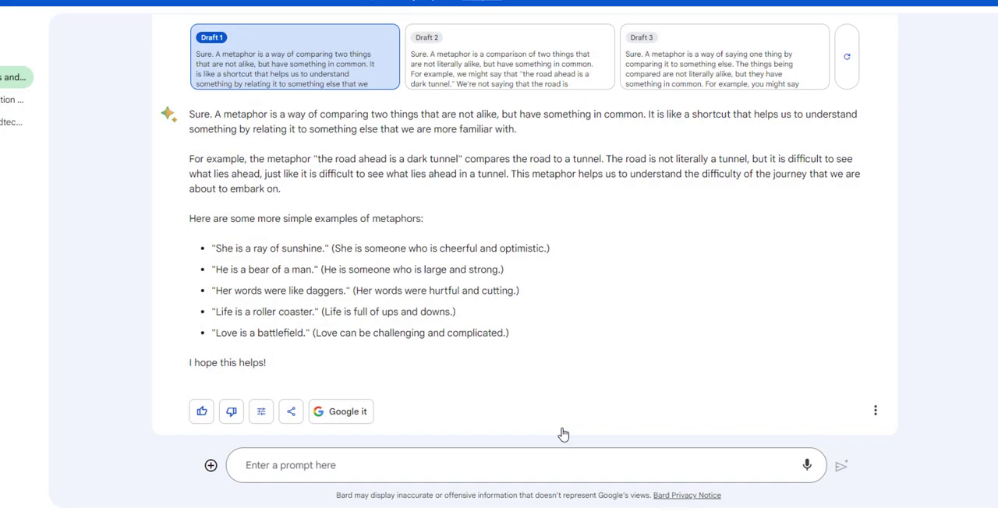
Copy the newly created public link from the Public link created dialog.
left_click(290, 411)
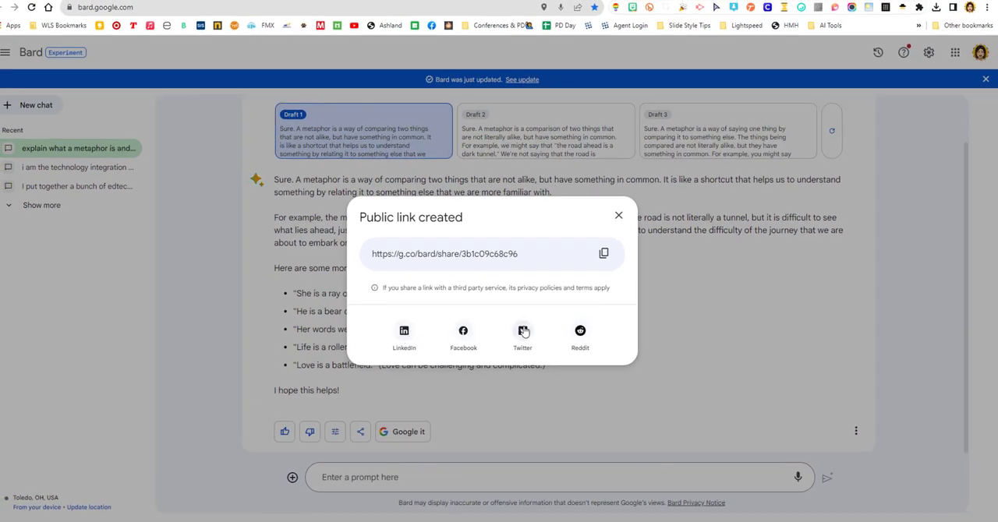
mouse_move(575, 337)
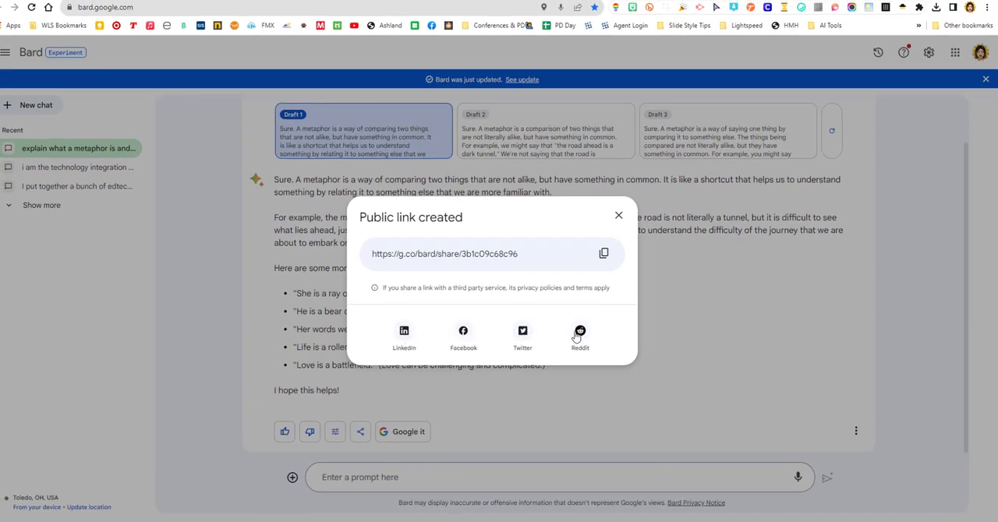
mouse_move(604, 254)
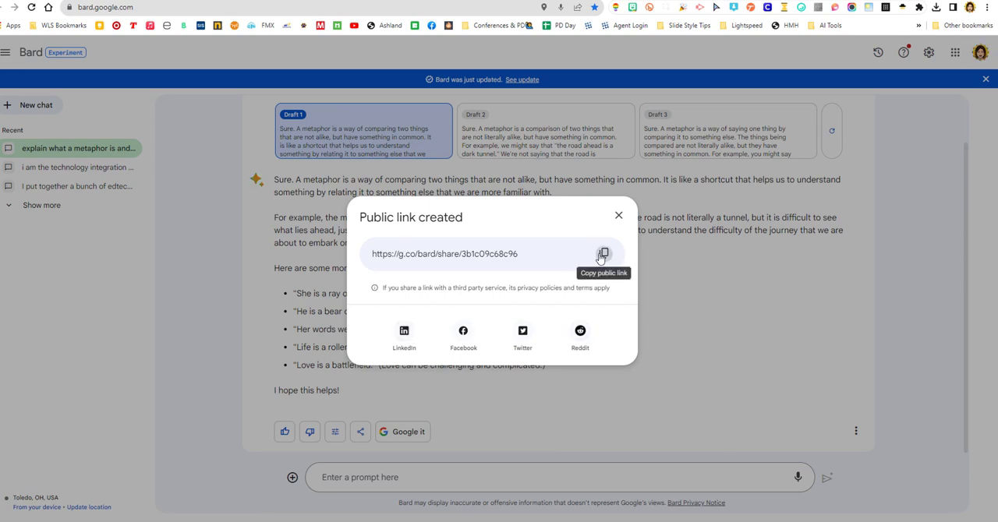
left_click(604, 253)
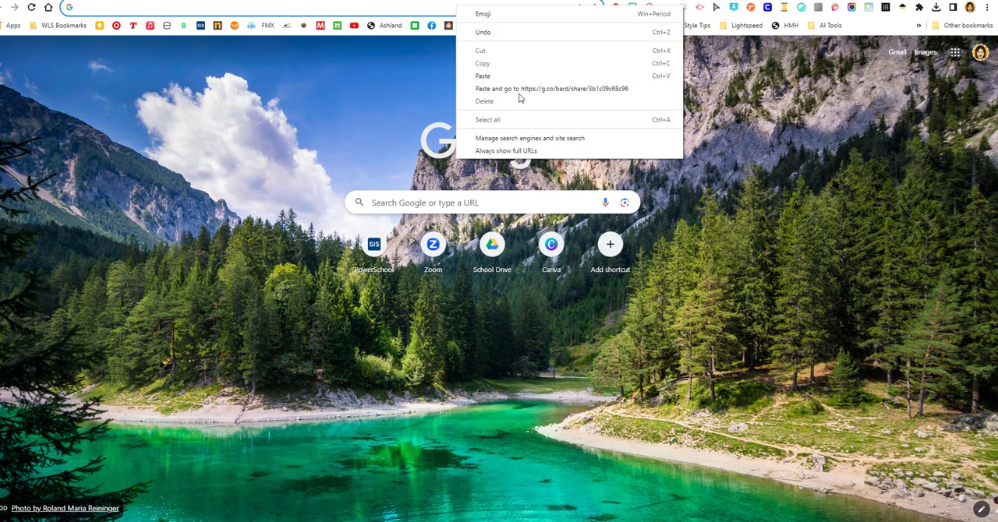
Paste and go to the copied link, confirming the public 'What is a Metaphor?' page loads.
left_click(550, 87)
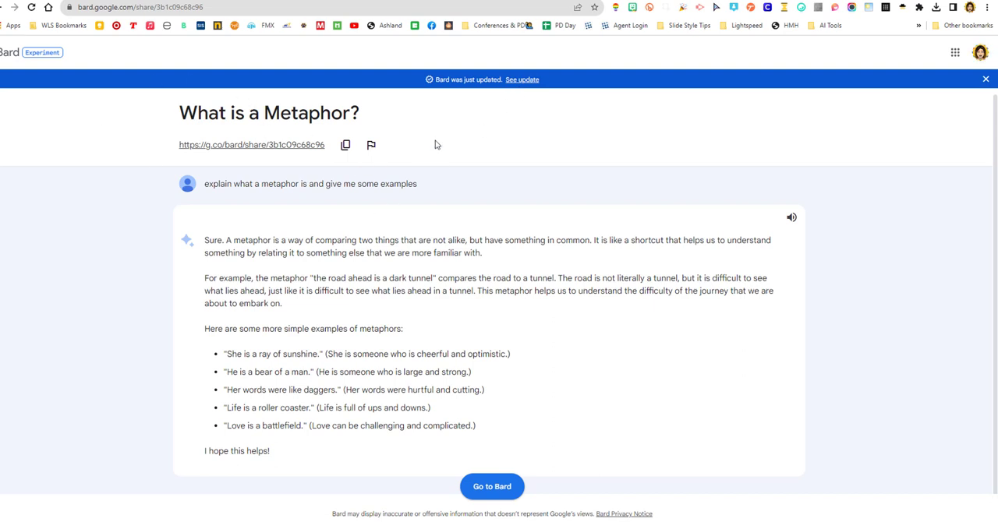
mouse_move(444, 136)
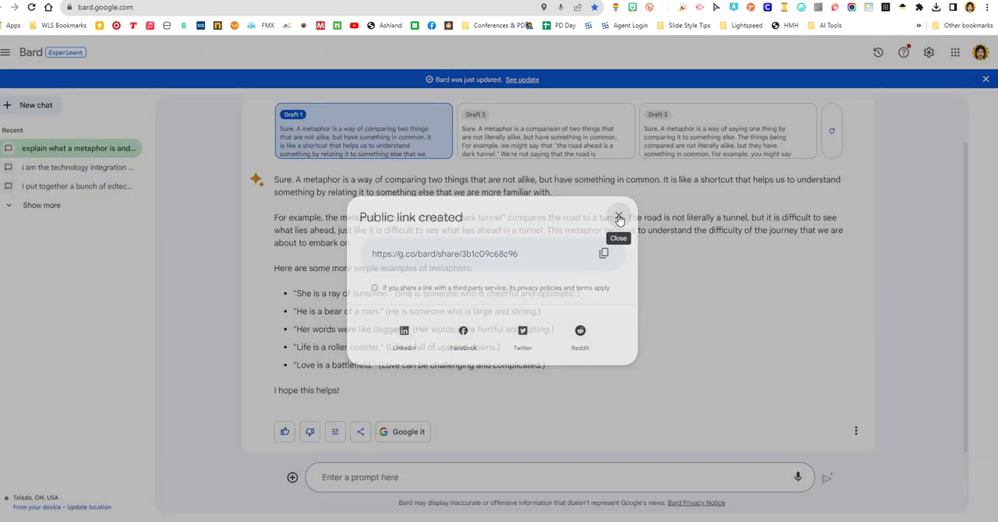
Dismiss the Public link created dialog and reveal related search topics under the metaphor answer.
left_click(621, 216)
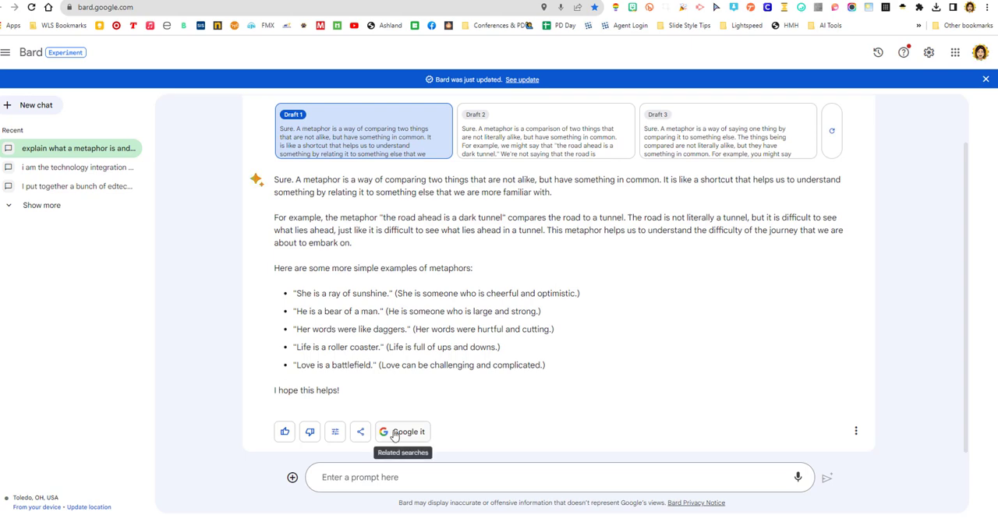
mouse_move(403, 431)
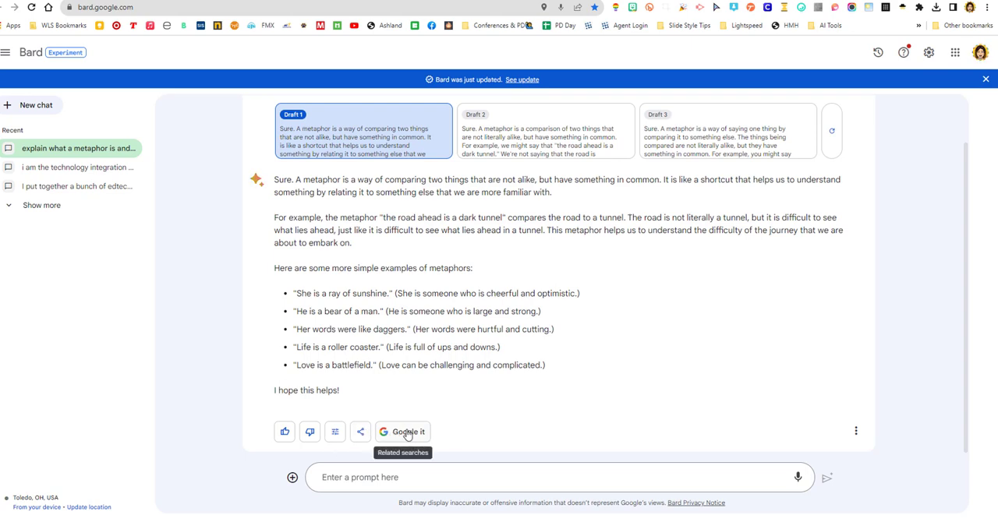
left_click(402, 431)
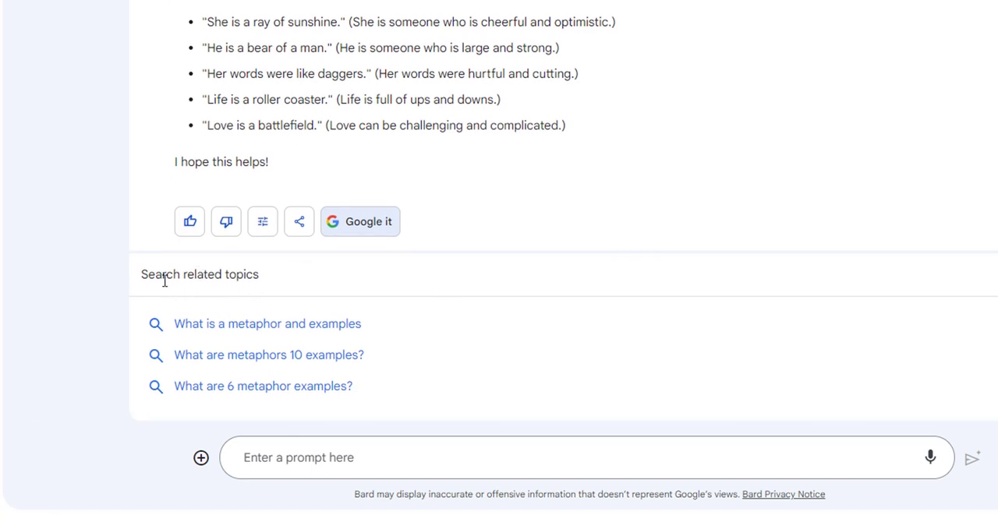
mouse_move(321, 325)
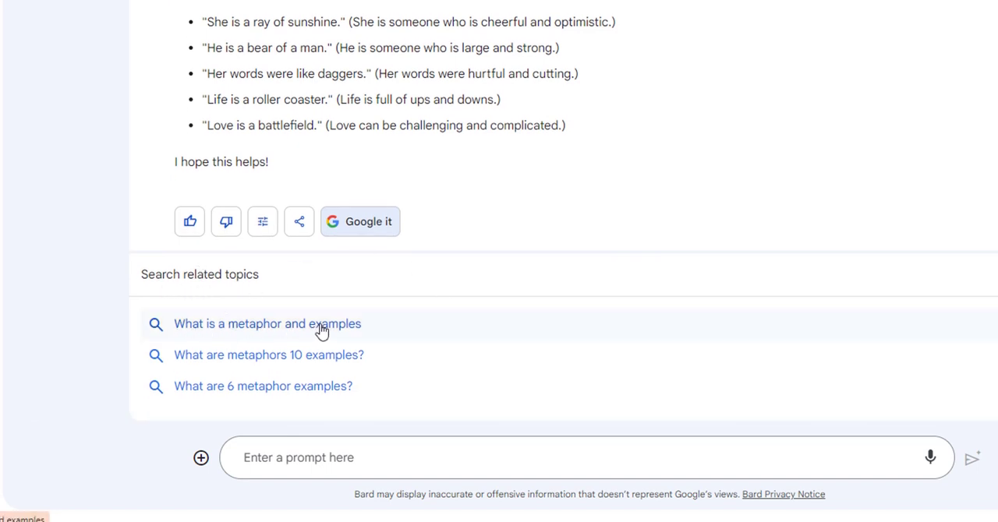
Search the related topic 'What is a metaphor and examples' and look through the Google results.
left_click(269, 324)
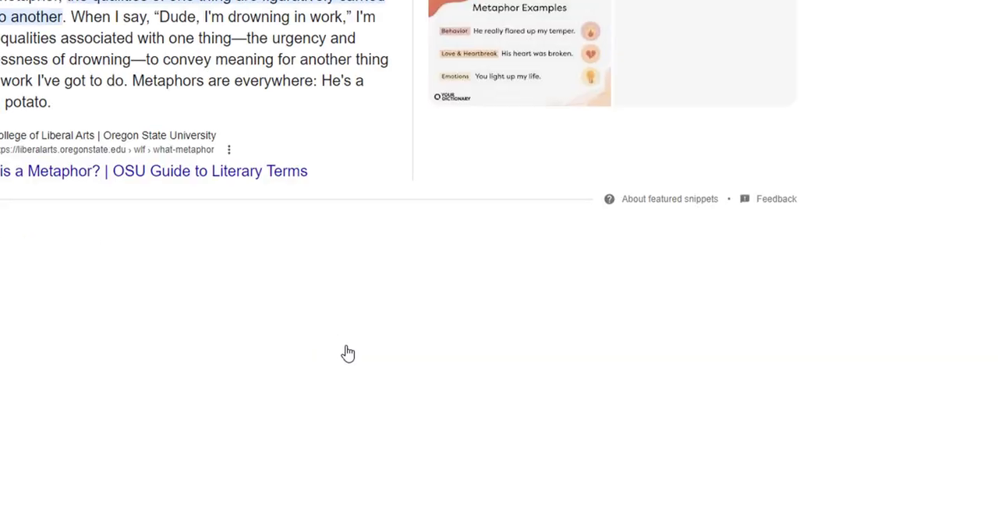
scroll("up", 3)
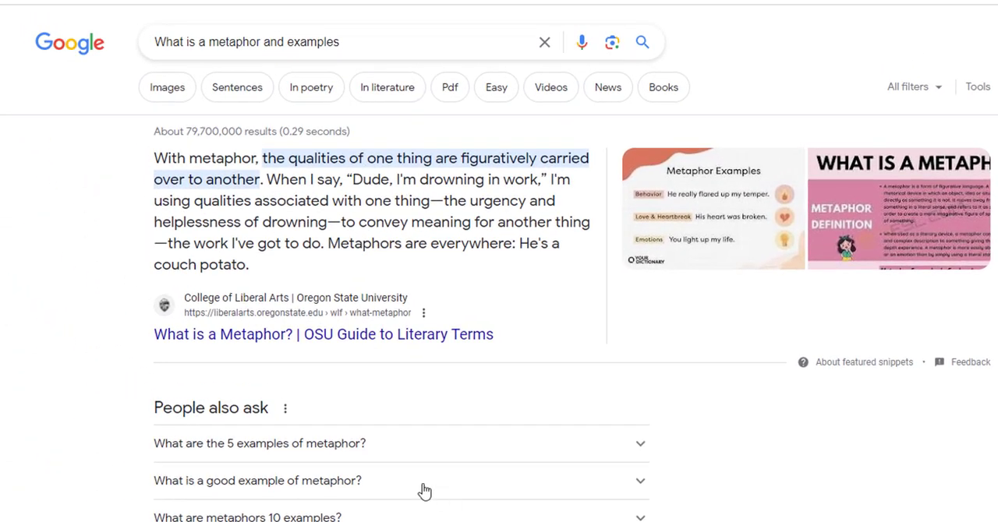
scroll("down", 3)
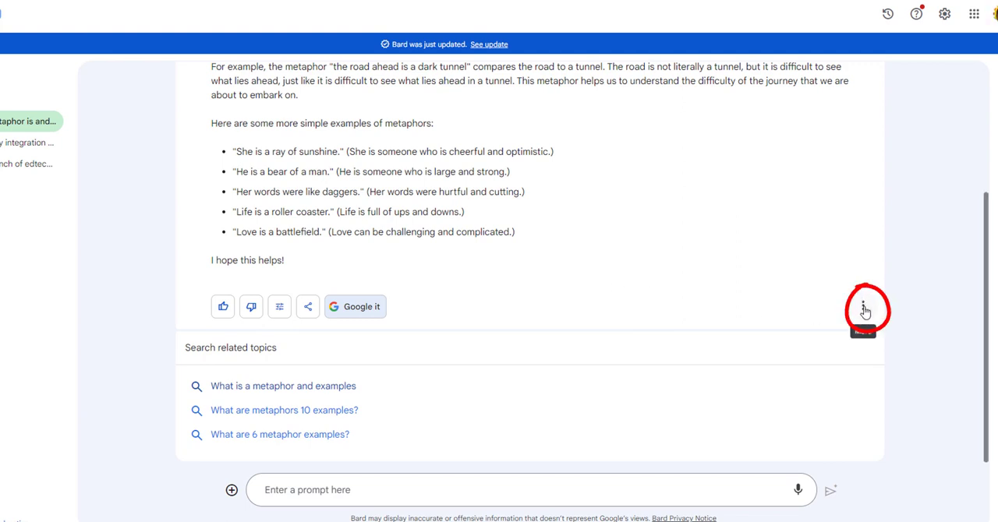
mouse_move(862, 305)
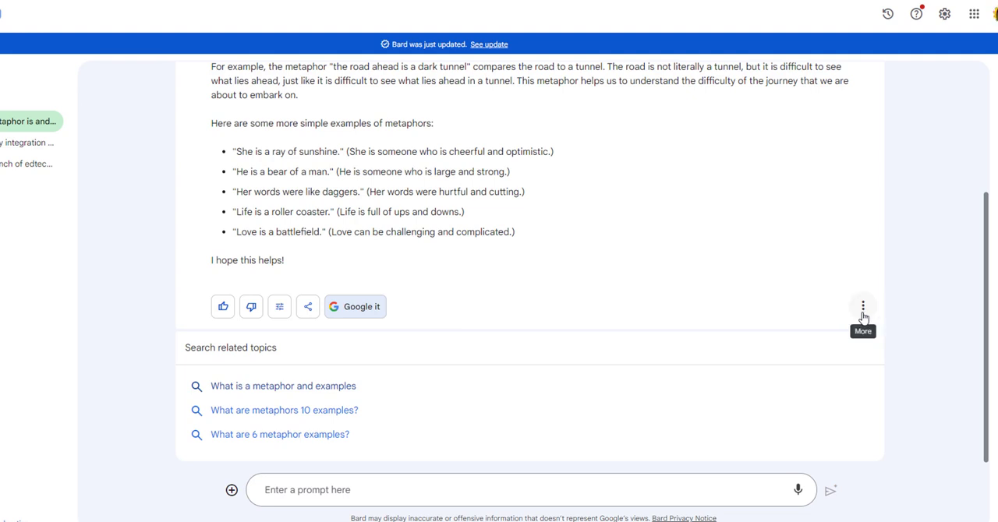
mouse_move(862, 308)
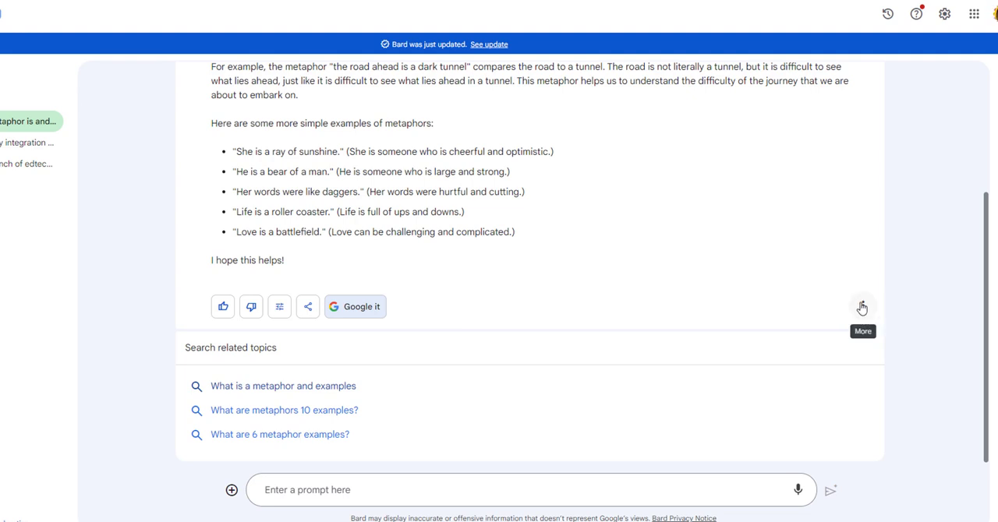
mouse_move(862, 306)
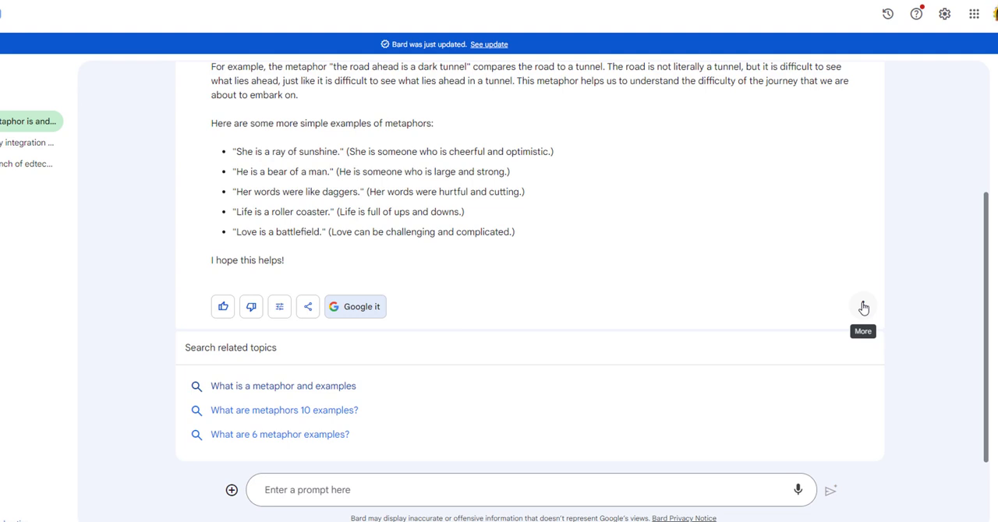
Show the More menu with Copy and Report legal issue for the metaphor response.
left_click(863, 306)
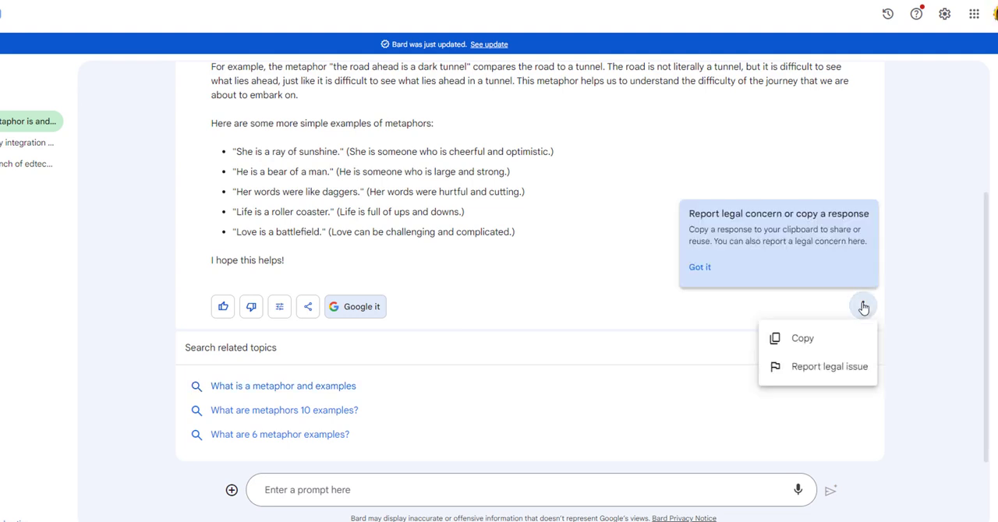
mouse_move(789, 338)
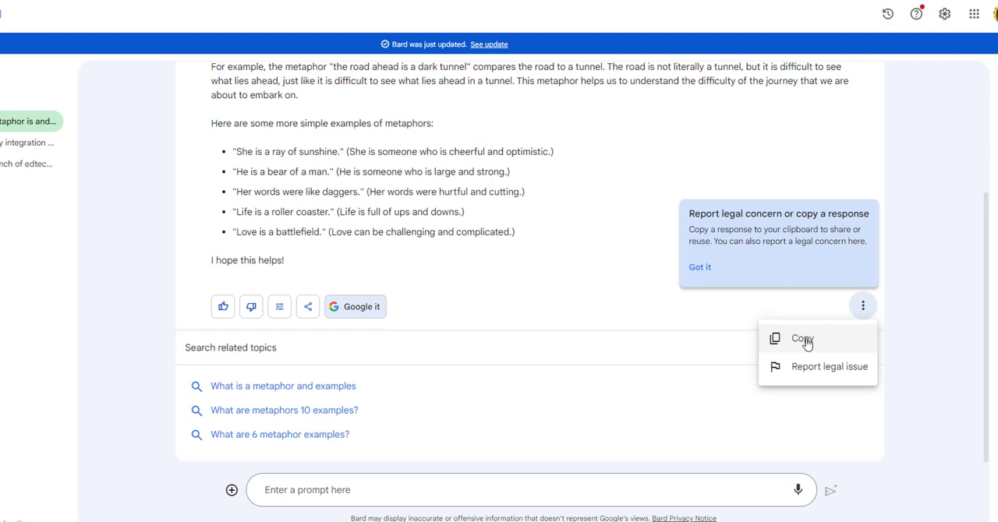
mouse_move(799, 371)
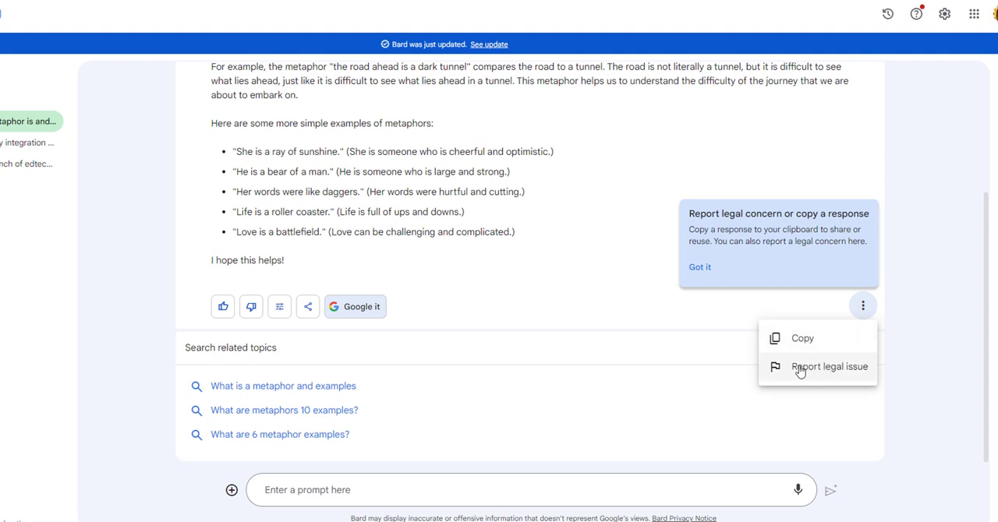
mouse_move(798, 341)
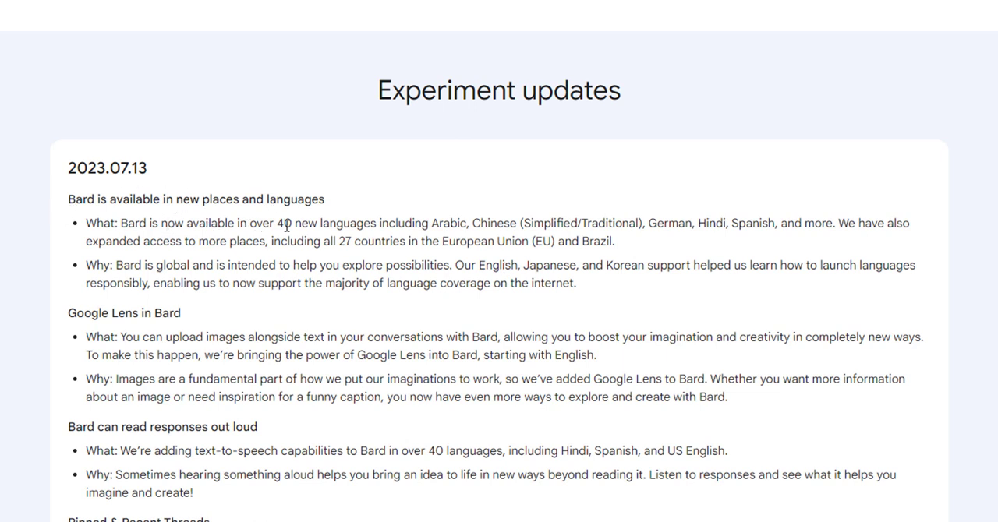
mouse_move(433, 227)
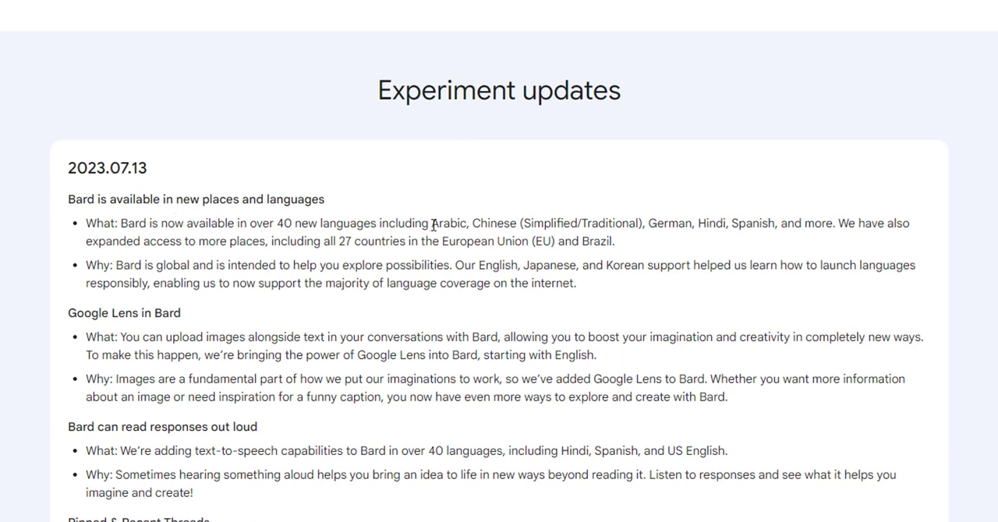
Highlight the newly supported languages and read down the Experiment updates to the 2023.06.07 entries.
left_click_drag(432, 223, 704, 222)
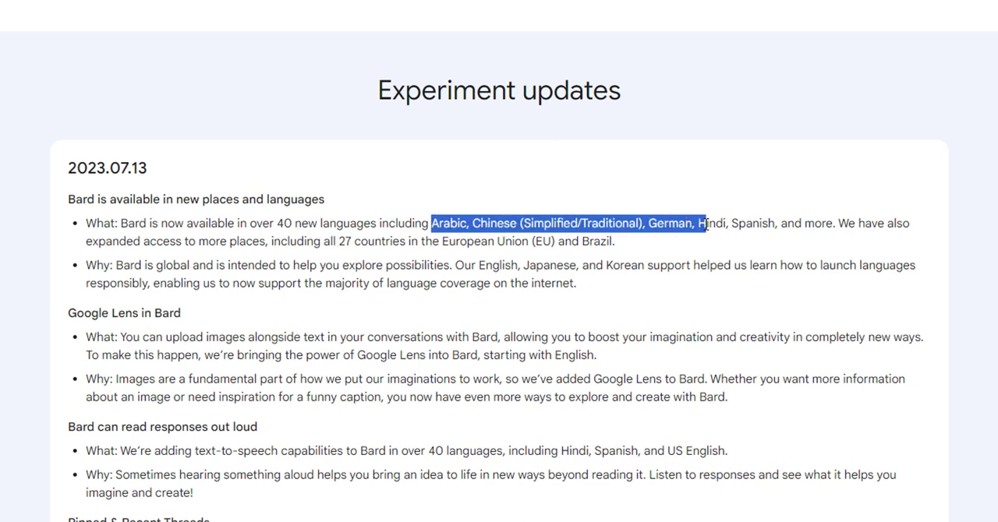
scroll("down", 3)
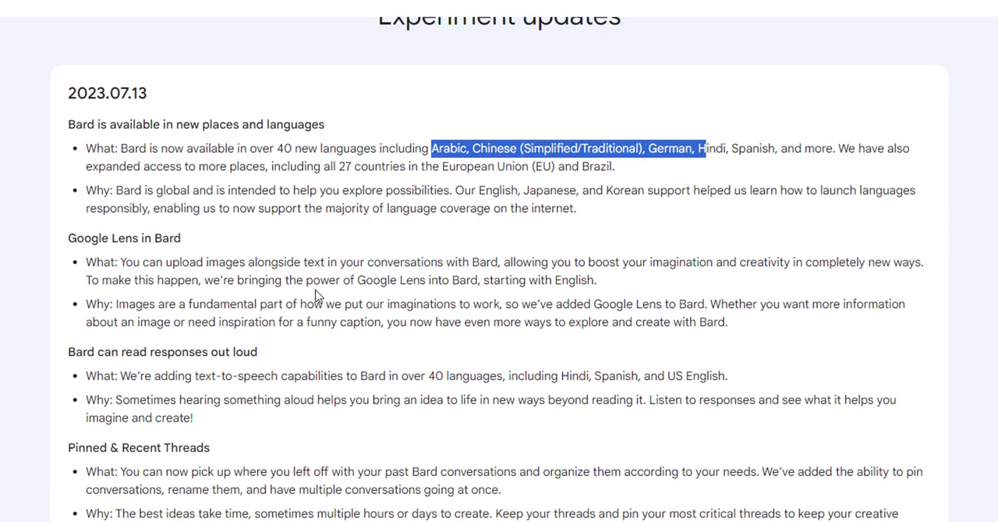
mouse_move(258, 265)
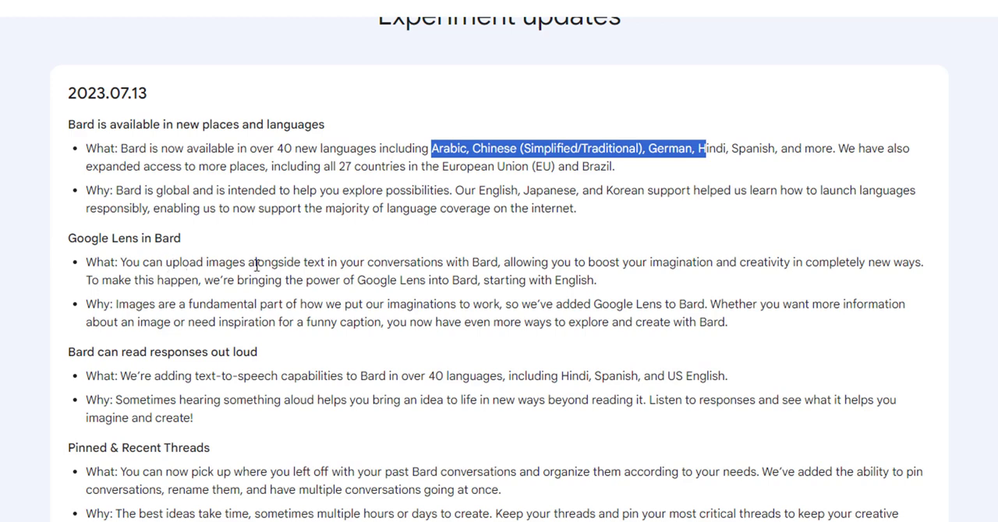
mouse_move(259, 265)
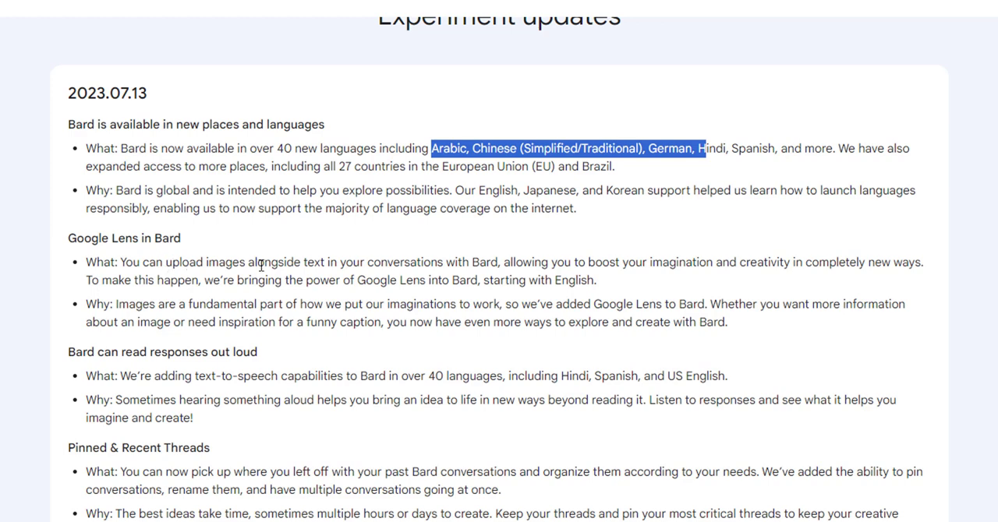
scroll("down", 3)
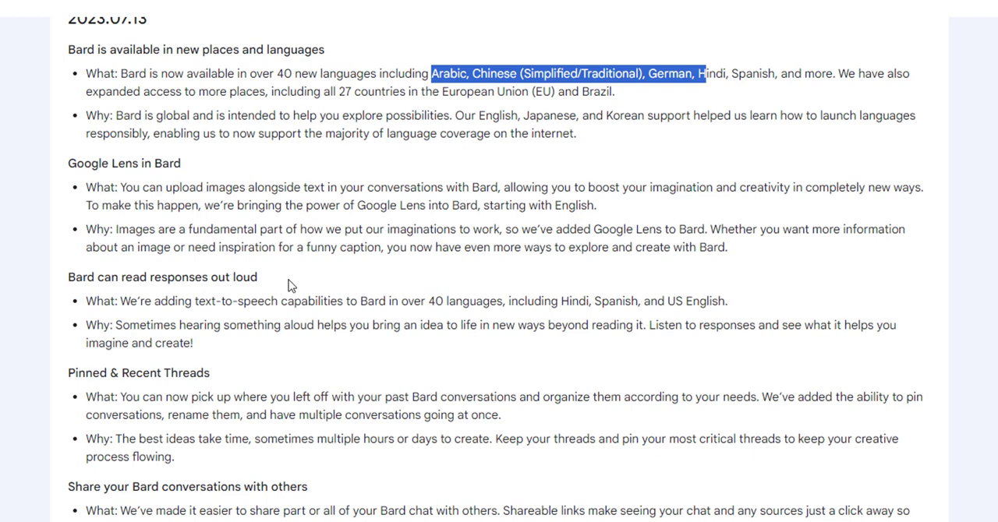
mouse_move(136, 380)
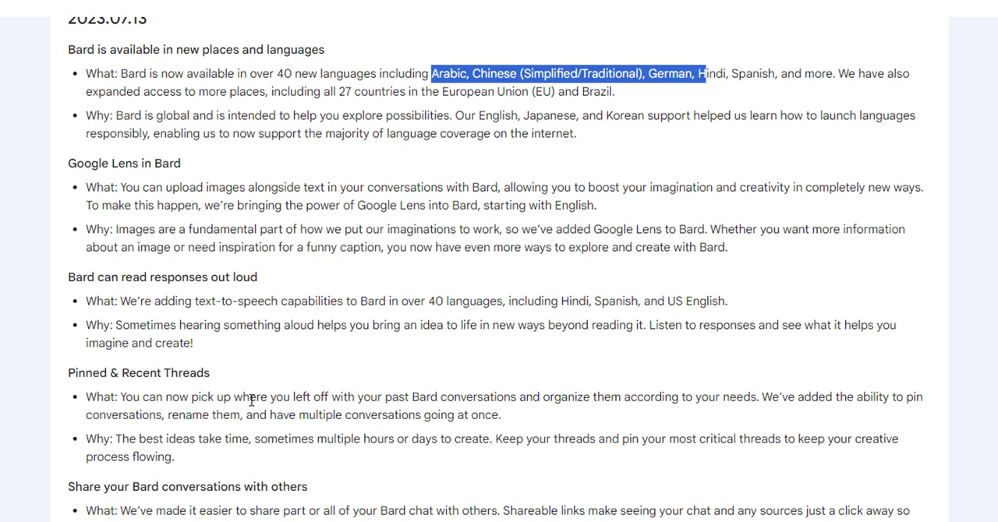
mouse_move(631, 415)
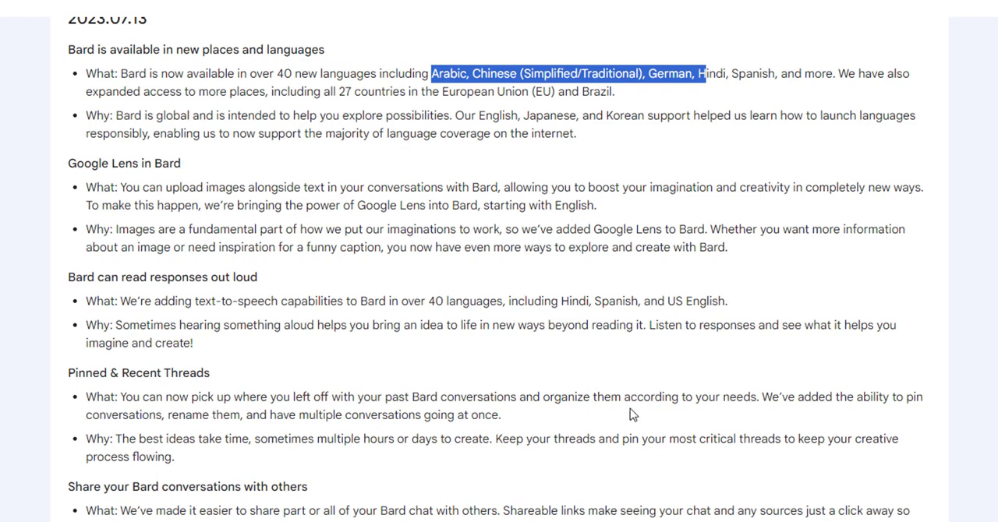
mouse_move(876, 413)
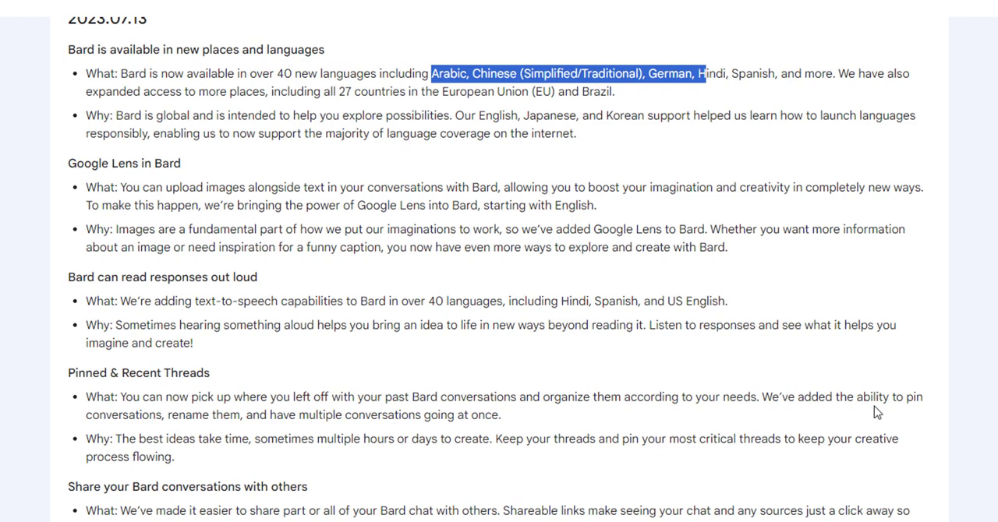
mouse_move(631, 429)
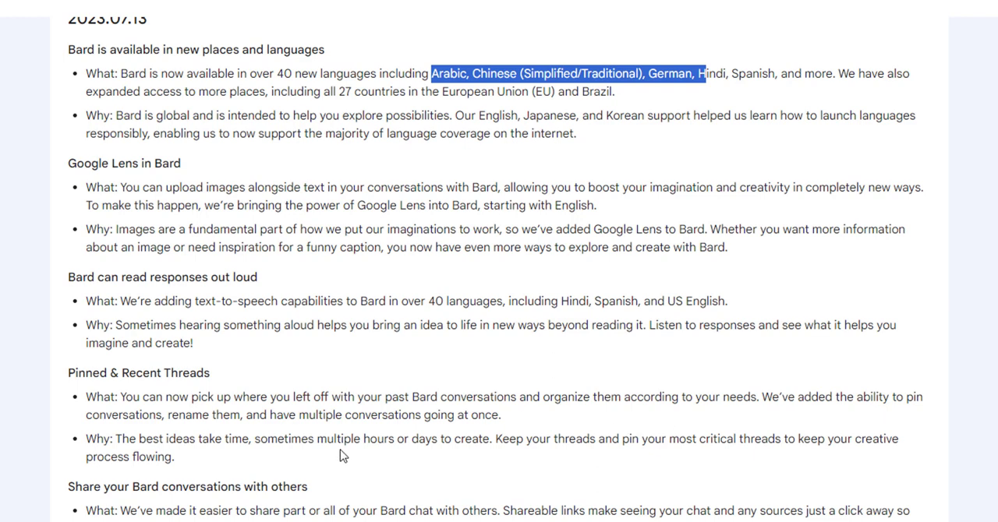
scroll("down", 3)
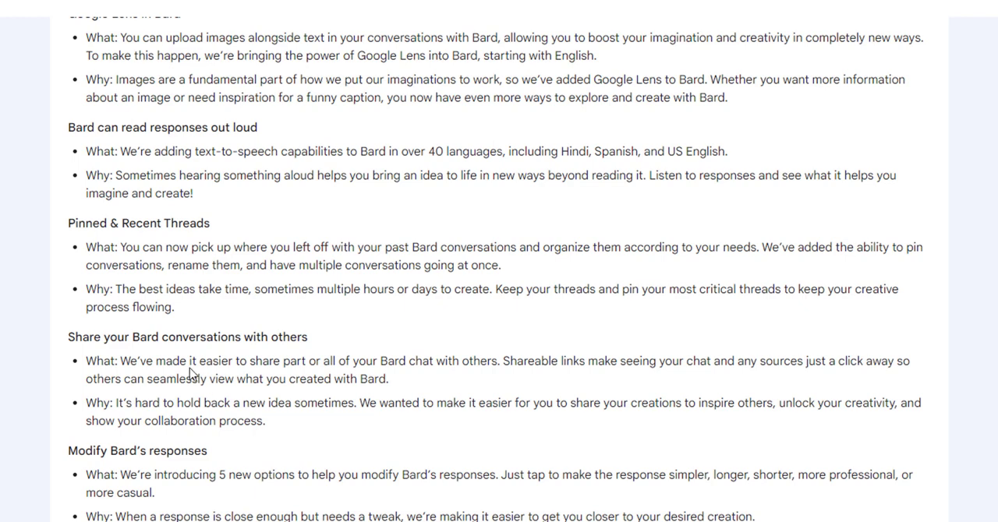
mouse_move(163, 450)
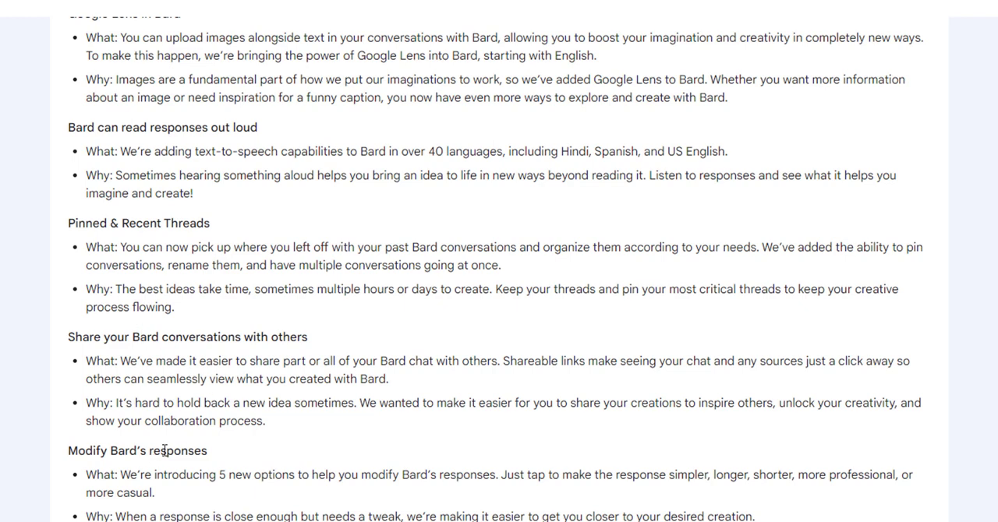
mouse_move(449, 475)
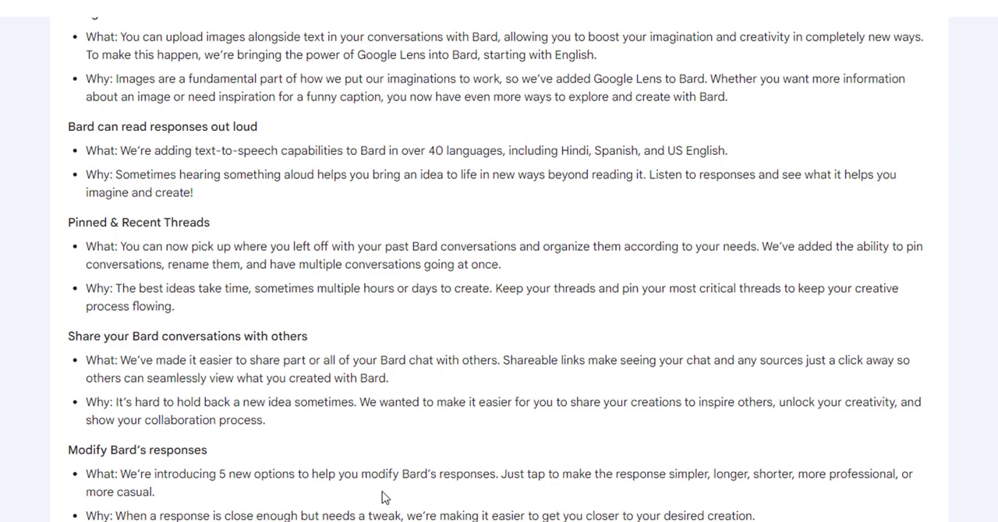
scroll("down", 3)
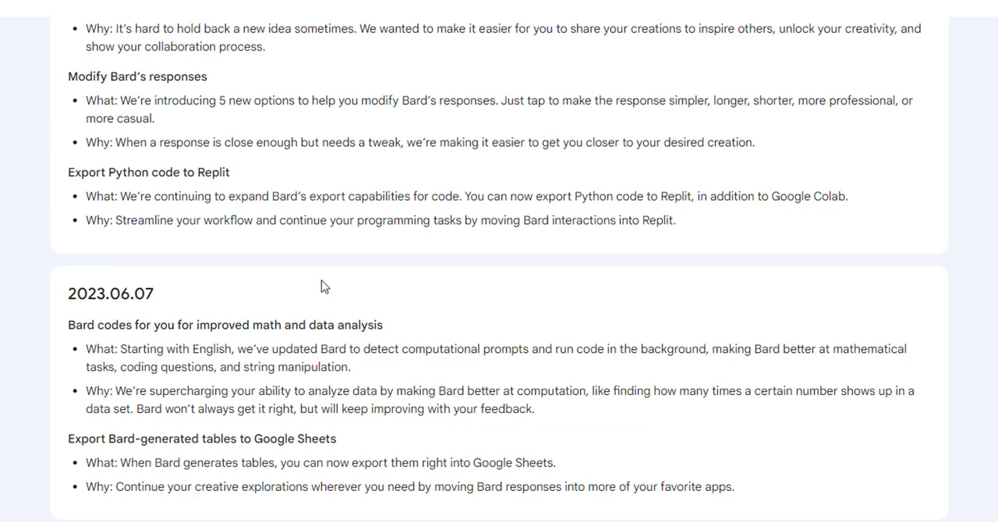
mouse_move(363, 351)
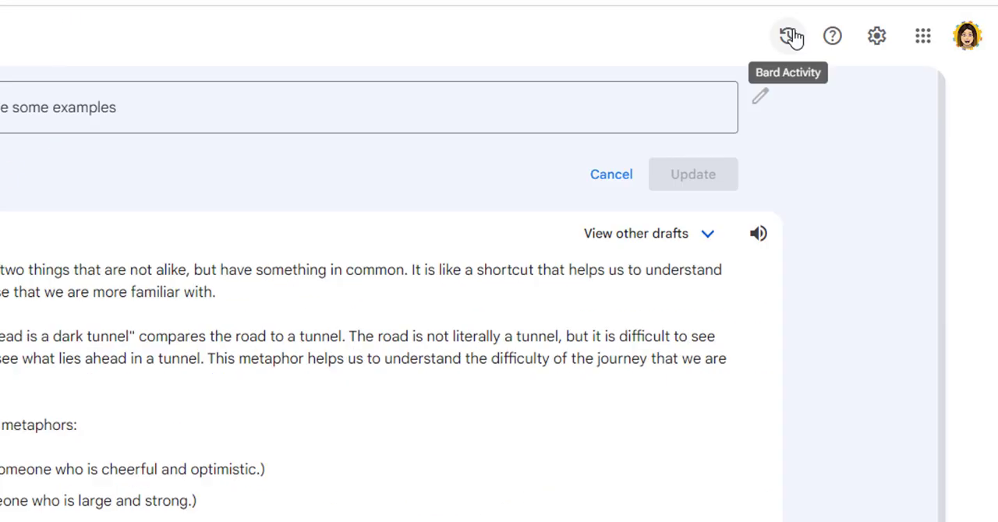
Go to the Bard Activity page showing saving on and auto-delete after 18 months.
left_click(788, 36)
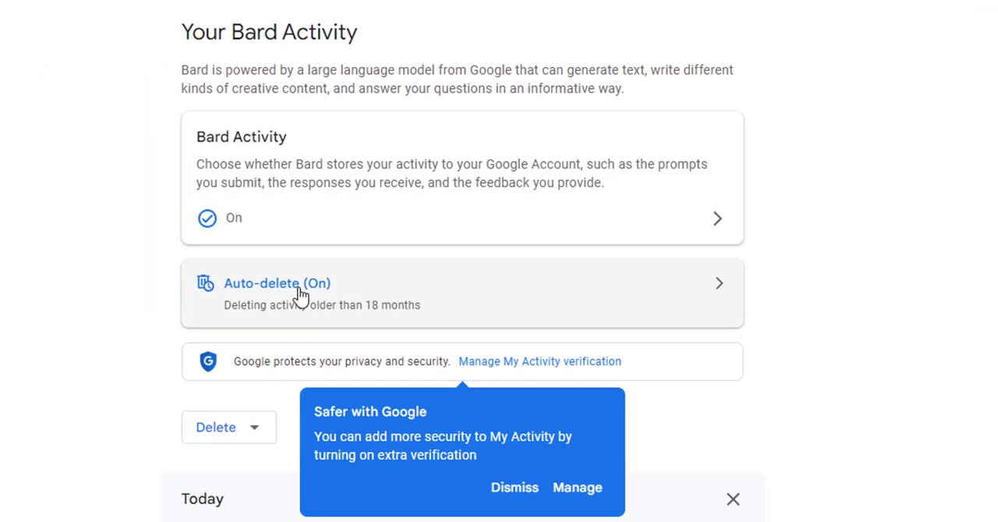
mouse_move(304, 318)
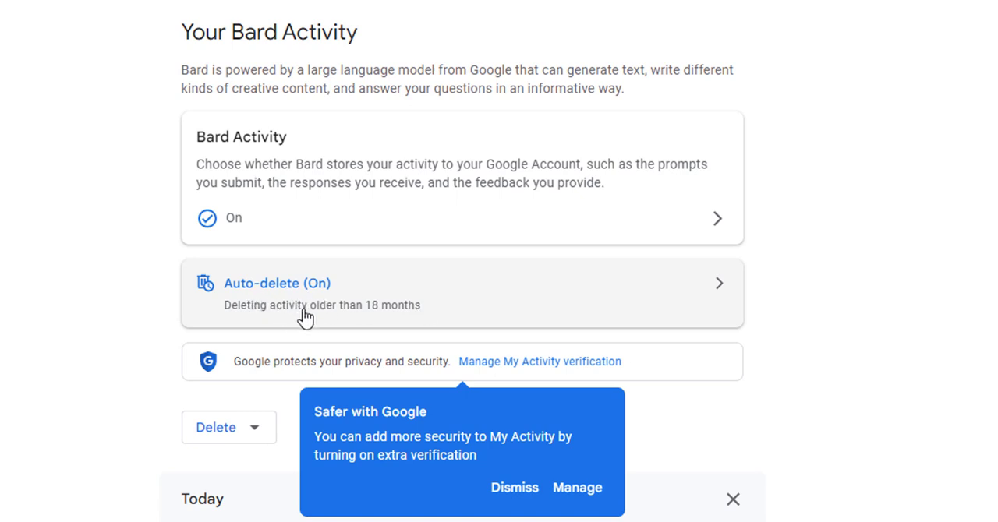
mouse_move(725, 292)
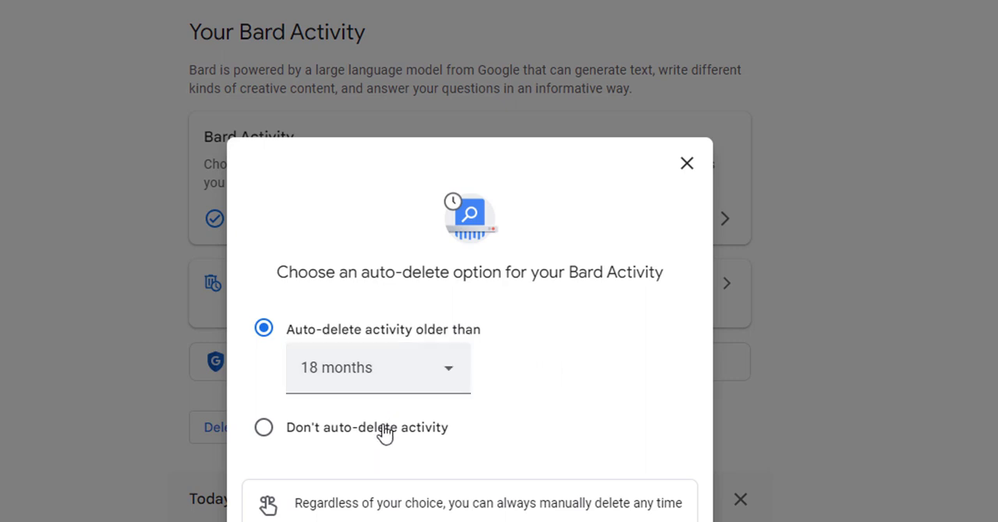
Choose Don't auto-delete activity, confirm keeping it until deleted manually, and dismiss the notice.
left_click(264, 427)
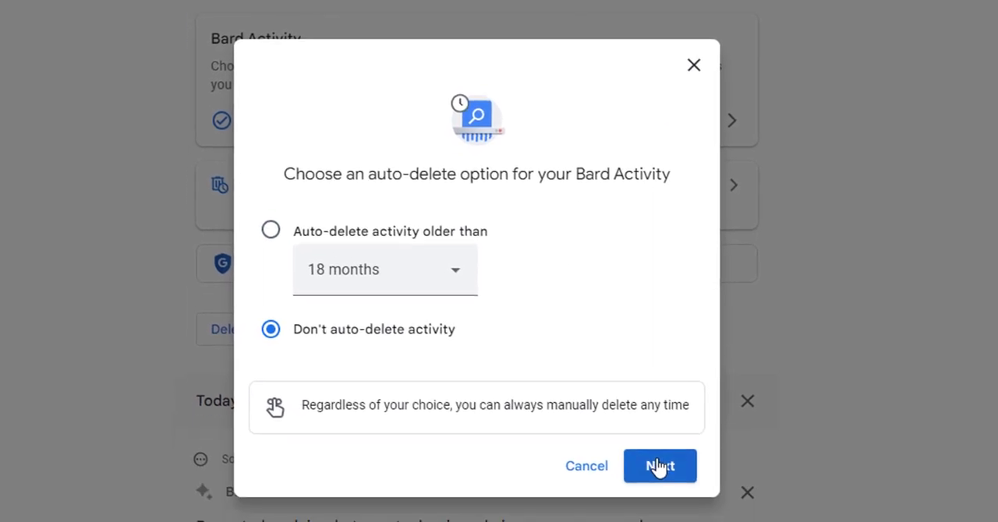
left_click(660, 465)
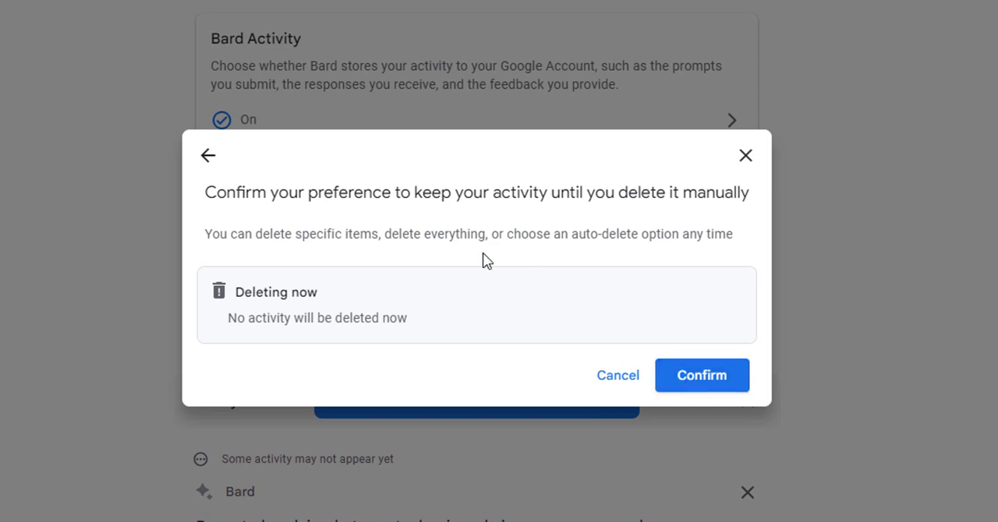
mouse_move(667, 212)
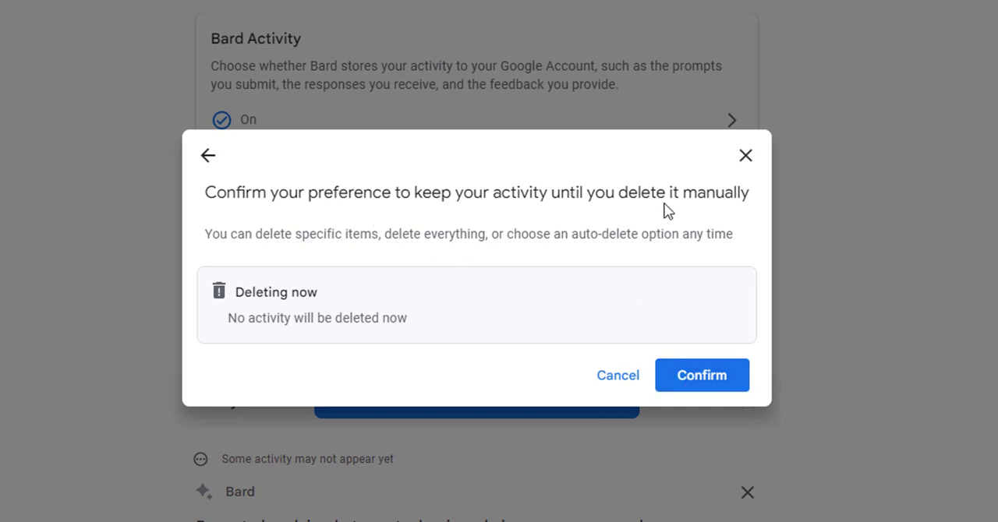
left_click(701, 374)
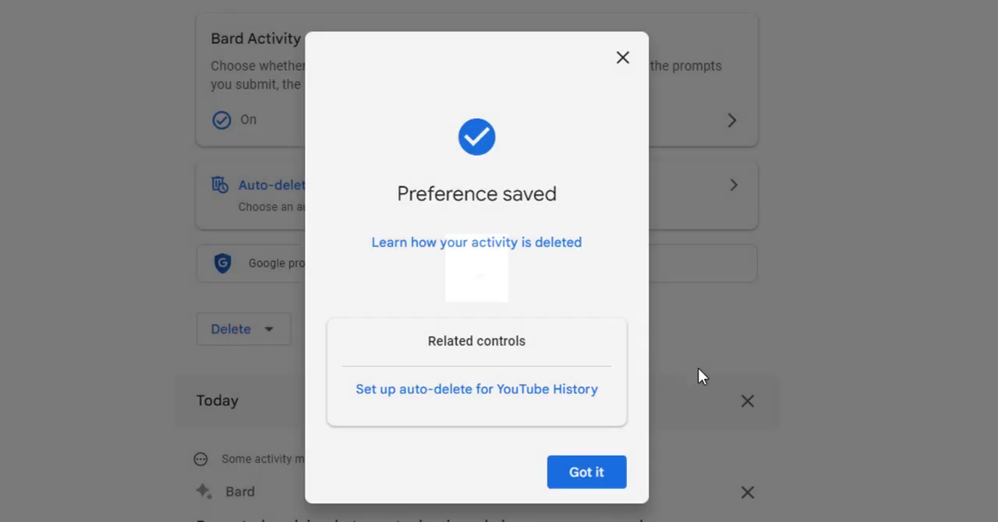
mouse_move(617, 128)
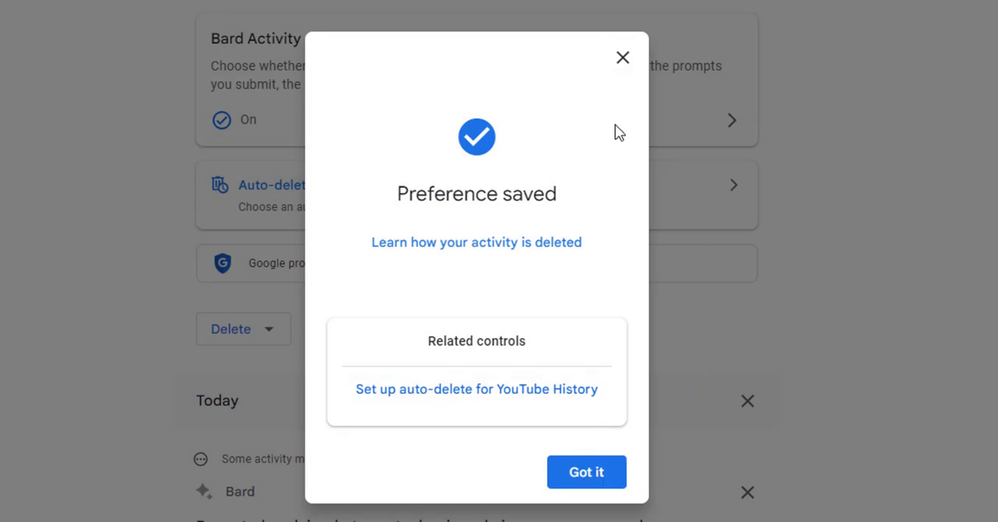
left_click(586, 471)
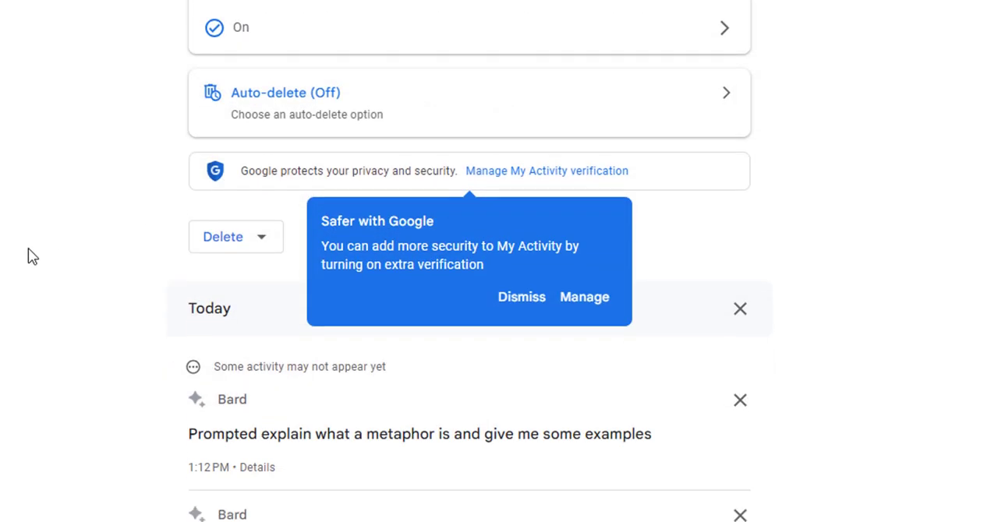
Look through the earlier prompts in the Bard Activity list.
scroll("down", 3)
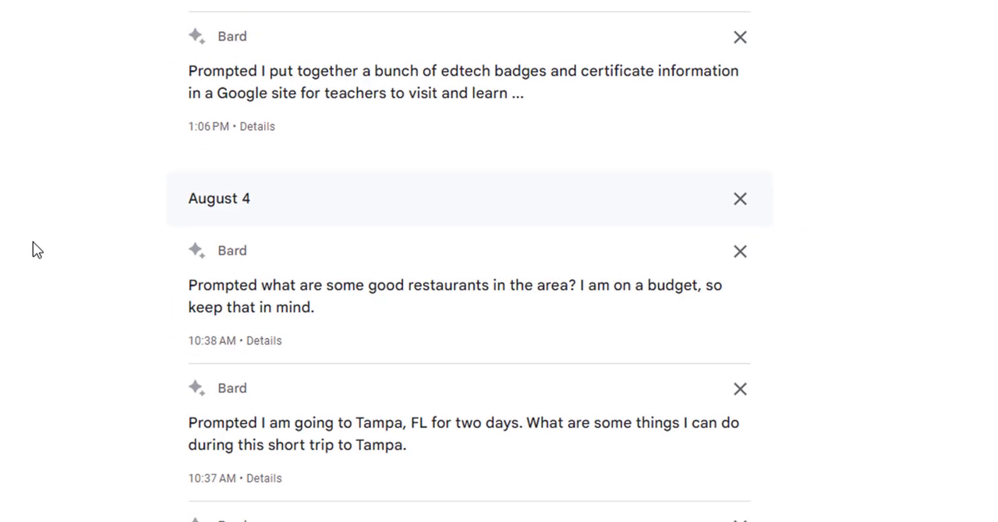
scroll("down", 3)
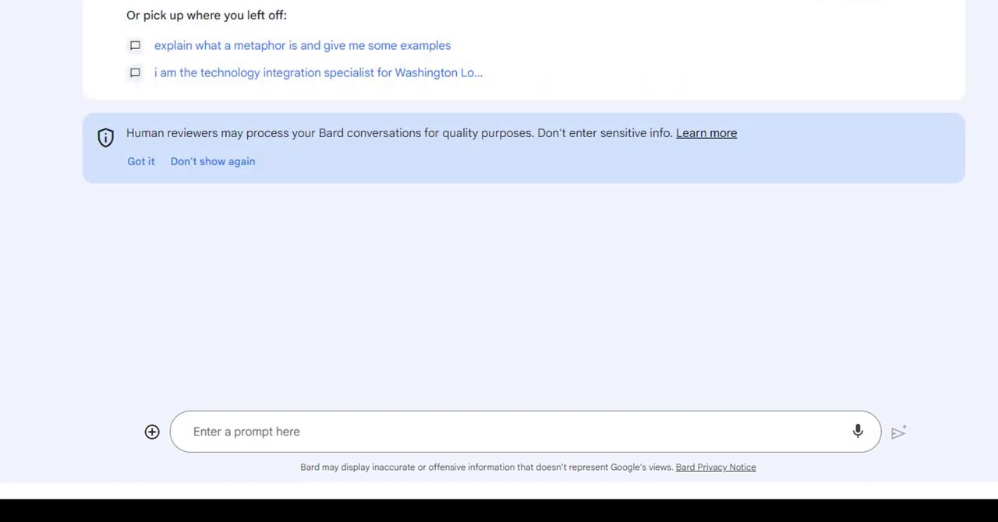
mouse_move(153, 431)
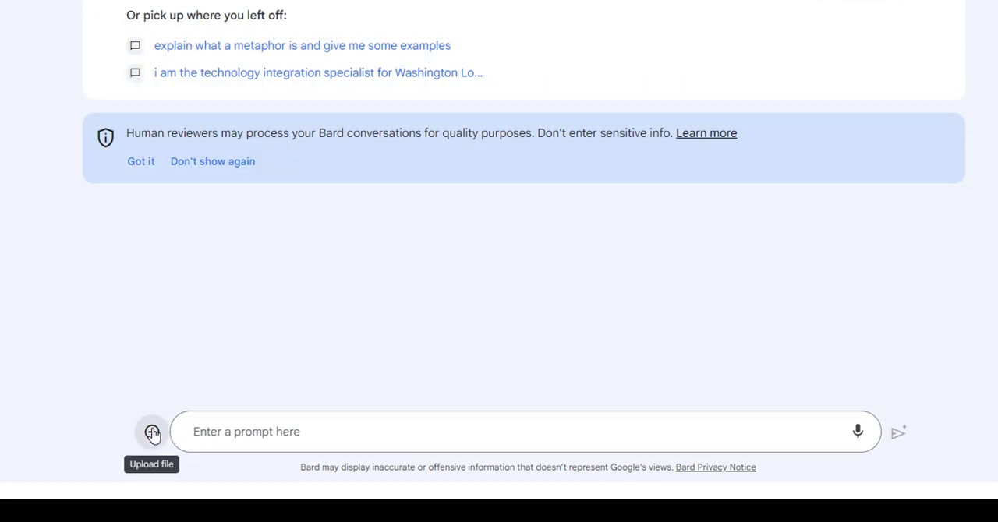
Acknowledge the data notice with Don't show again and start uploading a picture from the computer.
left_click(152, 432)
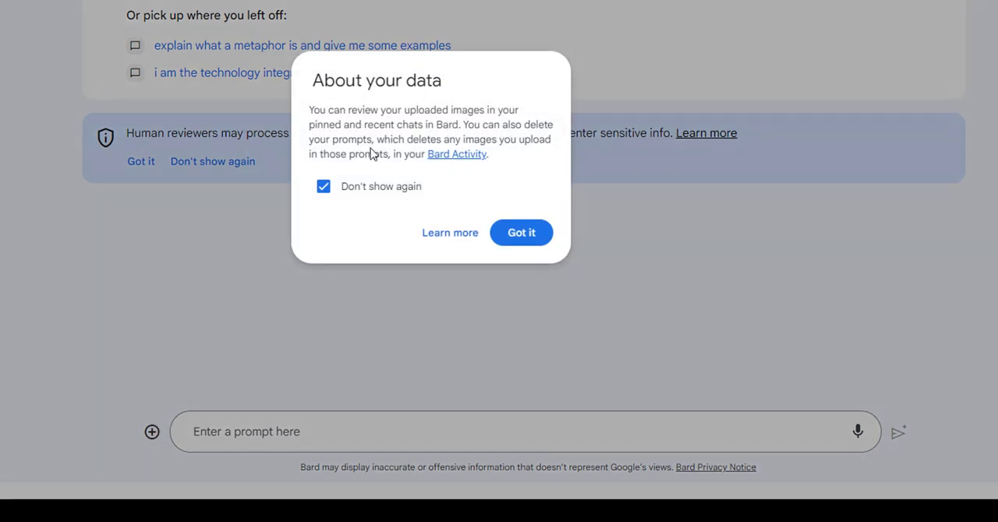
left_click(520, 232)
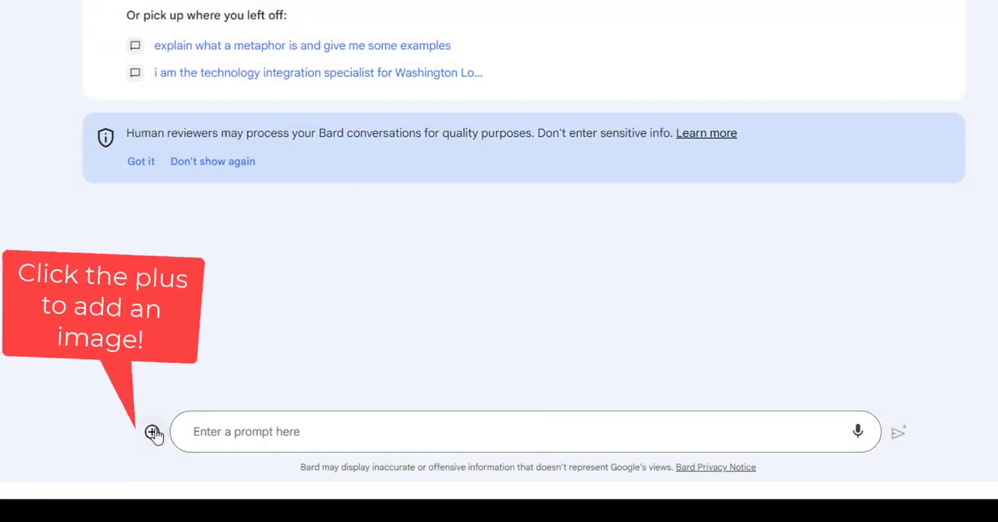
left_click(152, 430)
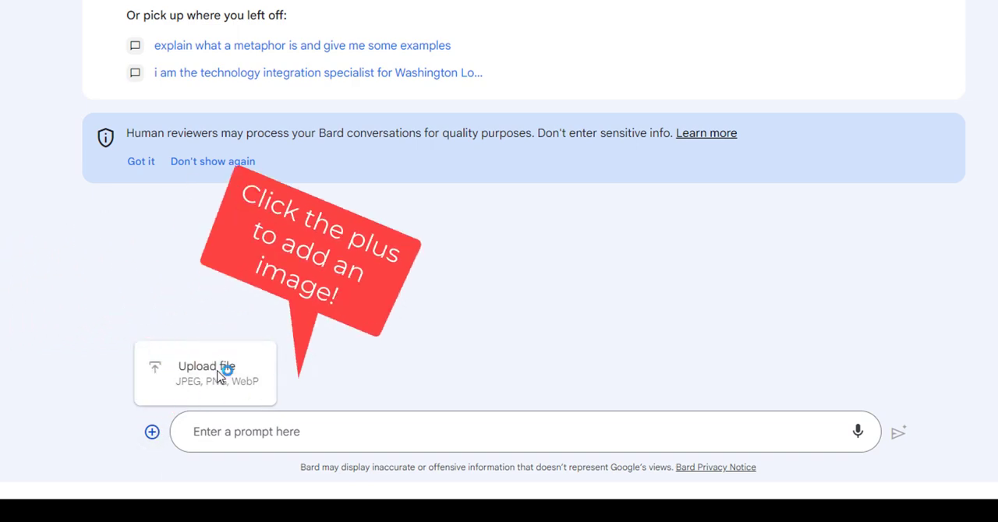
left_click(206, 373)
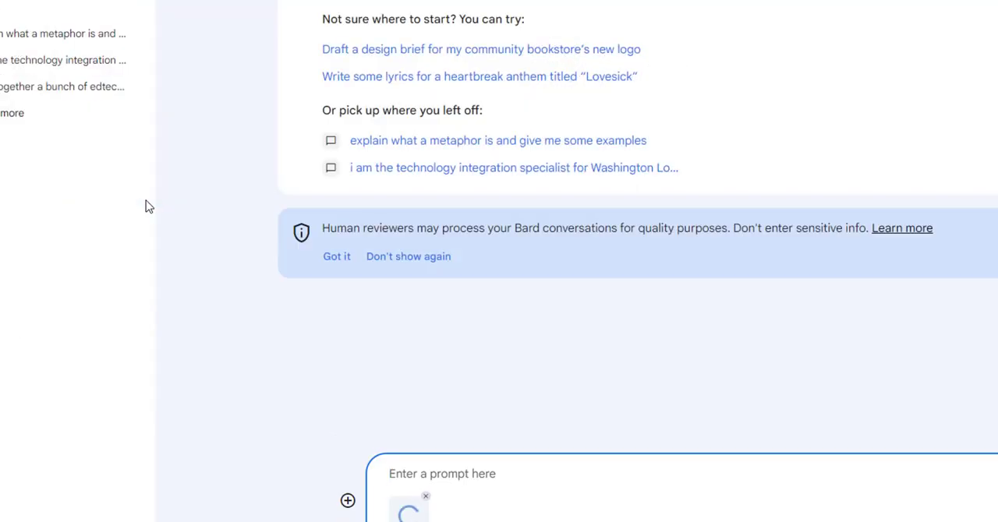
Ask for a funny caption for the picture of the cat Rufus.
type("Write a funny caption for this picture of my cat, Rufus.")
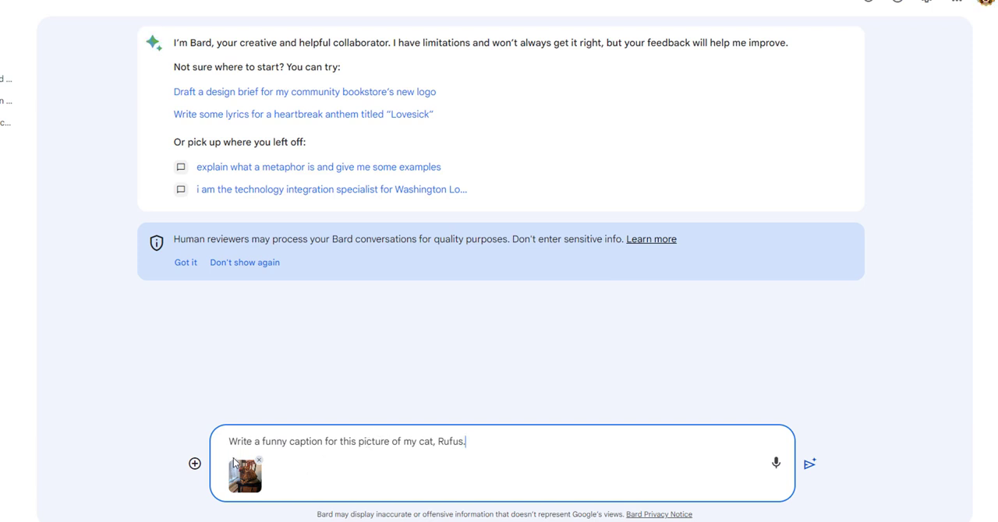
mouse_move(809, 465)
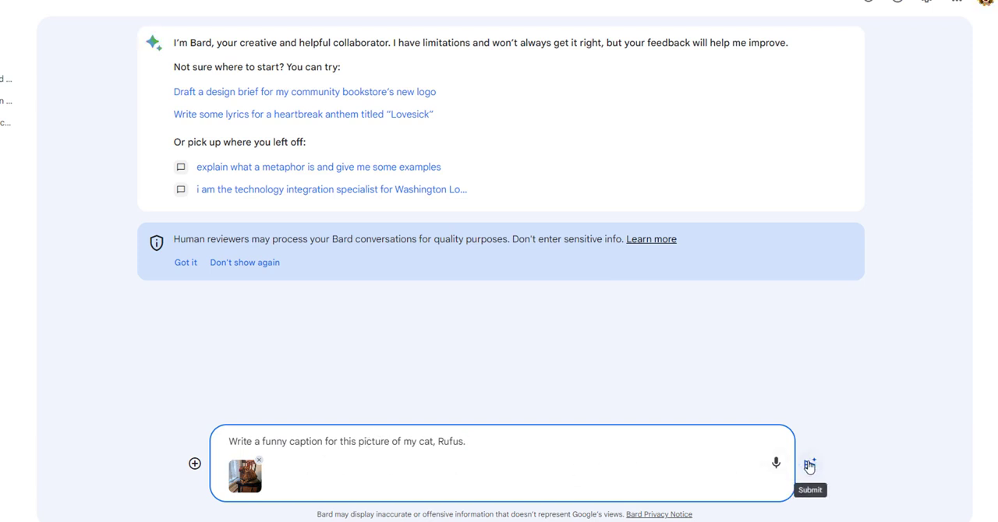
mouse_move(344, 455)
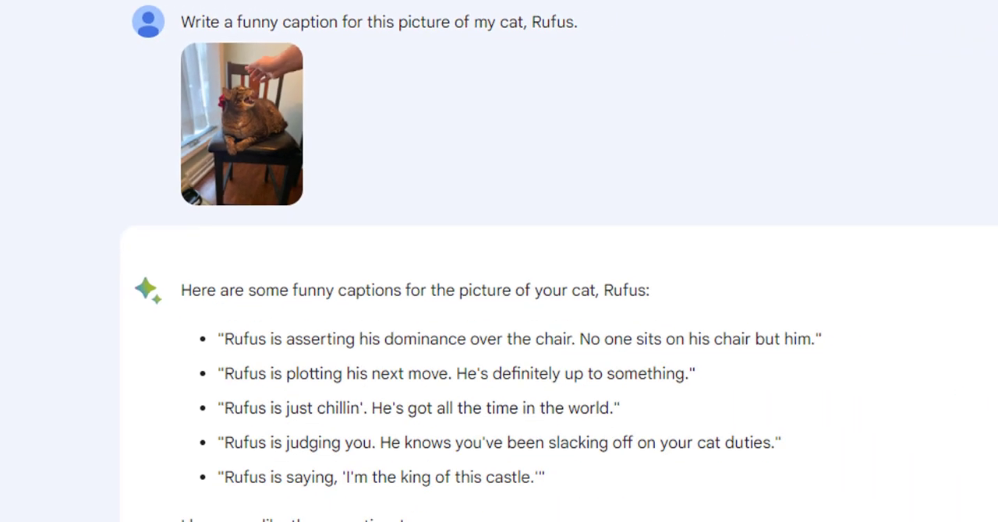
View the second caption draft and the enlarged cat photo, then close the photo.
scroll("up", 3)
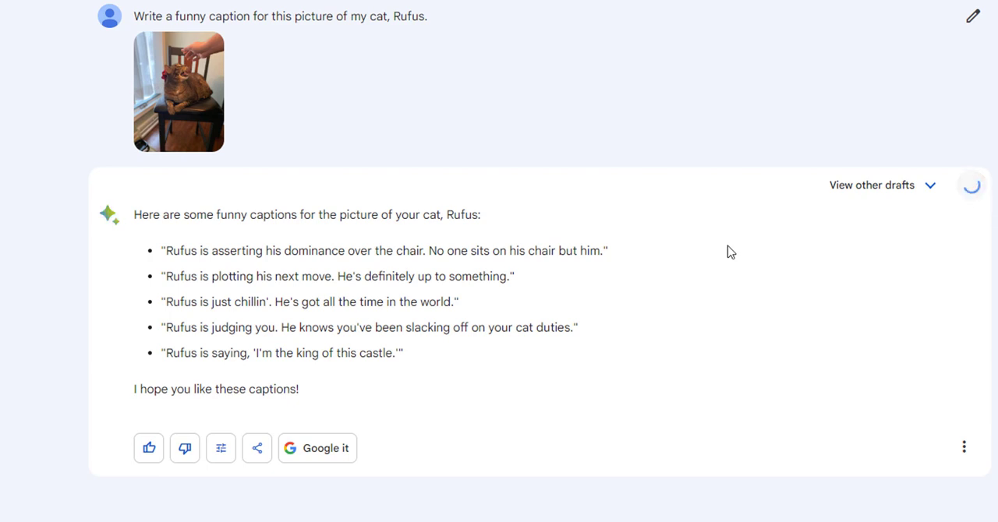
mouse_move(733, 372)
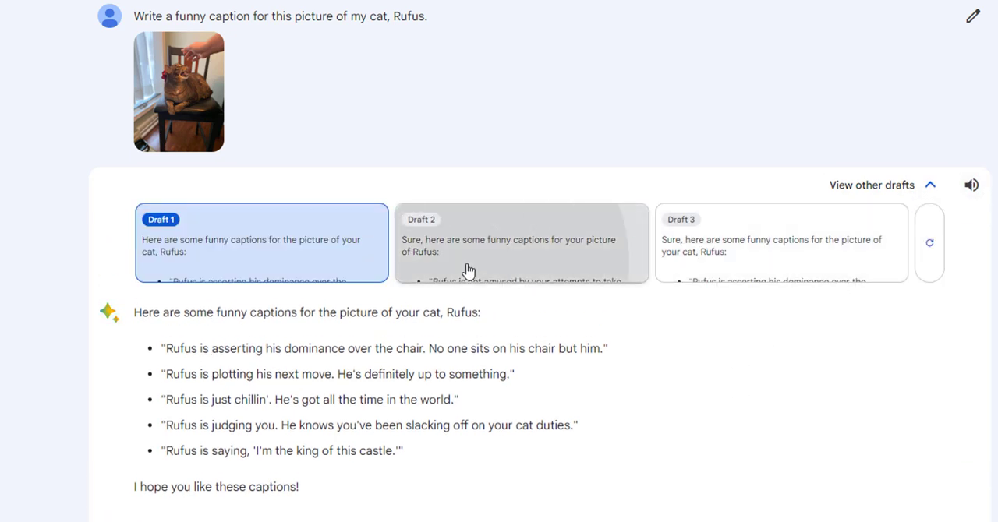
left_click(521, 244)
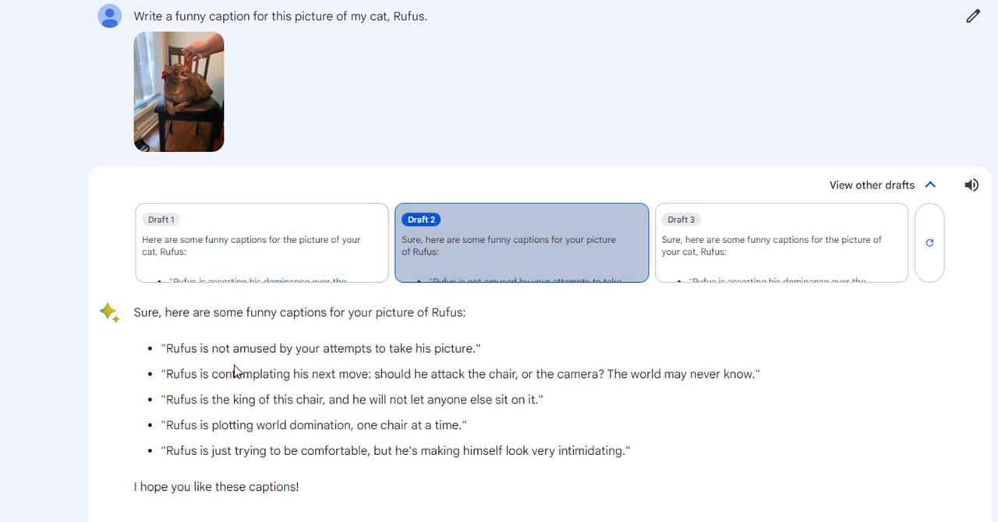
mouse_move(218, 346)
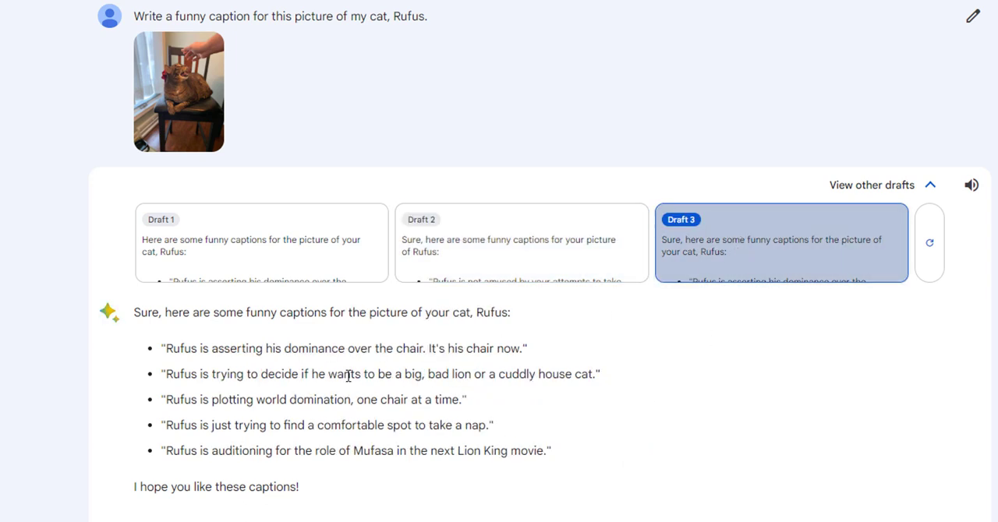
mouse_move(460, 446)
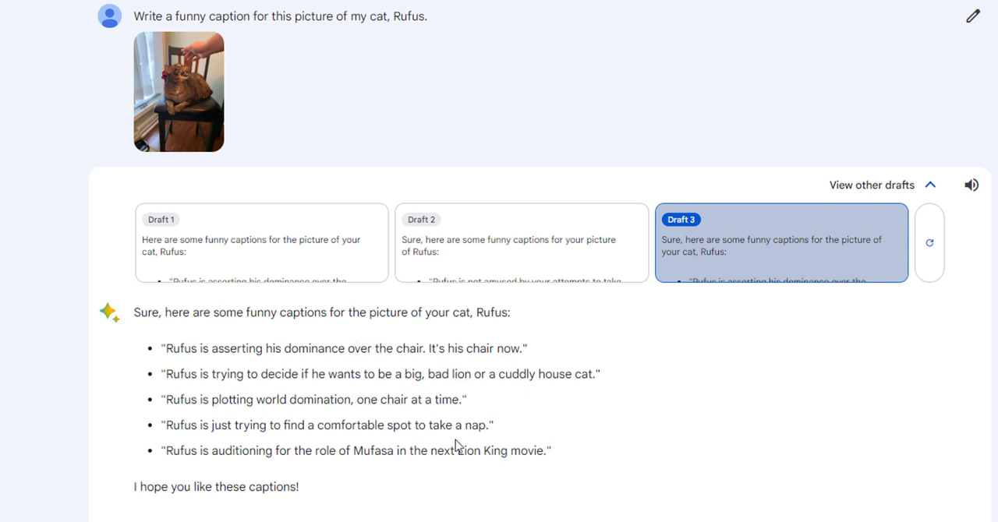
mouse_move(178, 113)
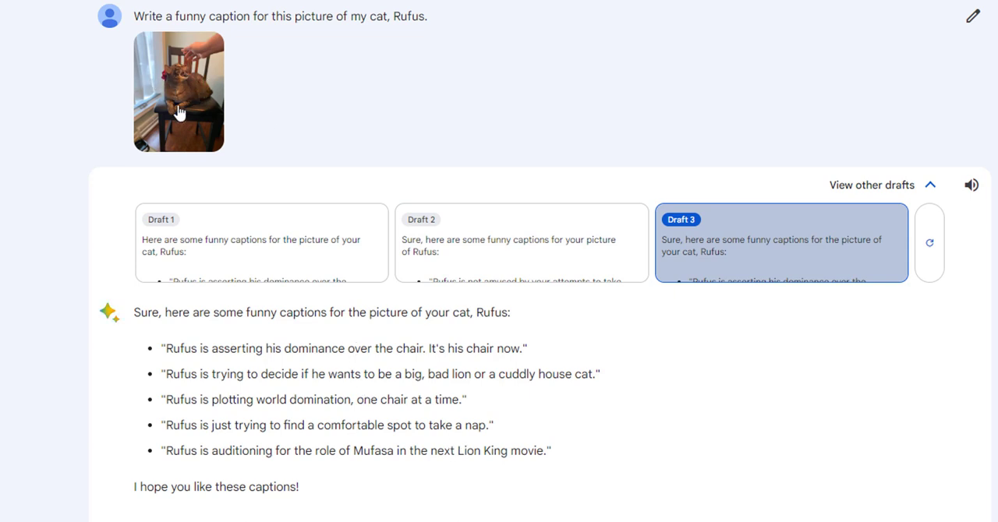
mouse_move(305, 76)
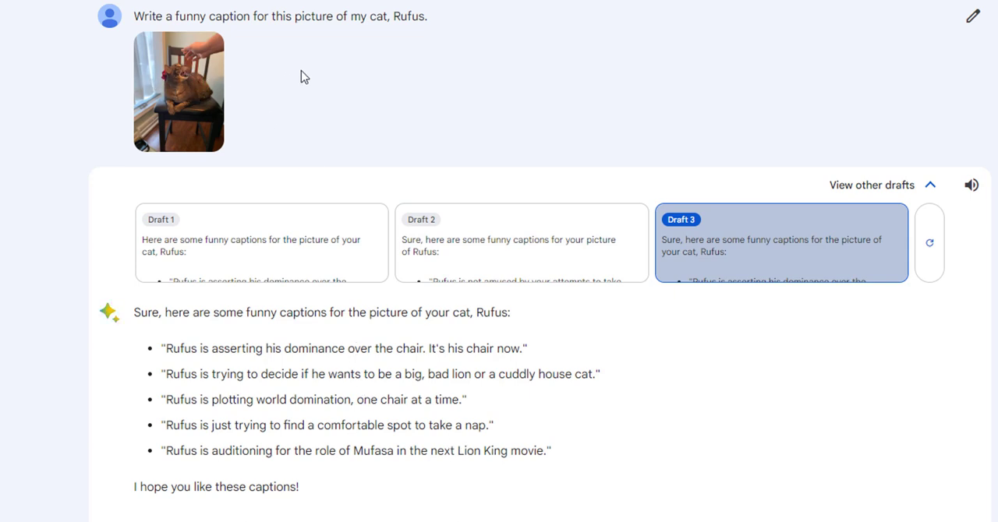
mouse_move(151, 84)
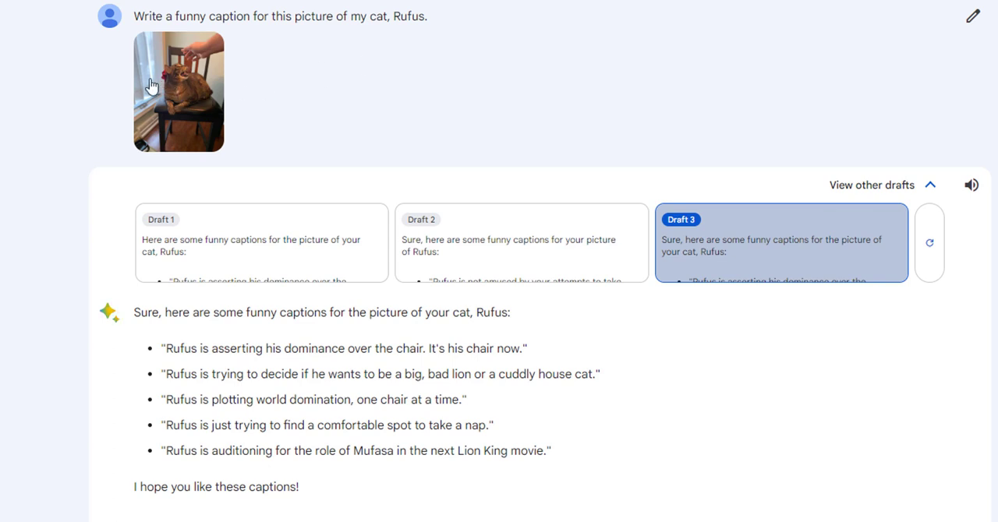
left_click(178, 90)
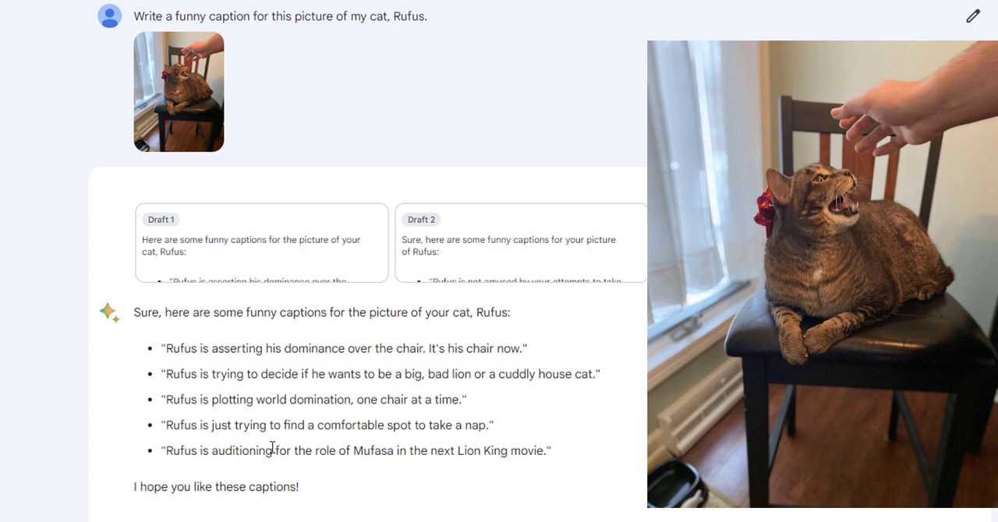
mouse_move(165, 61)
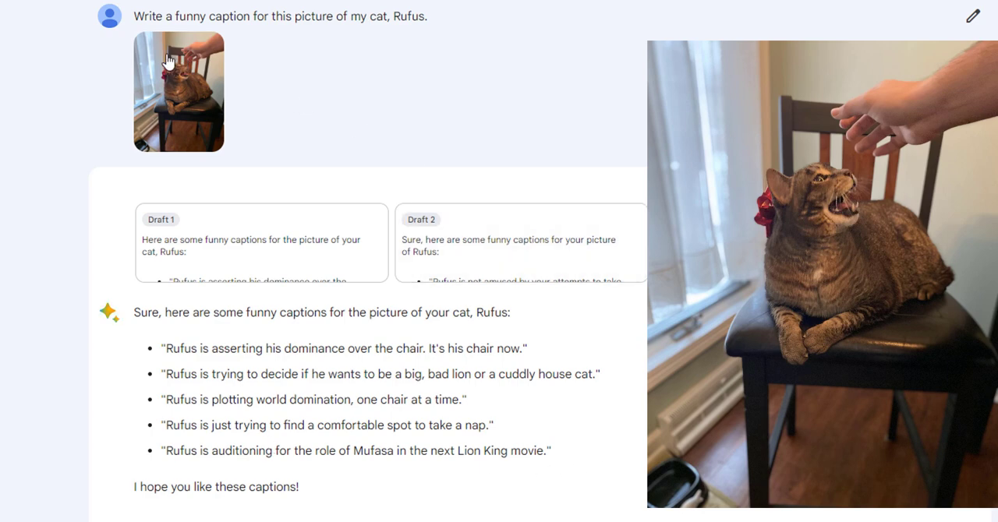
left_click(871, 184)
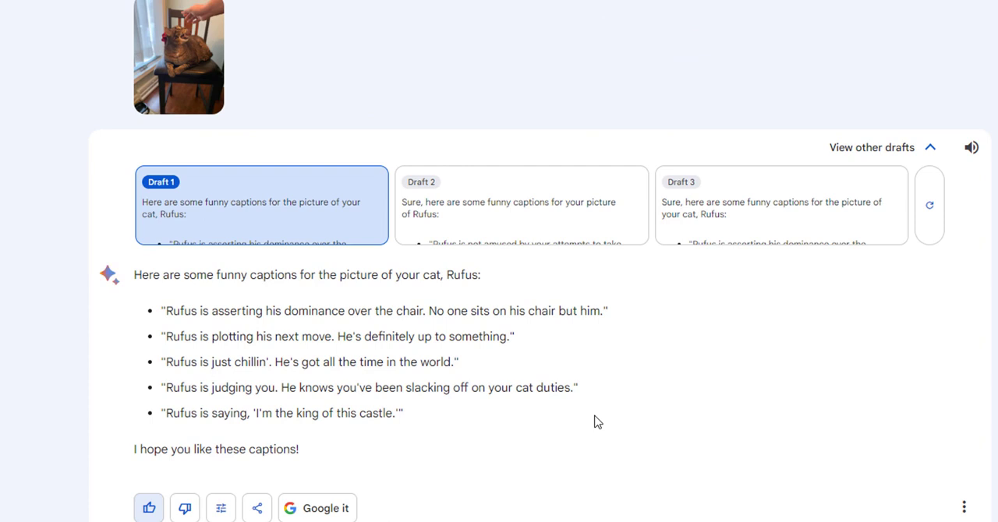
mouse_move(529, 381)
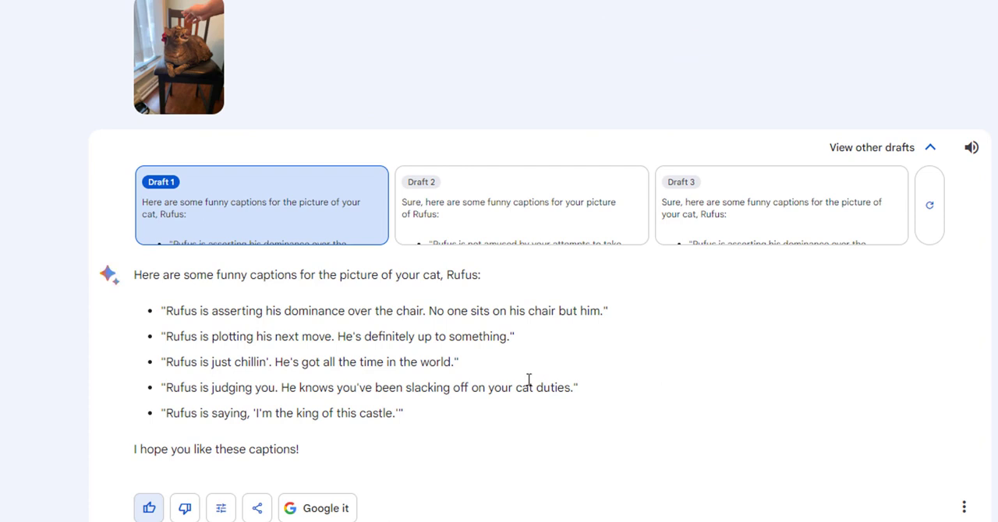
mouse_move(477, 380)
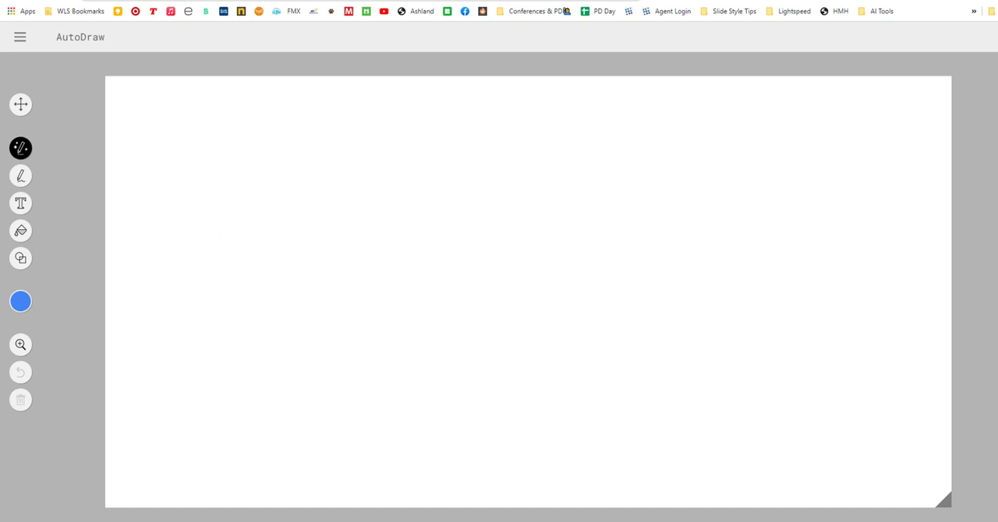
mouse_move(84, 259)
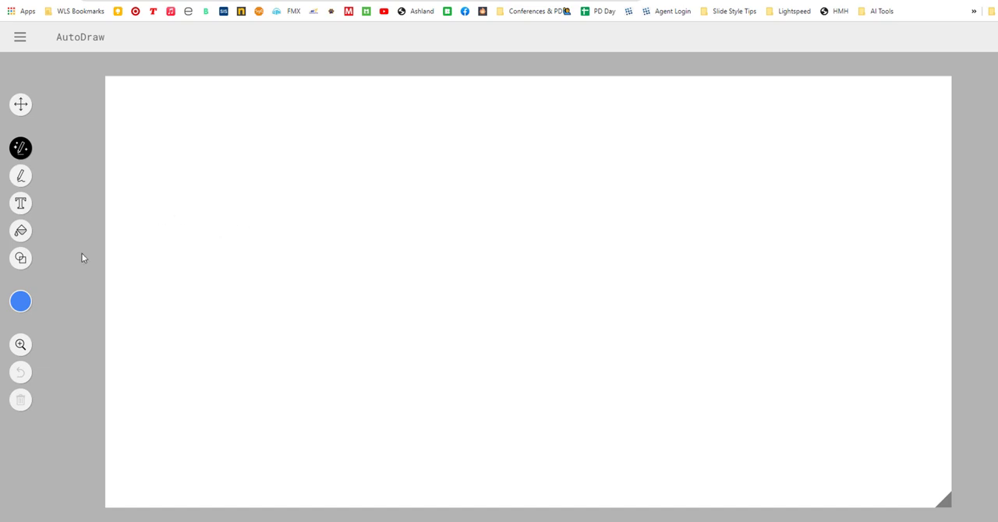
mouse_move(20, 148)
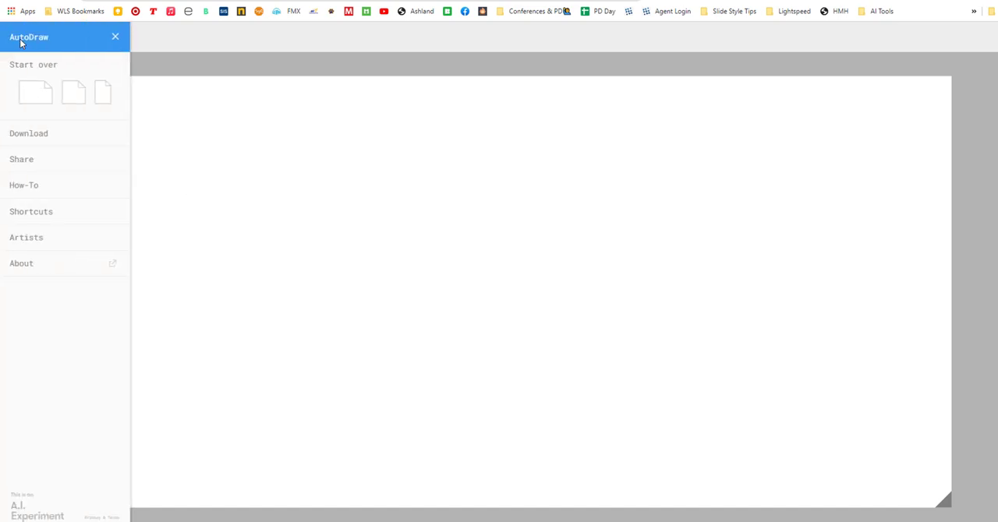
mouse_move(193, 66)
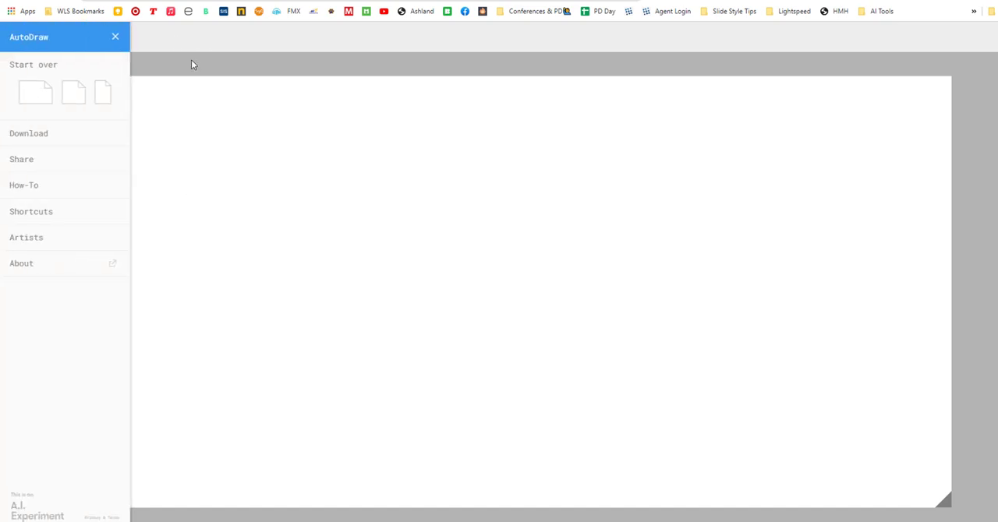
left_click(115, 37)
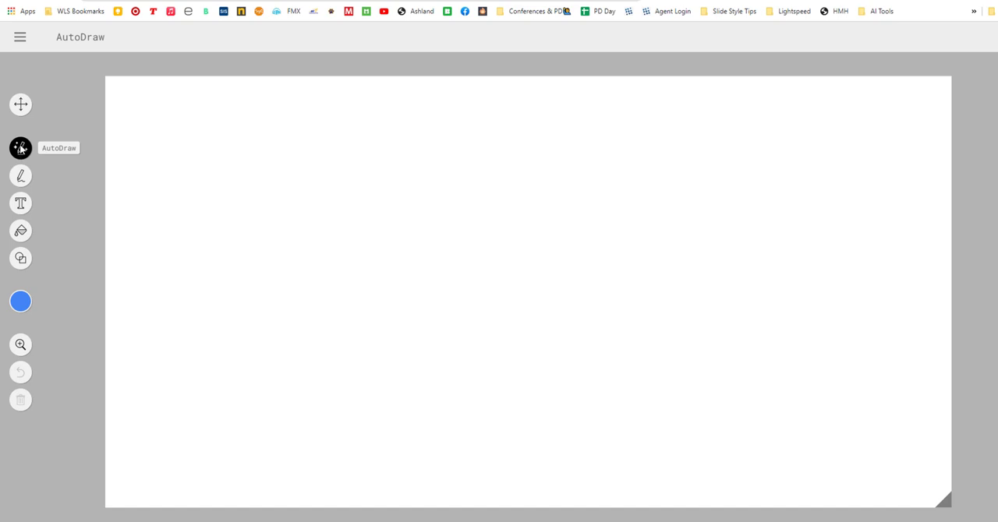
Sketch a rough cat head and replace it with the suggested clean cat face.
left_click_drag(218, 171, 234, 159)
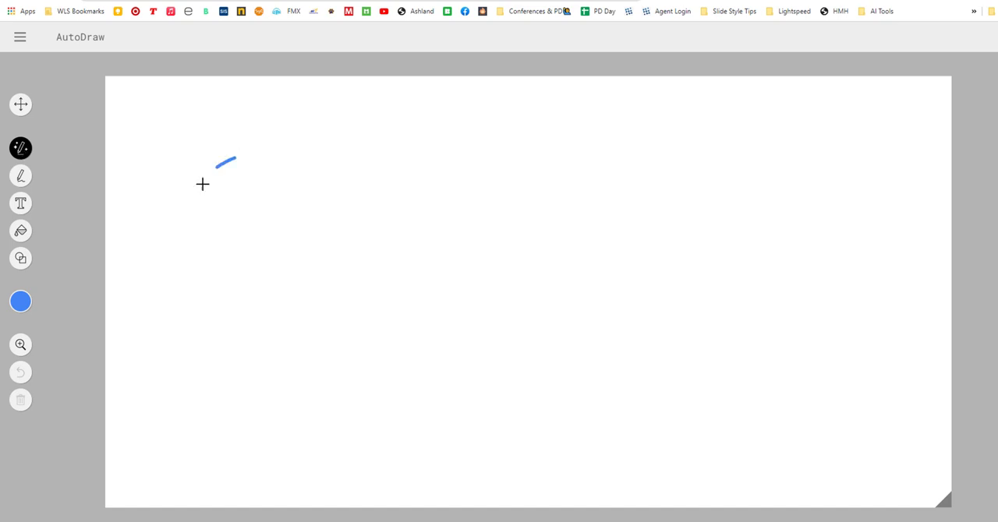
left_click_drag(226, 159, 271, 153)
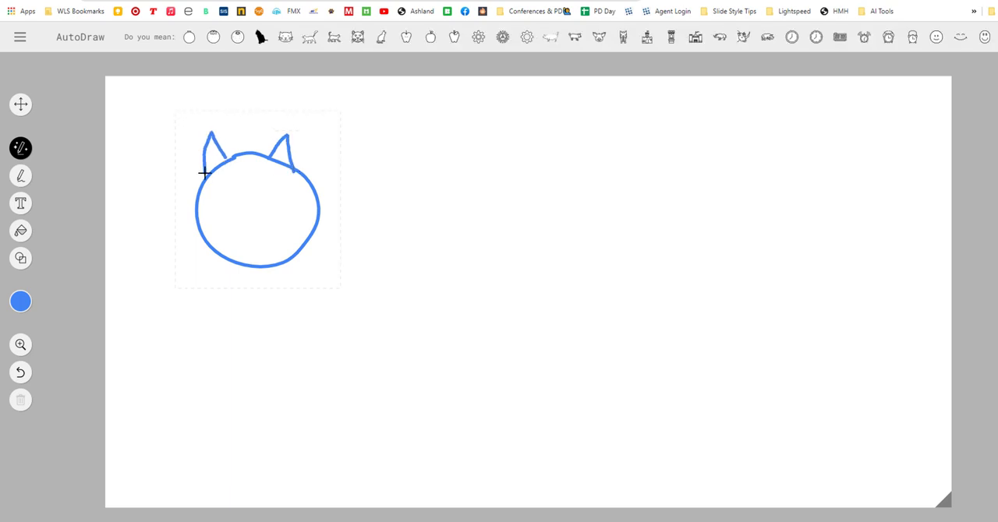
mouse_move(219, 200)
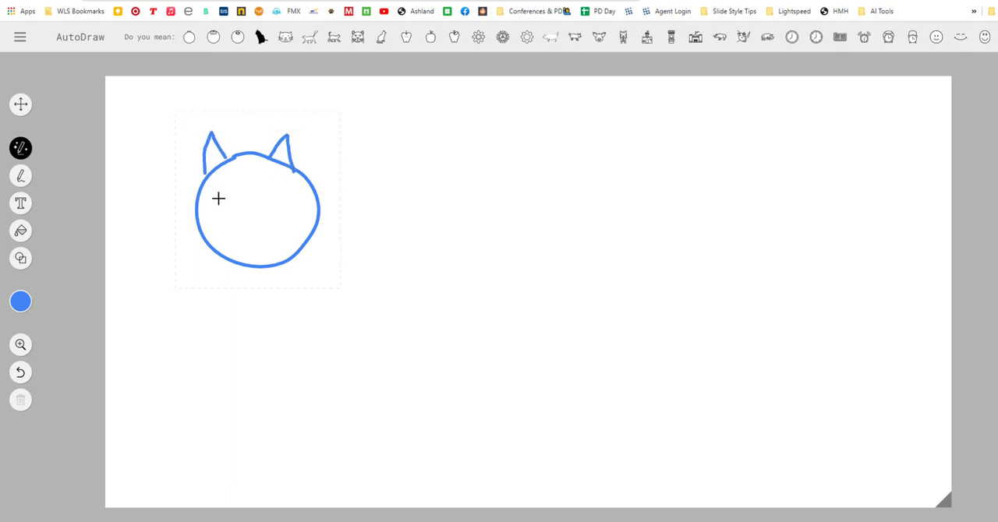
mouse_move(237, 209)
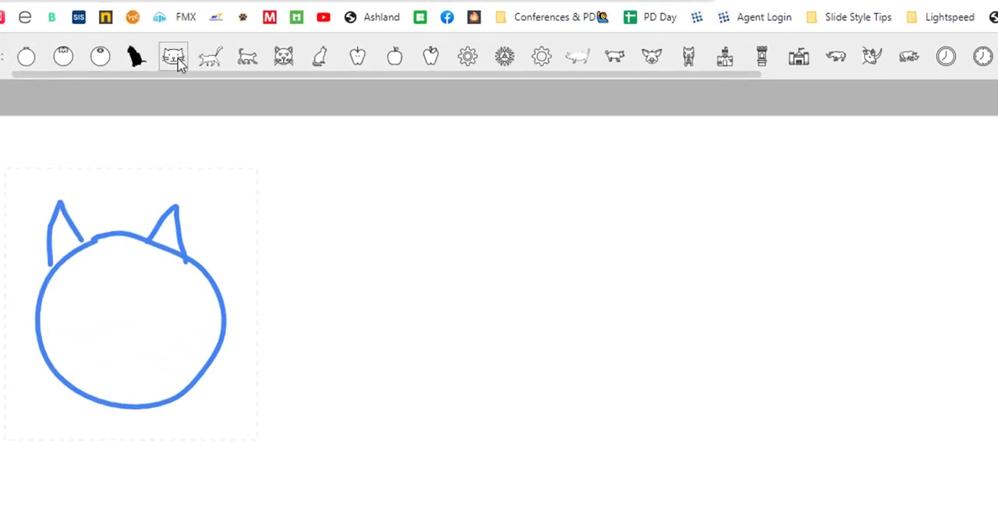
left_click(319, 56)
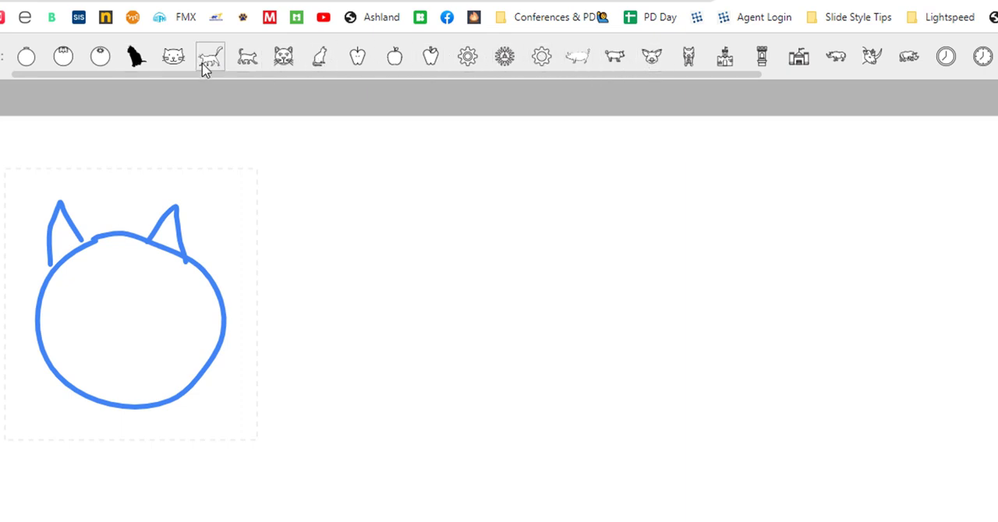
left_click(209, 56)
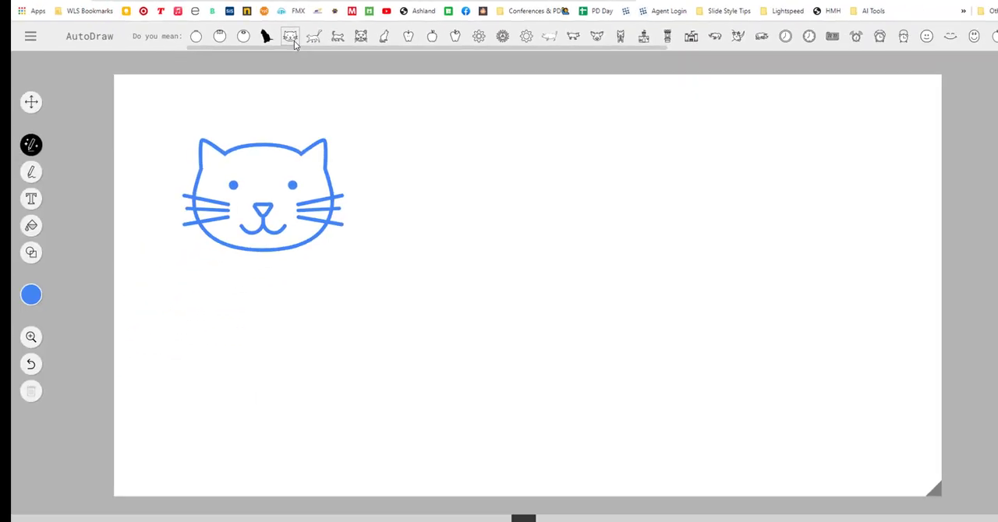
Move the cat face to the upper right and shrink it with a corner handle.
left_click(31, 103)
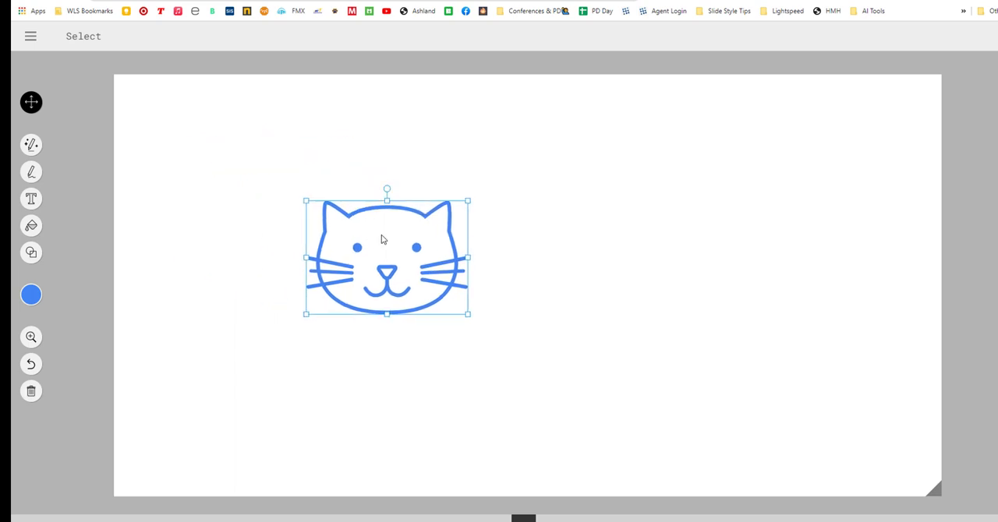
left_click_drag(386, 256, 574, 173)
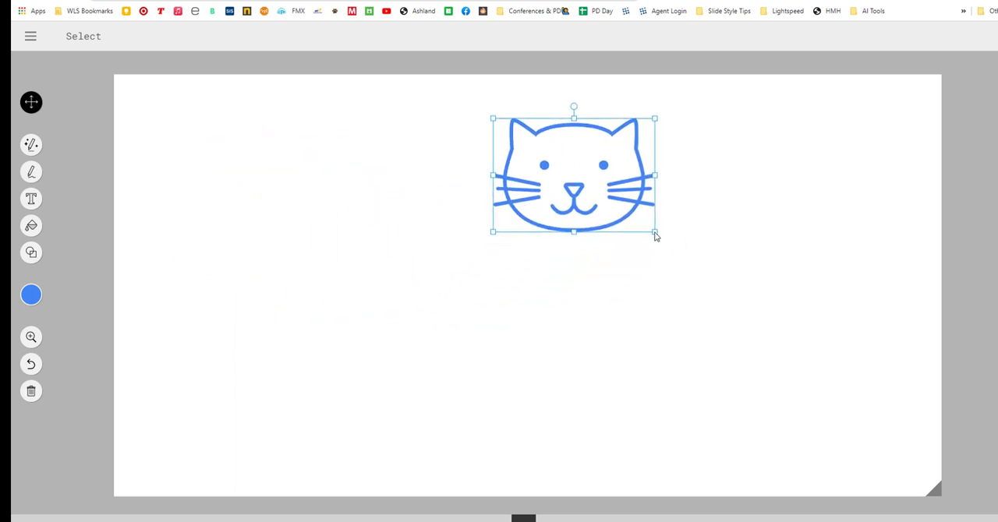
left_click_drag(655, 231, 611, 202)
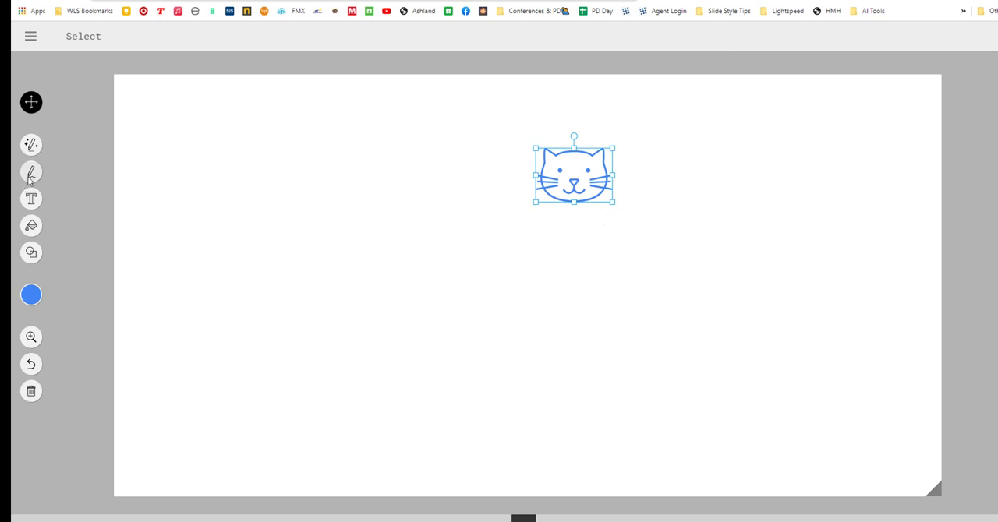
Draw a freehand stick-figure body and limbs under the cat face.
left_click(31, 171)
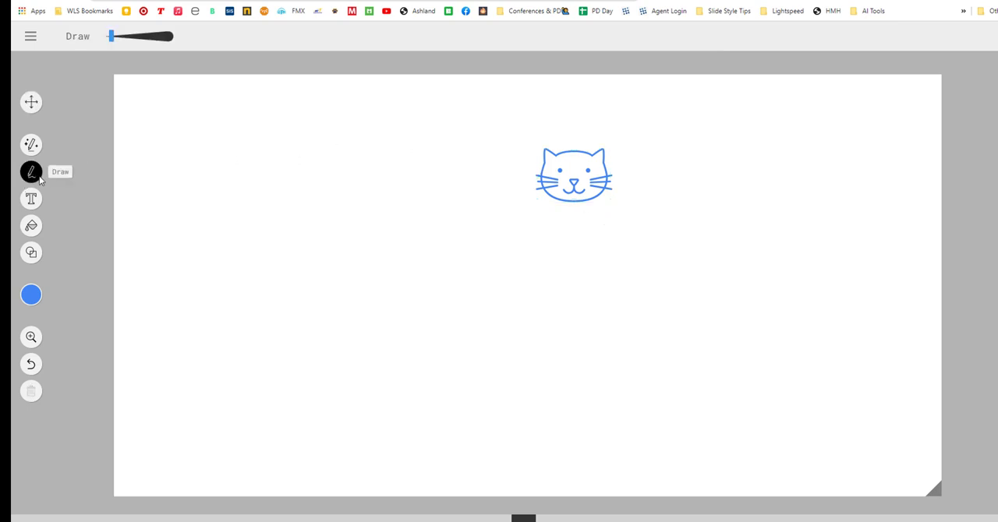
mouse_move(577, 209)
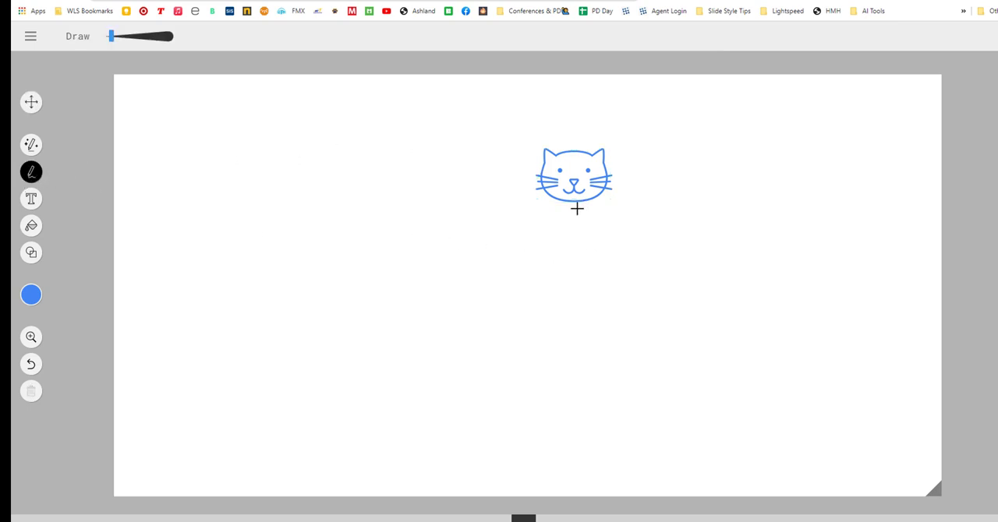
left_click_drag(575, 206, 600, 226)
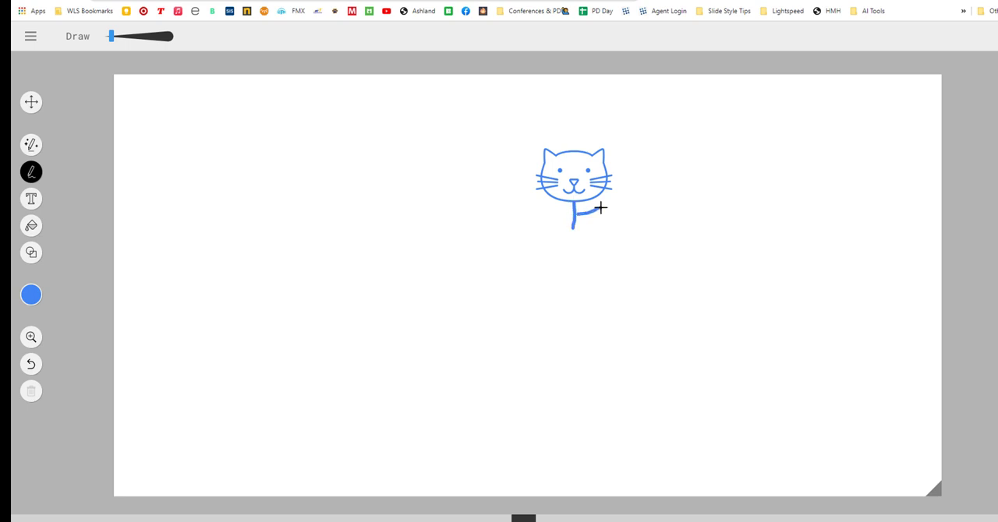
left_click_drag(580, 209, 526, 212)
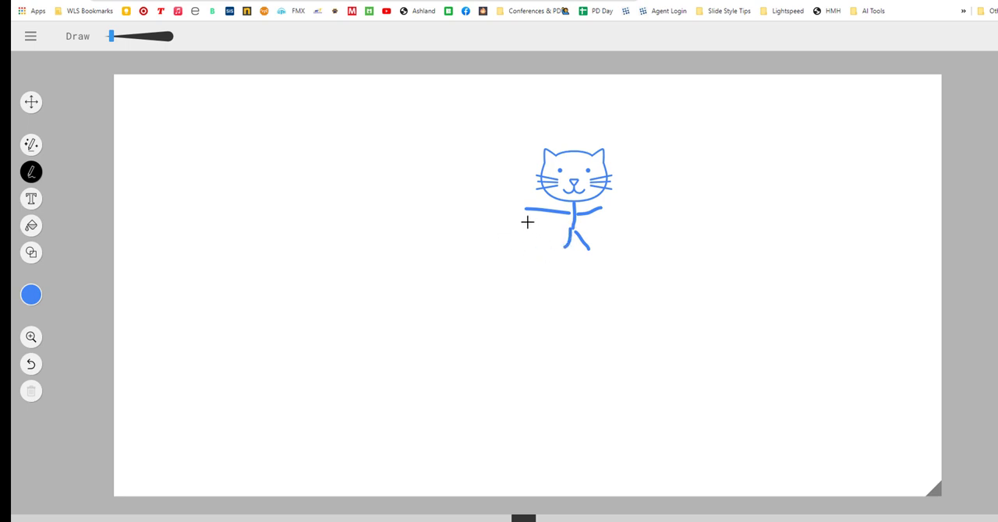
mouse_move(43, 258)
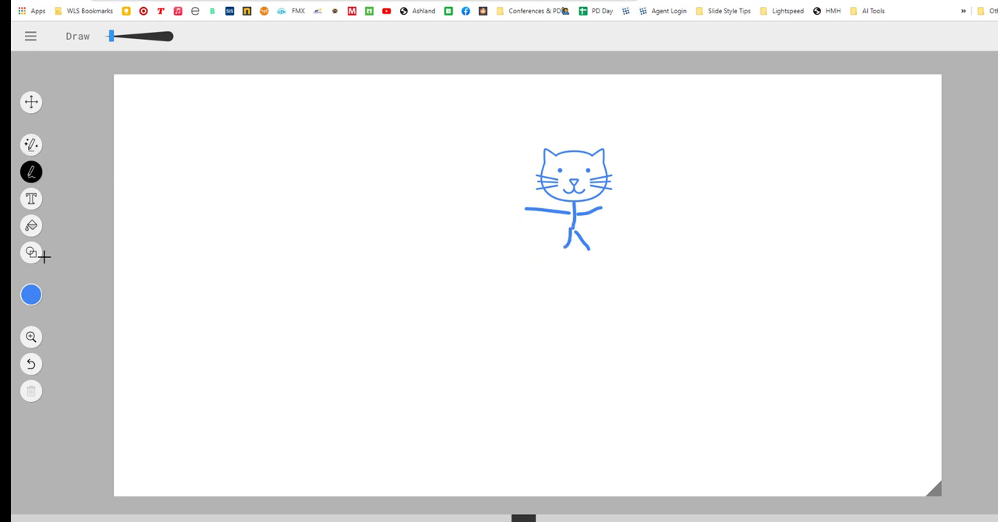
mouse_move(31, 199)
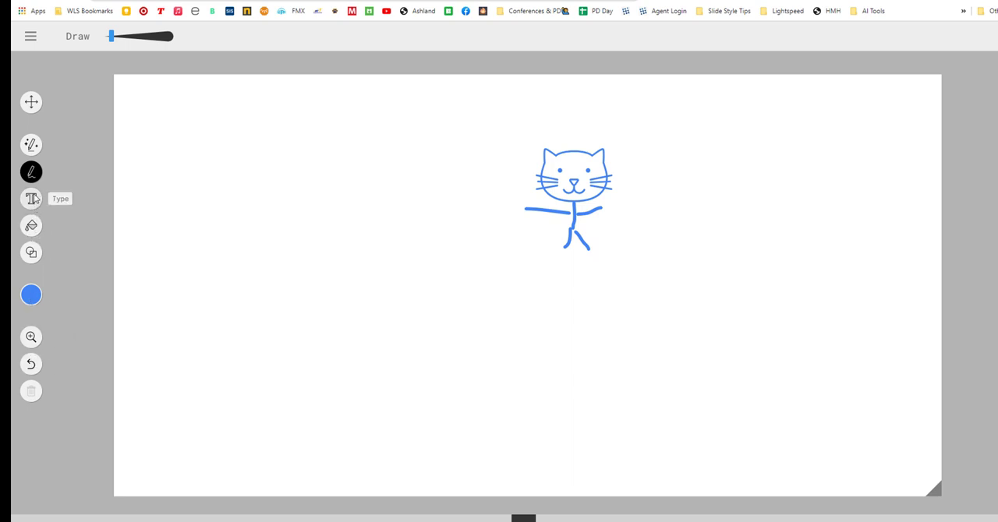
left_click(31, 295)
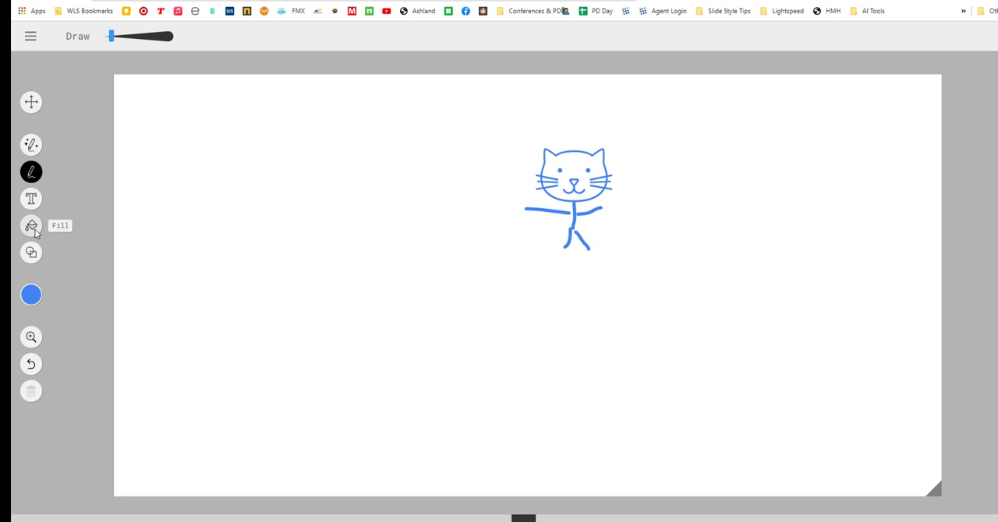
mouse_move(112, 39)
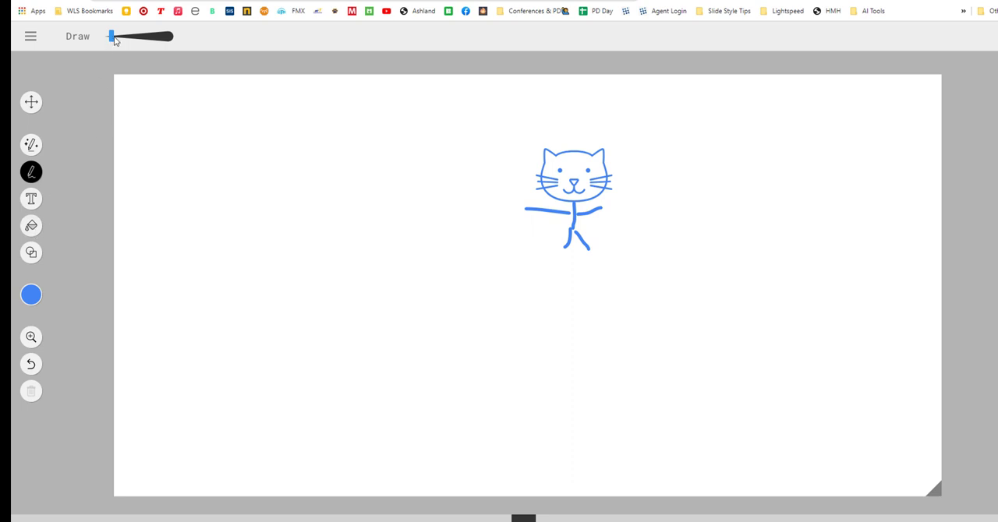
Thicken the stroke, paint a blue blob left of the cat, then pick black for another blob.
left_click_drag(110, 37, 127, 38)
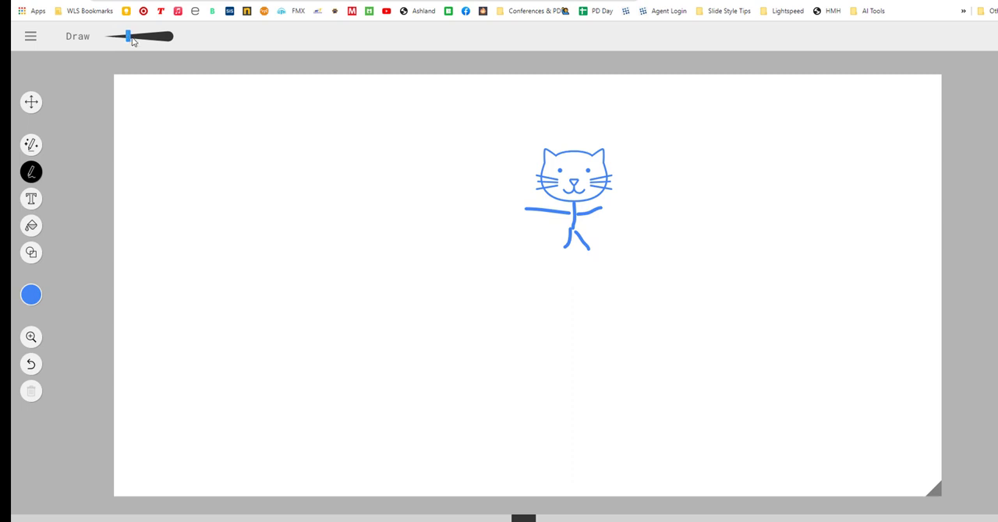
left_click_drag(128, 37, 137, 37)
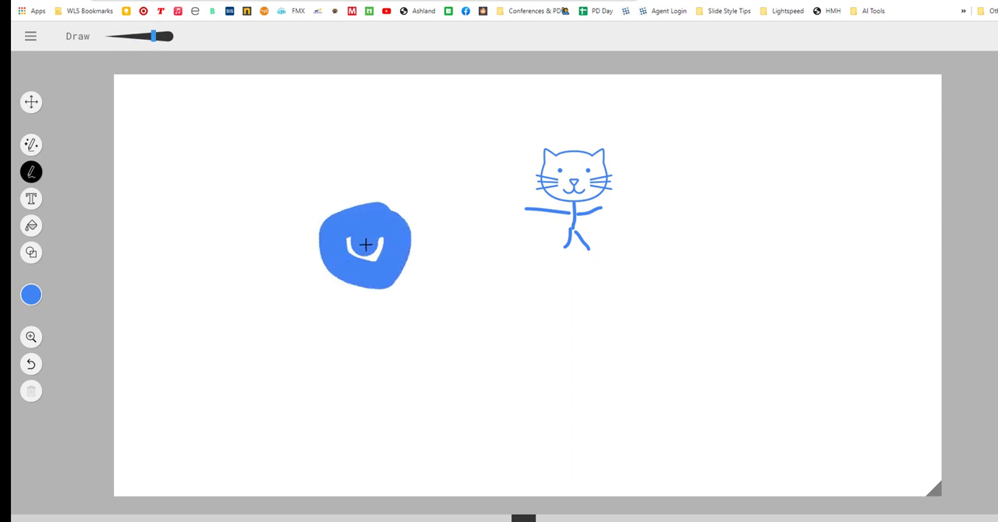
left_click(31, 295)
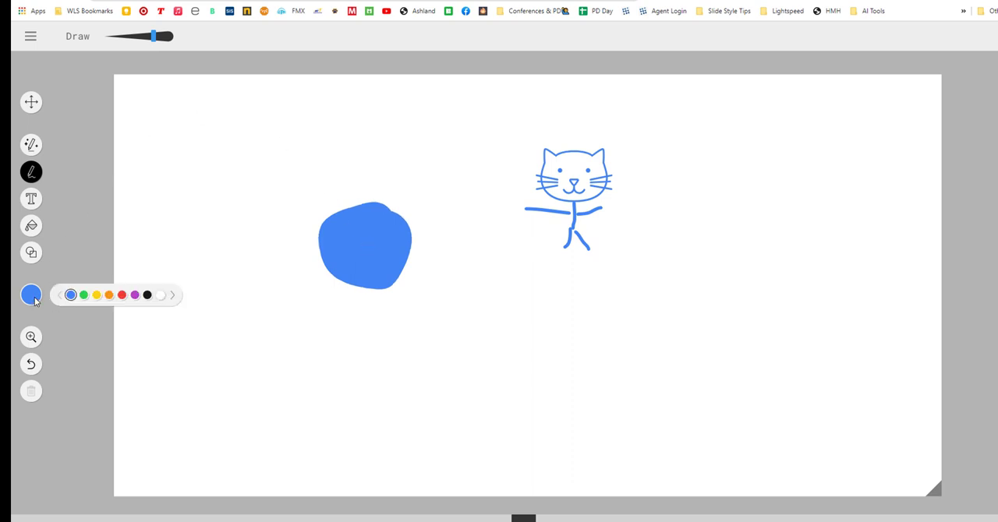
left_click(146, 294)
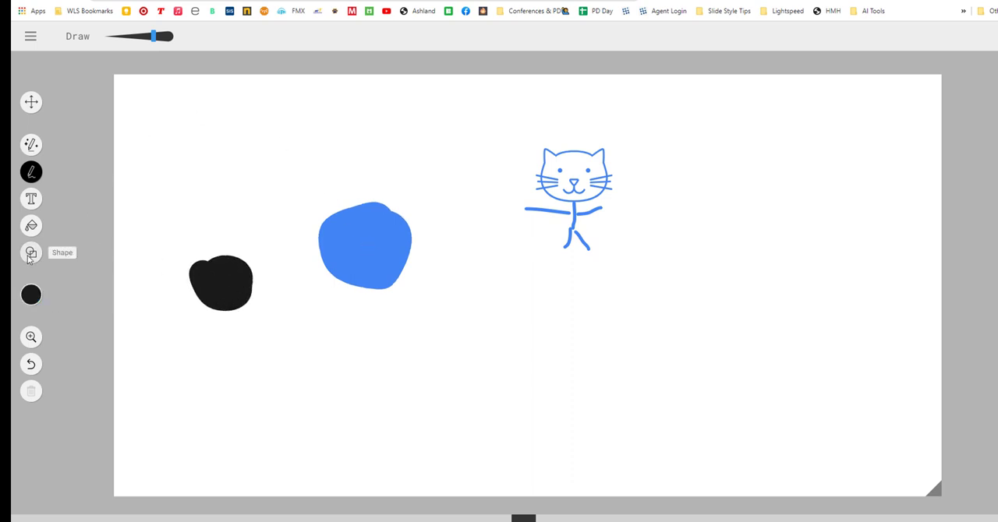
Place a small circle near the bottom and a large circle framing the cat.
left_click(31, 253)
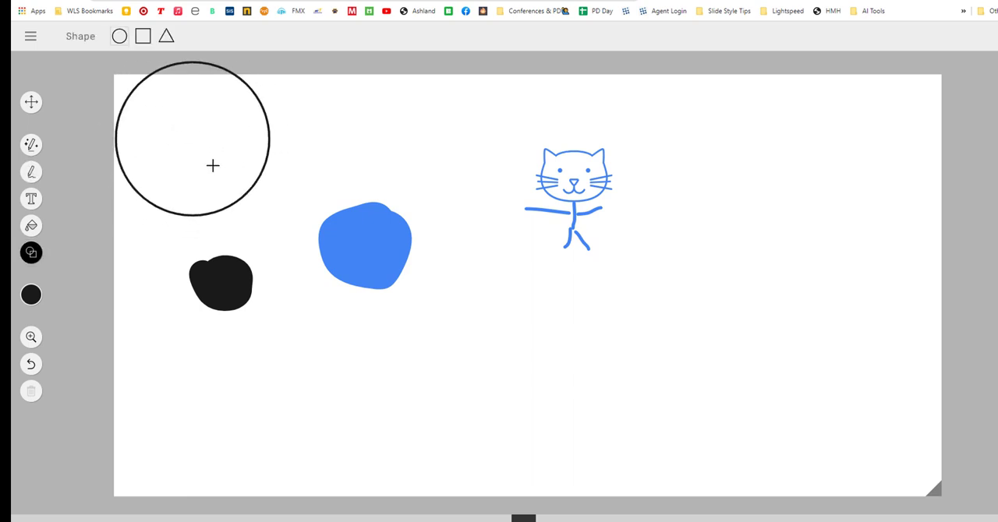
left_click(31, 102)
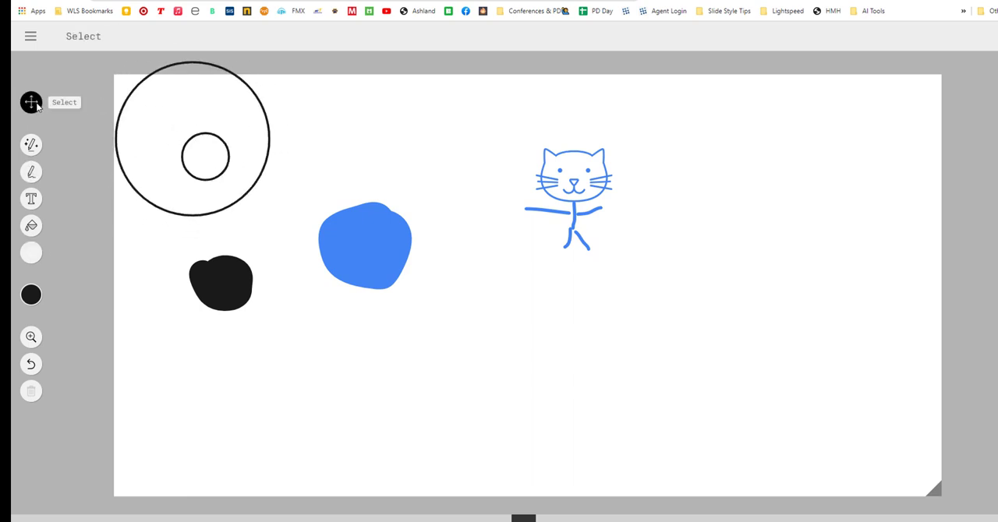
left_click_drag(206, 156, 466, 433)
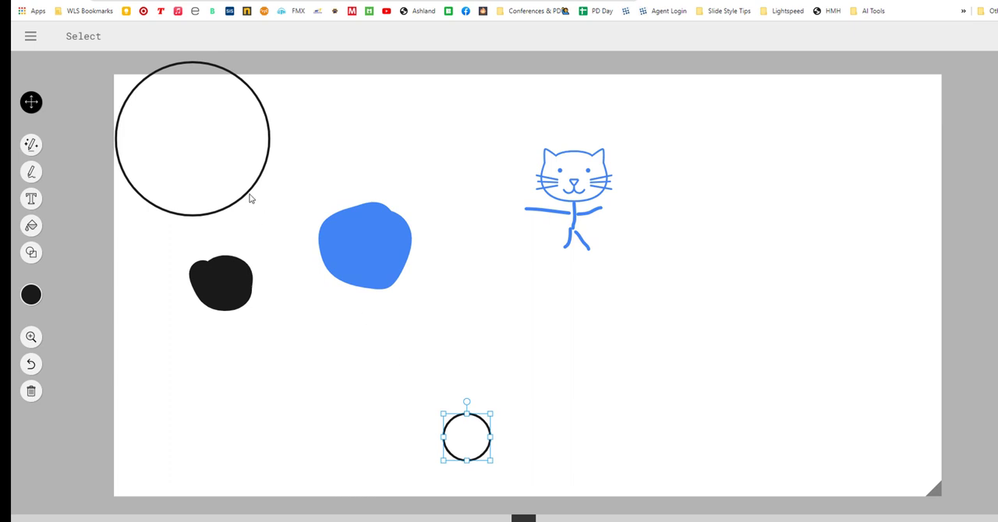
left_click_drag(193, 139, 577, 196)
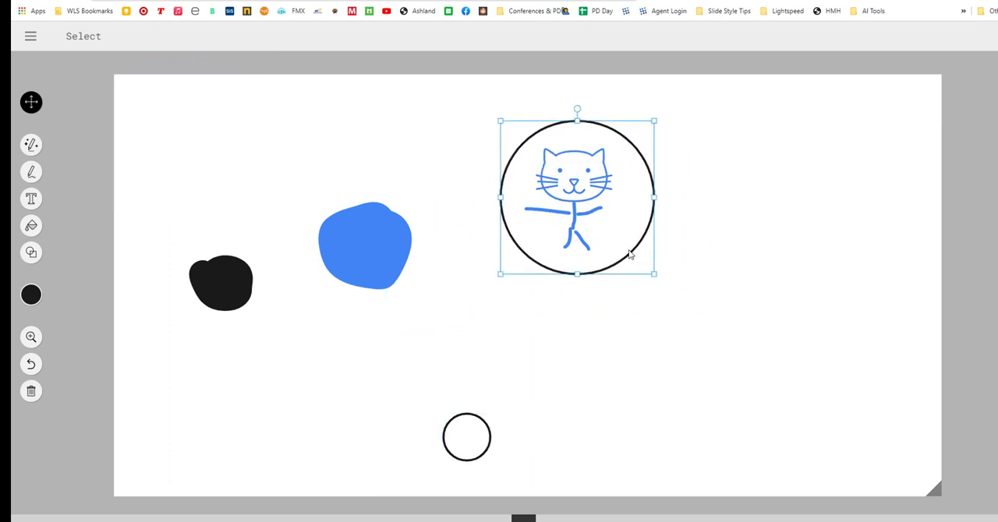
left_click(31, 143)
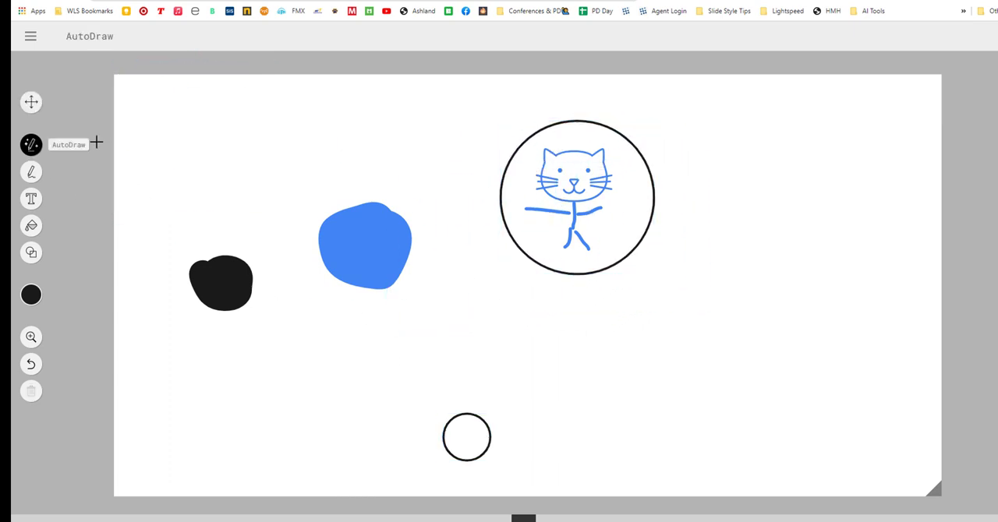
Sketch a house right of the cat, accept the suggested house and colour it purple.
left_click_drag(699, 162, 789, 312)
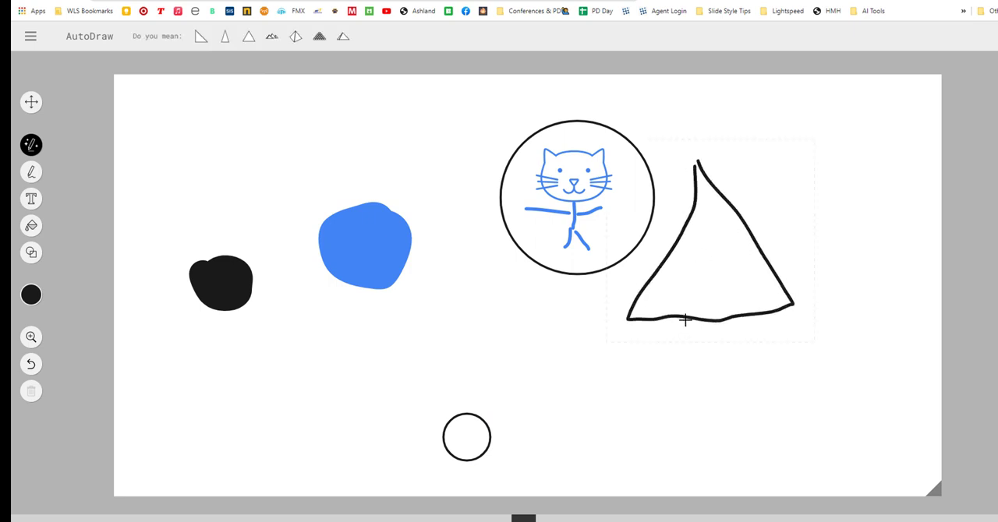
left_click_drag(684, 319, 783, 434)
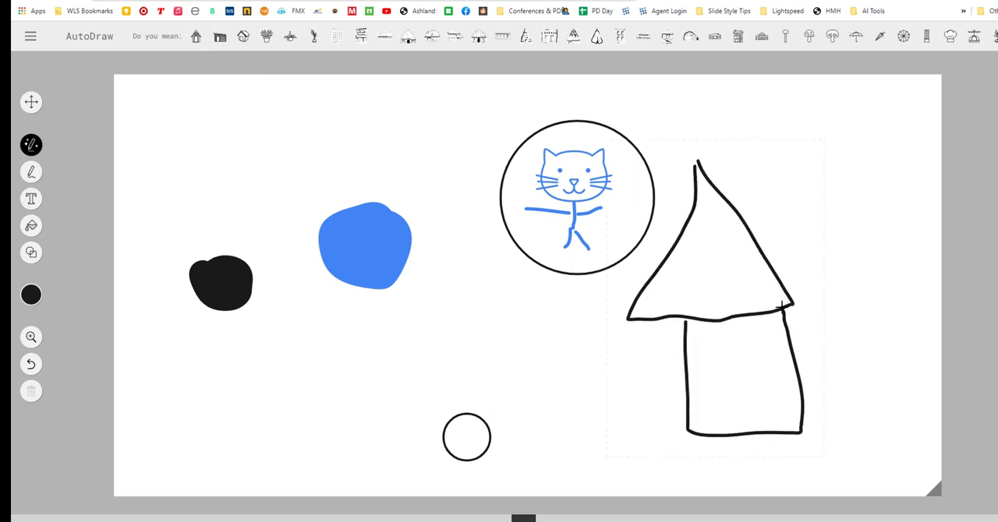
left_click(244, 36)
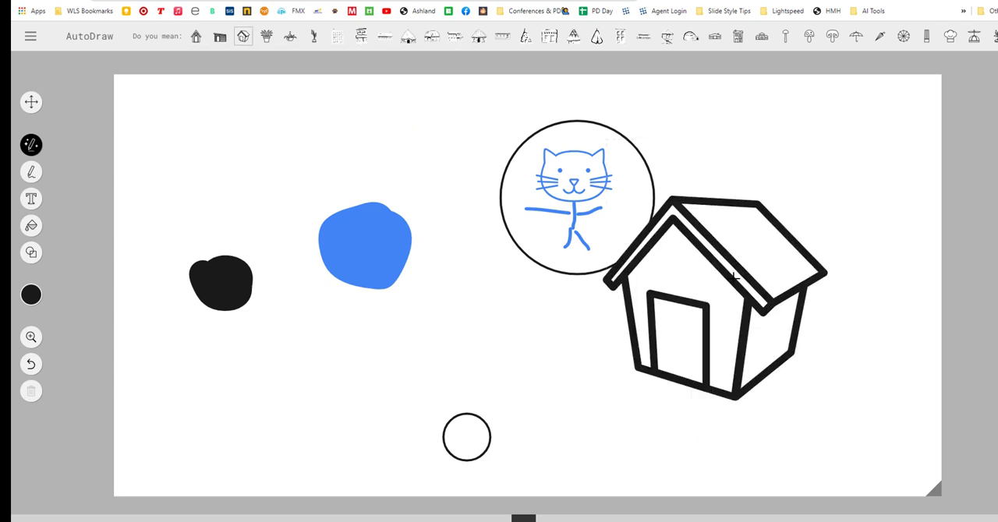
left_click(31, 103)
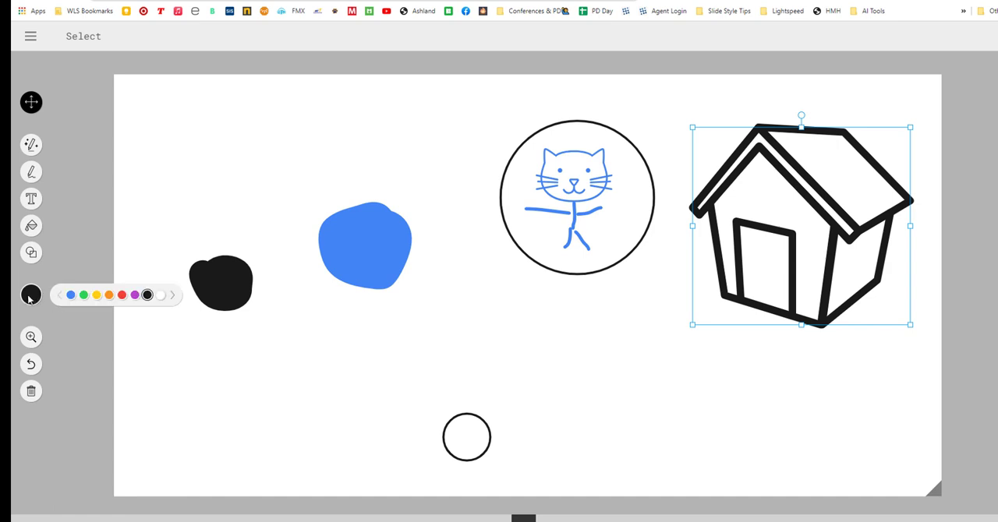
left_click(134, 295)
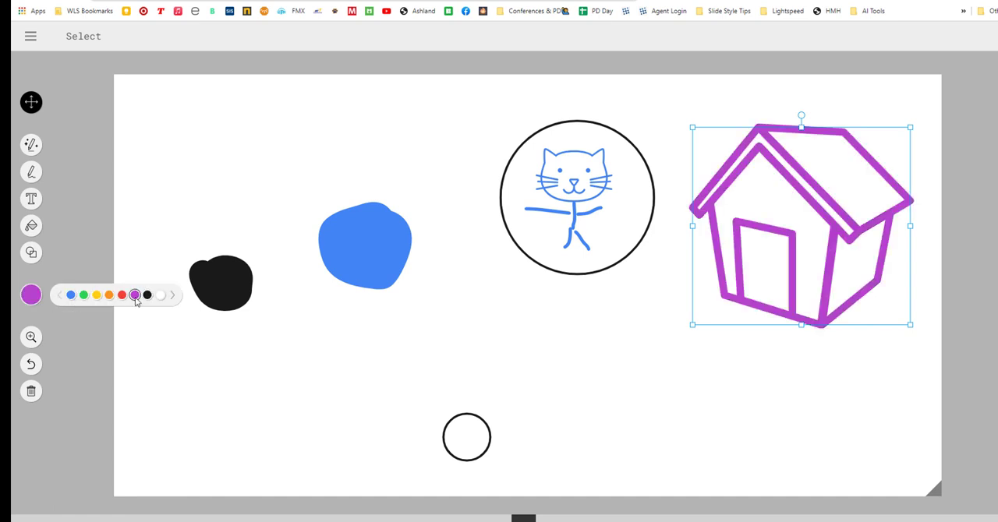
Move the circled cat down, add a ticket drawing and a text label, then reach the main menu.
left_click(70, 295)
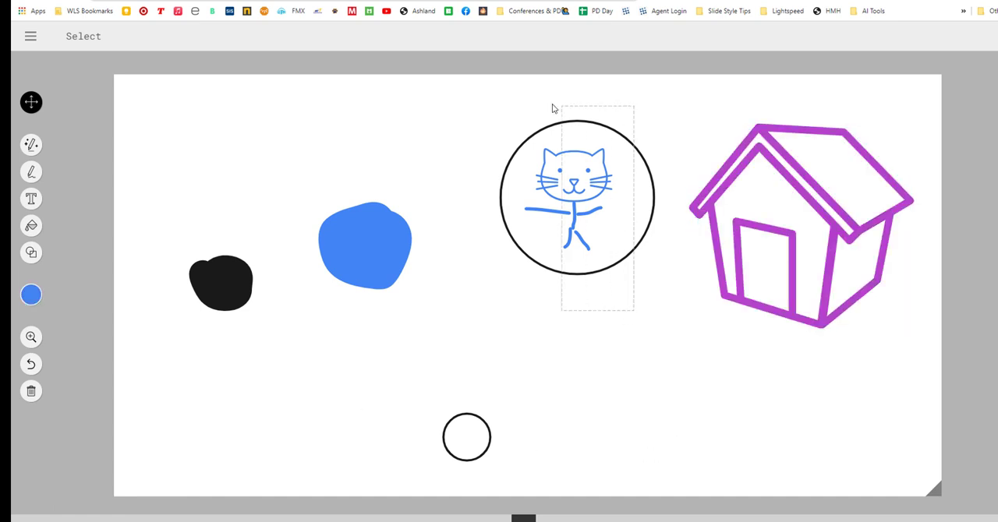
left_click_drag(577, 195, 600, 292)
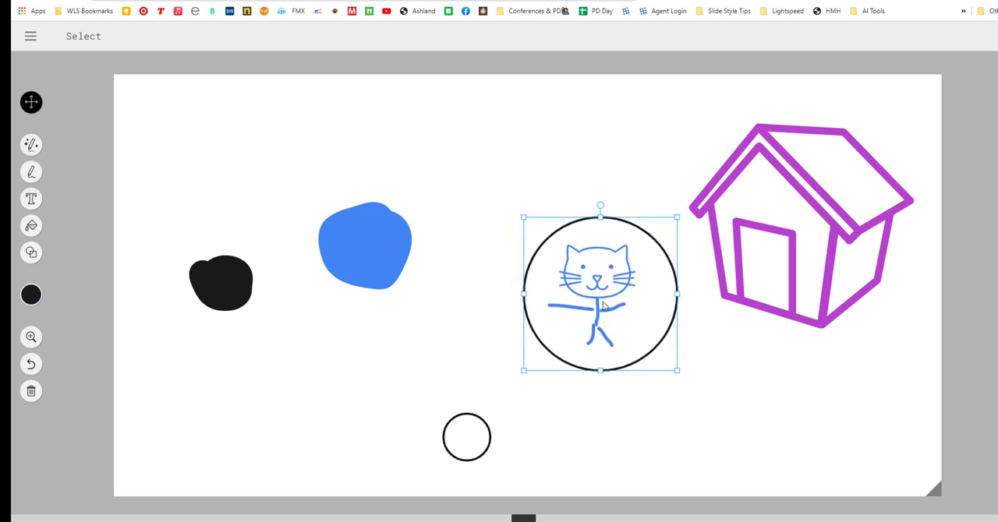
left_click(31, 145)
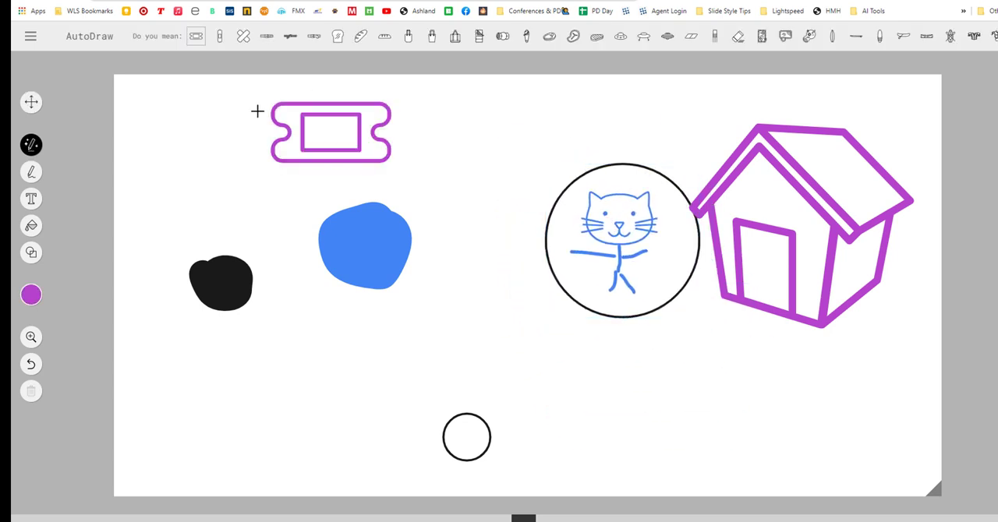
left_click(32, 198)
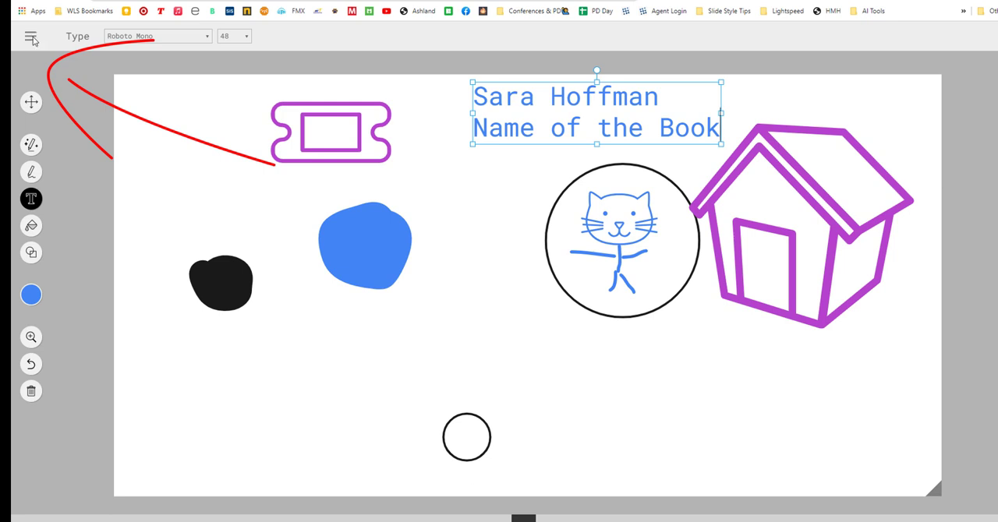
left_click(31, 38)
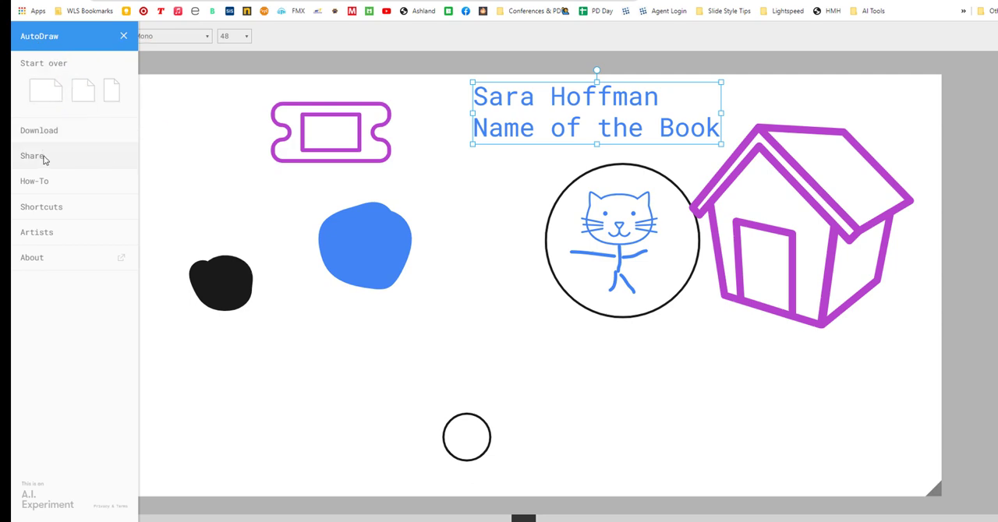
Copy the drawing's share link and paste it into the address bar to view the shared page.
left_click(31, 156)
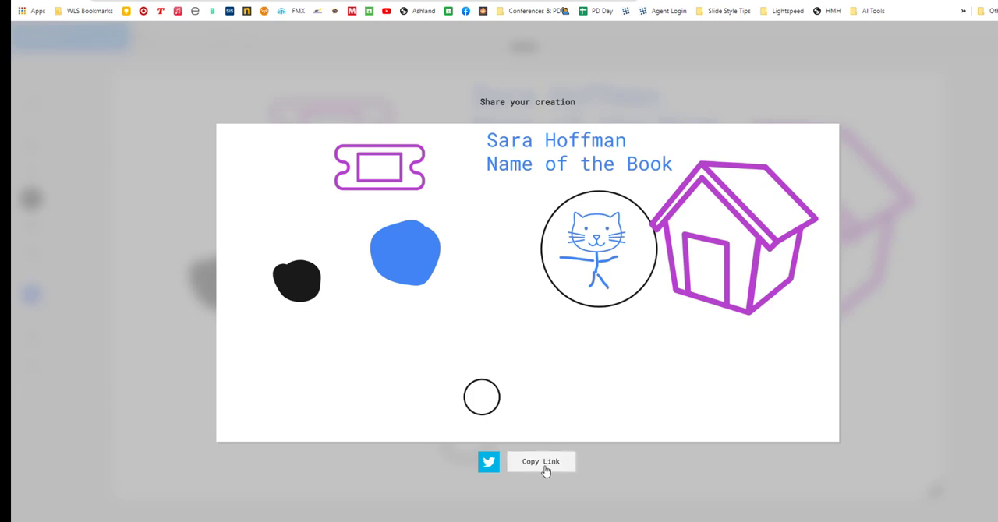
left_click(540, 461)
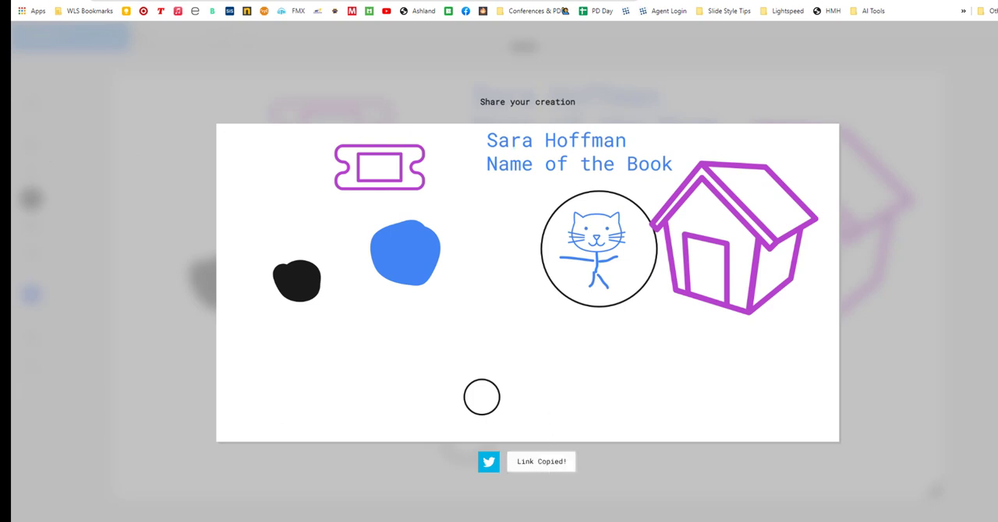
right_click(280, 133)
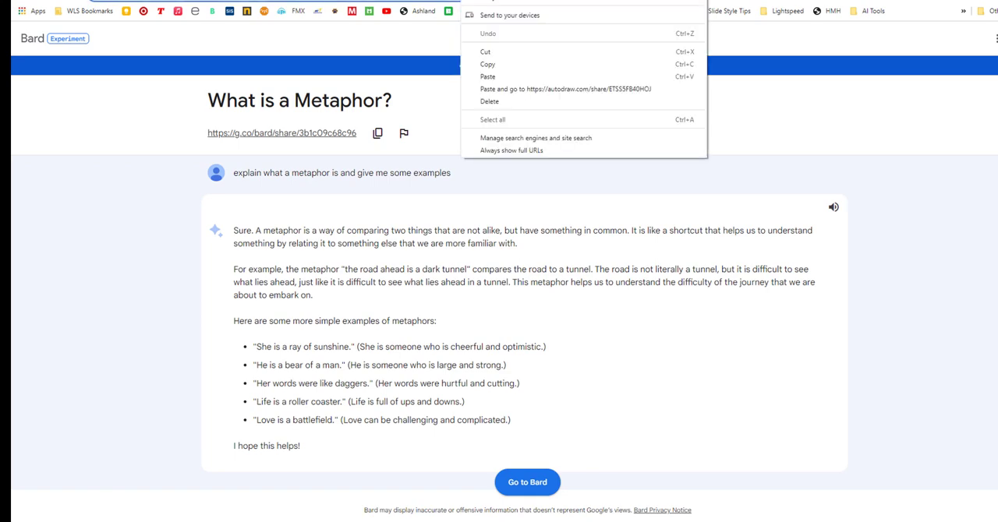
left_click(553, 88)
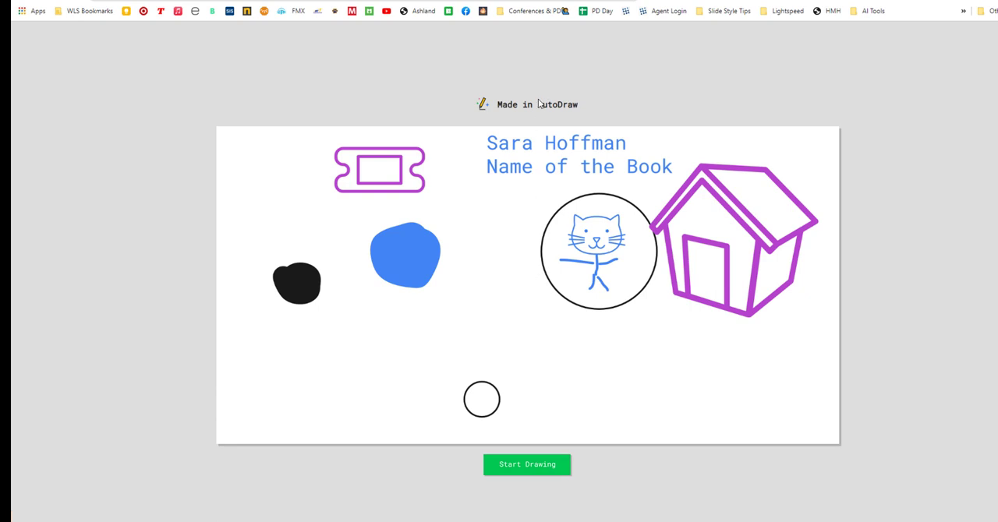
left_click(527, 465)
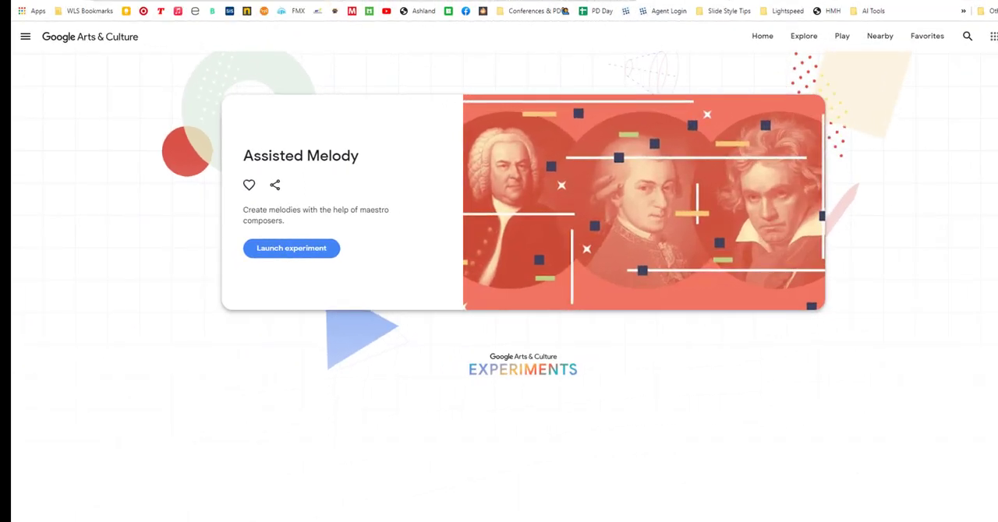
mouse_move(168, 318)
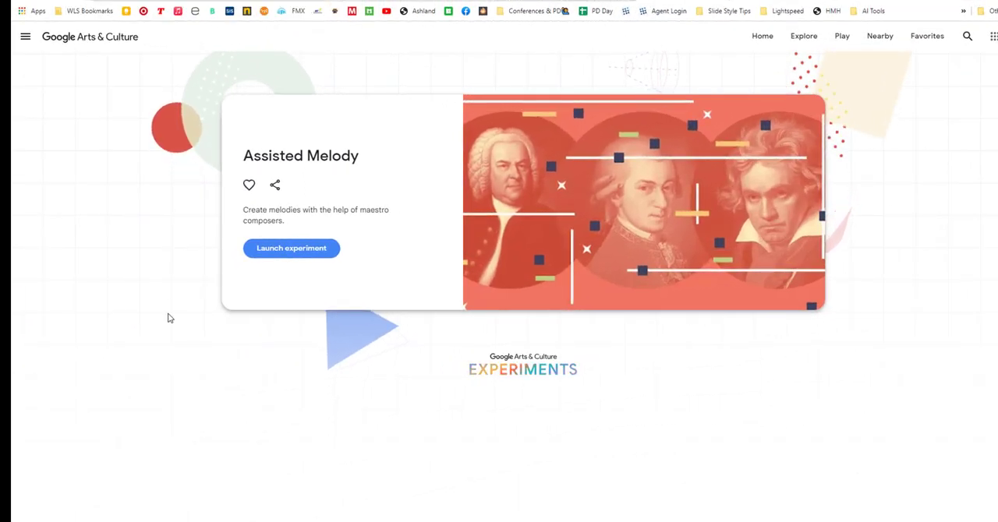
mouse_move(139, 44)
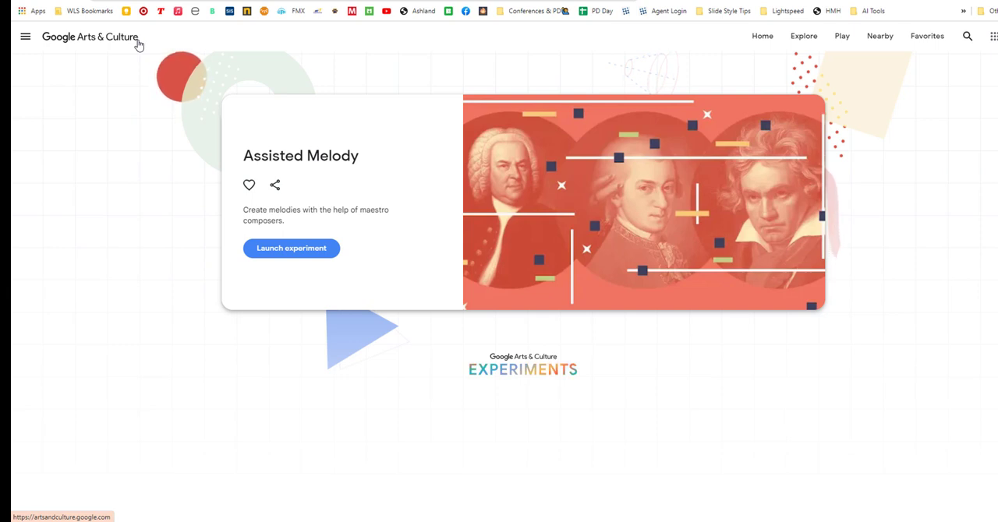
mouse_move(149, 43)
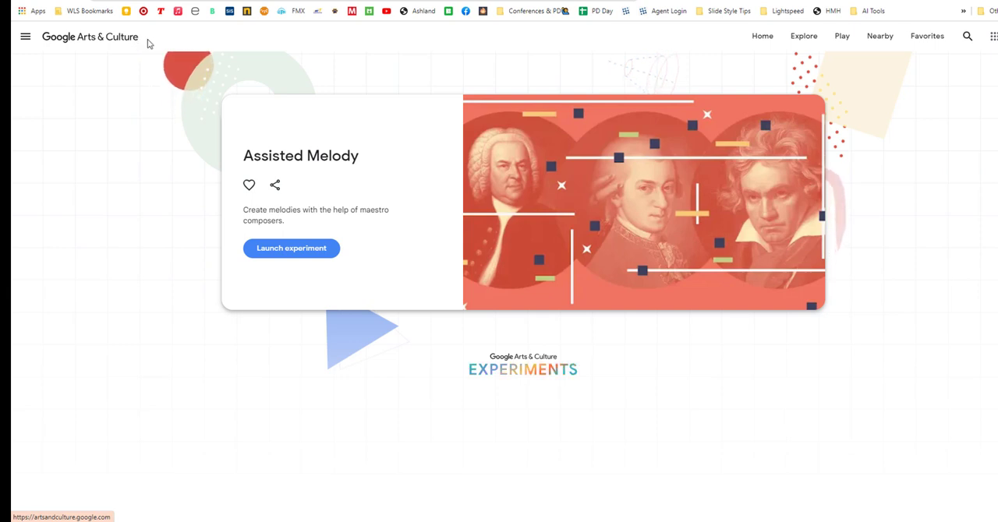
mouse_move(349, 149)
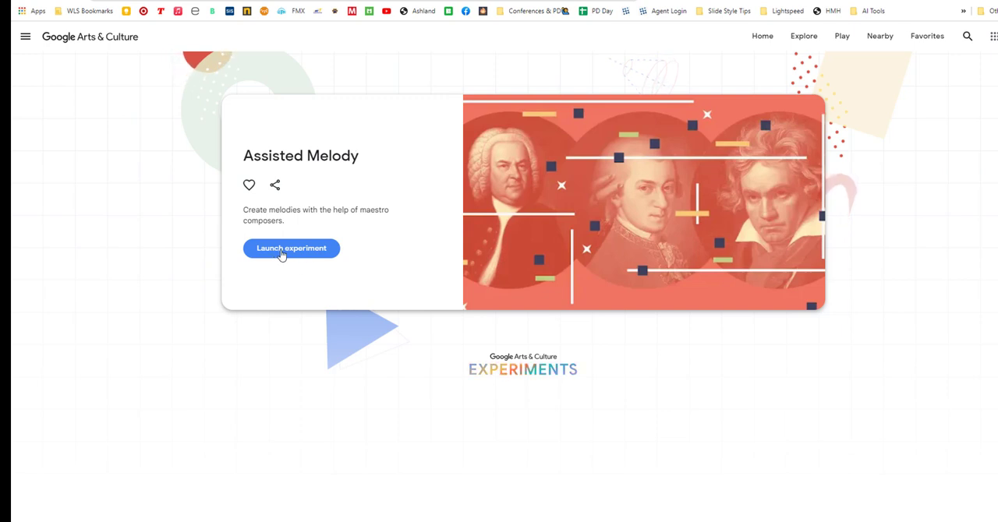
Launch the experiment, settle on Bach and place notes into the first three measures.
left_click(290, 248)
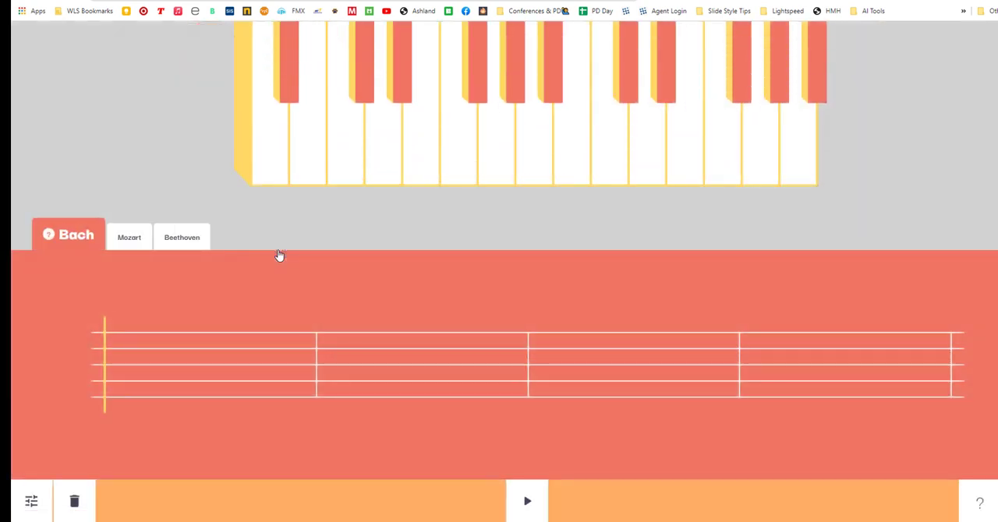
left_click(69, 234)
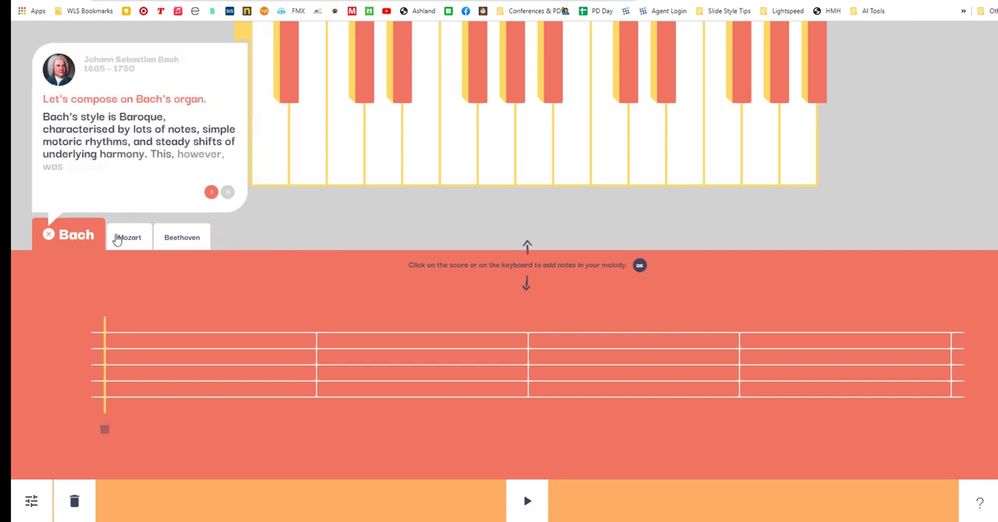
left_click(181, 237)
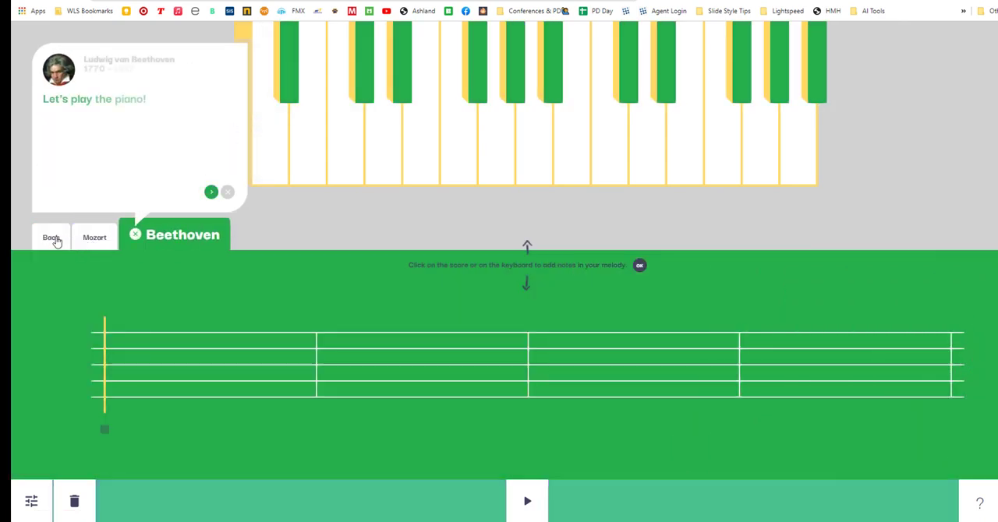
left_click(50, 237)
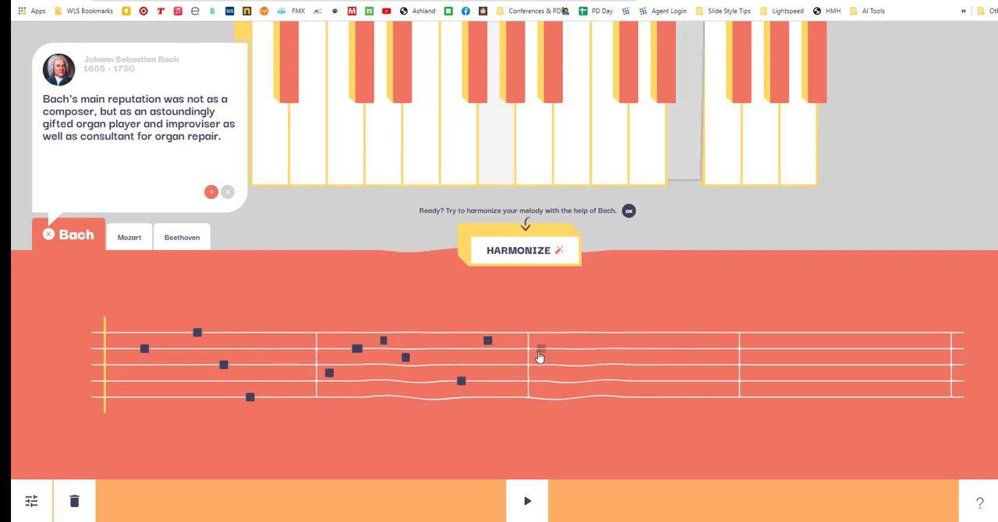
left_click(524, 250)
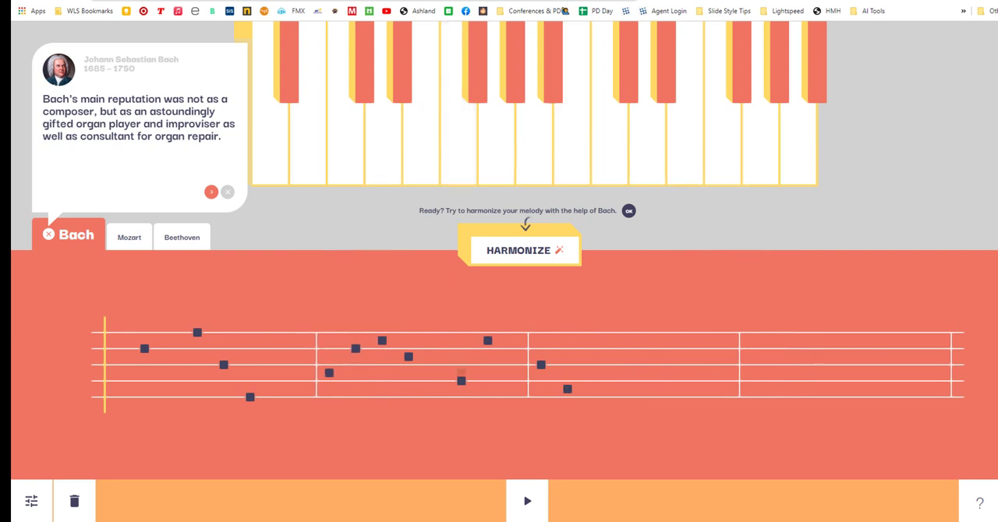
left_click(527, 501)
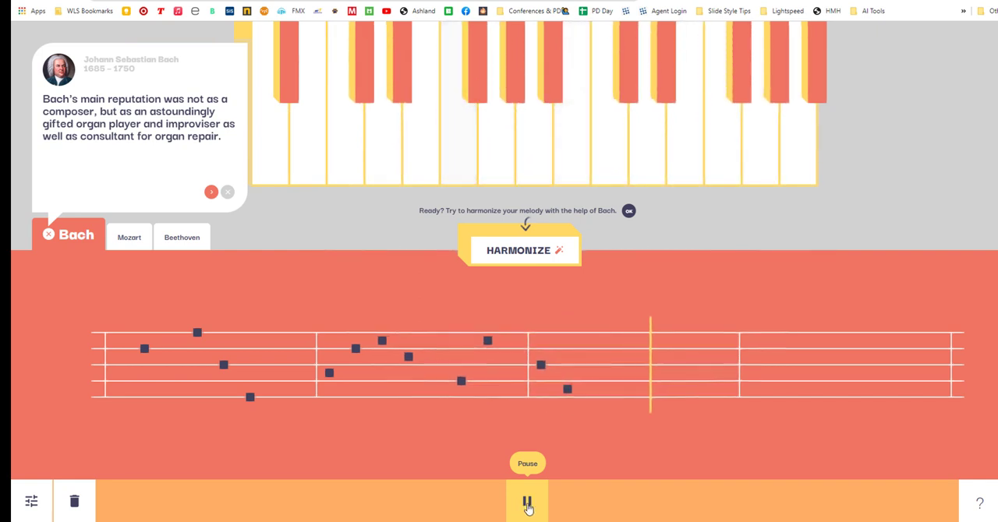
Switch to Mozart and play the melody under his harmonization.
left_click(527, 502)
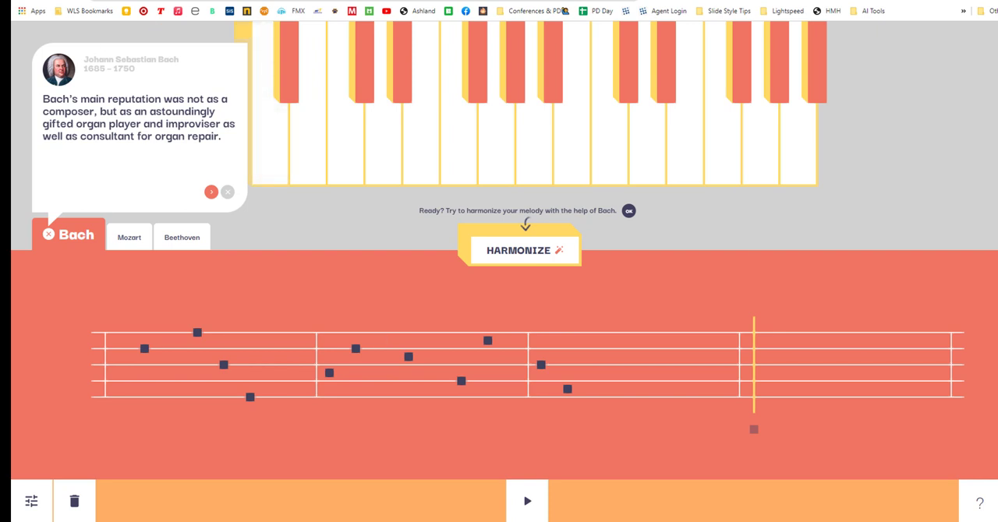
mouse_move(63, 259)
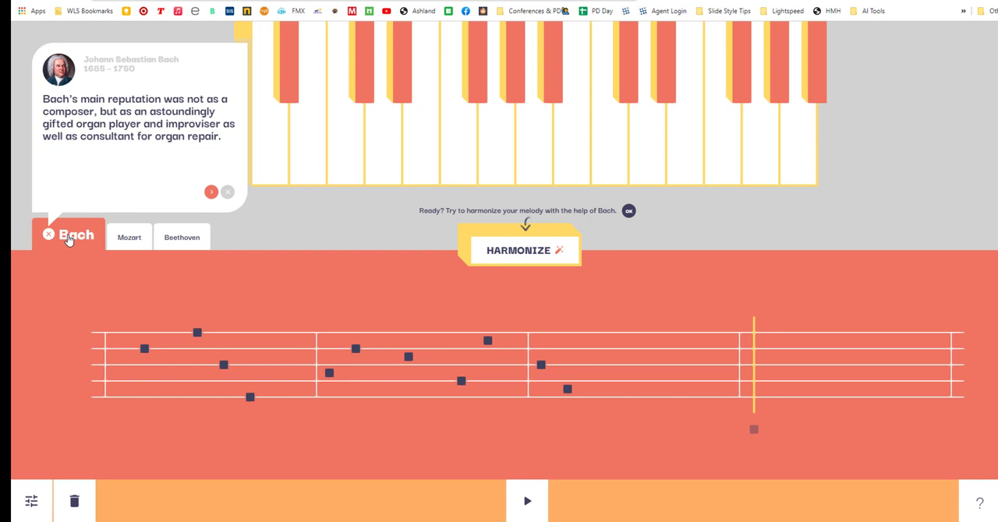
left_click(127, 237)
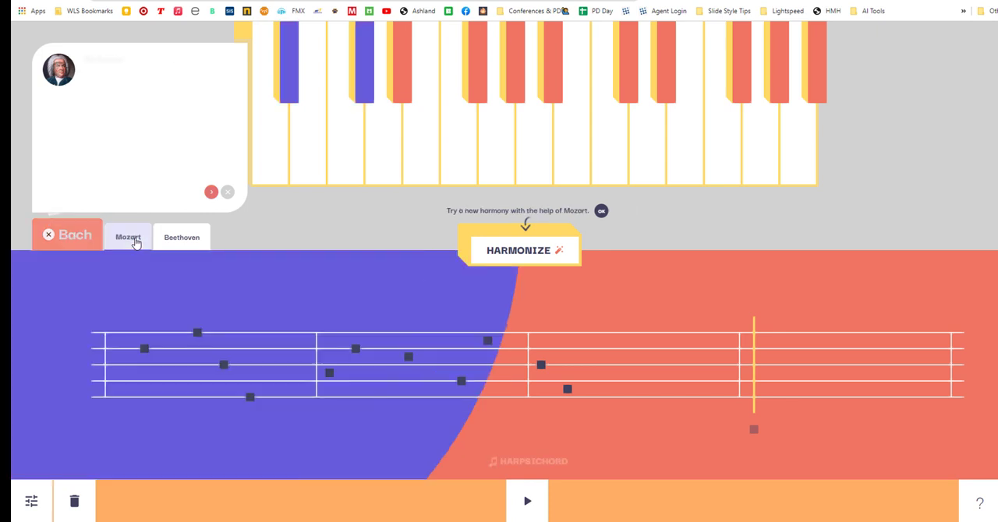
left_click(128, 237)
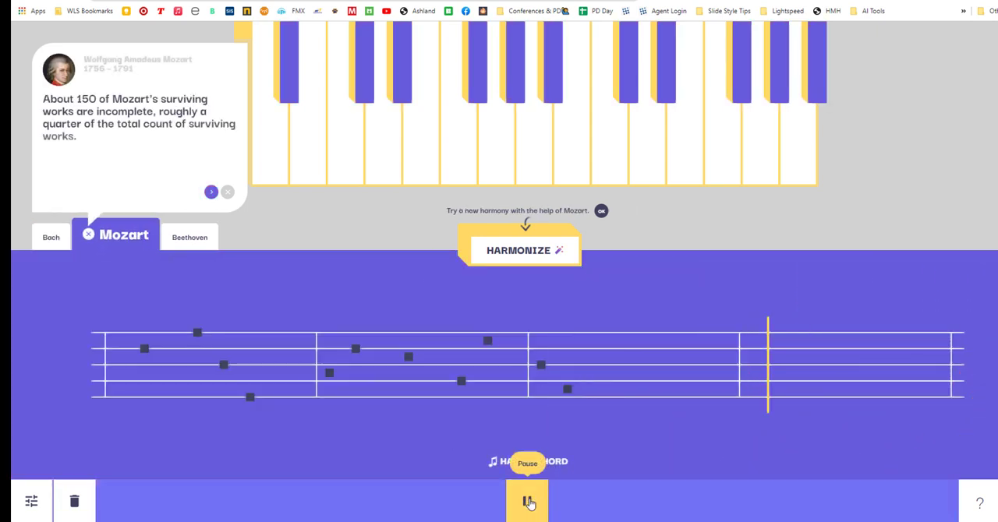
left_click(527, 500)
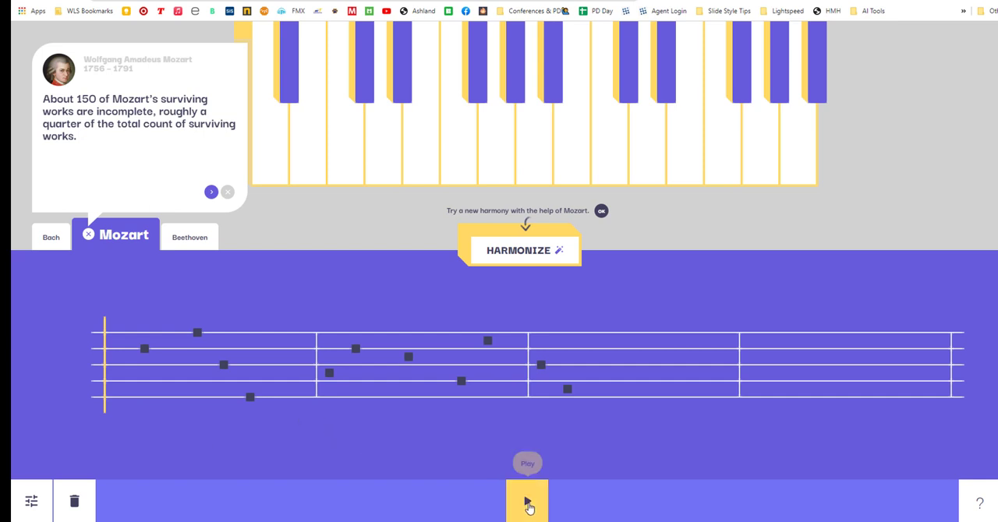
left_click(527, 502)
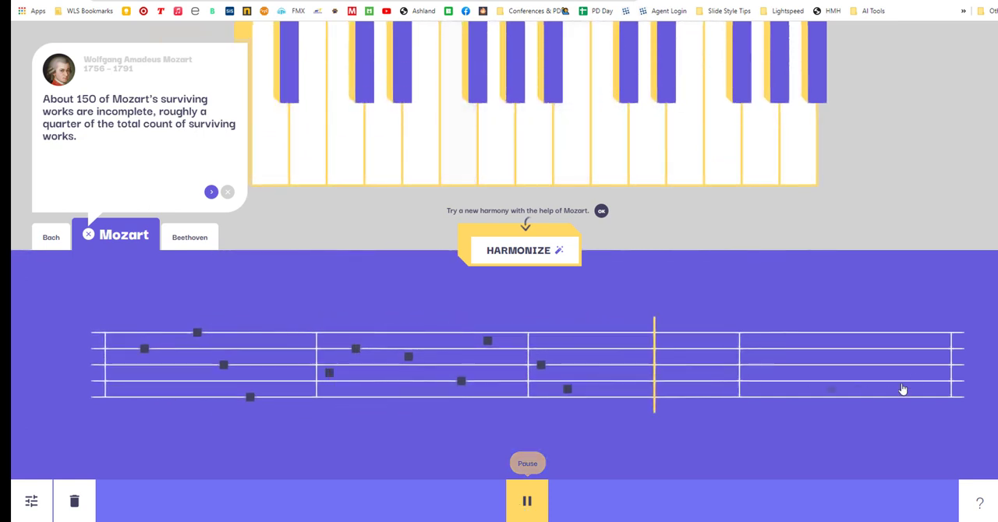
Switch to Beethoven, play his harmonization and generate a new Beethoven harmony.
left_click(190, 237)
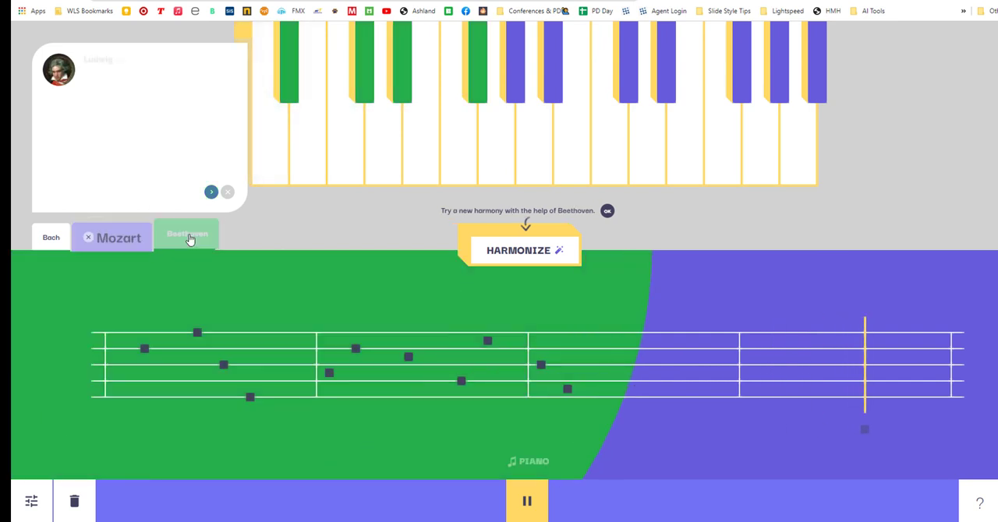
left_click(187, 233)
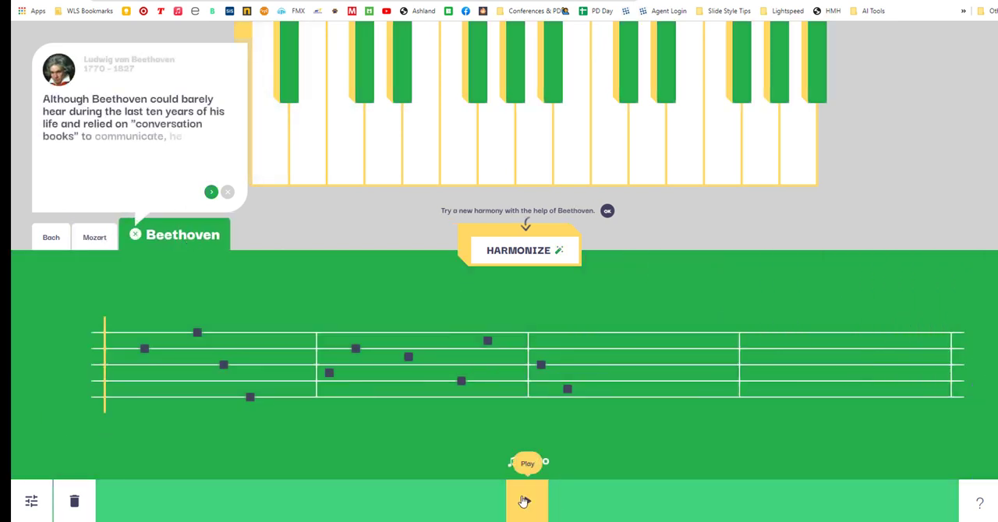
left_click(527, 501)
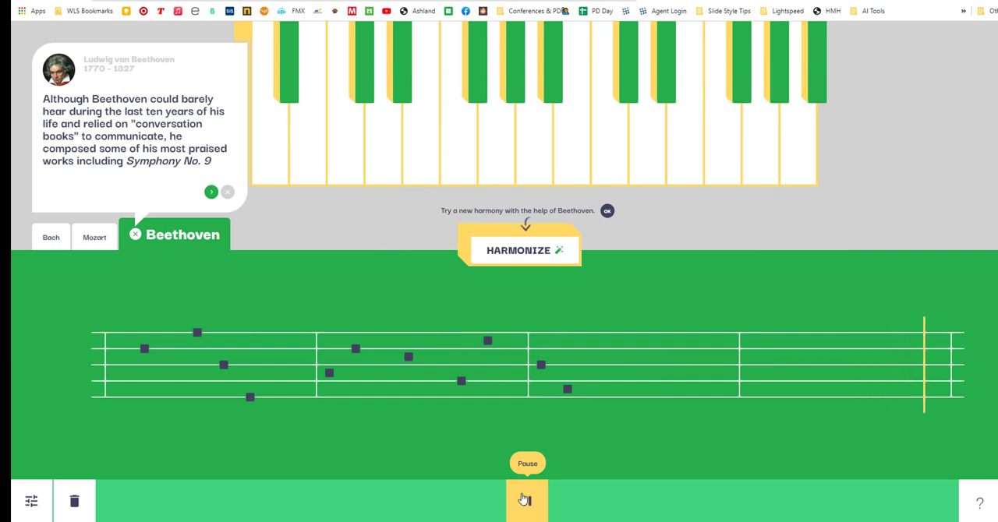
left_click(527, 500)
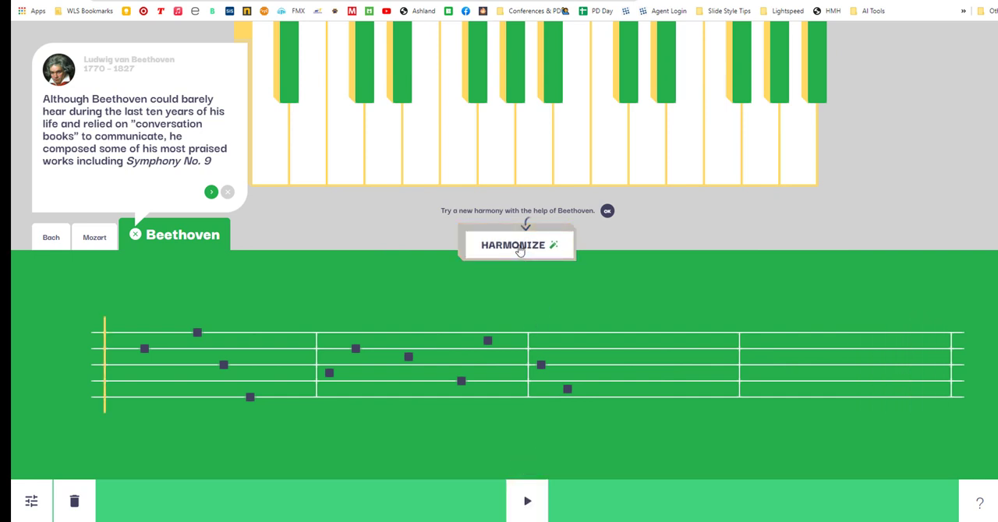
left_click(518, 244)
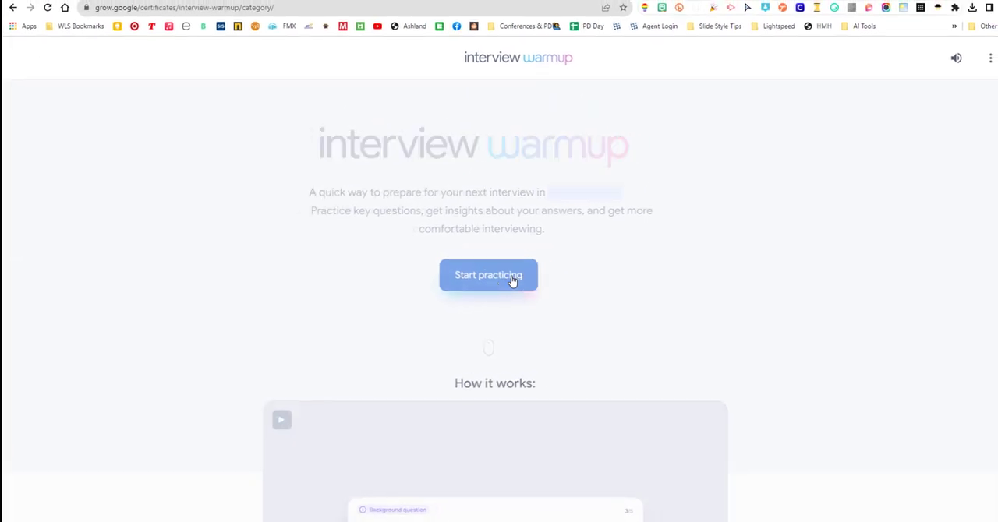
Start an Interview Warmup practice session showing the field choices.
left_click(488, 275)
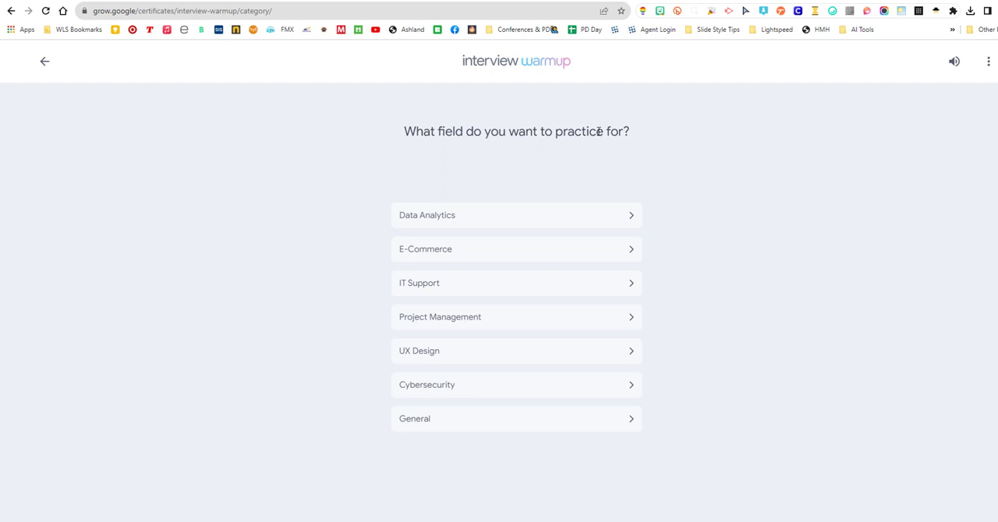
Browse past Data Analytics into the General field's full question list and allow microphone access.
left_click(516, 215)
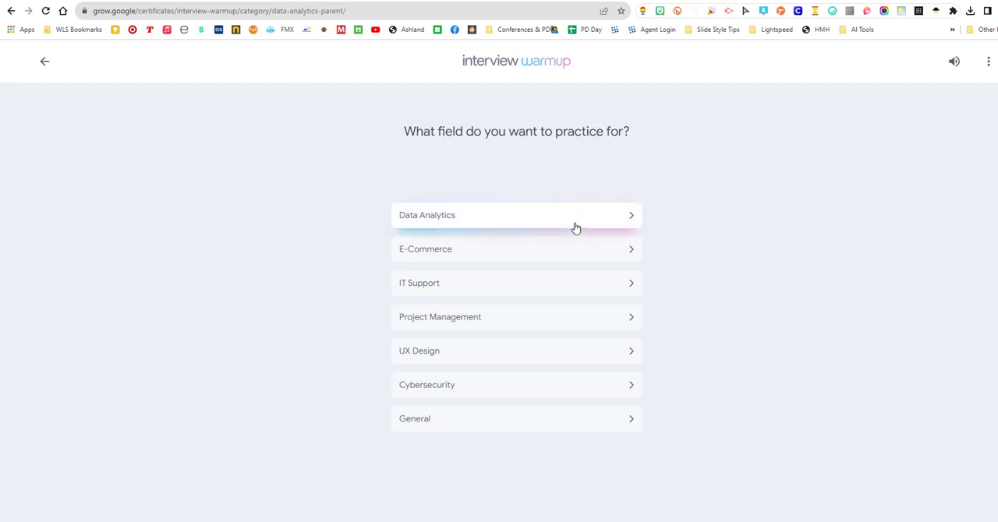
left_click(516, 216)
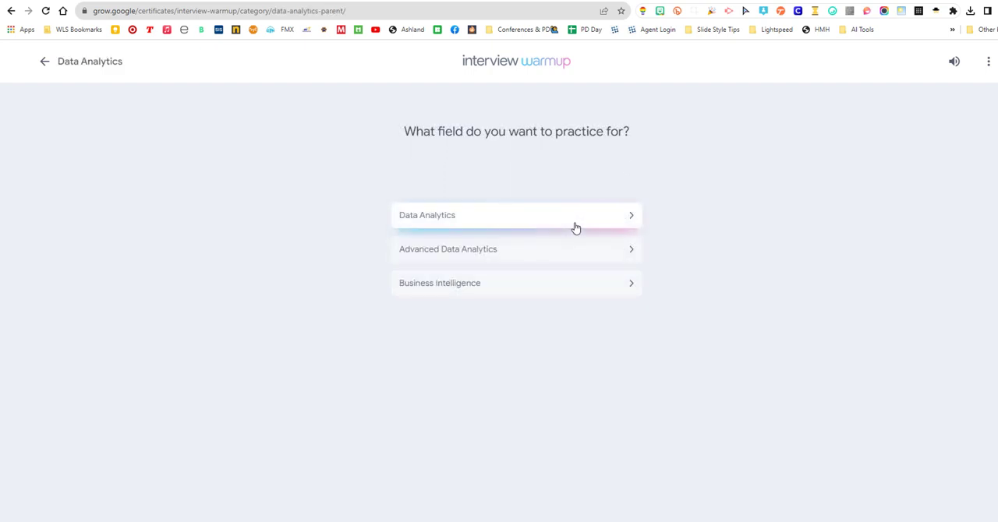
left_click(12, 9)
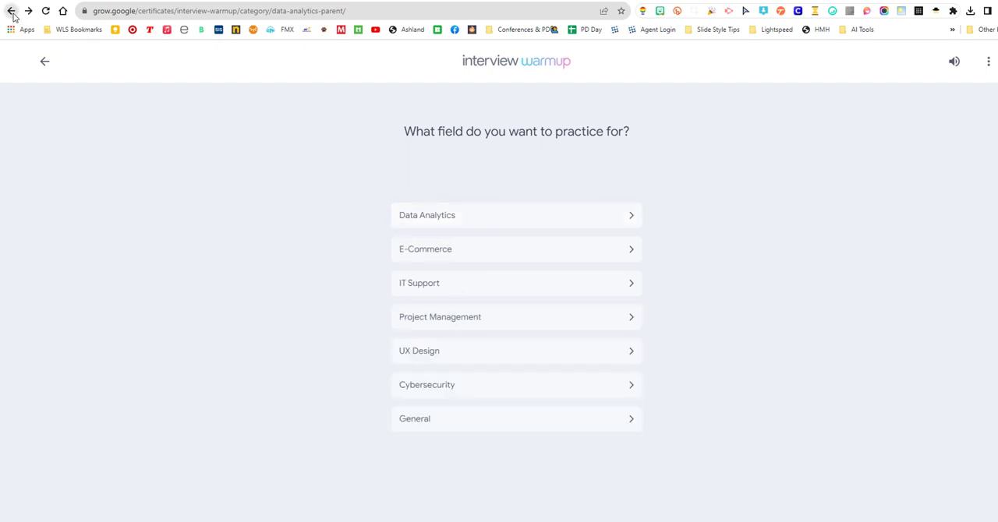
left_click(13, 9)
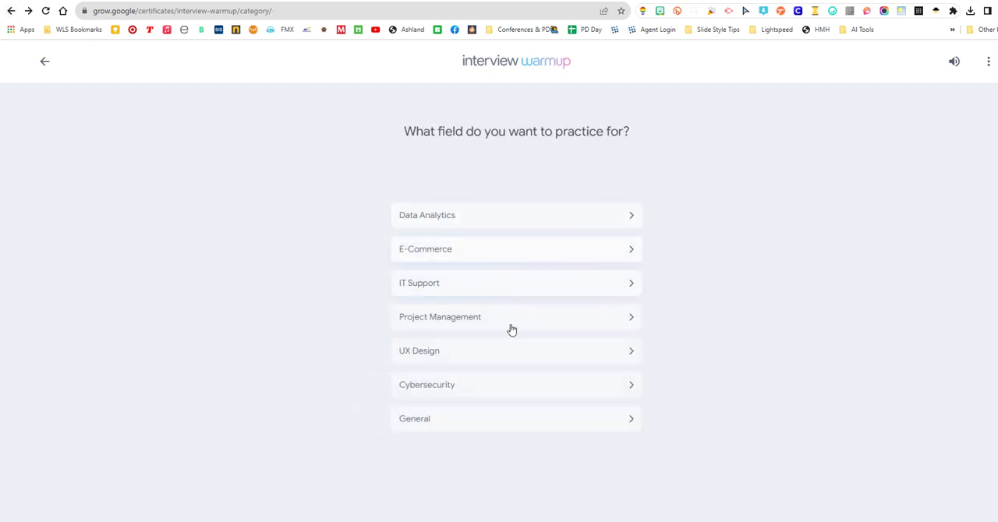
left_click(516, 418)
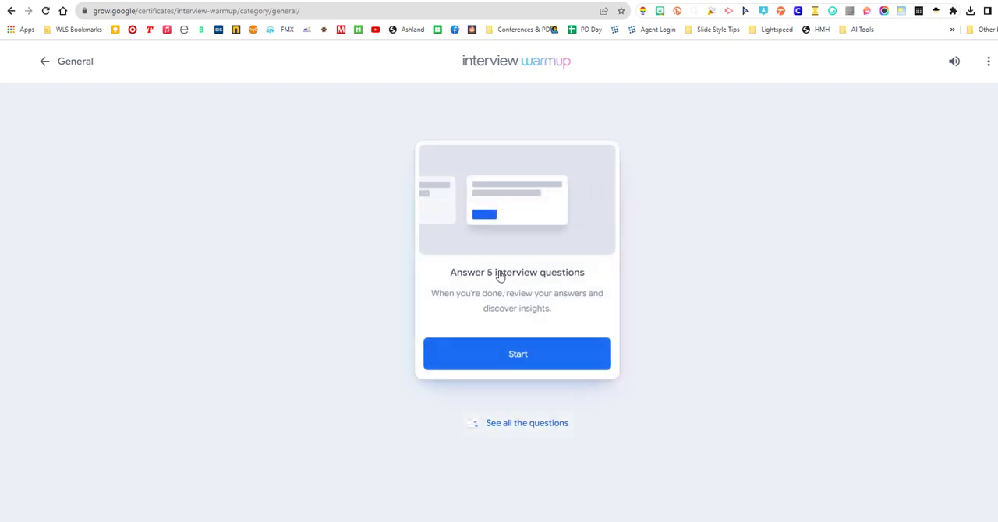
mouse_move(575, 302)
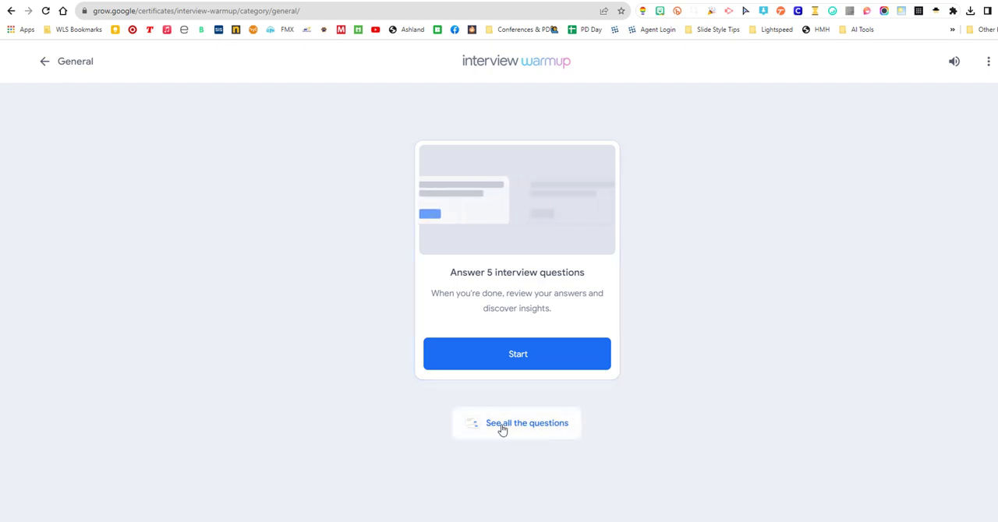
left_click(527, 423)
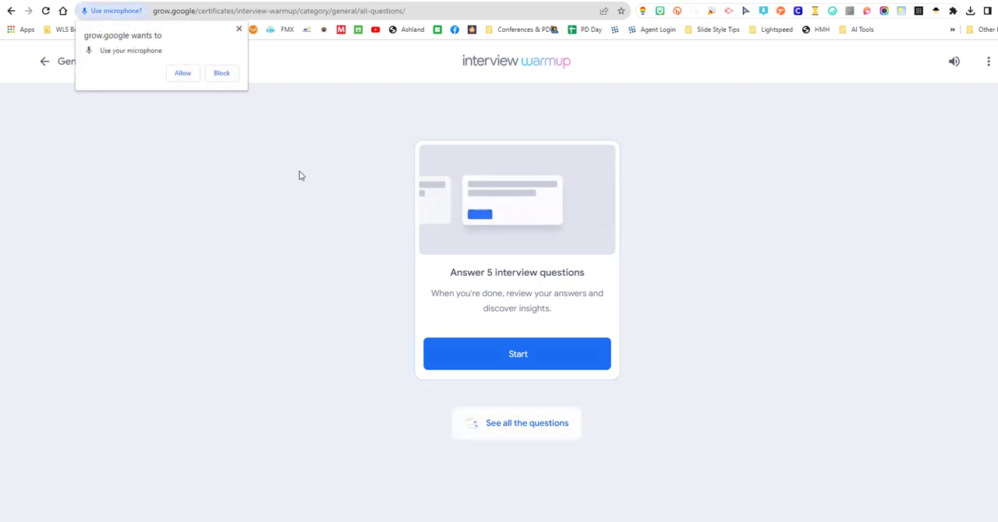
left_click(183, 72)
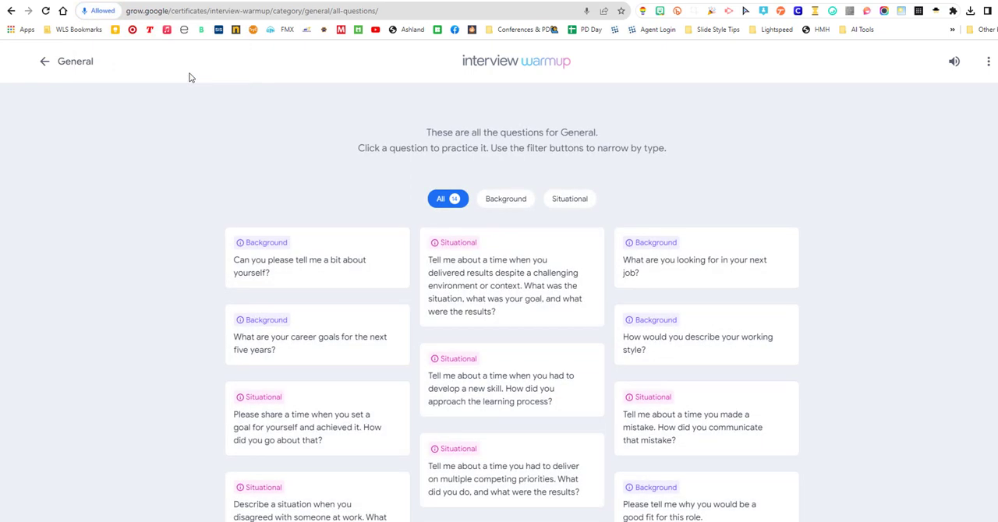
mouse_move(346, 268)
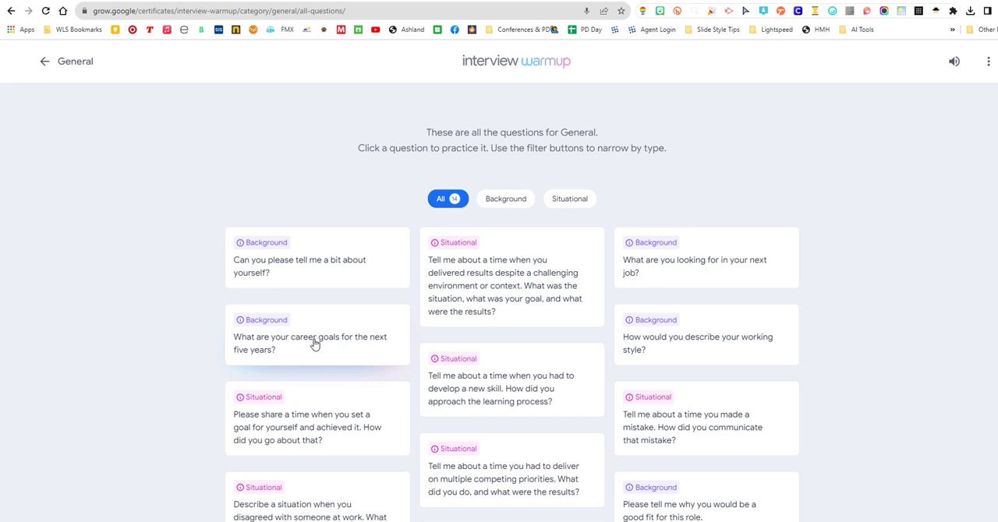
Filter the General questions by Background, then Situational, then all types, and go back.
left_click(505, 199)
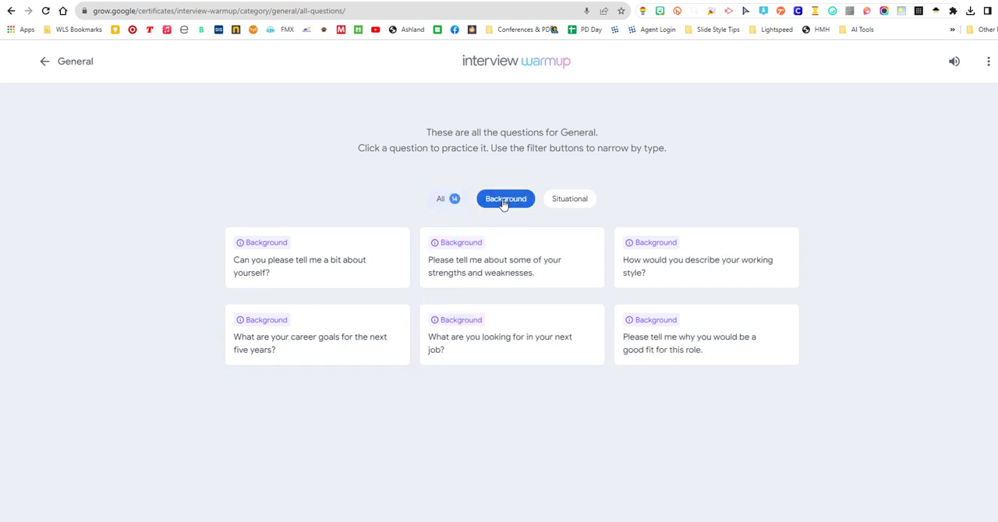
mouse_move(671, 269)
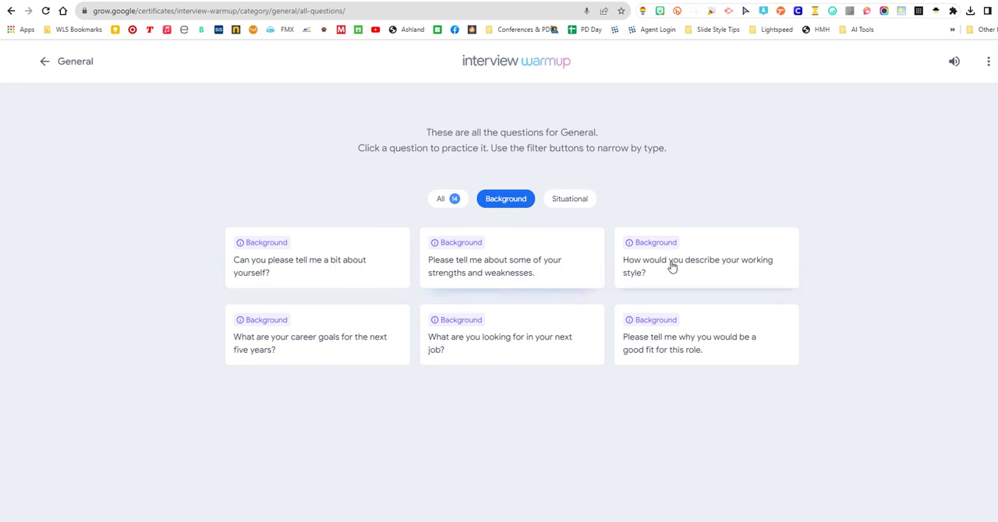
left_click(569, 199)
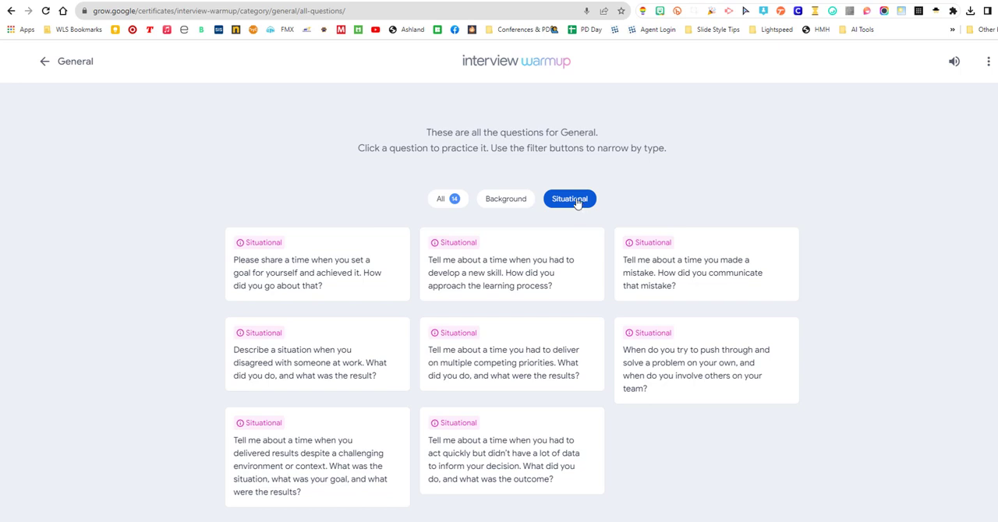
left_click(440, 200)
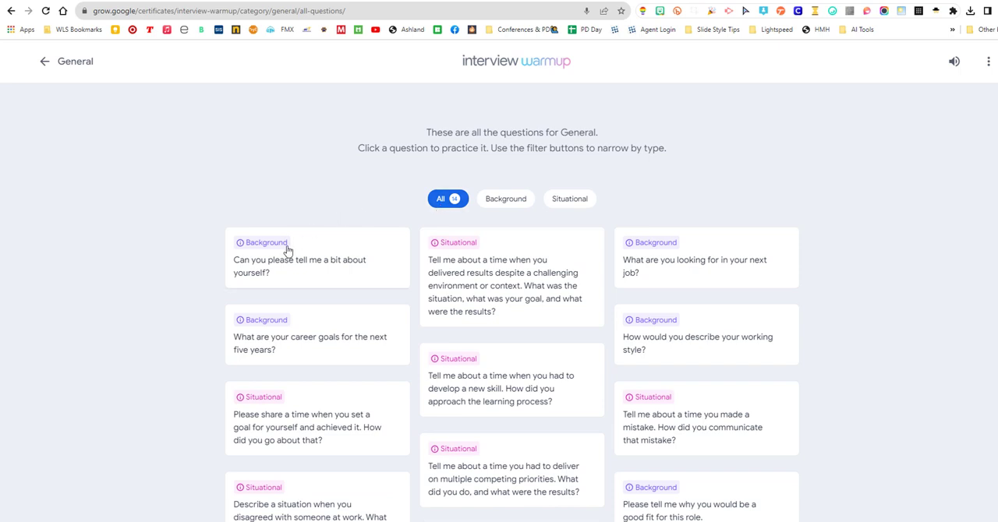
mouse_move(403, 176)
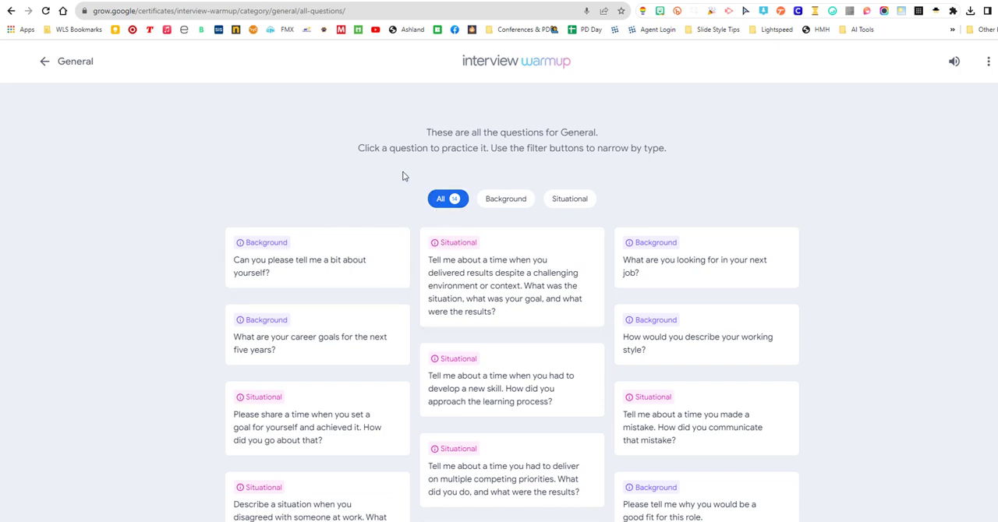
left_click(44, 60)
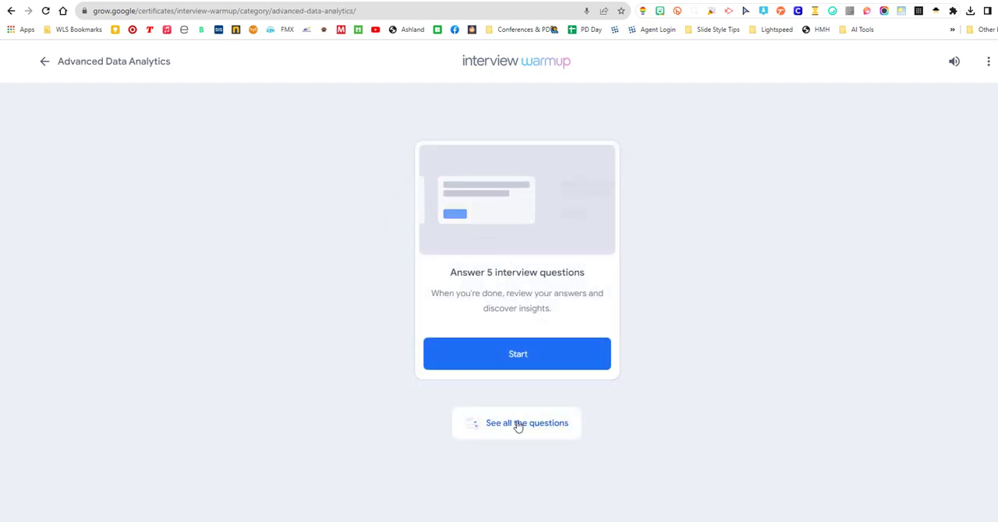
List every Advanced Data Analytics question, then return to the field list and choose General.
left_click(516, 423)
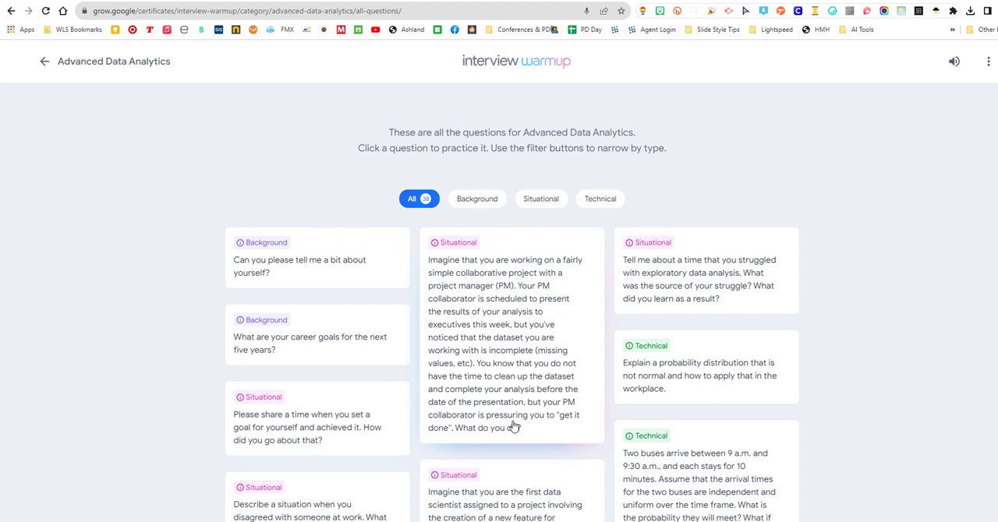
mouse_move(334, 171)
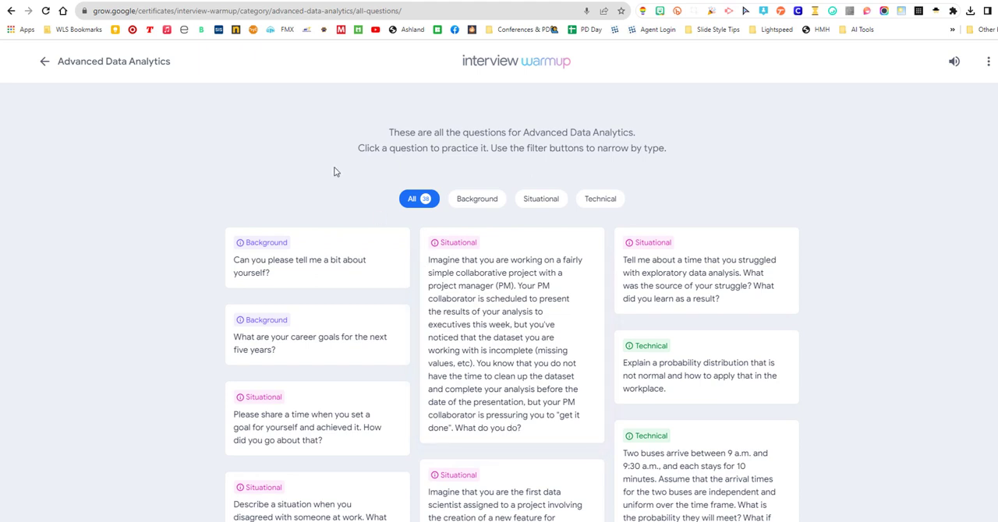
mouse_move(523, 298)
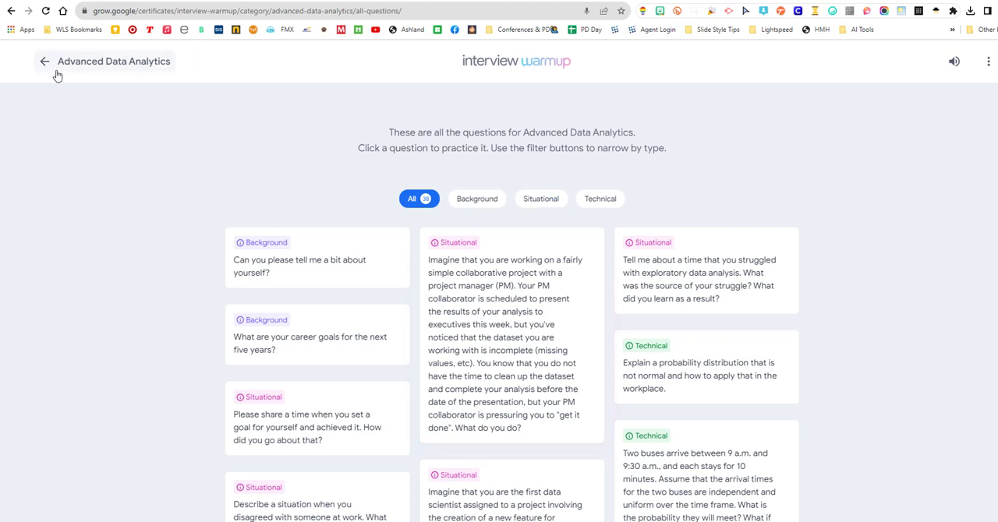
left_click(44, 61)
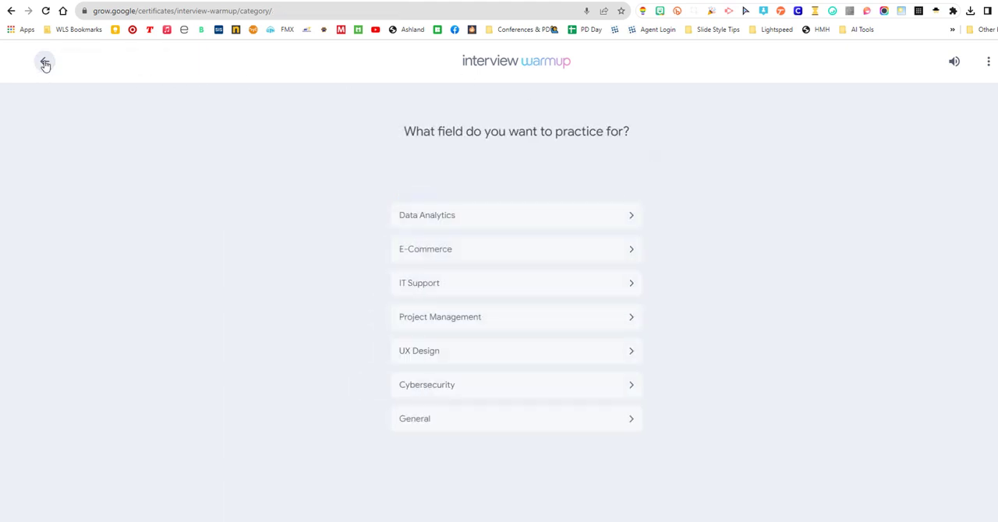
left_click(516, 418)
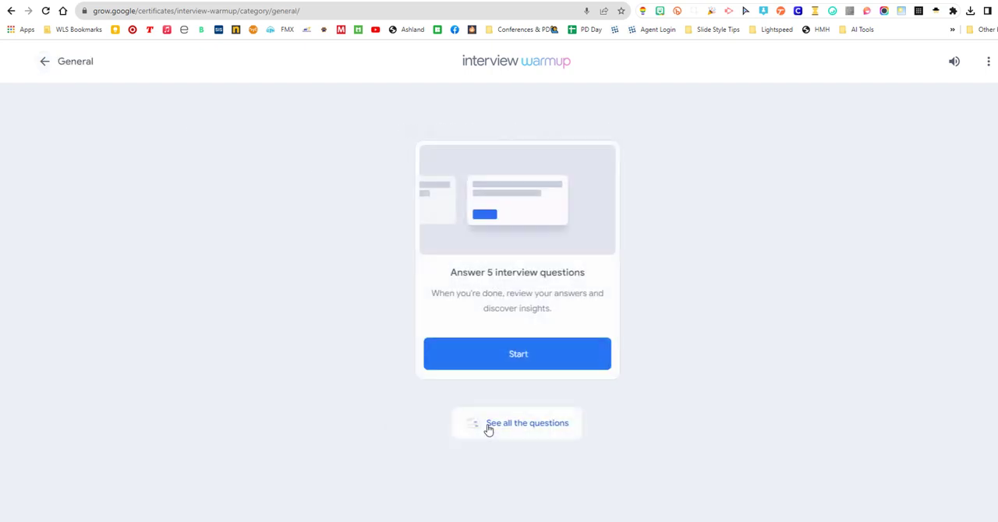
mouse_move(518, 354)
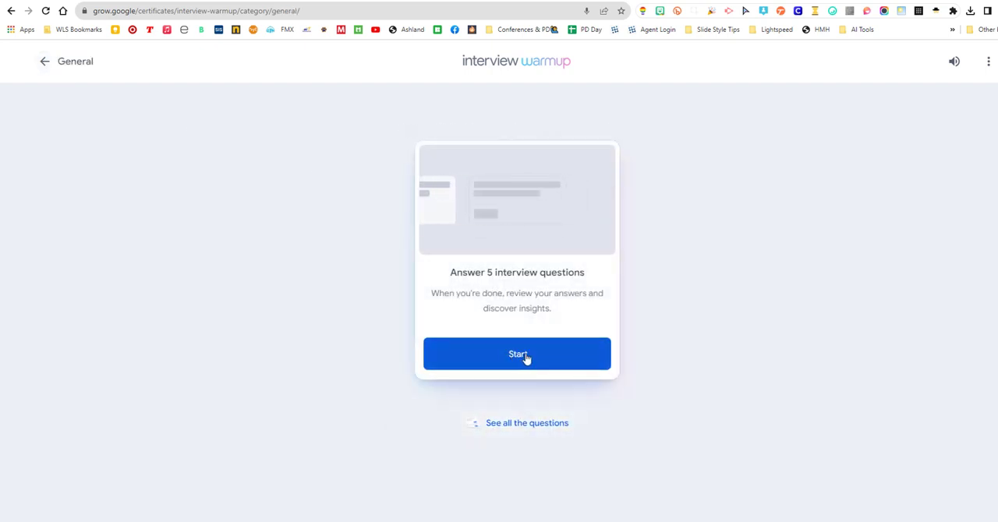
Start the five-question session and record a spoken answer to the first question with the transcript expanded.
left_click(516, 354)
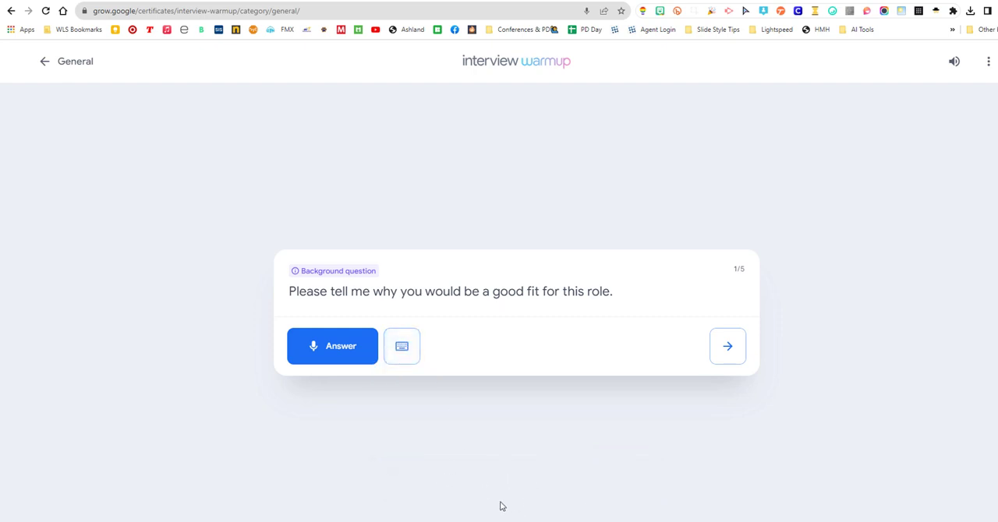
mouse_move(402, 346)
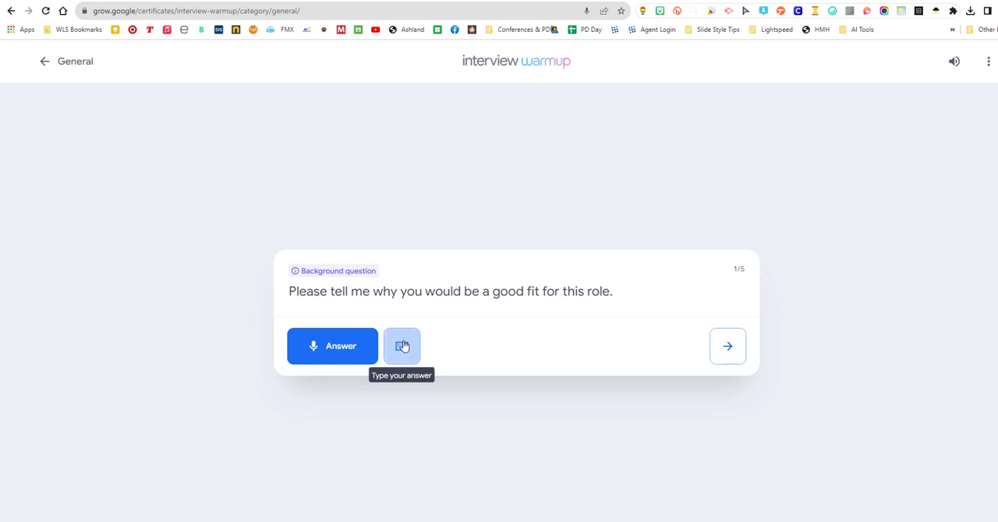
mouse_move(332, 346)
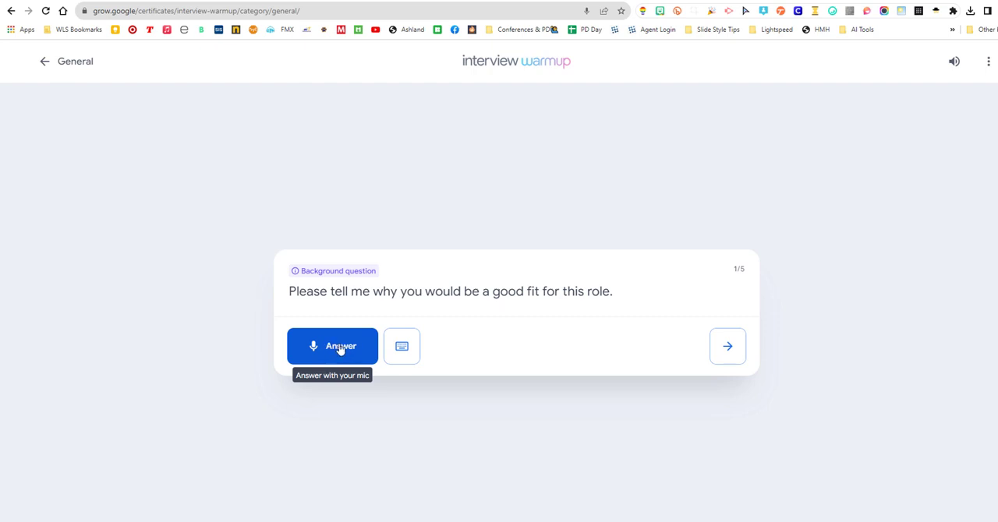
left_click(332, 346)
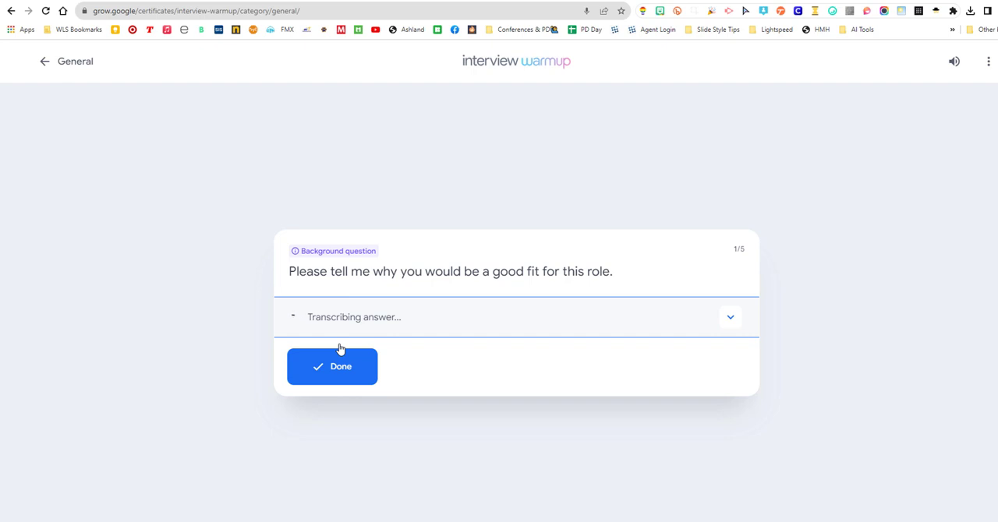
left_click(730, 317)
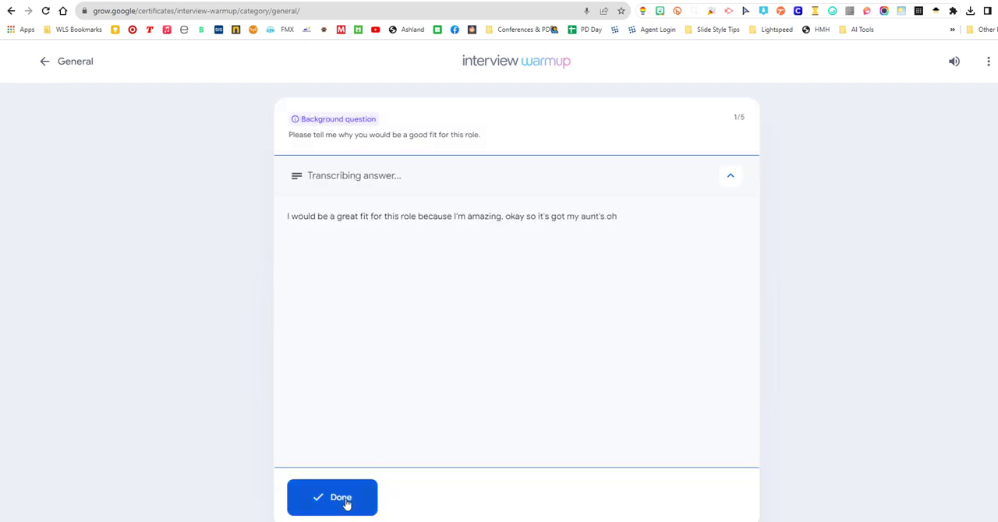
left_click(330, 497)
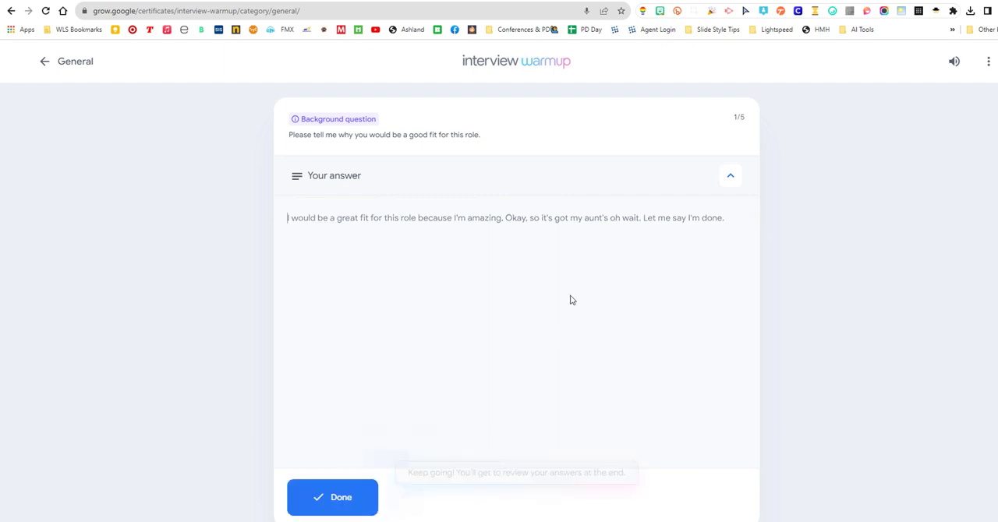
Trim the rambling end of the transcript, submit the answer and move past the first question.
left_click_drag(505, 215, 724, 216)
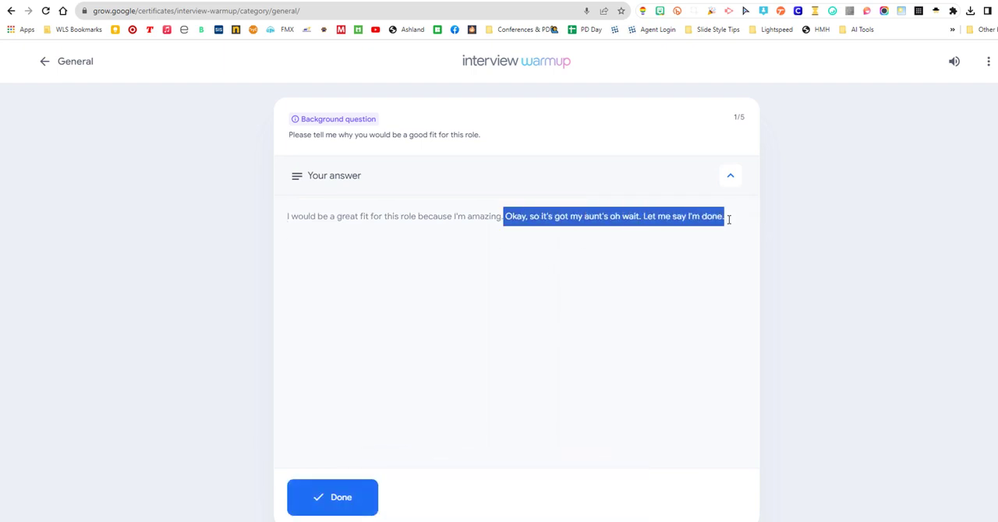
mouse_move(636, 413)
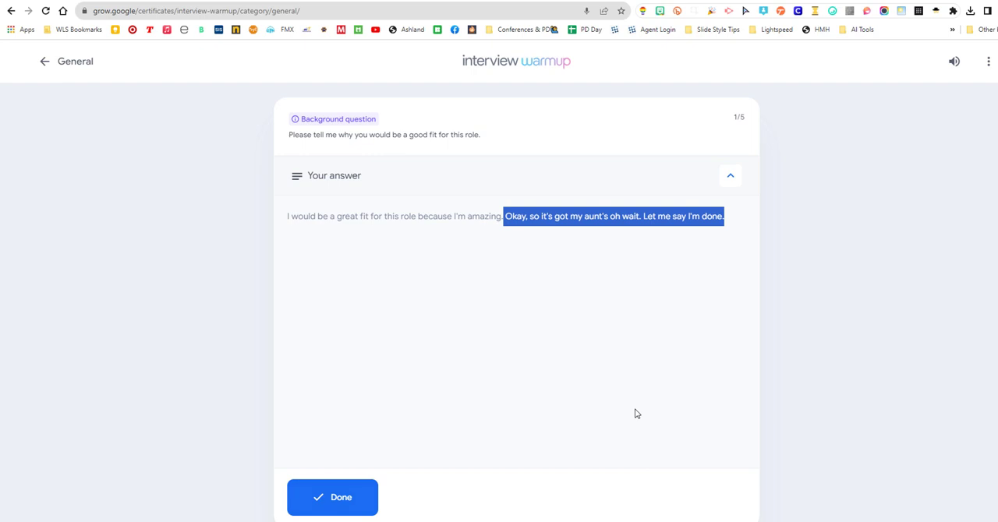
left_click(332, 497)
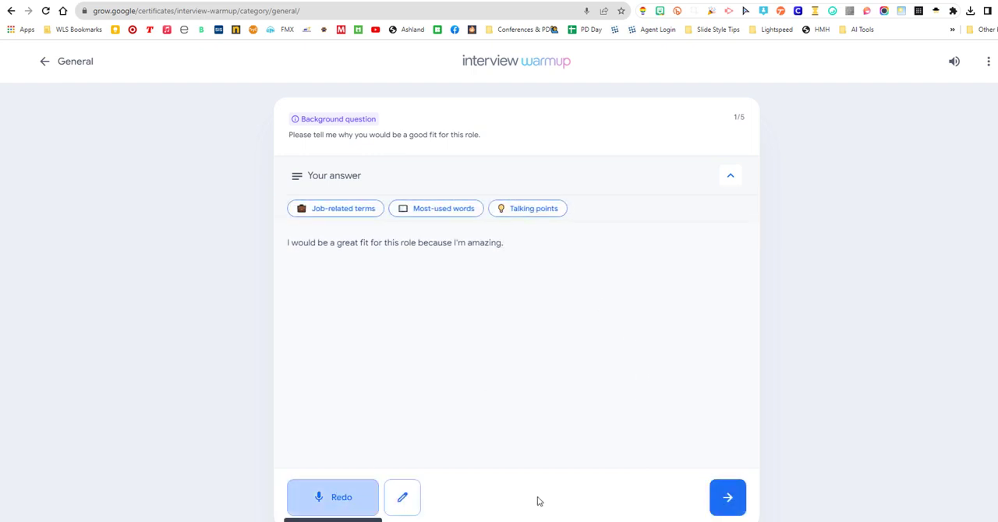
left_click(726, 497)
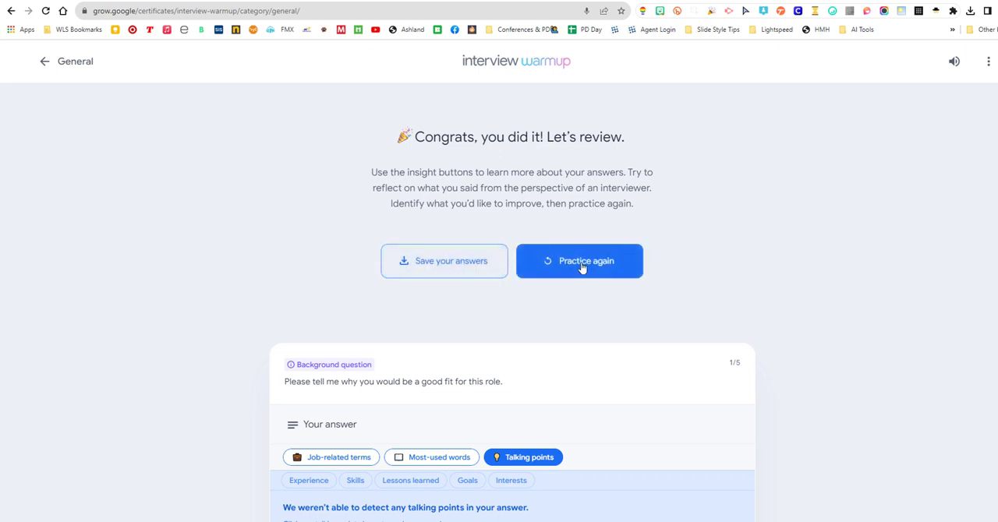
mouse_move(994, 22)
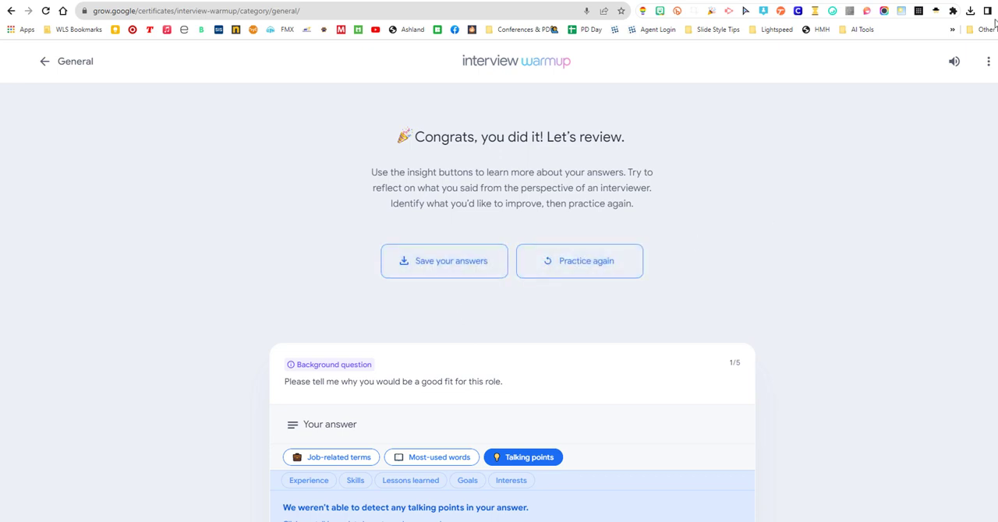
Show Interview Warmup's three-dot help options with the microphone help choices.
left_click(989, 63)
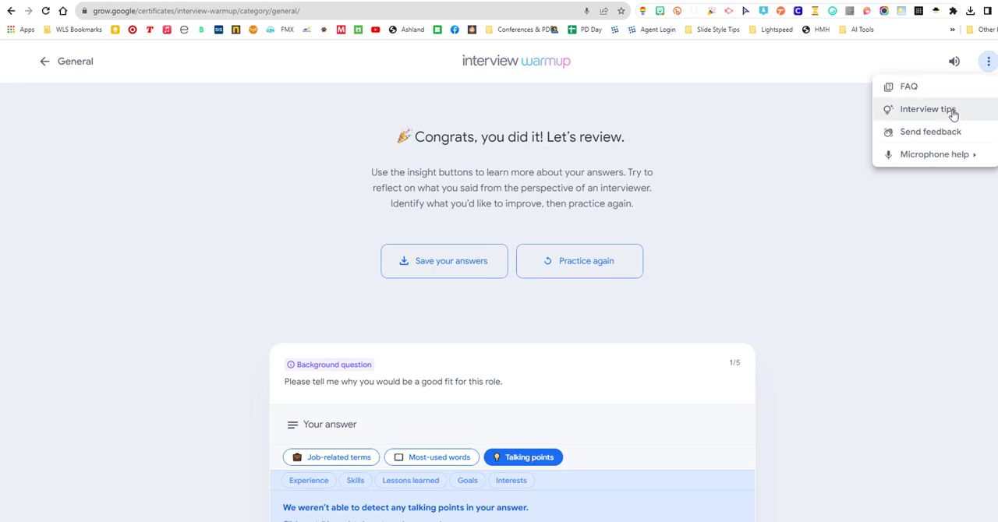
mouse_move(988, 61)
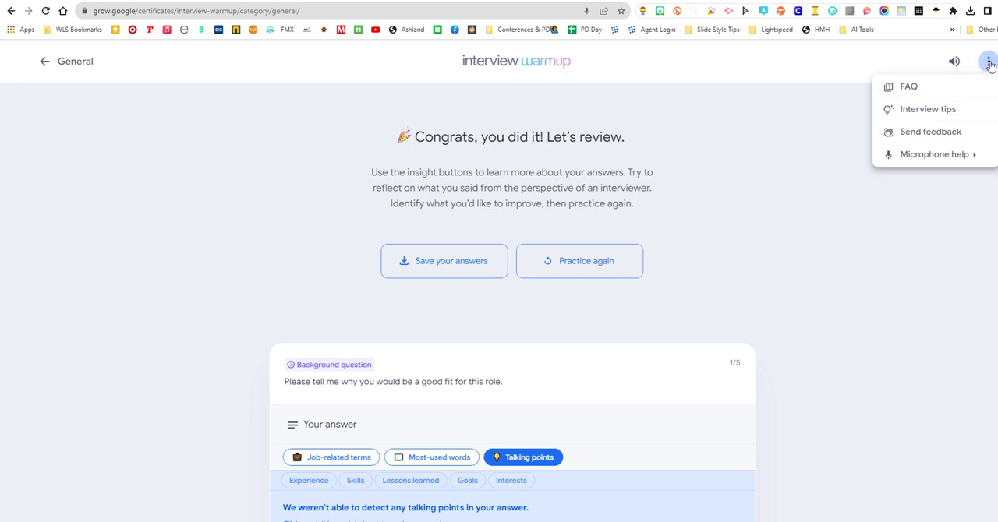
mouse_move(926, 110)
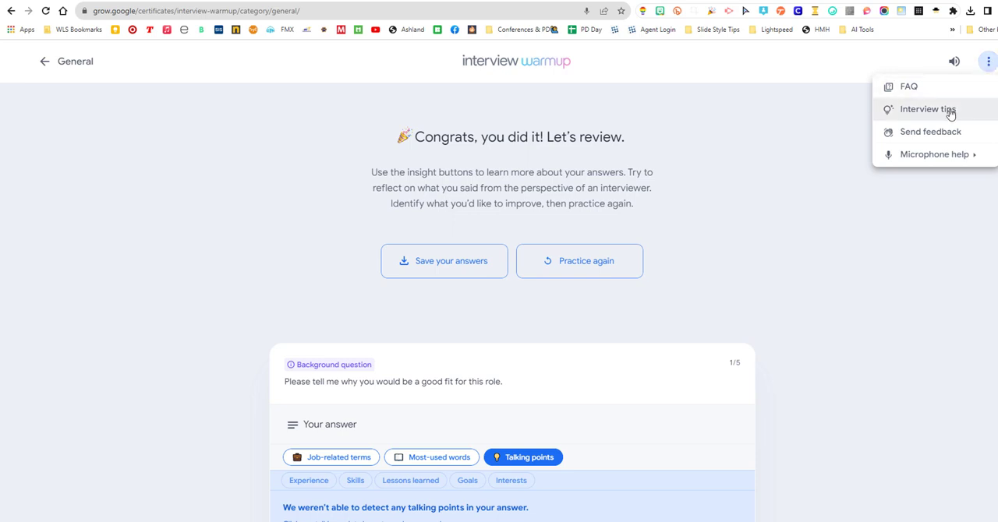
mouse_move(924, 111)
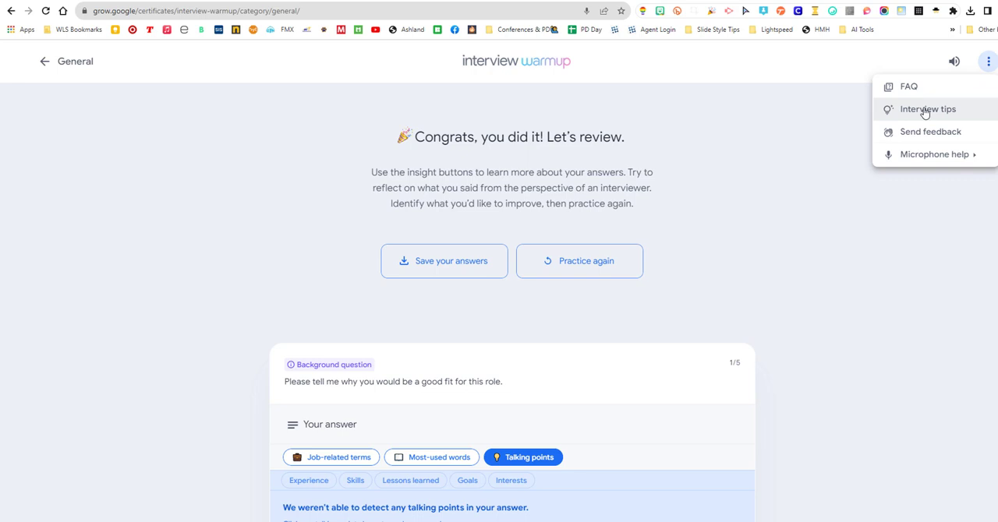
mouse_move(929, 131)
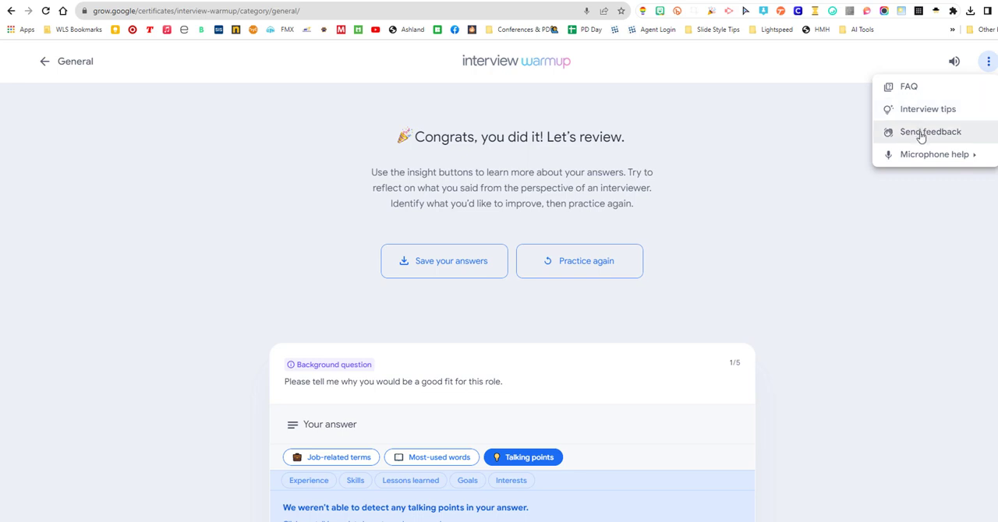
left_click(933, 152)
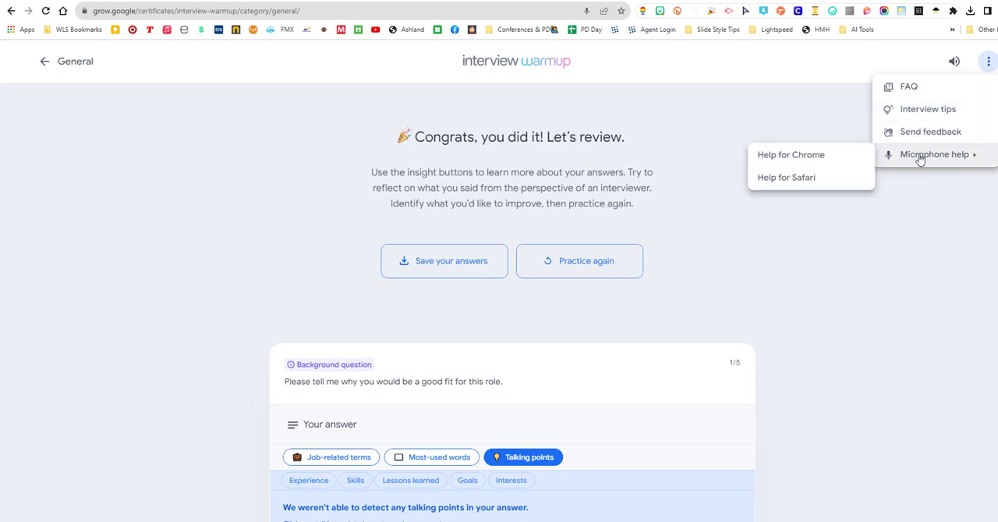
mouse_move(853, 282)
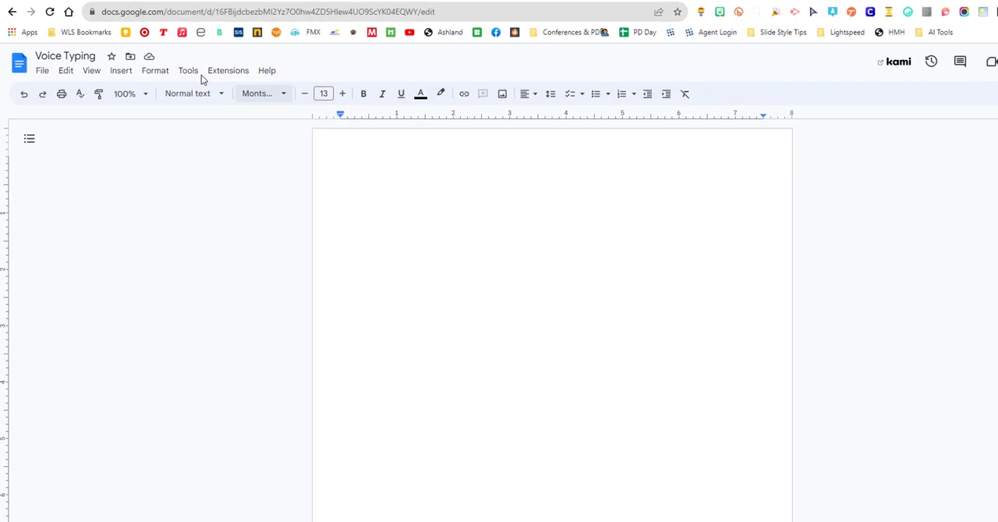
Enable Voice typing from the Tools menu and start the microphone listening.
left_click(187, 71)
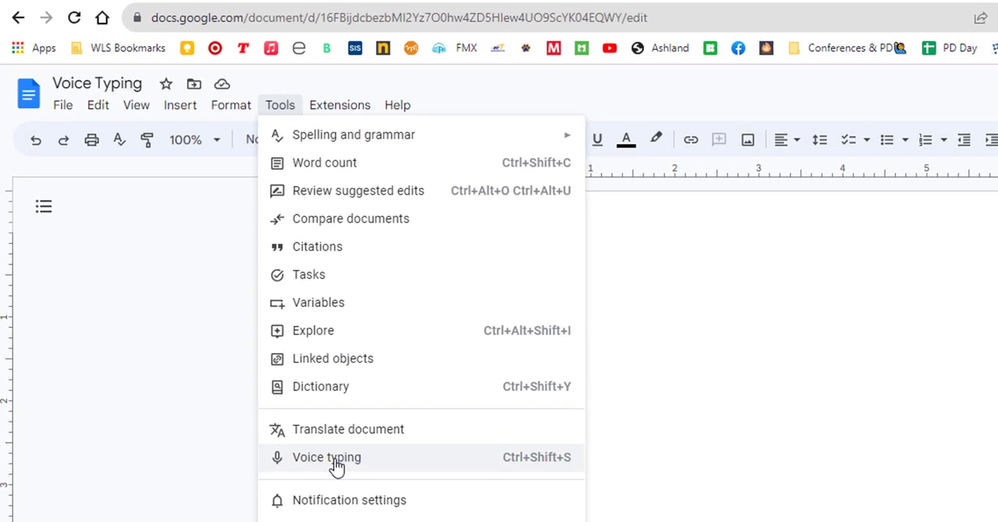
left_click(326, 459)
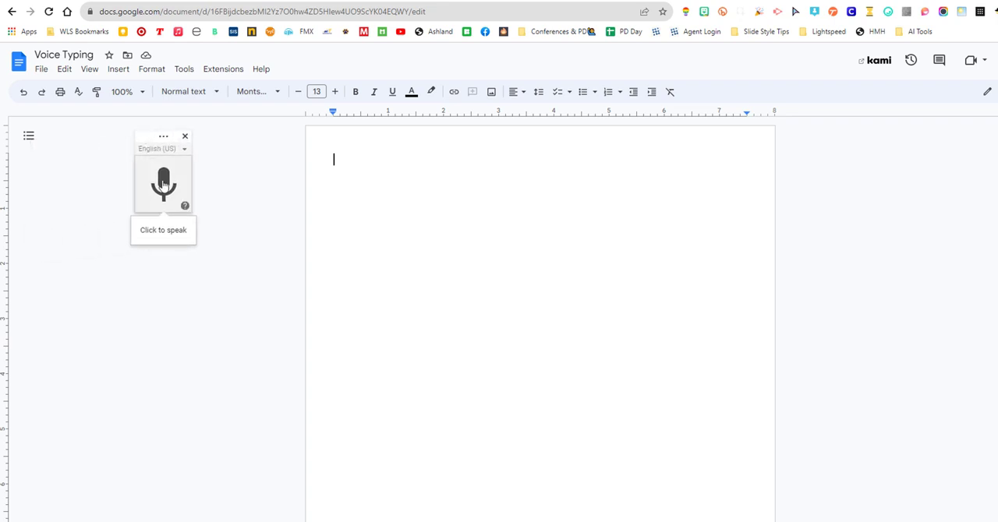
left_click(163, 184)
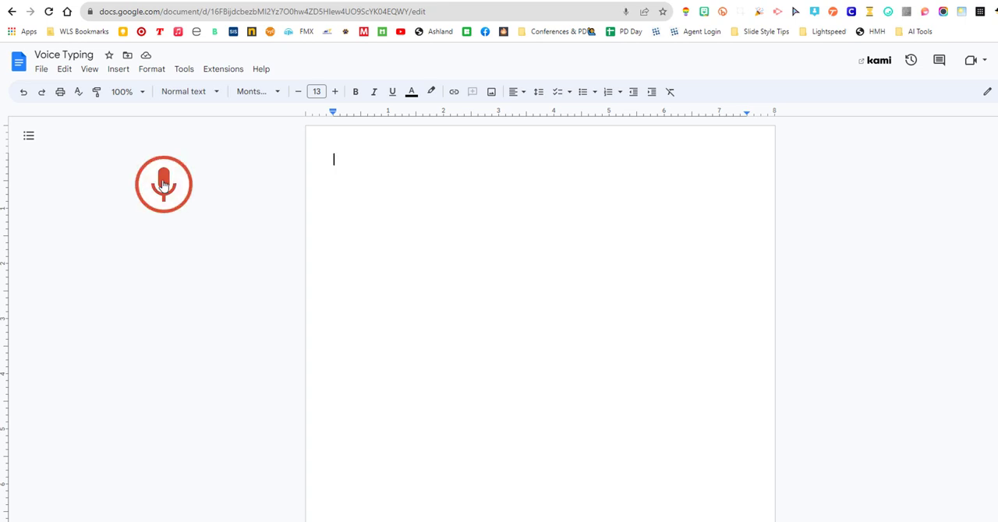
Dictate a paragraph about Bard's drafts, feedback, Google searches and pasting responses, then stop.
left_click(163, 184)
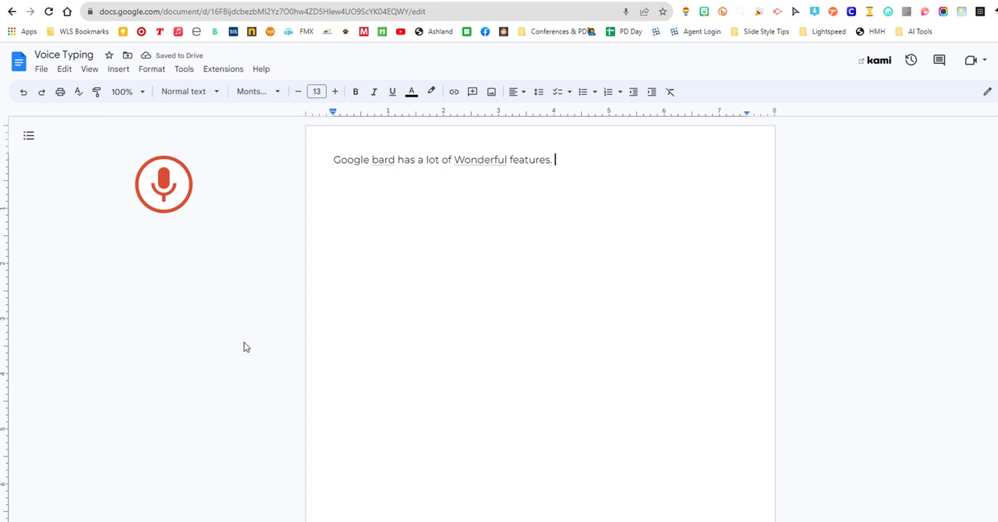
left_click(164, 184)
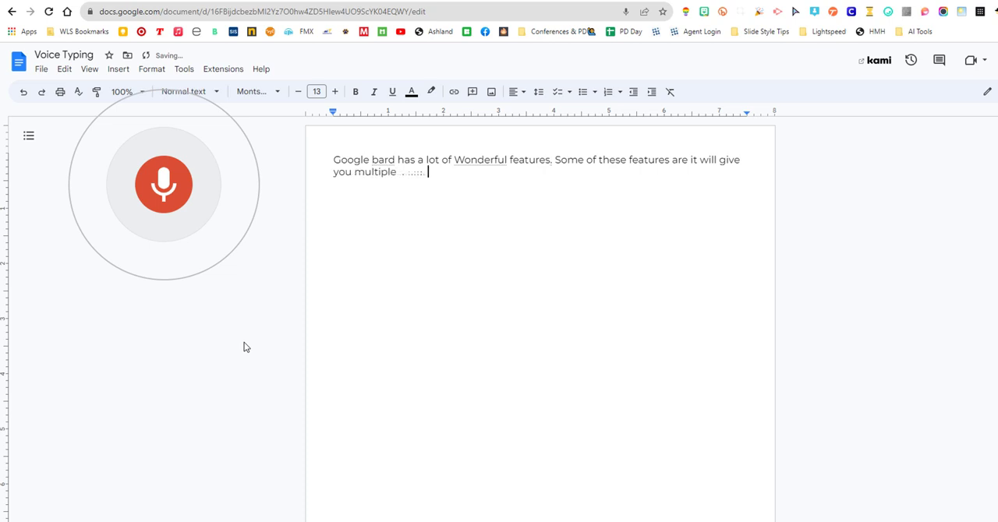
type("drafts")
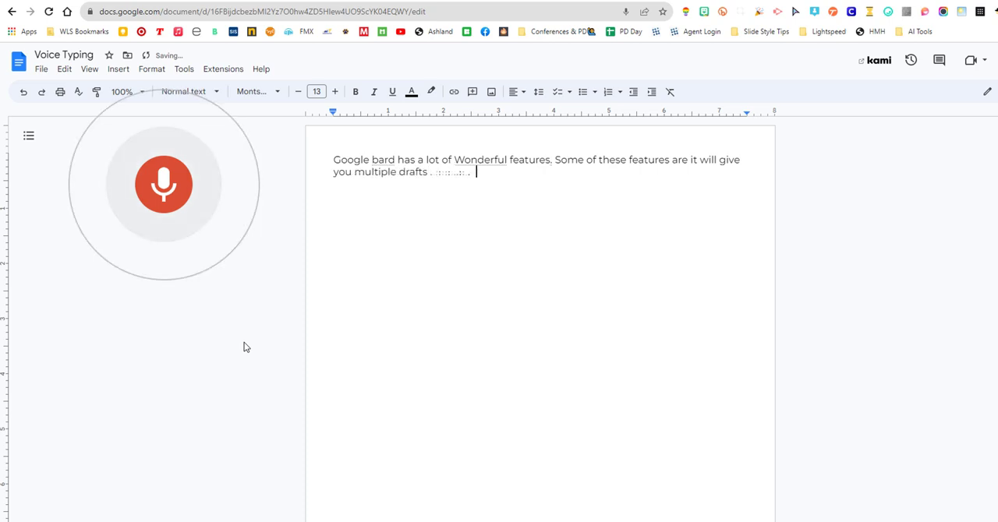
type("feedback you can then")
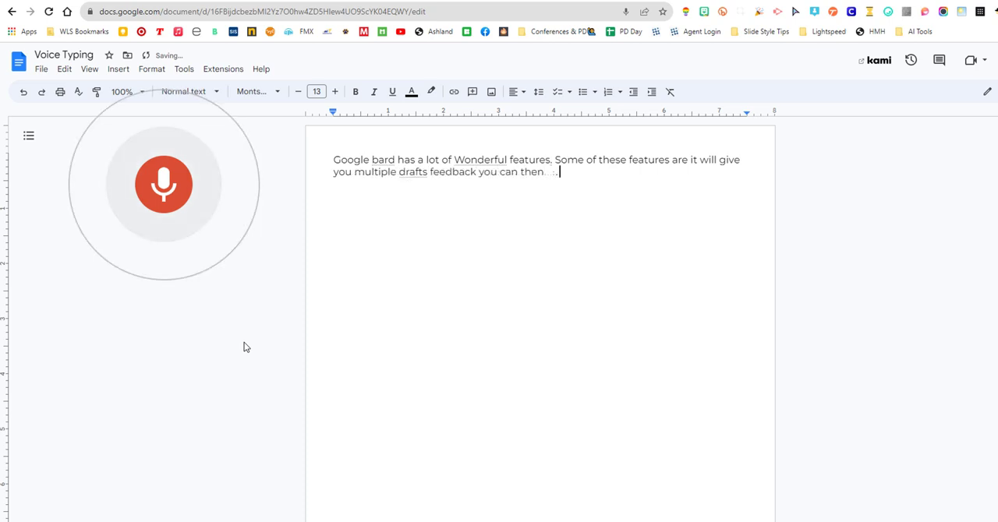
type("do Google searches you can copy the")
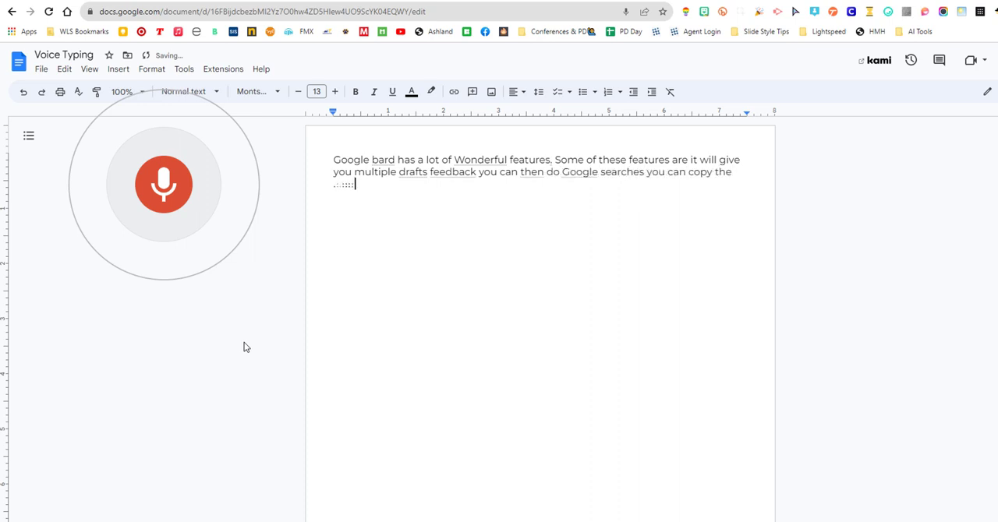
type("responses and paste into")
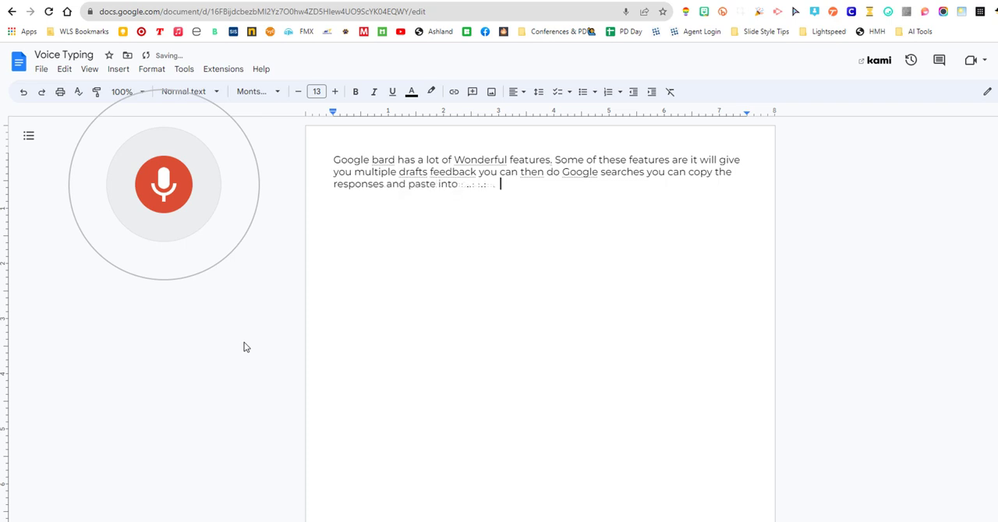
type("another")
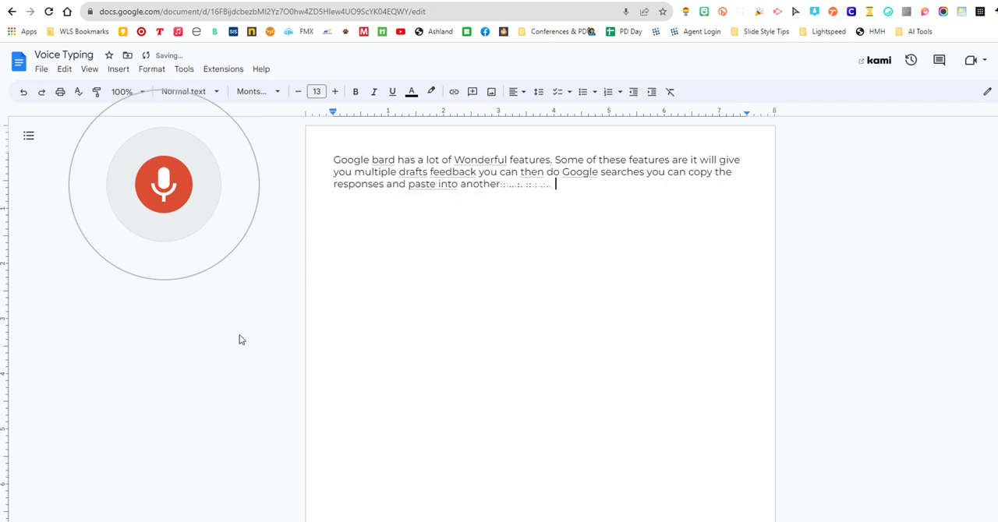
left_click(163, 184)
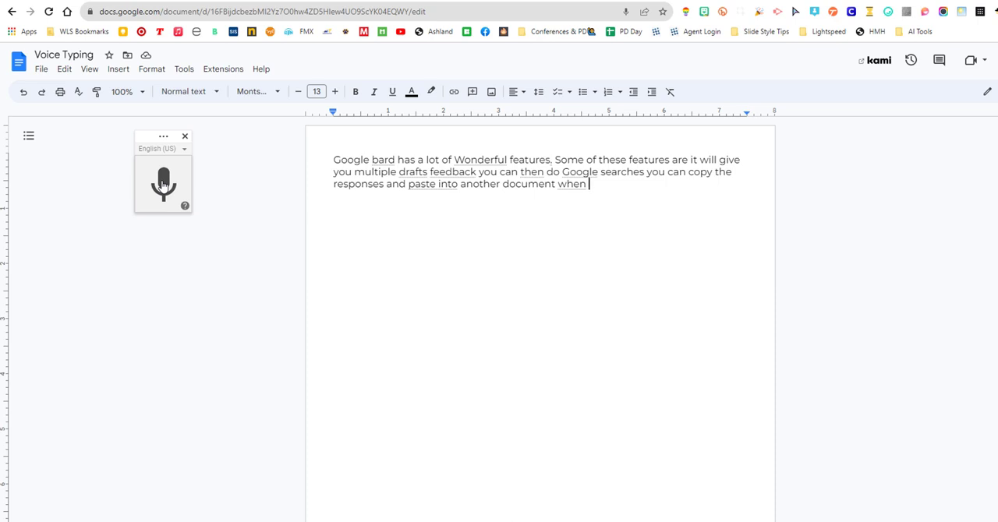
Resume dictation on a new line for the grocery list, then stop dictation.
left_click(162, 183)
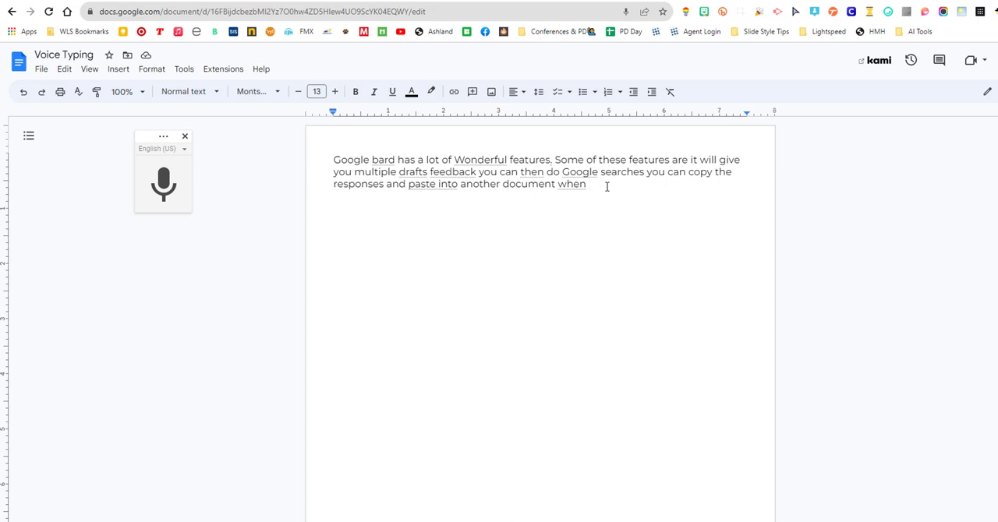
left_click(162, 184)
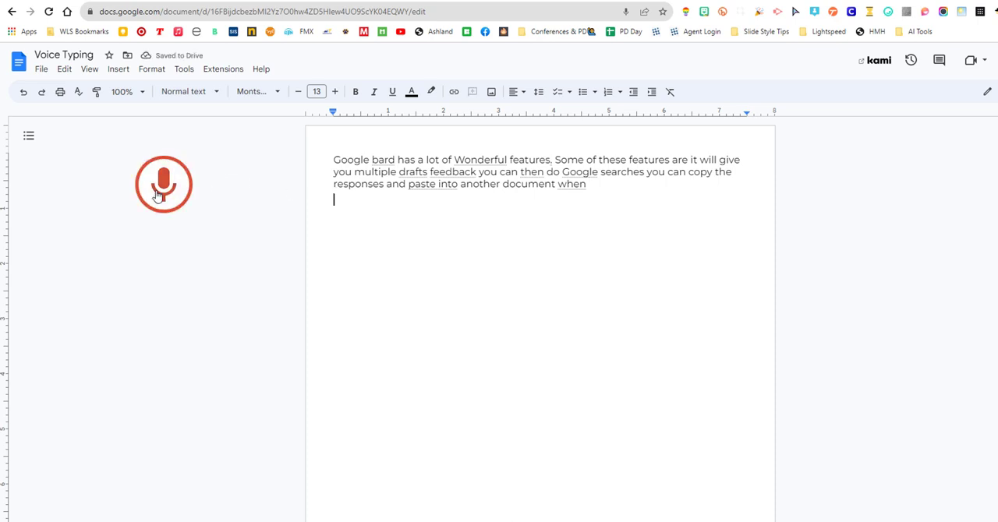
left_click(164, 184)
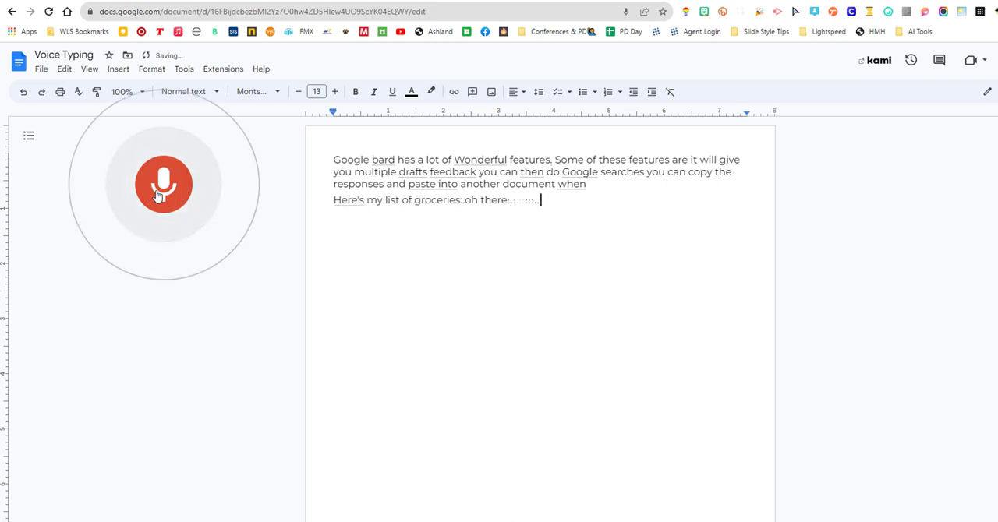
left_click(164, 184)
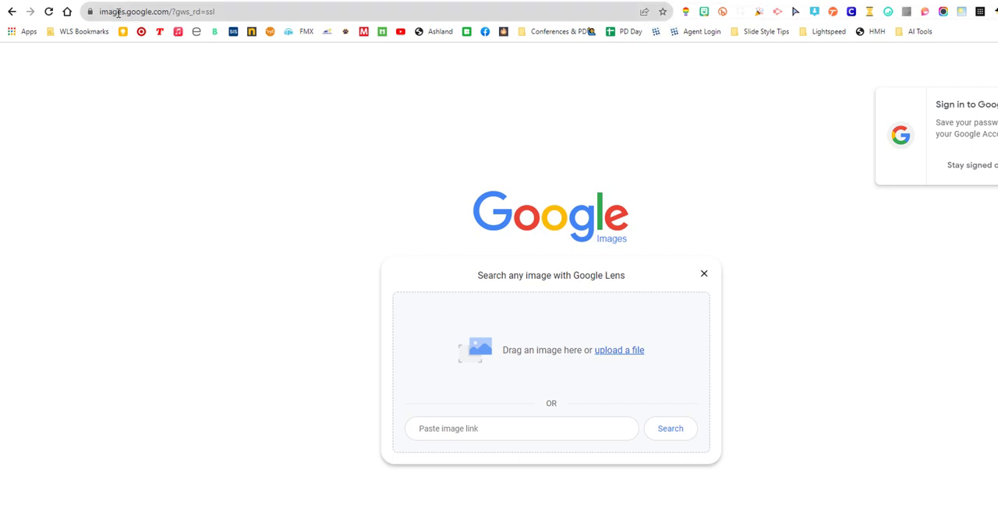
mouse_move(327, 173)
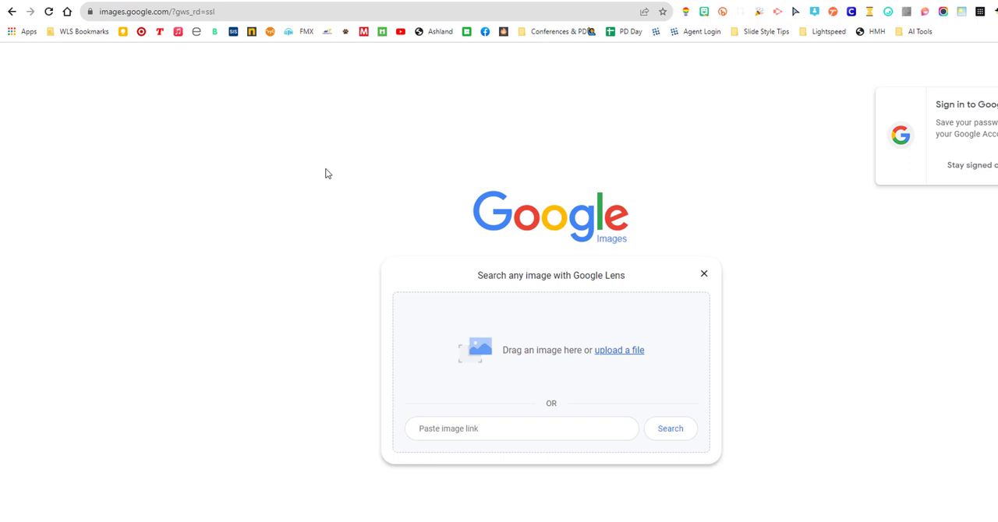
Dismiss the Lens panel, then reopen Search by image from the camera icon.
left_click(703, 274)
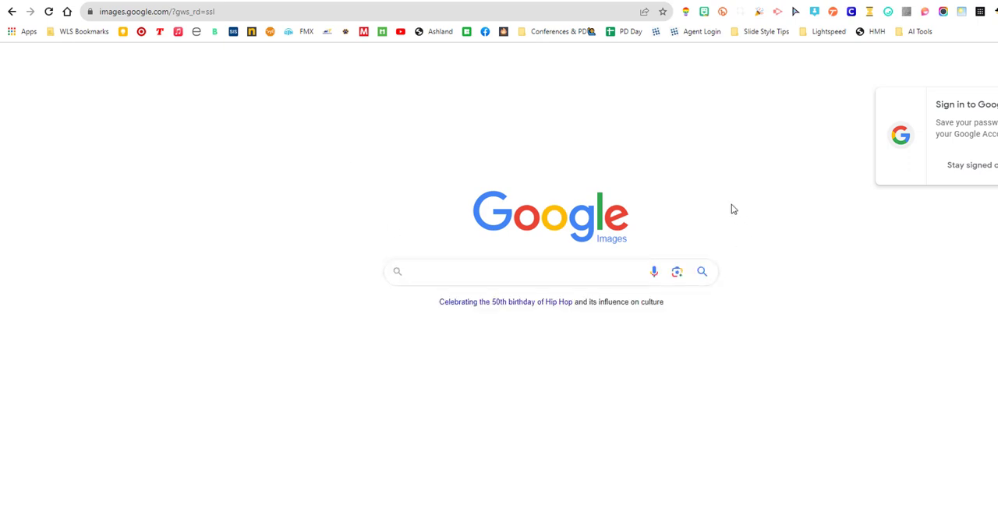
mouse_move(676, 271)
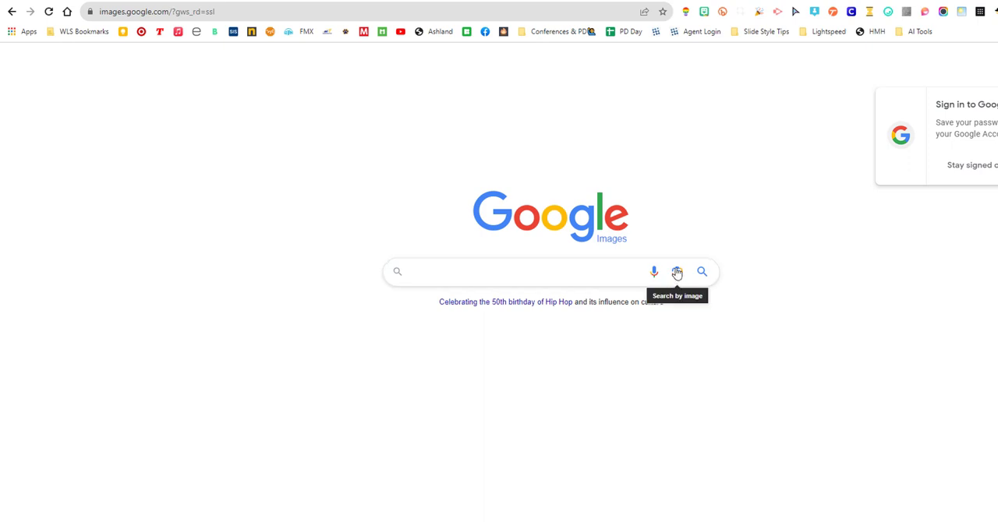
left_click(676, 271)
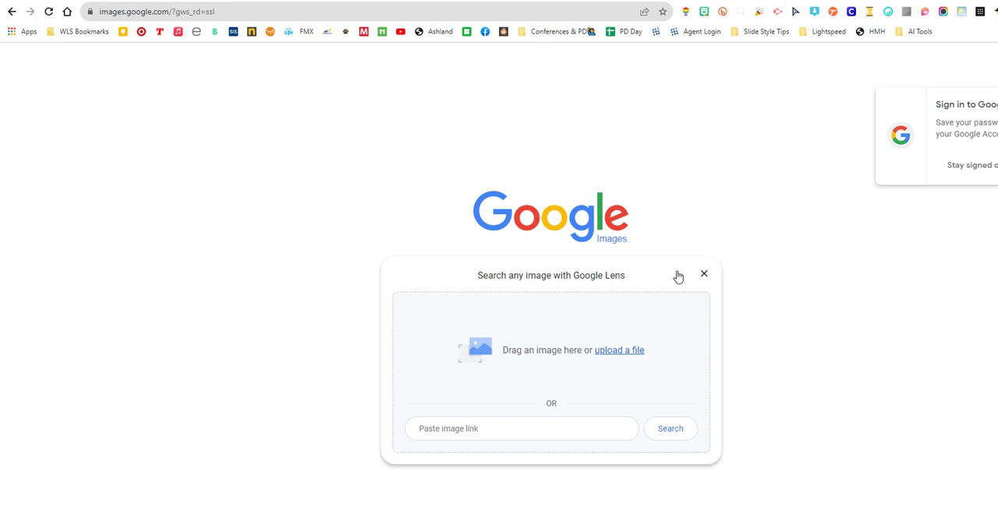
mouse_move(565, 349)
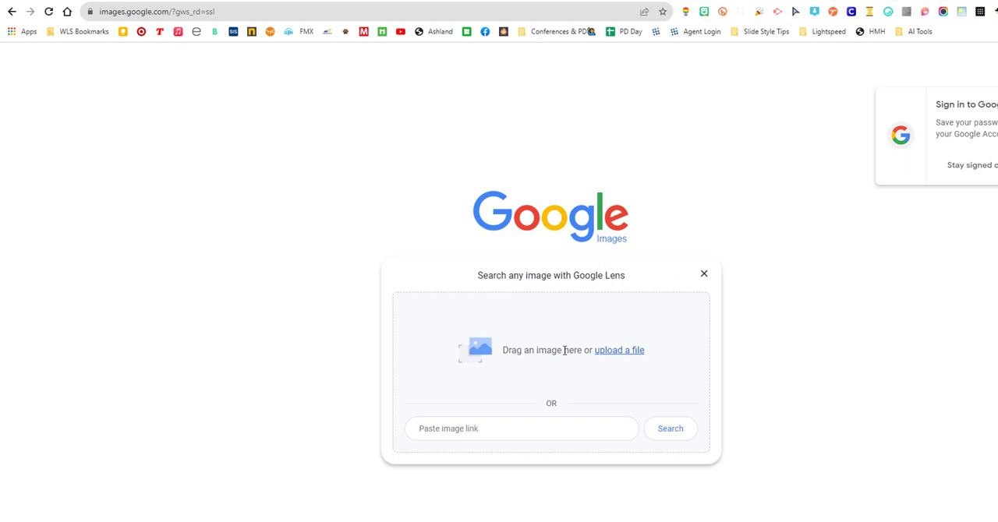
mouse_move(521, 352)
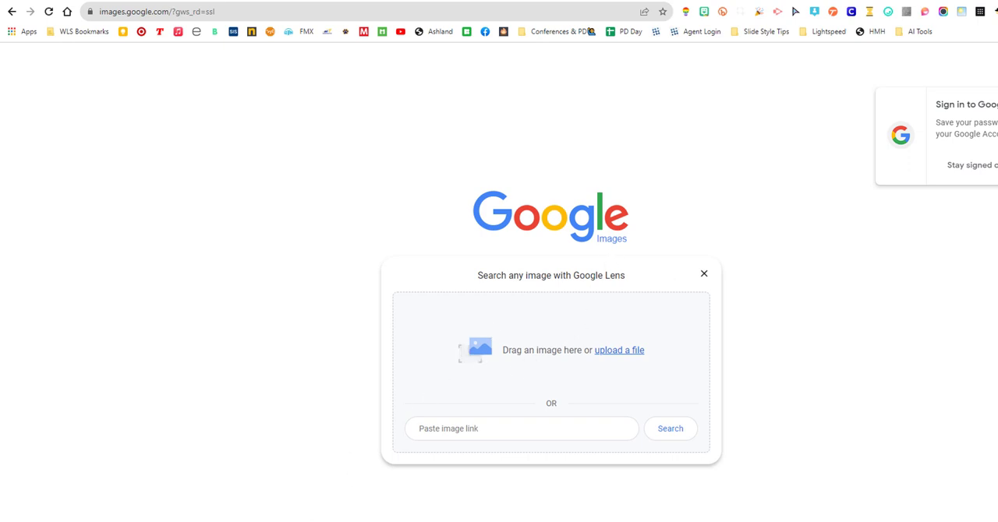
mouse_move(558, 368)
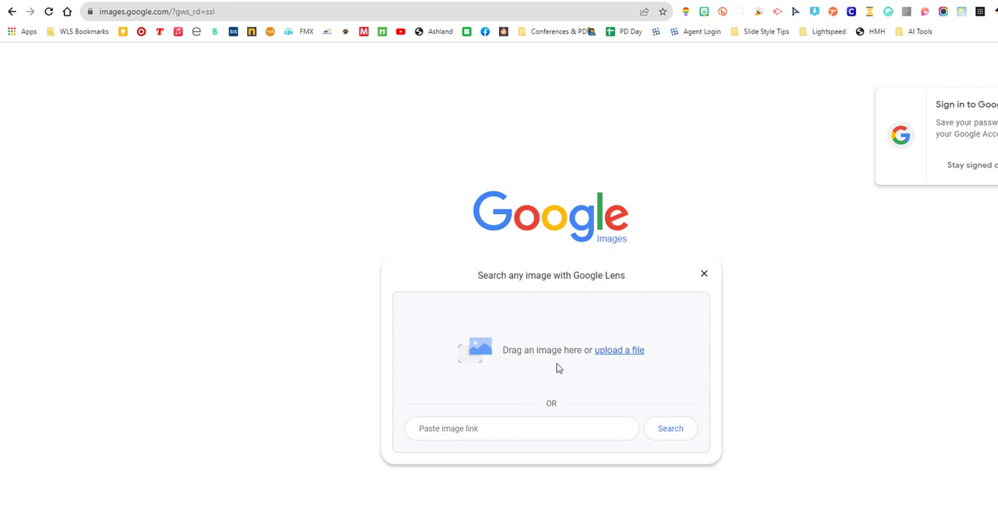
Upload the giant red flower photo to Lens and view its first visual match, the Stinking Corpse Lily.
left_click(619, 349)
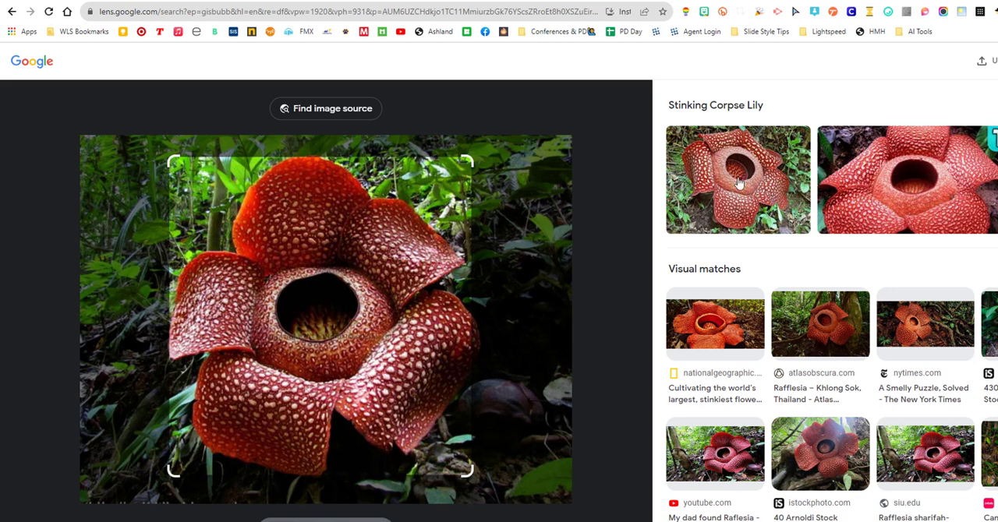
mouse_move(721, 355)
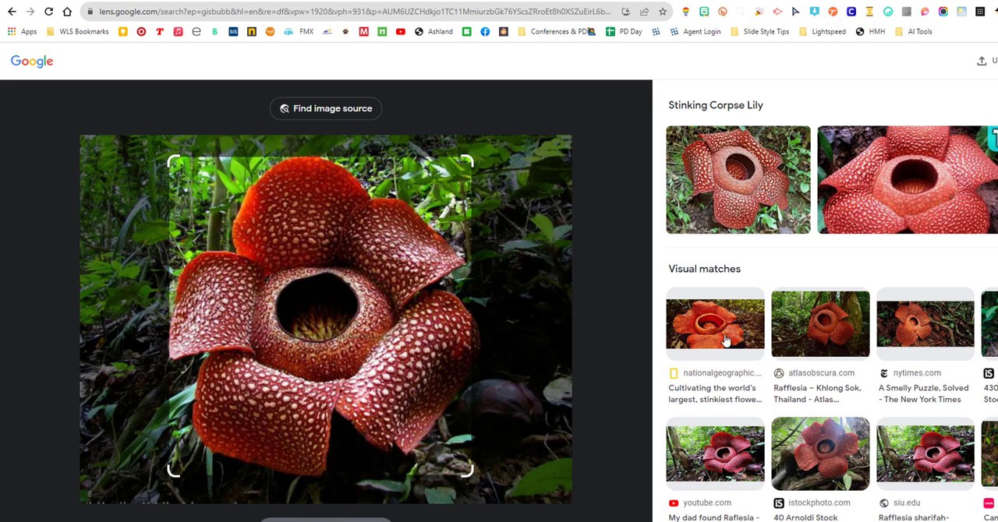
left_click(713, 324)
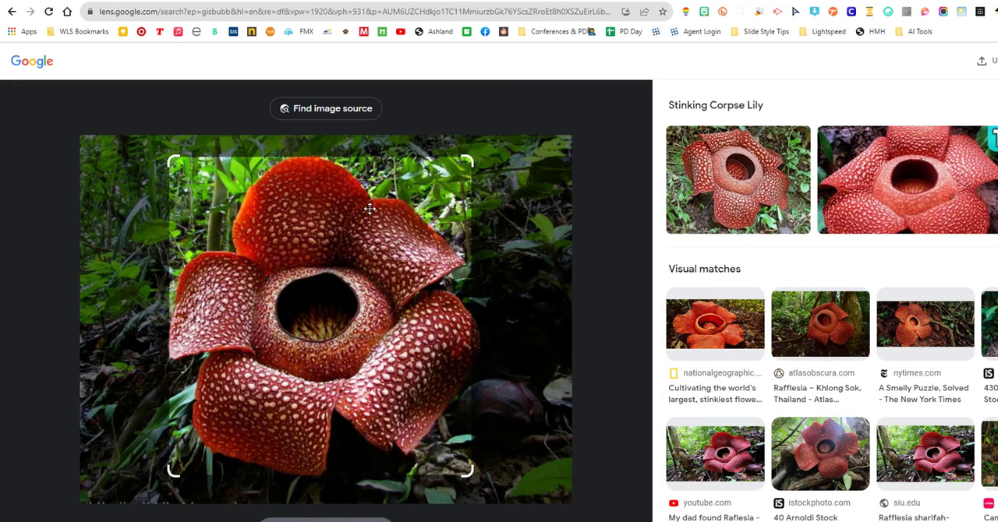
mouse_move(144, 159)
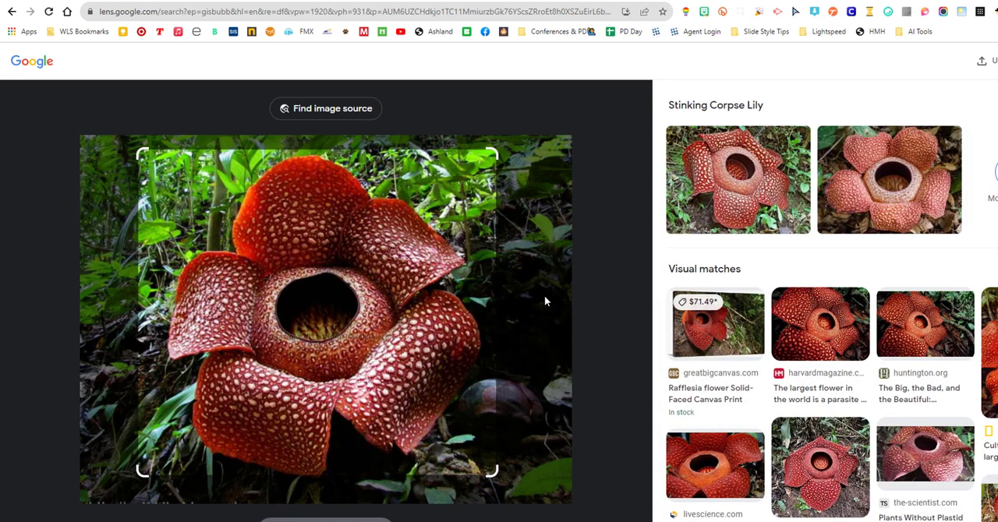
mouse_move(751, 374)
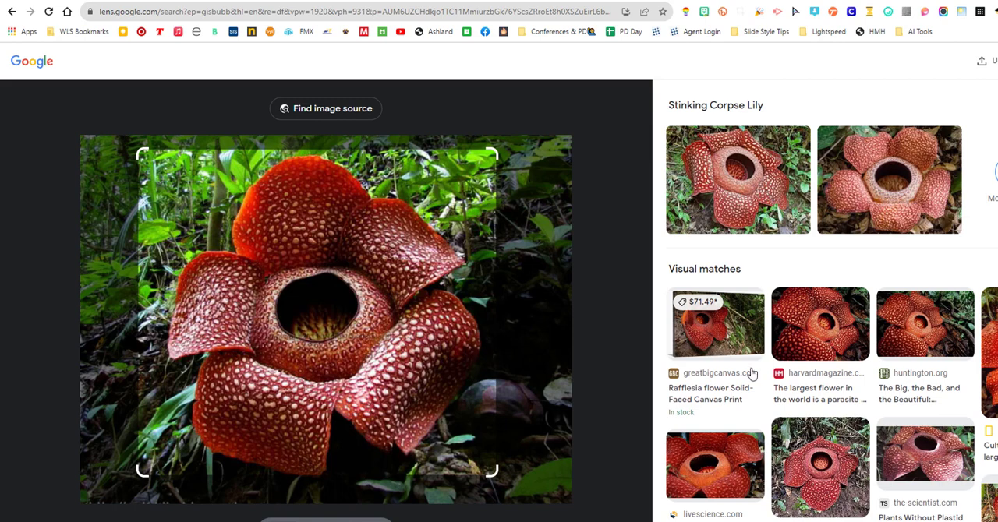
mouse_move(677, 348)
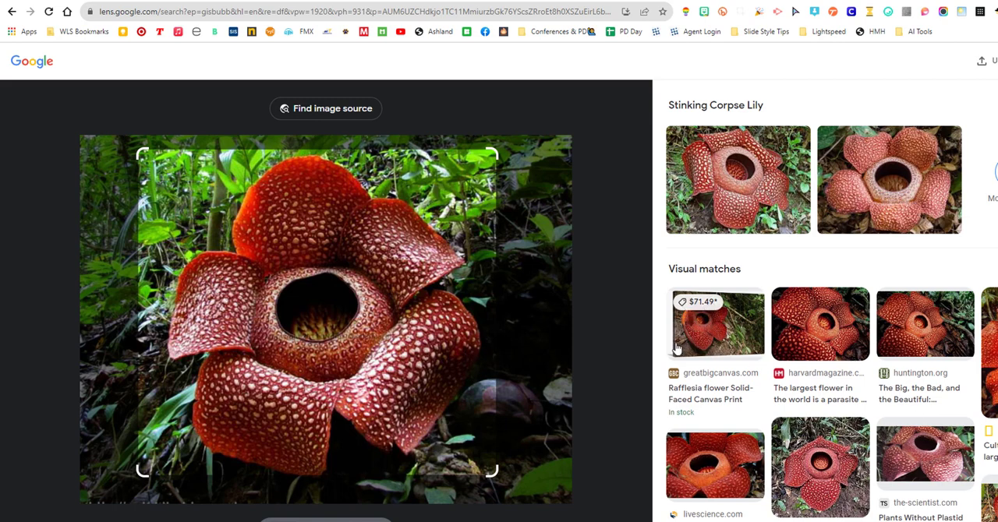
mouse_move(735, 328)
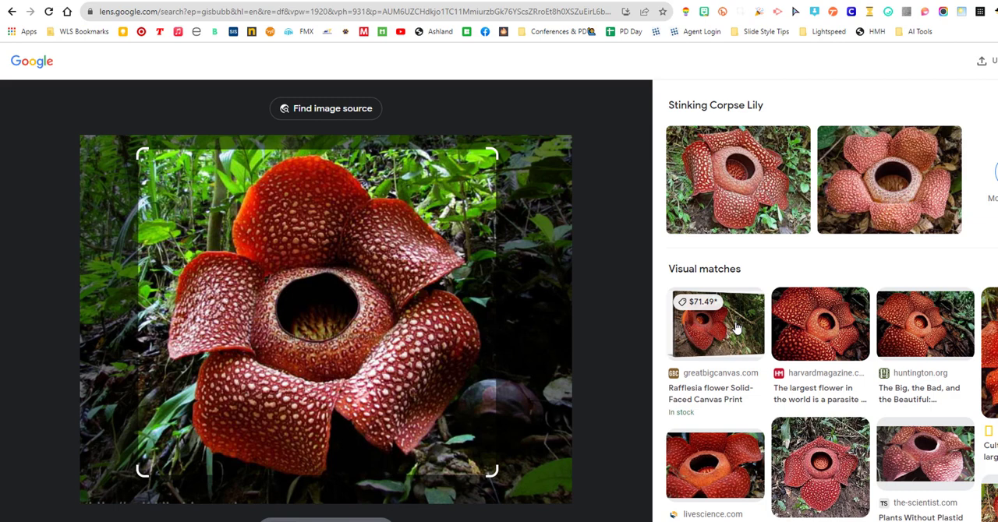
mouse_move(412, 203)
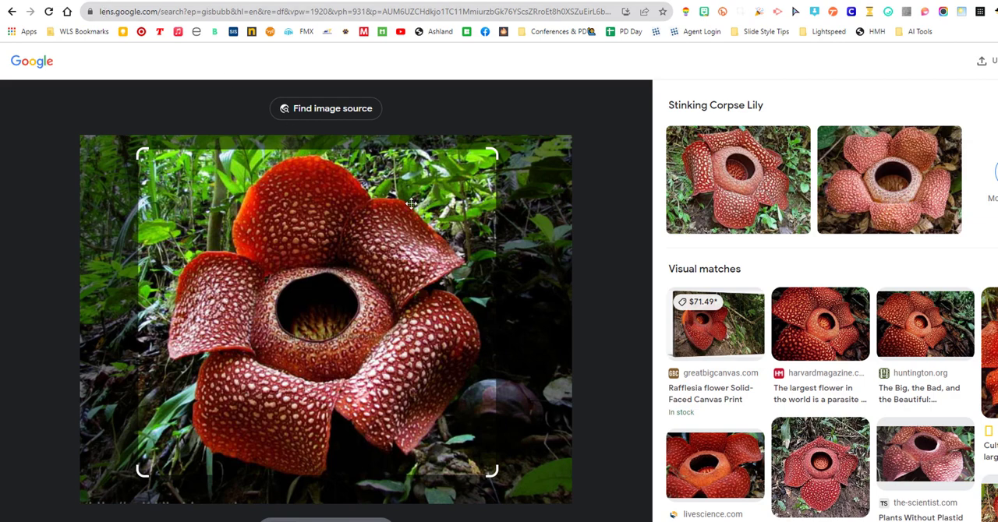
mouse_move(617, 239)
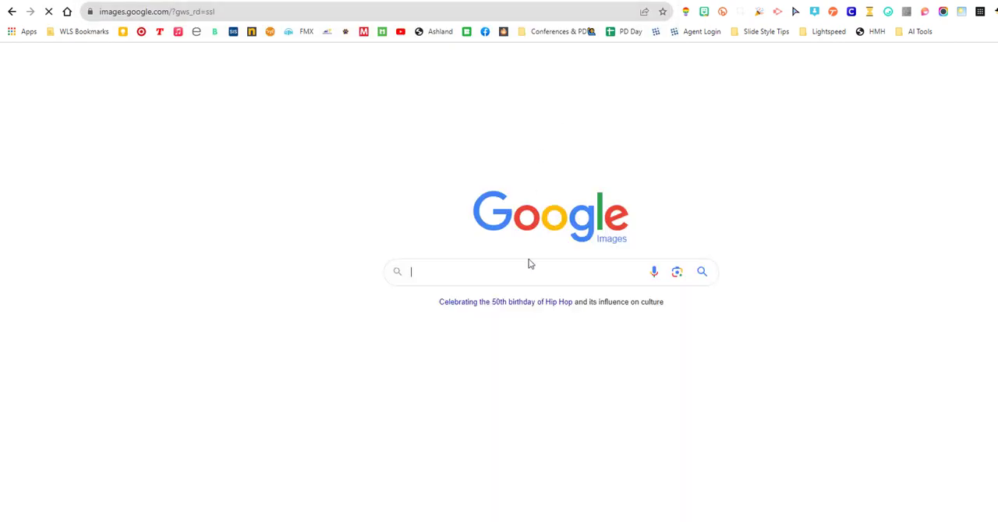
mouse_move(676, 271)
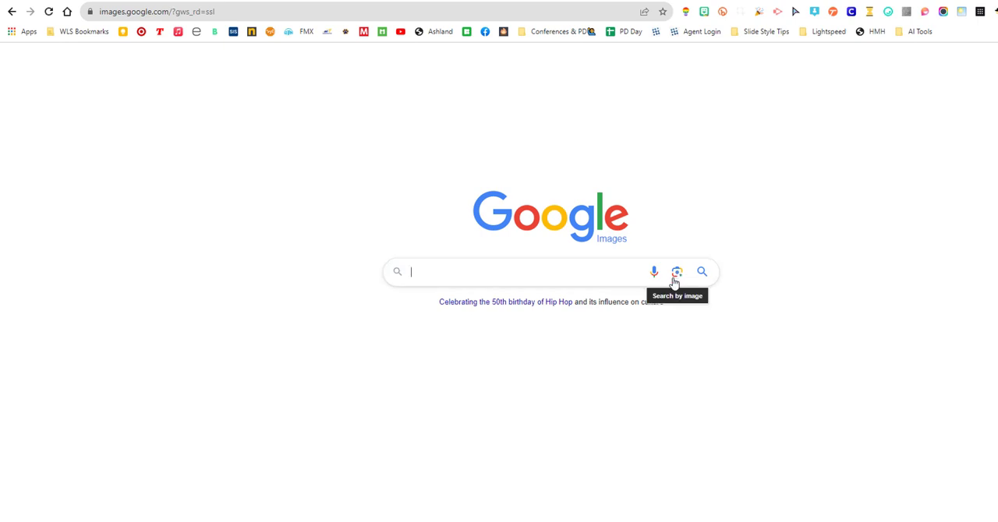
mouse_move(676, 279)
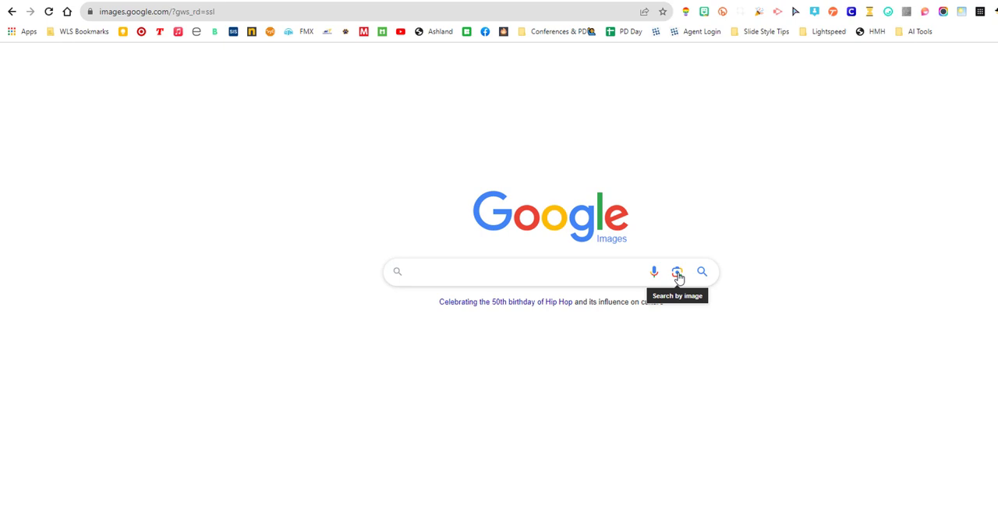
Reopen the Search by image panel and start choosing an image file to upload.
left_click(677, 271)
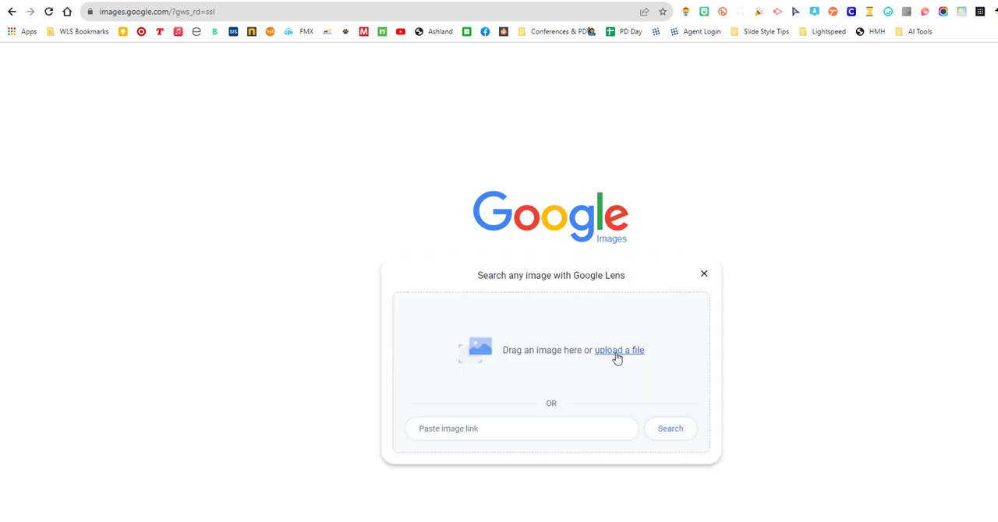
left_click(618, 349)
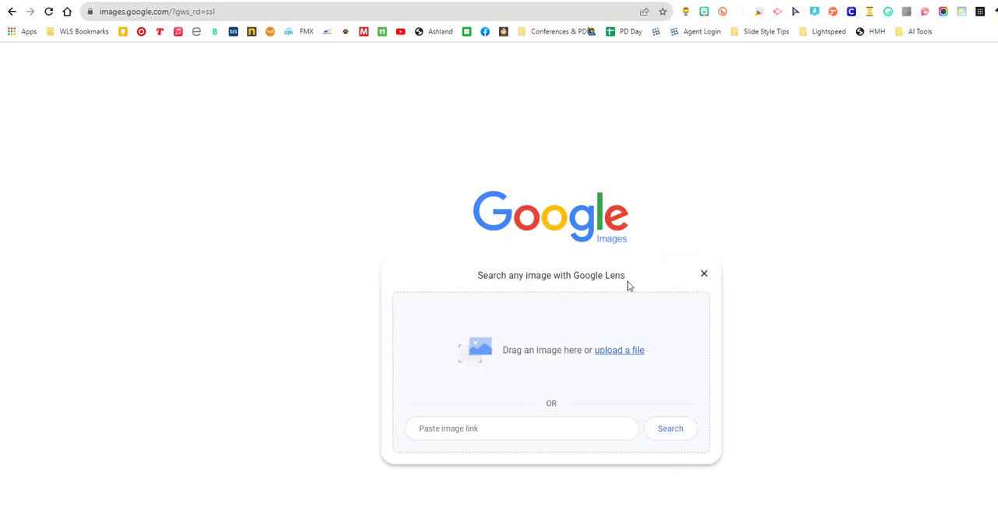
left_click(619, 349)
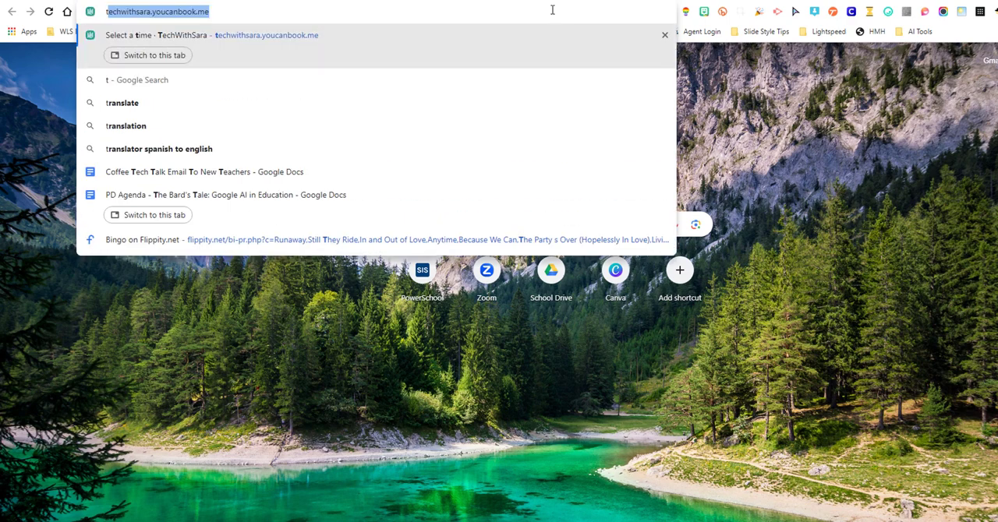
Go to translate.google.com, allow the microphone and speak 'hello my friend' as voice input.
type("translate")
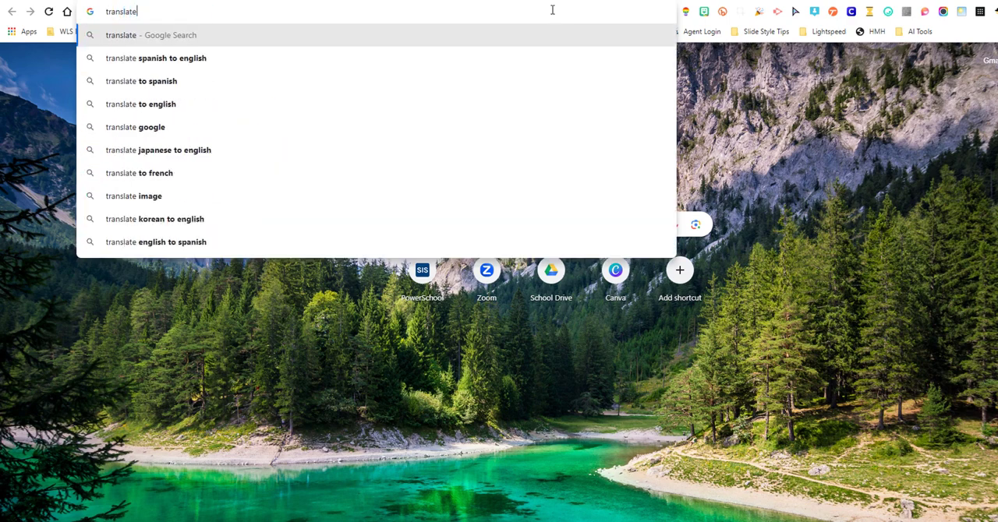
type(".google.com")
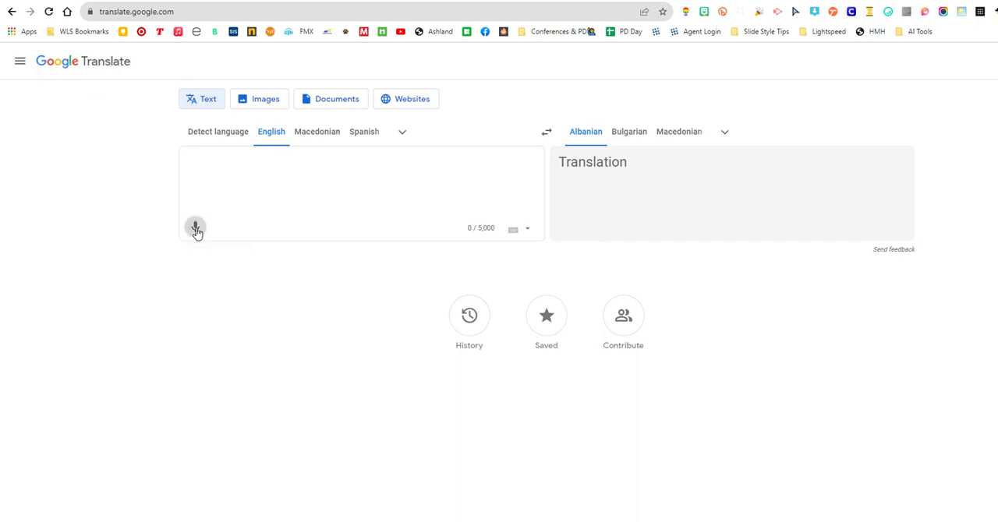
left_click(196, 227)
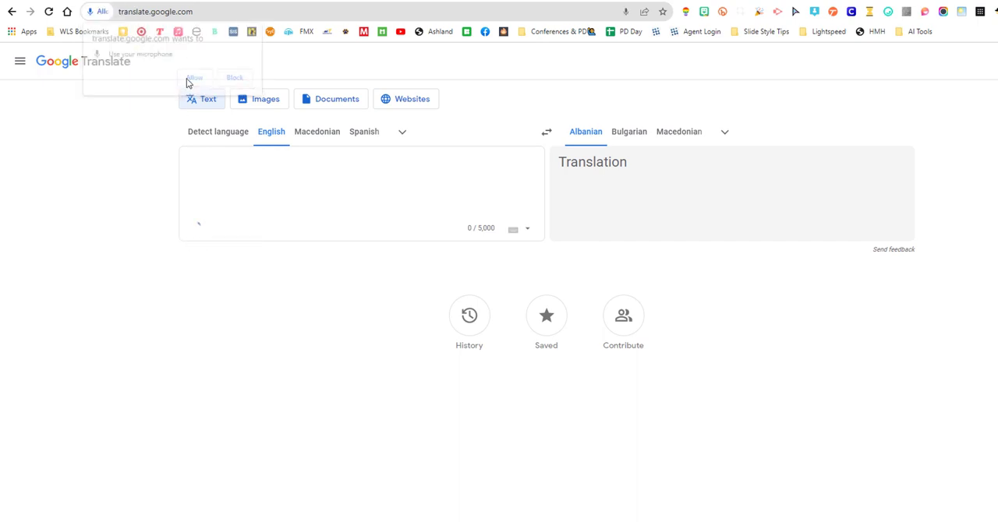
left_click(193, 76)
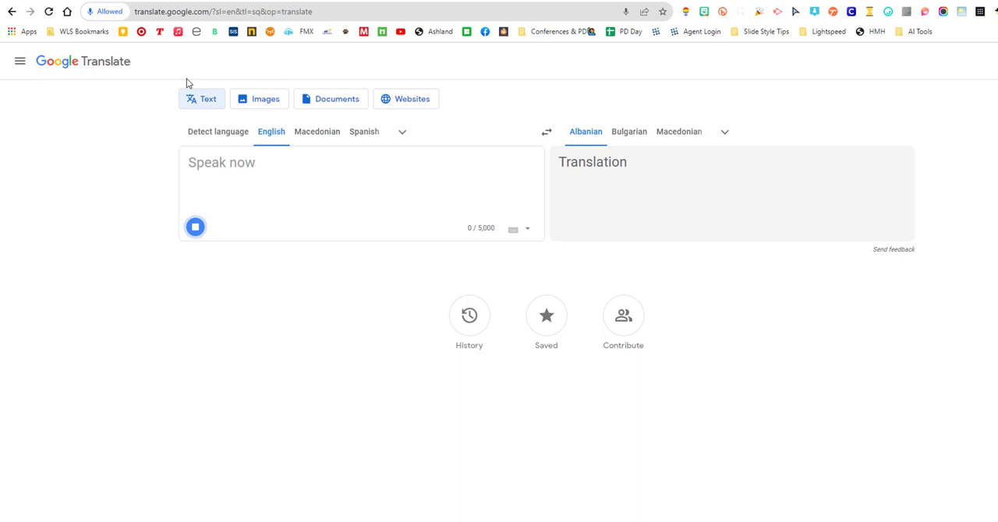
left_click(195, 227)
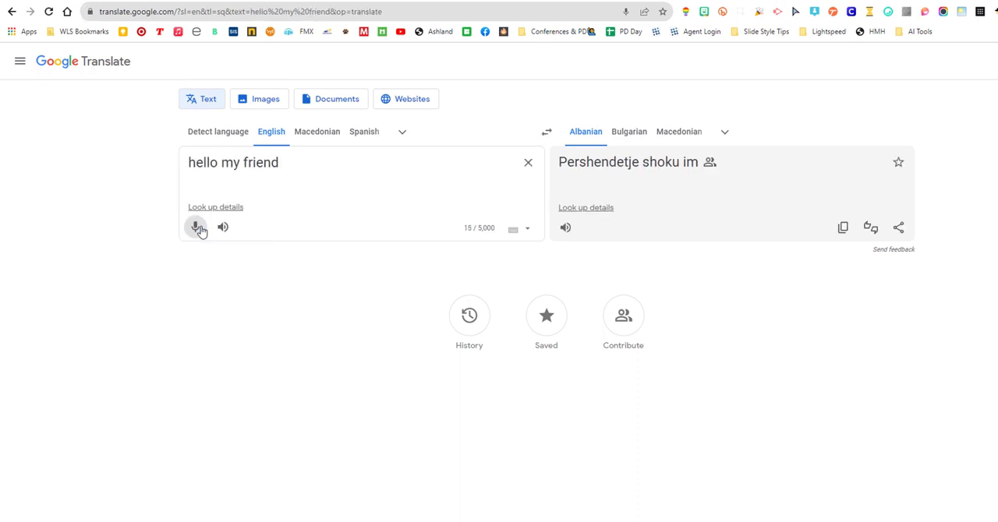
mouse_move(678, 131)
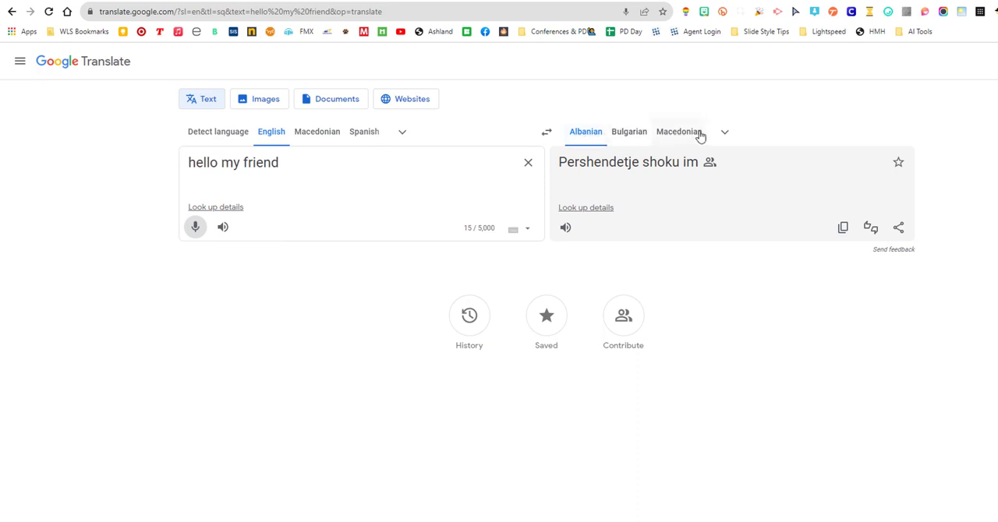
Choose Arabic from the full target-language list for the translation.
left_click(723, 131)
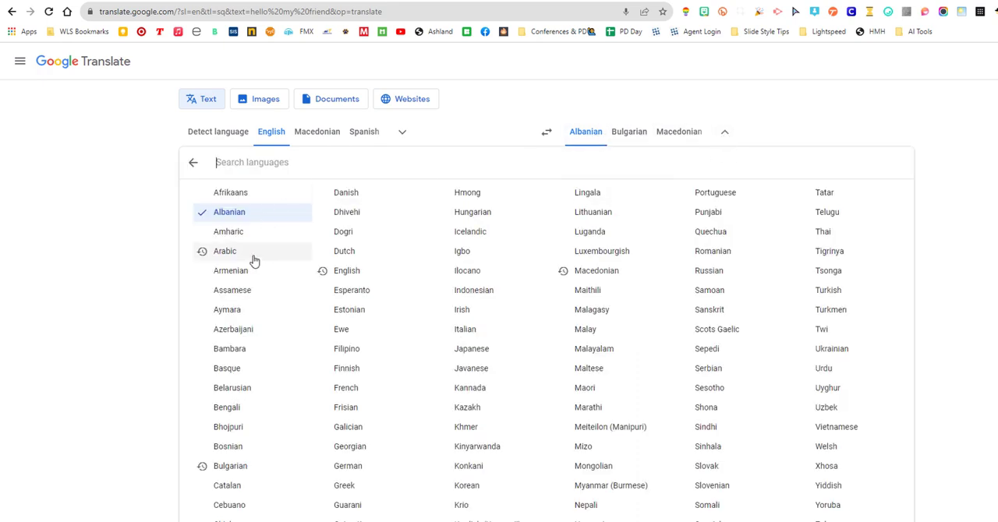
left_click(224, 249)
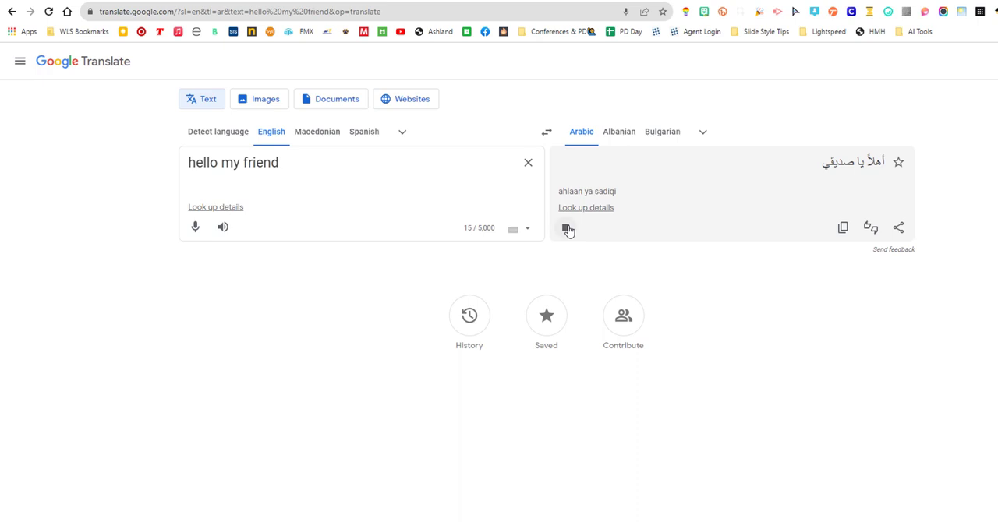
mouse_move(569, 227)
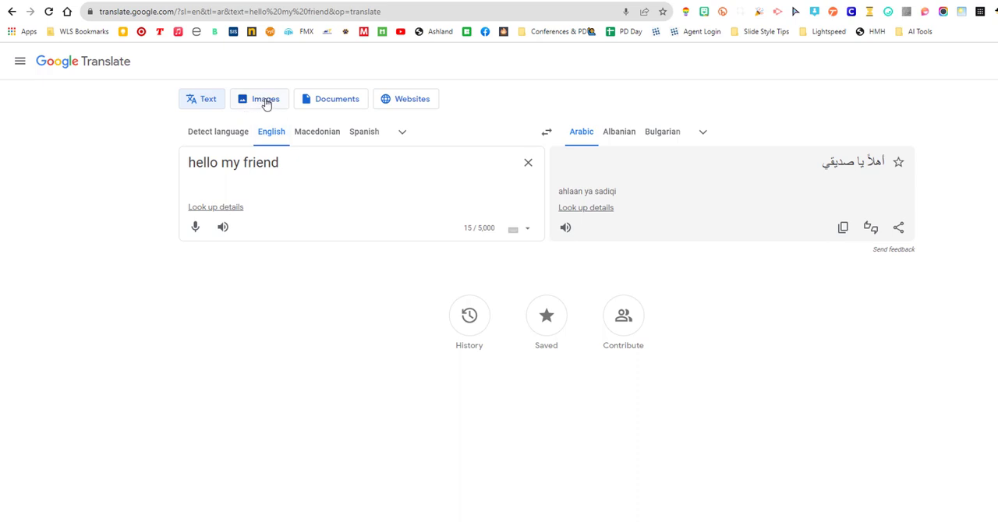
Upload the Smore Whitmer High School PDF to Google Translate's Documents mode.
left_click(258, 98)
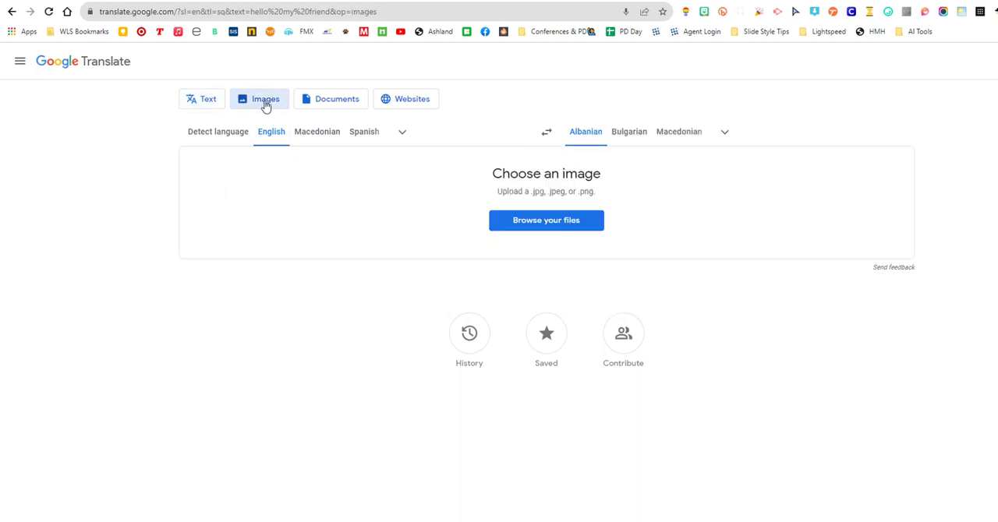
left_click(336, 98)
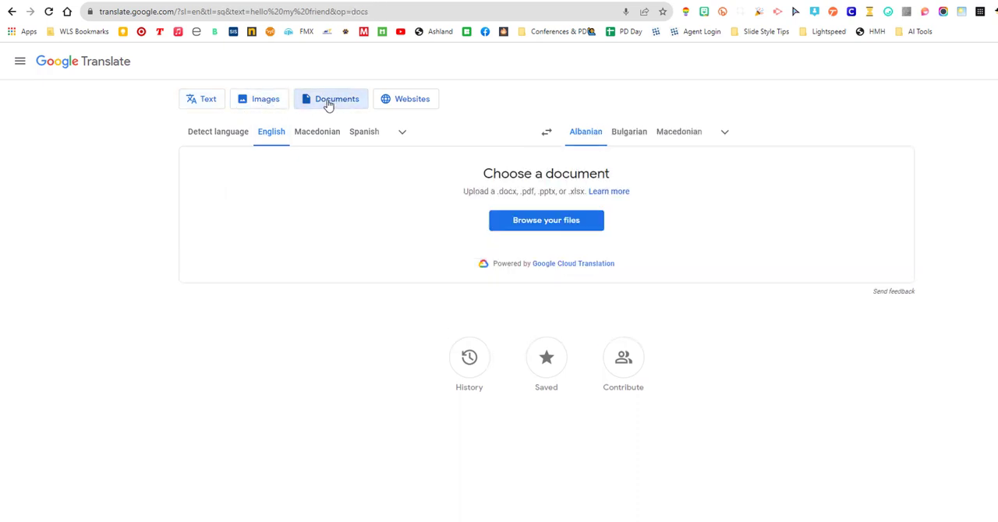
left_click(546, 220)
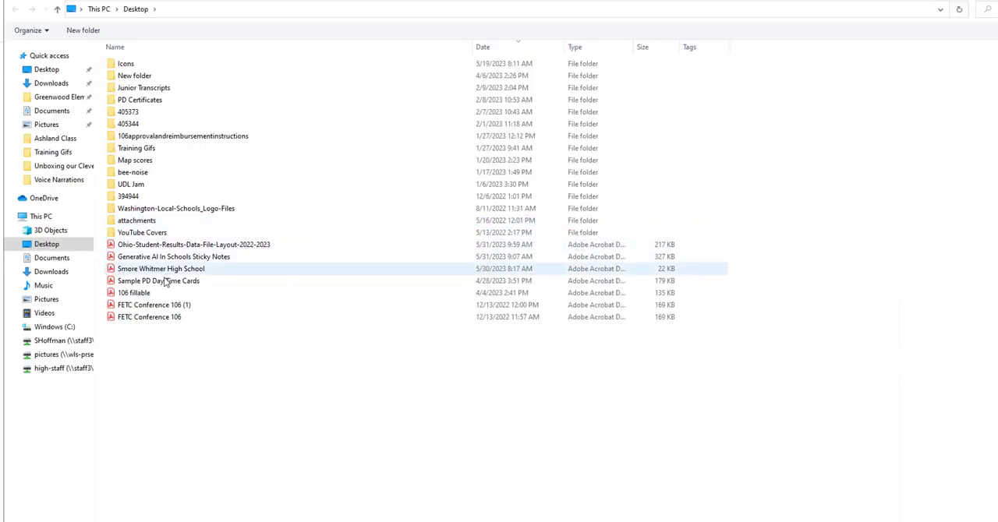
left_click(163, 268)
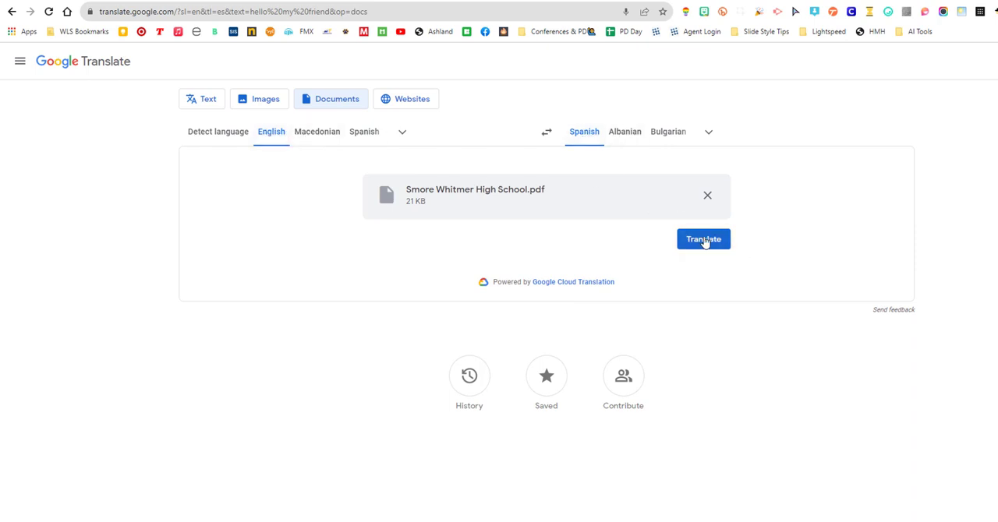
Translate the PDF into Spanish and download the translated file.
left_click(701, 240)
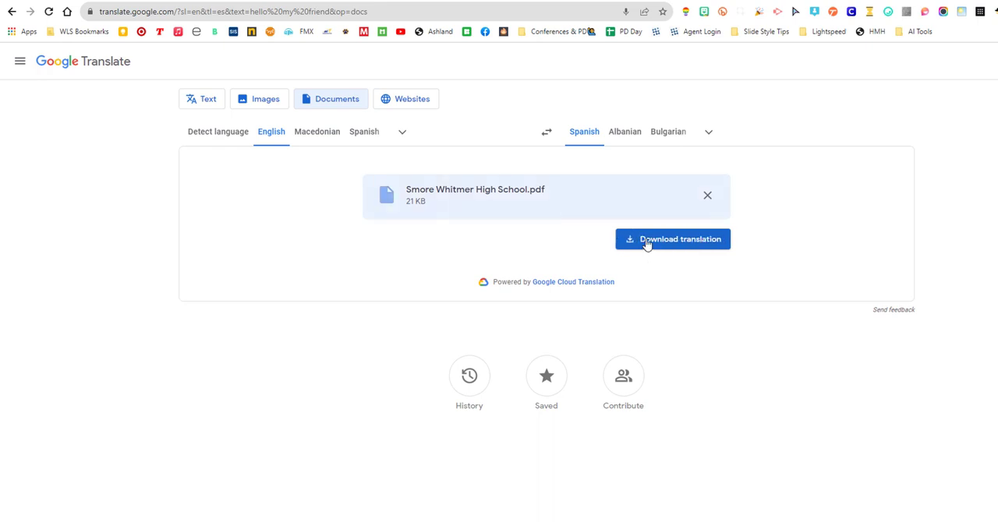
left_click(672, 241)
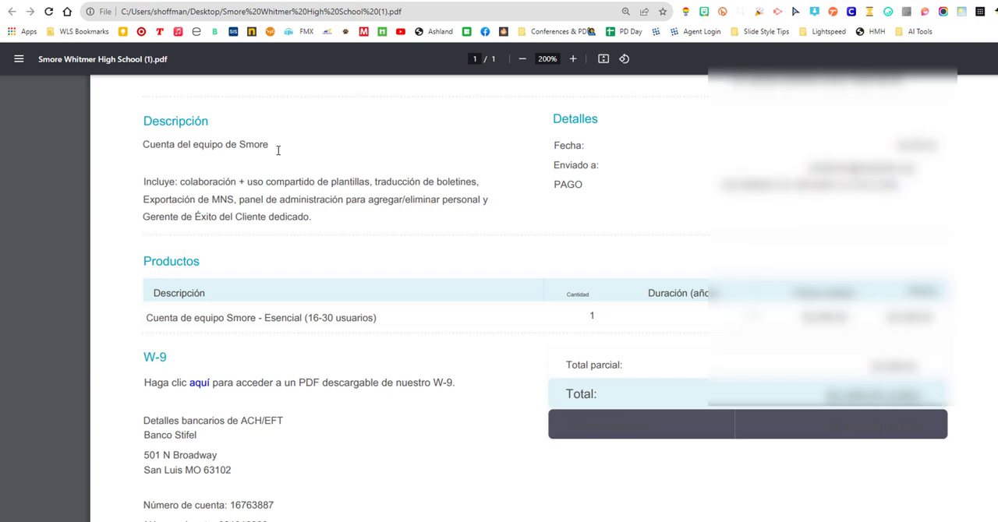
mouse_move(435, 368)
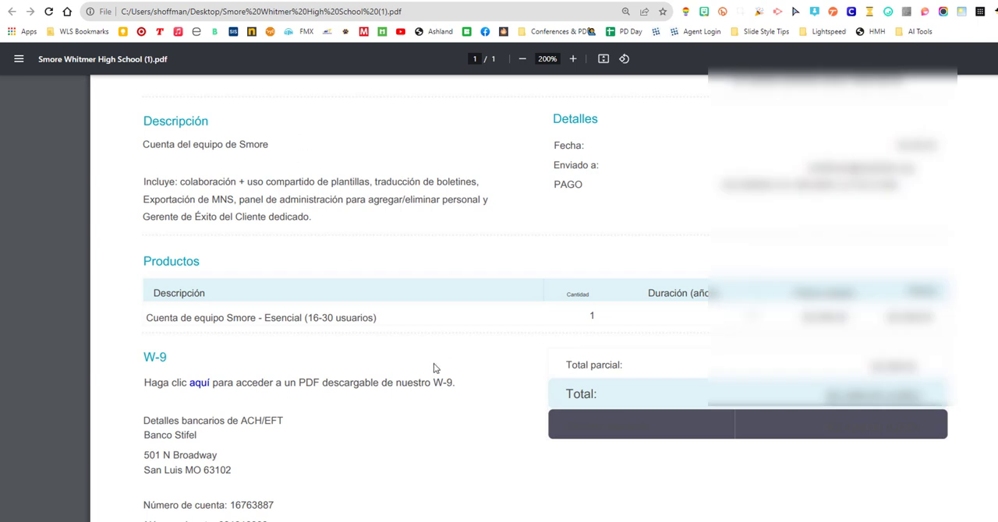
Scroll through the translated Spanish PDF and return to its opening heading.
scroll("down", 3)
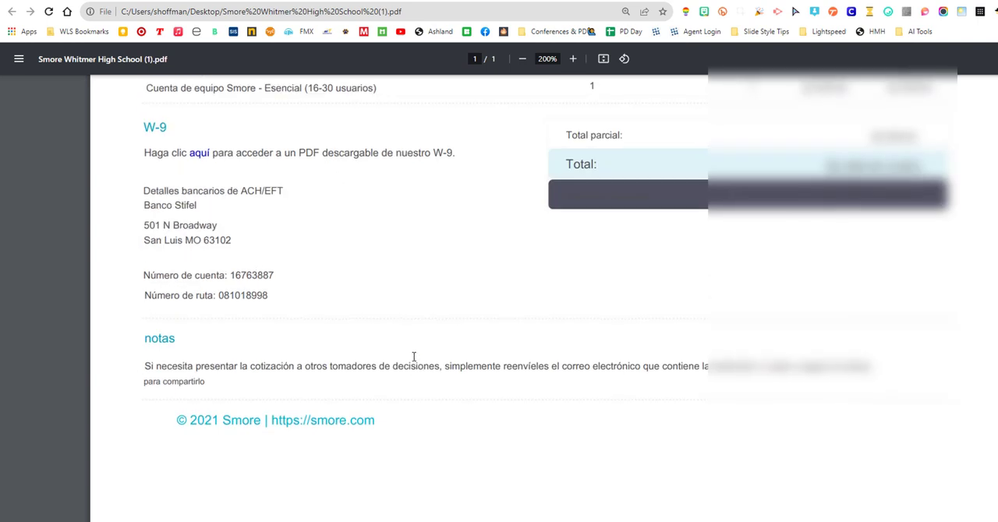
scroll("up", 3)
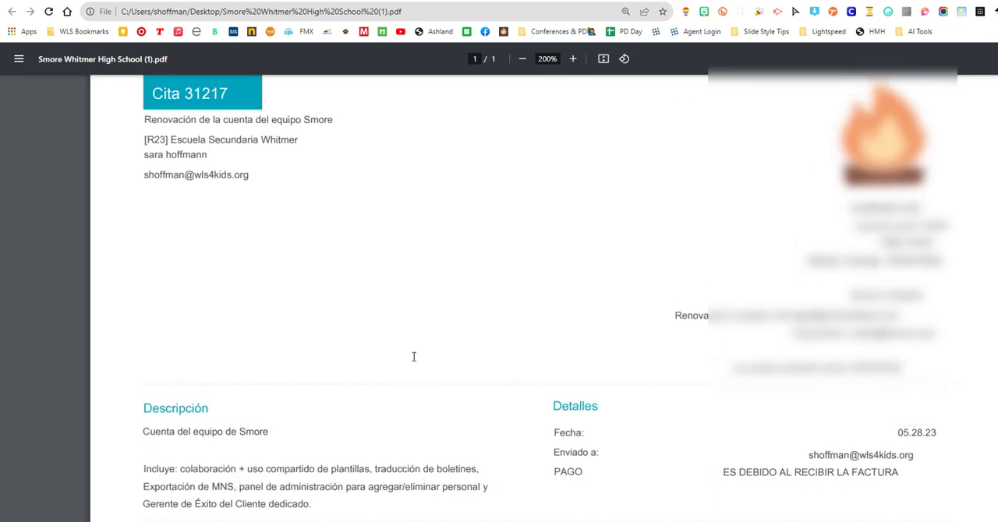